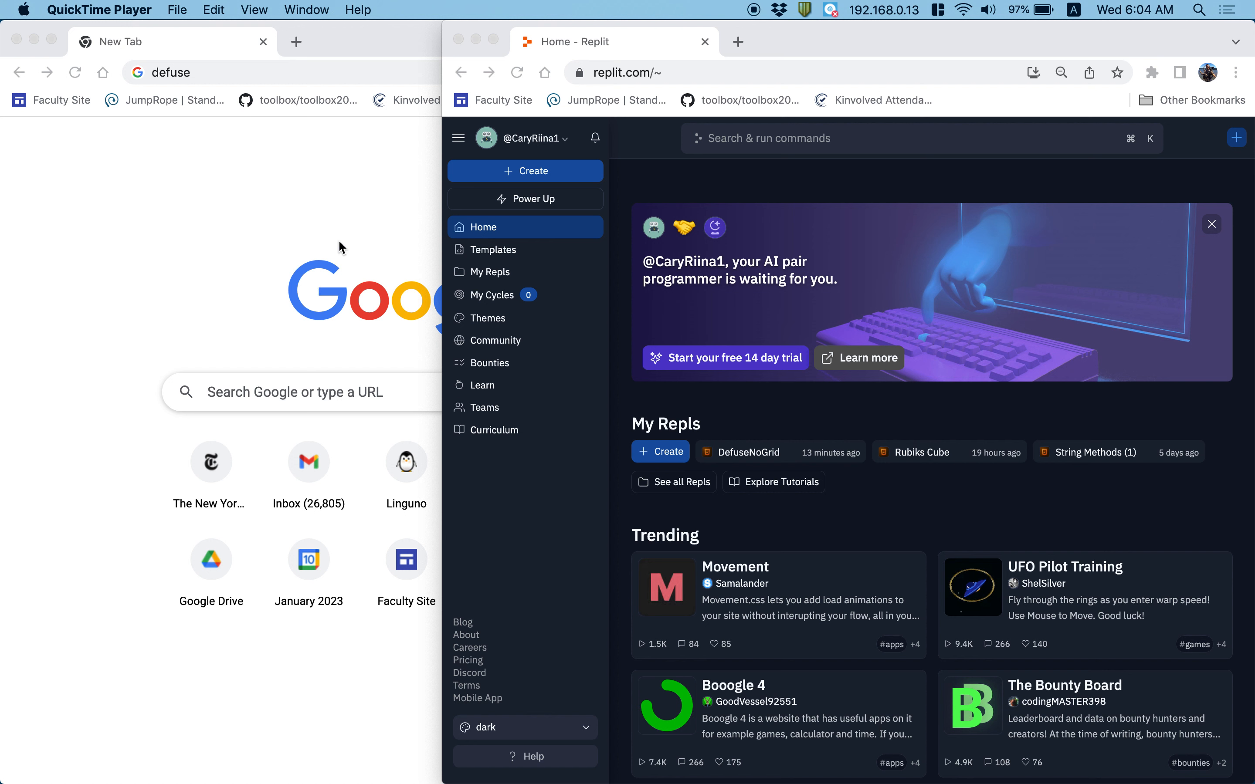
pyautogui.moveTo(328, 225)
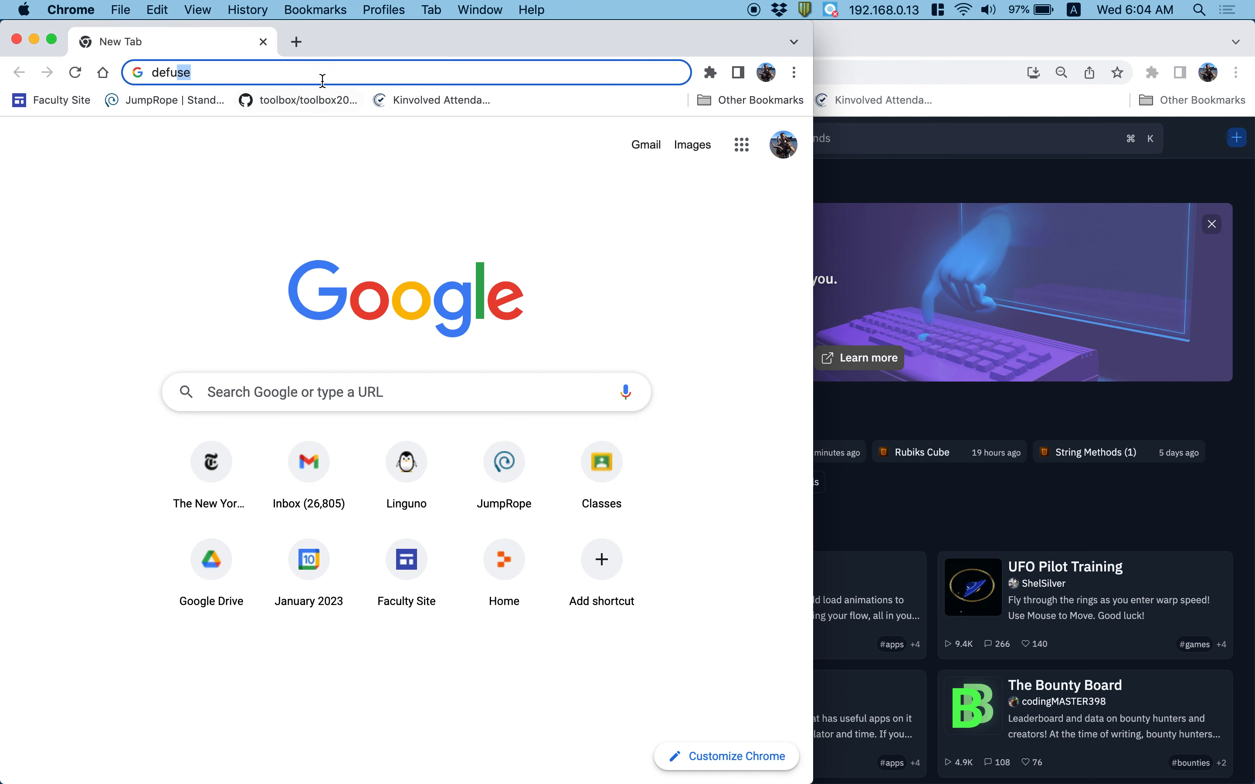
# Step: Load the Defuse the Bomb repl.co page from the address bar autocomplete
pyautogui.write('diffuse')
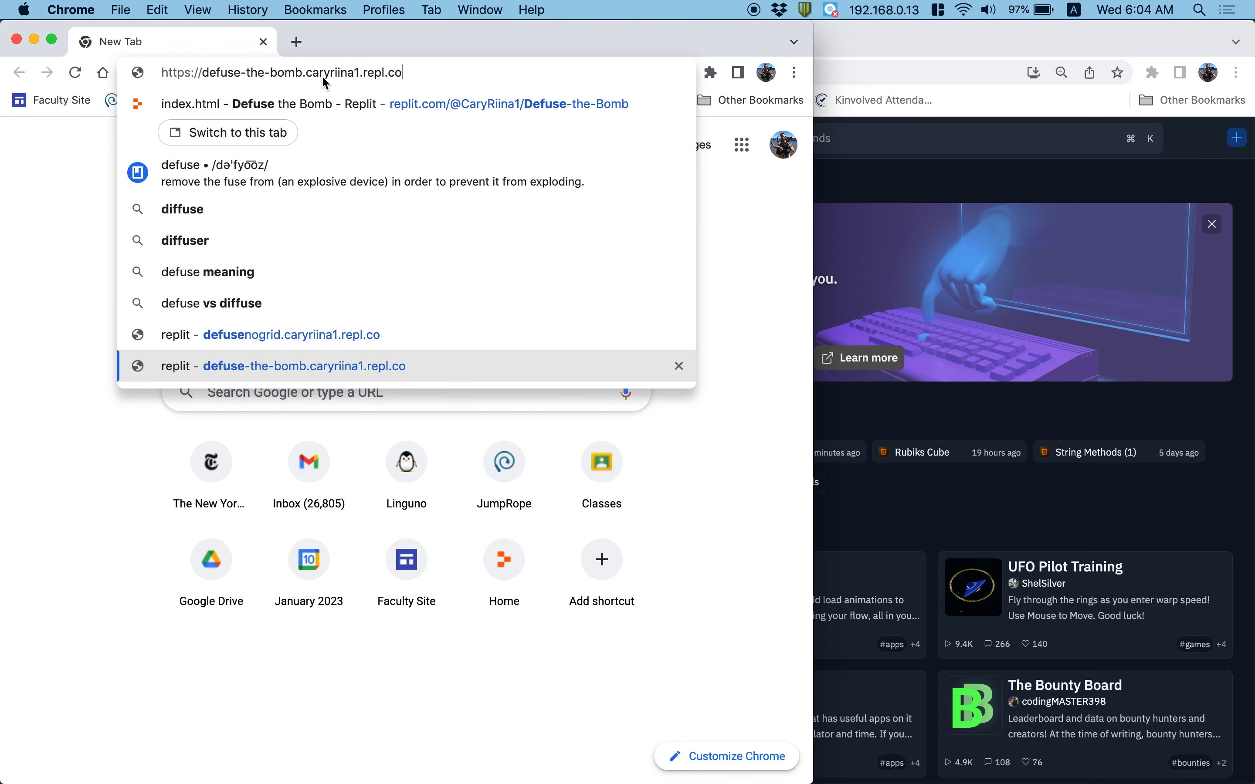
pyautogui.press('Enter')
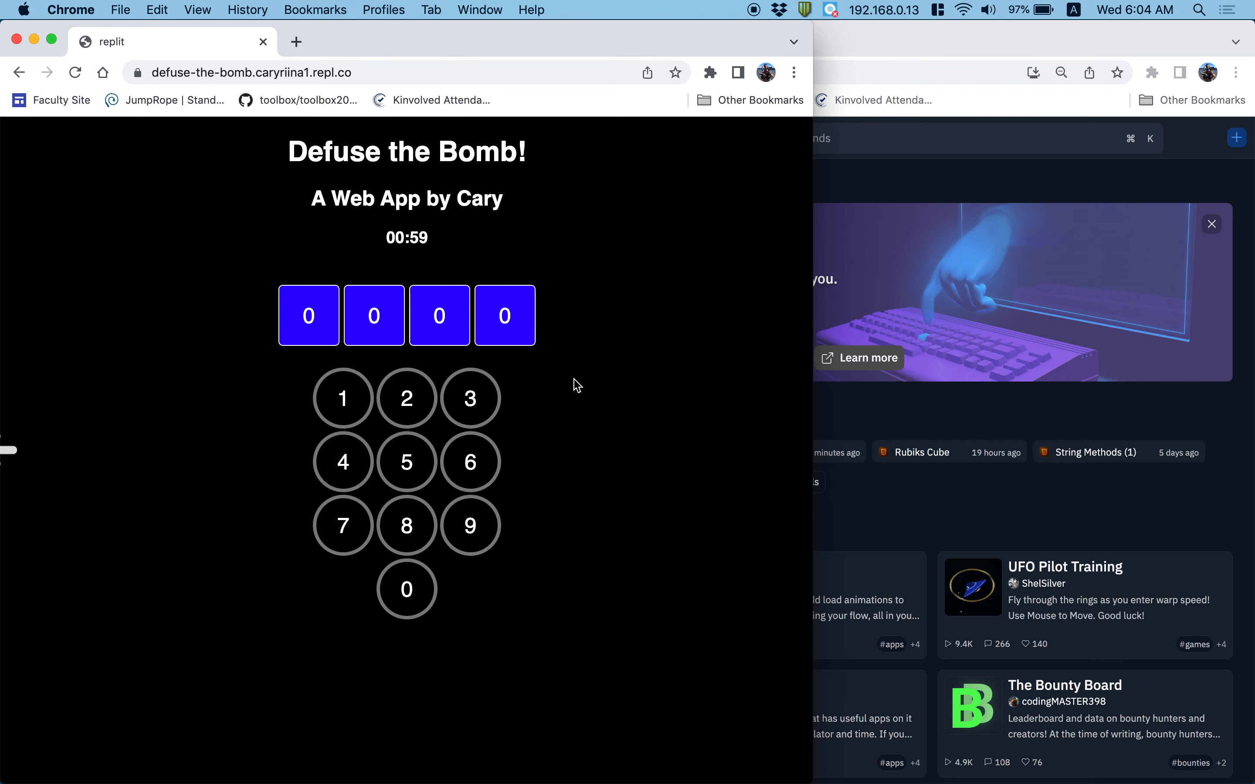
# Step: Enter a four-digit guess on the keypad, ending with 2-4-5-2 in the code boxes
pyautogui.click(406, 462)
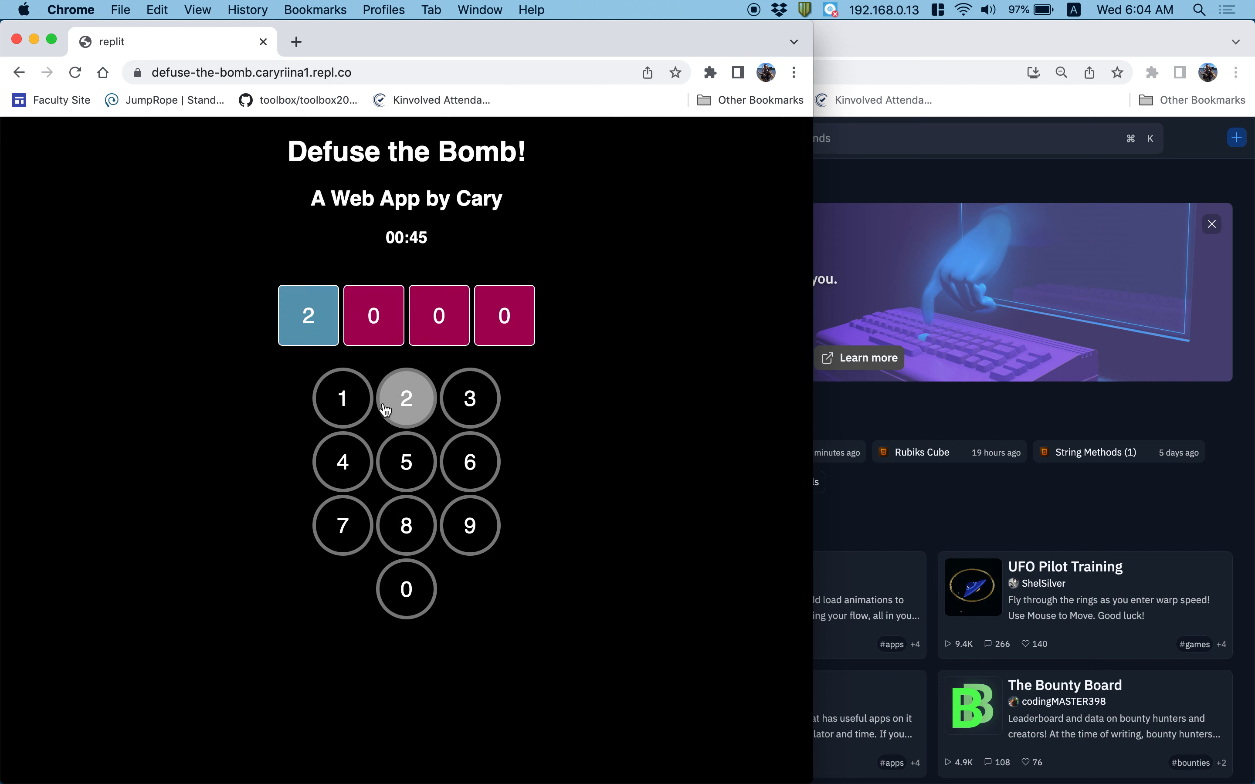
pyautogui.click(406, 398)
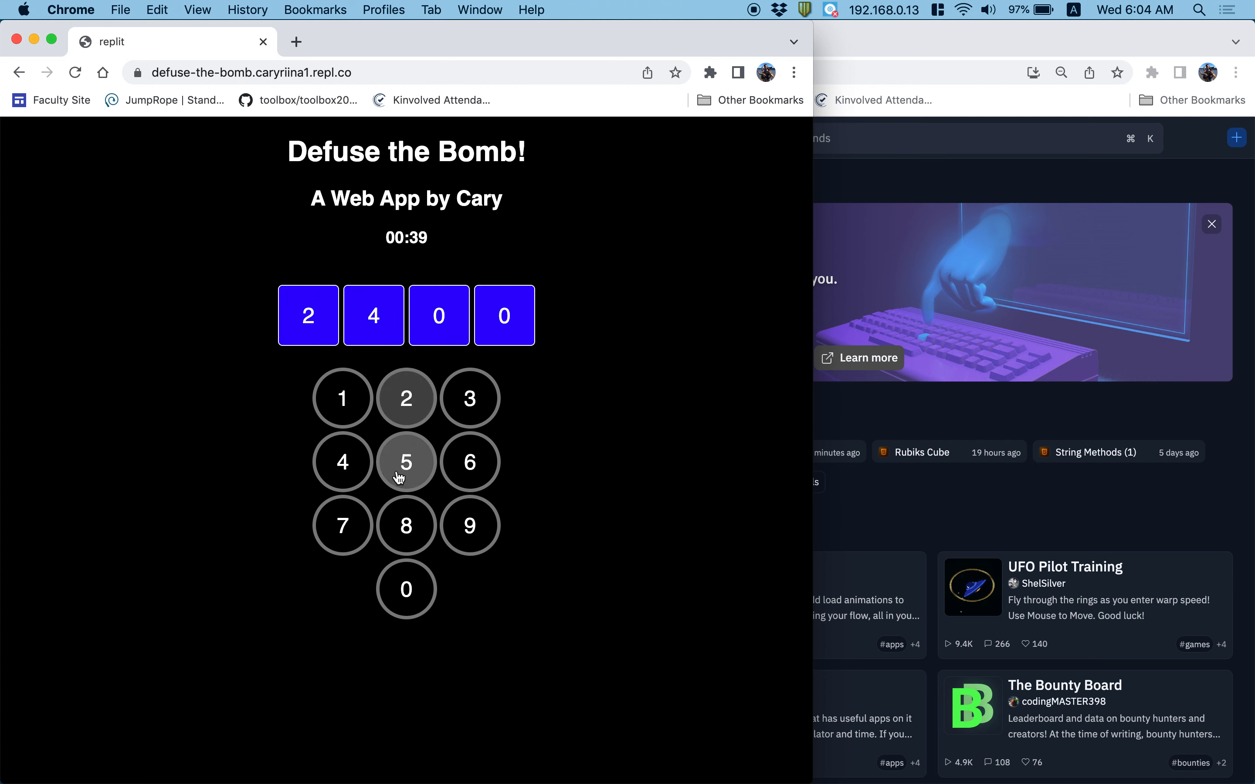
pyautogui.click(406, 461)
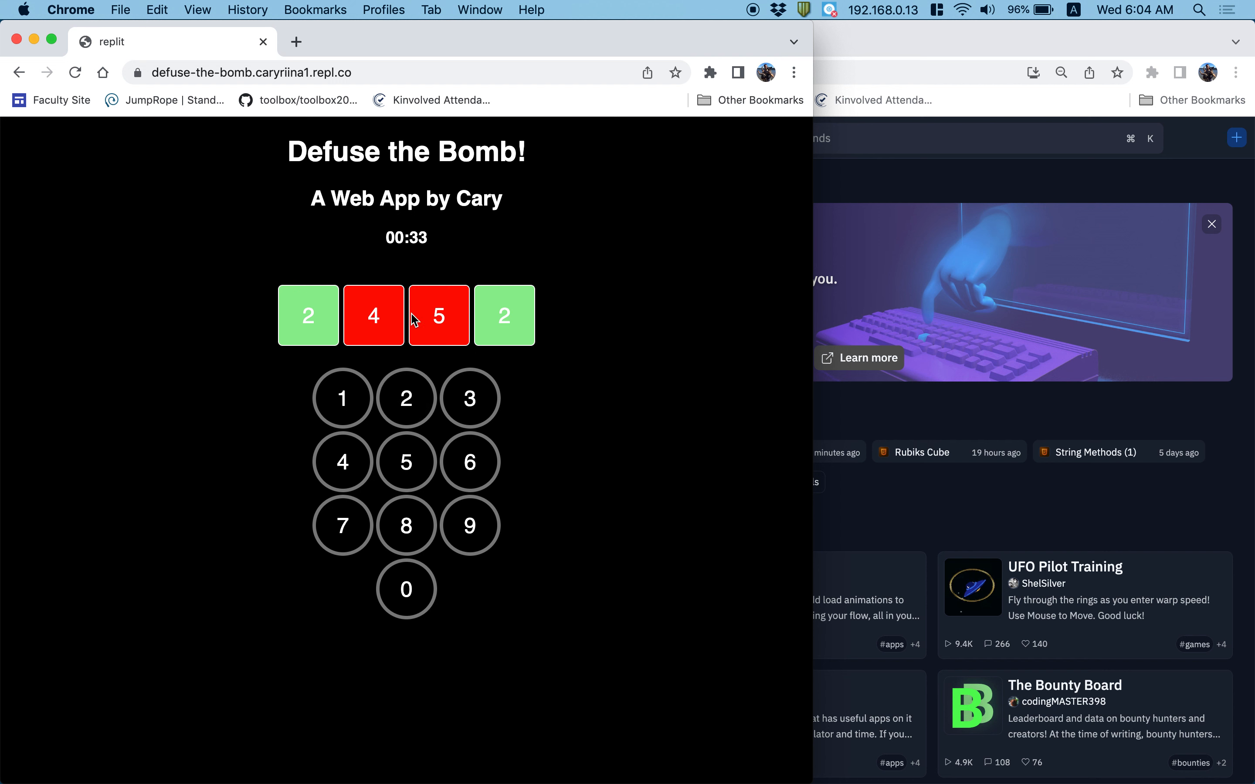
pyautogui.moveTo(353, 338)
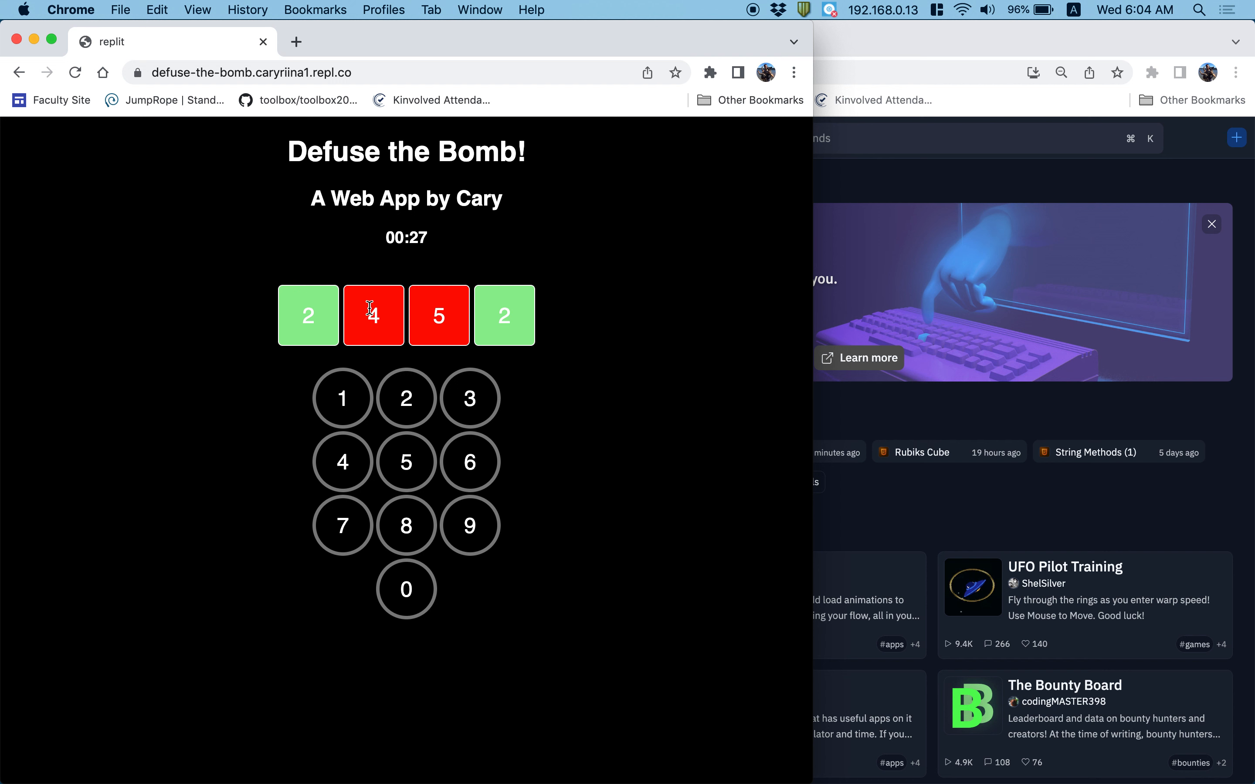
pyautogui.moveTo(378, 313)
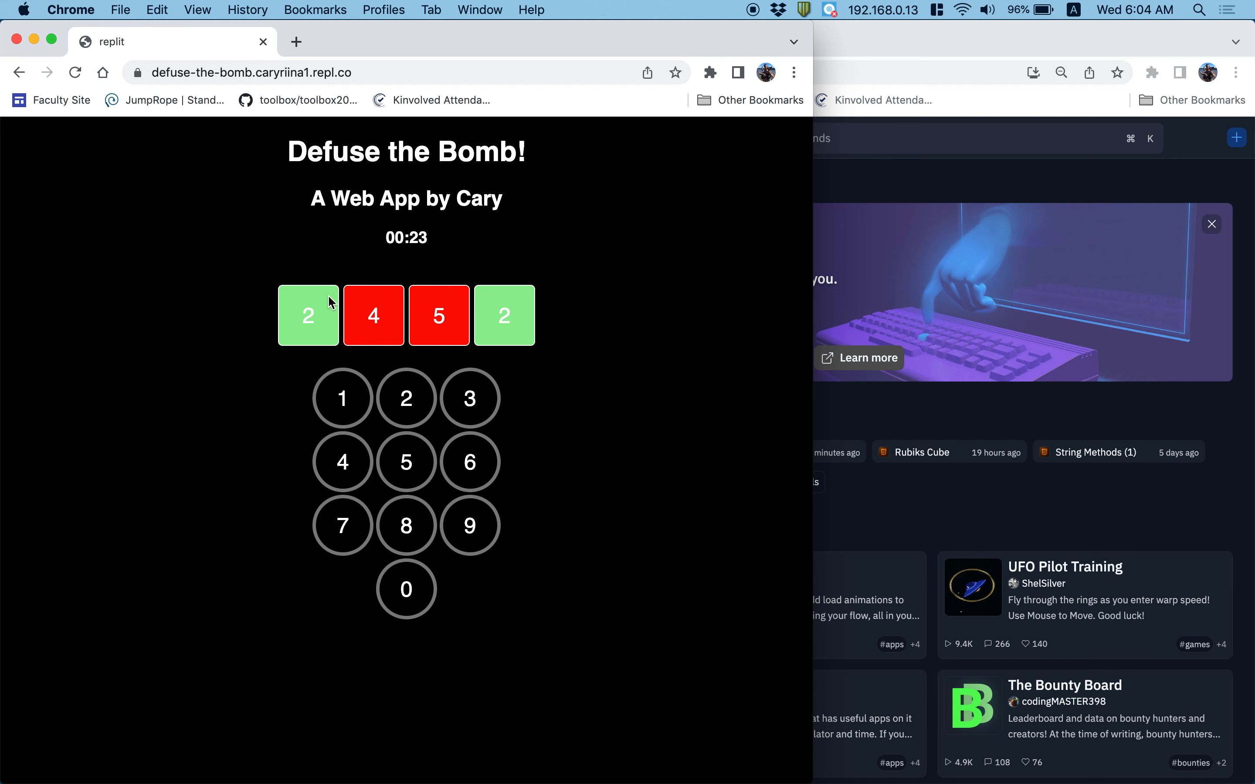
pyautogui.moveTo(613, 457)
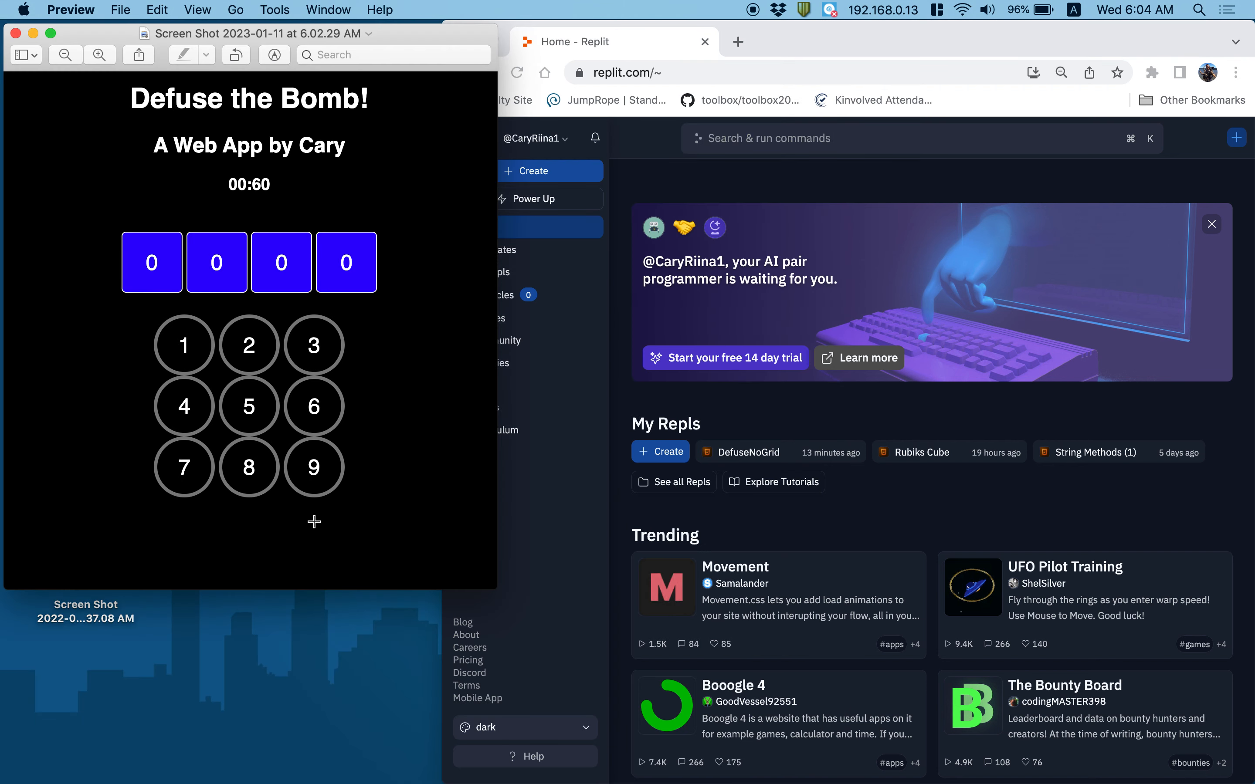
pyautogui.moveTo(259, 451)
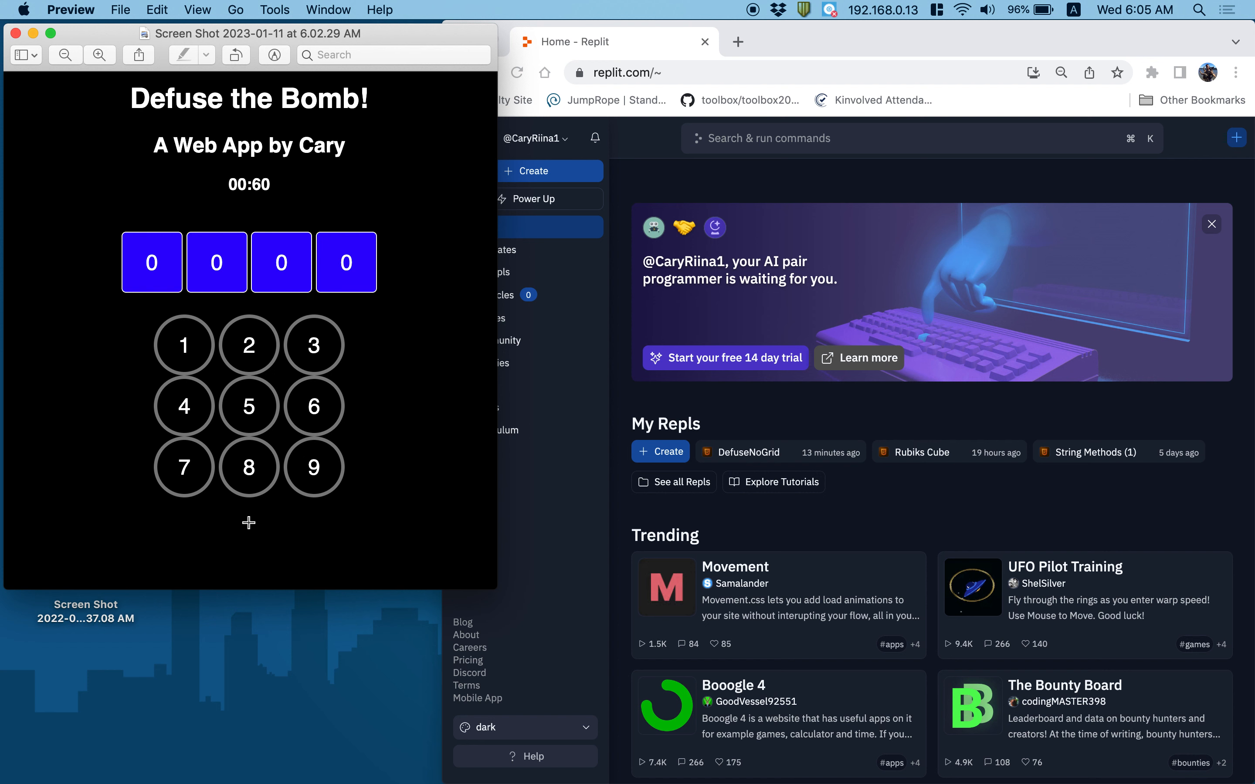
pyautogui.moveTo(254, 507)
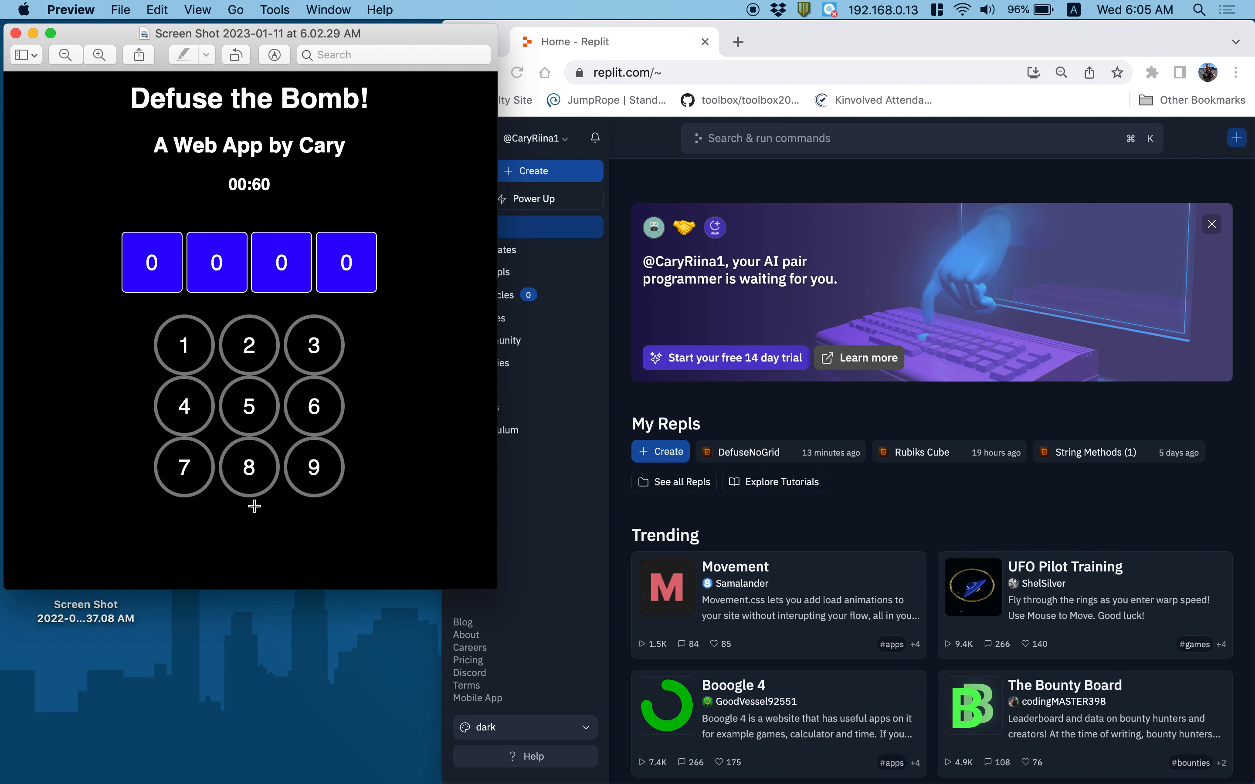
pyautogui.moveTo(234, 496)
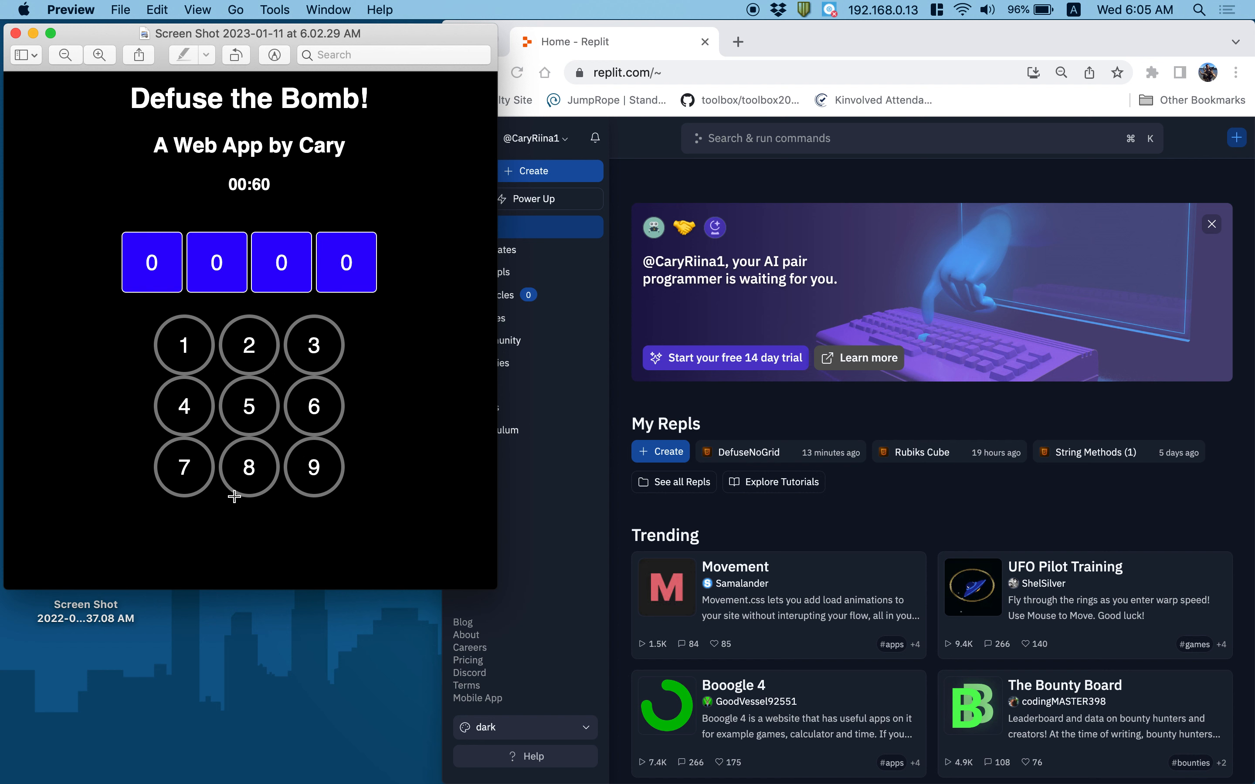
pyautogui.moveTo(184, 523)
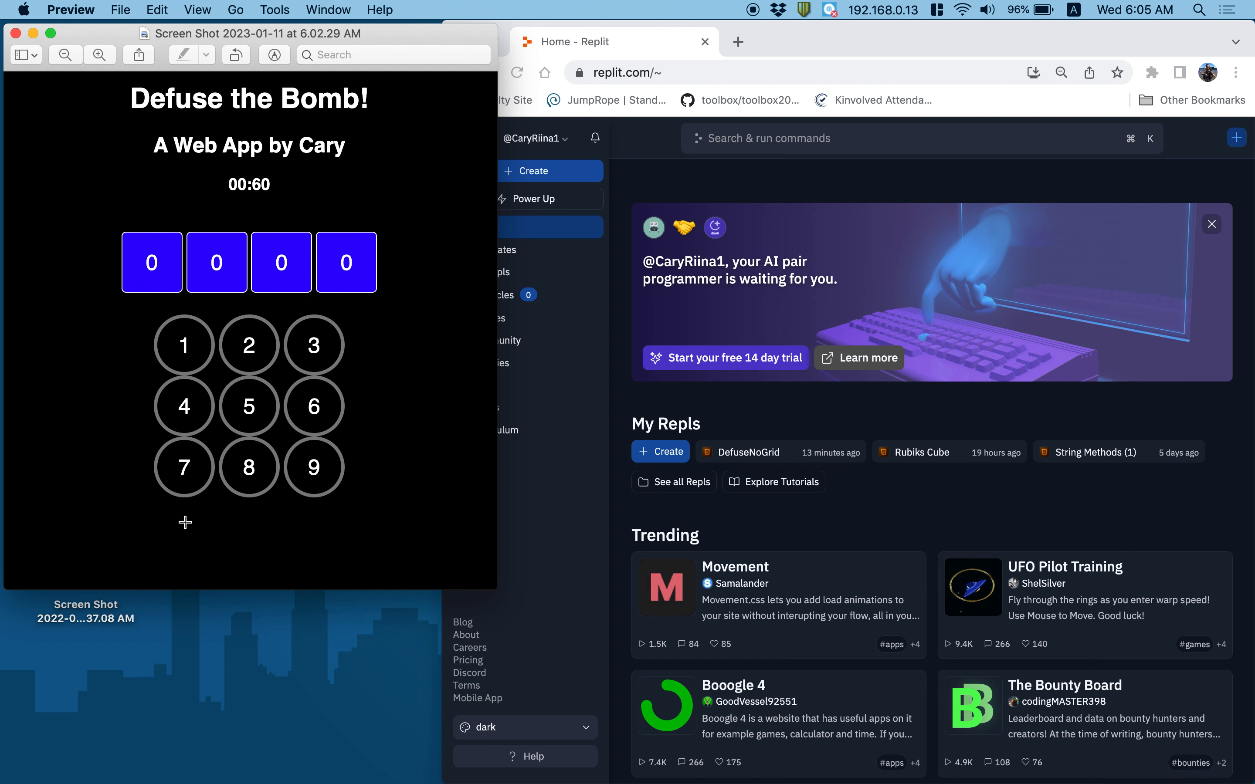
pyautogui.moveTo(256, 507)
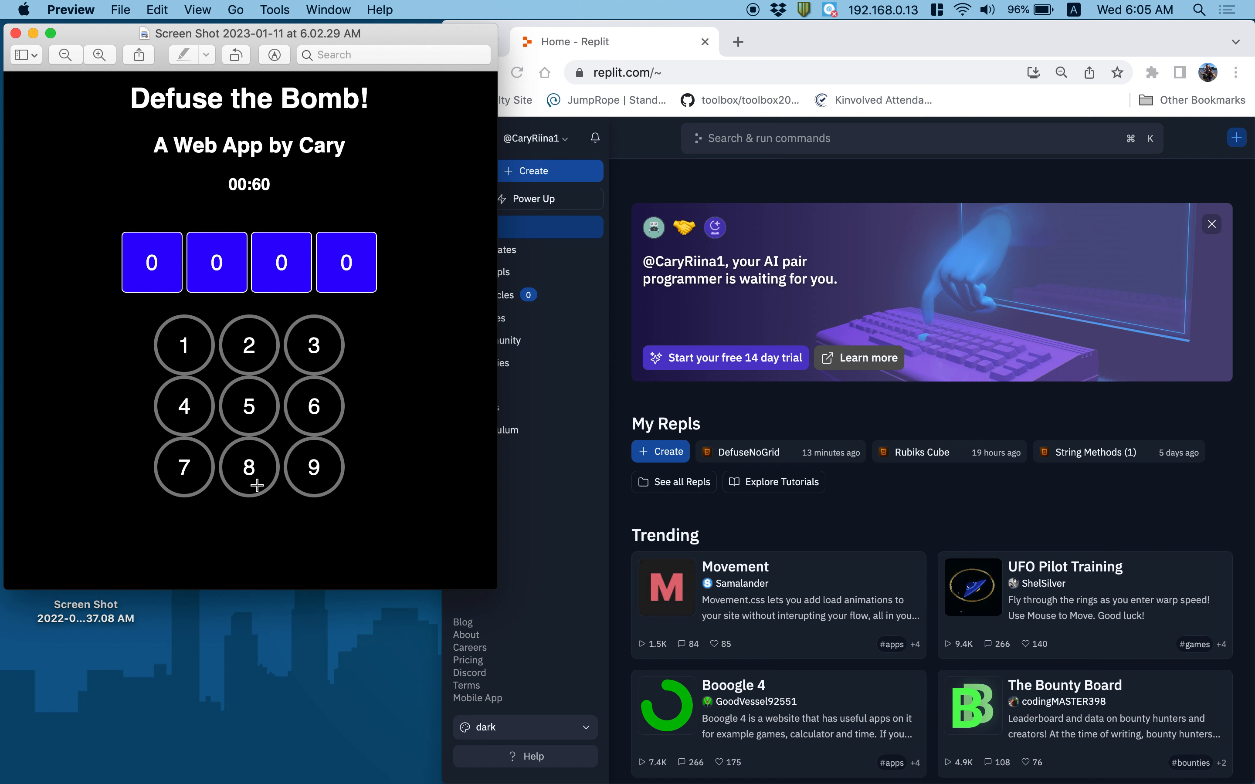
pyautogui.moveTo(224, 508)
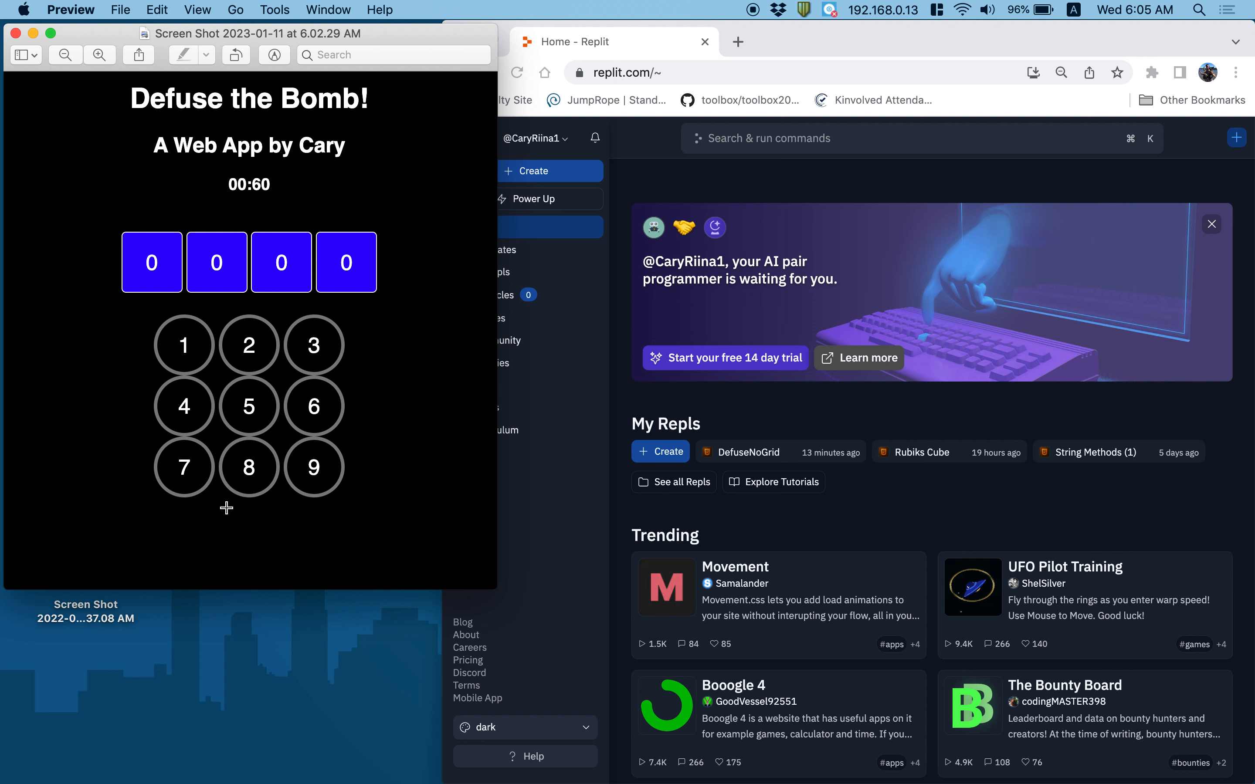
pyautogui.moveTo(730, 587)
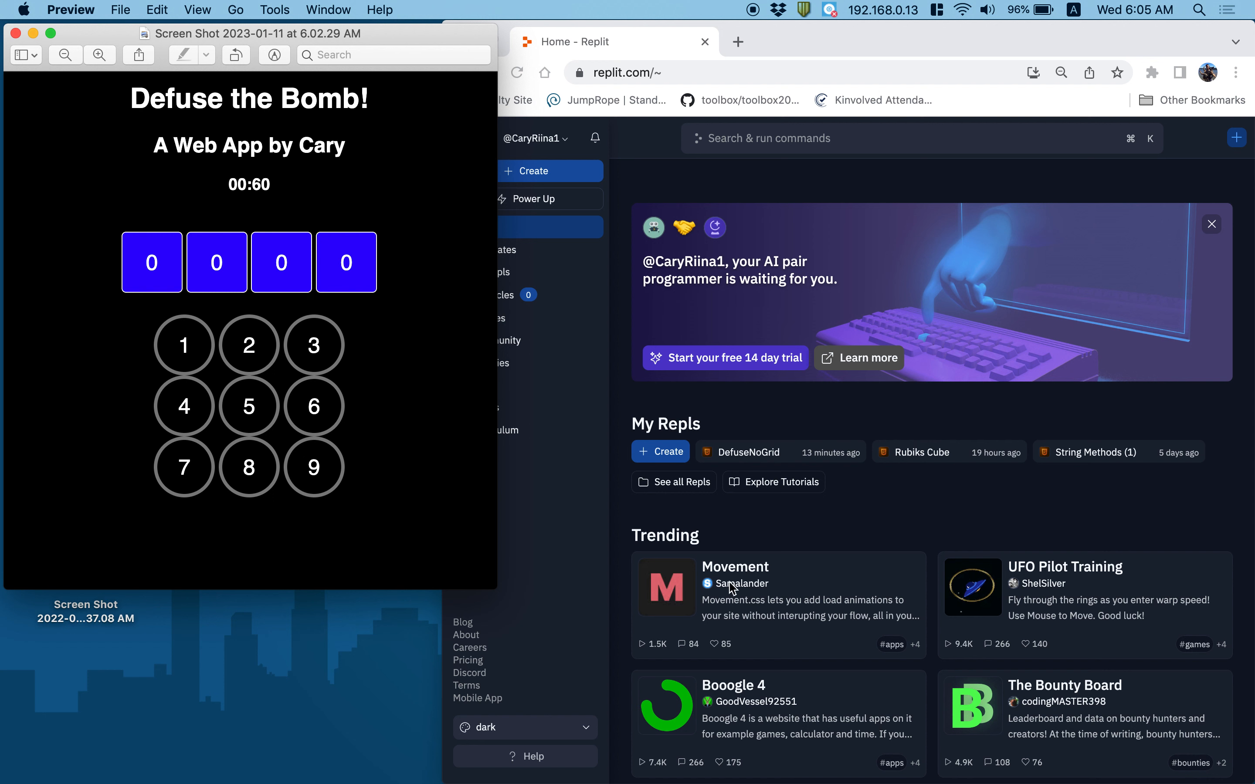
pyautogui.moveTo(742, 585)
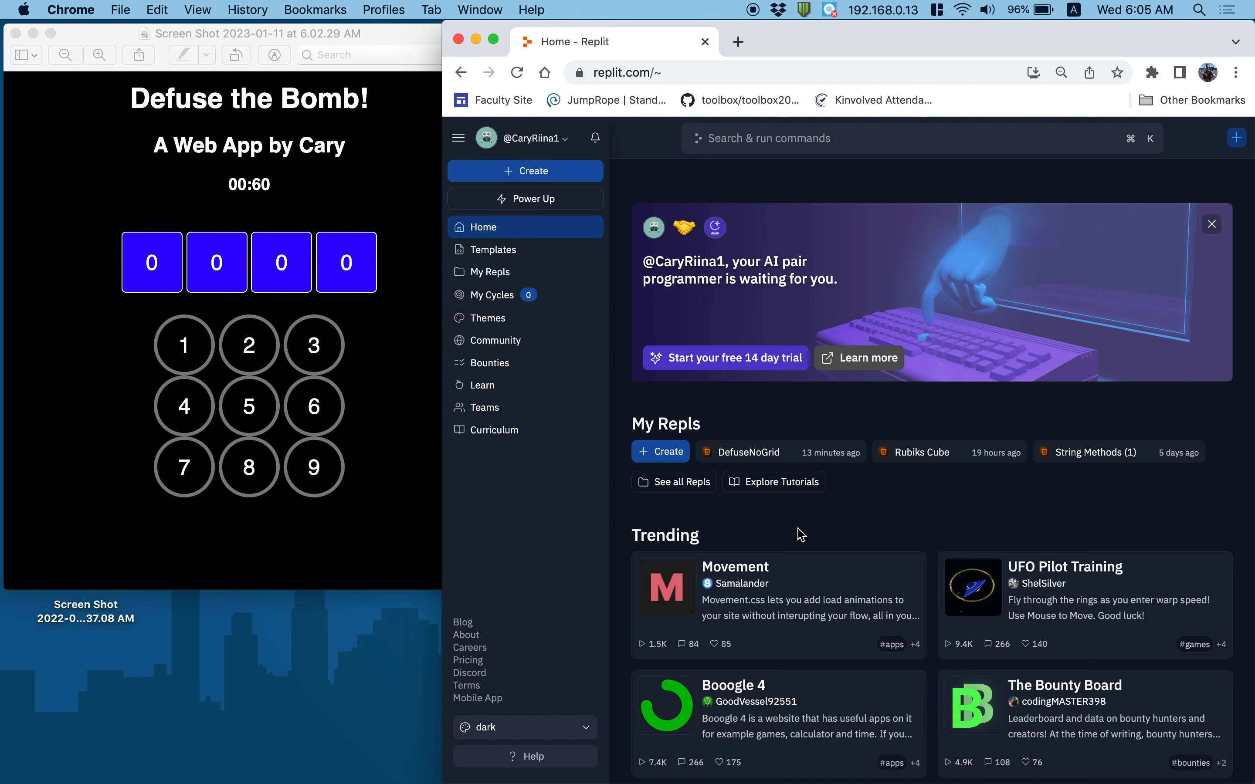
pyautogui.moveTo(530, 182)
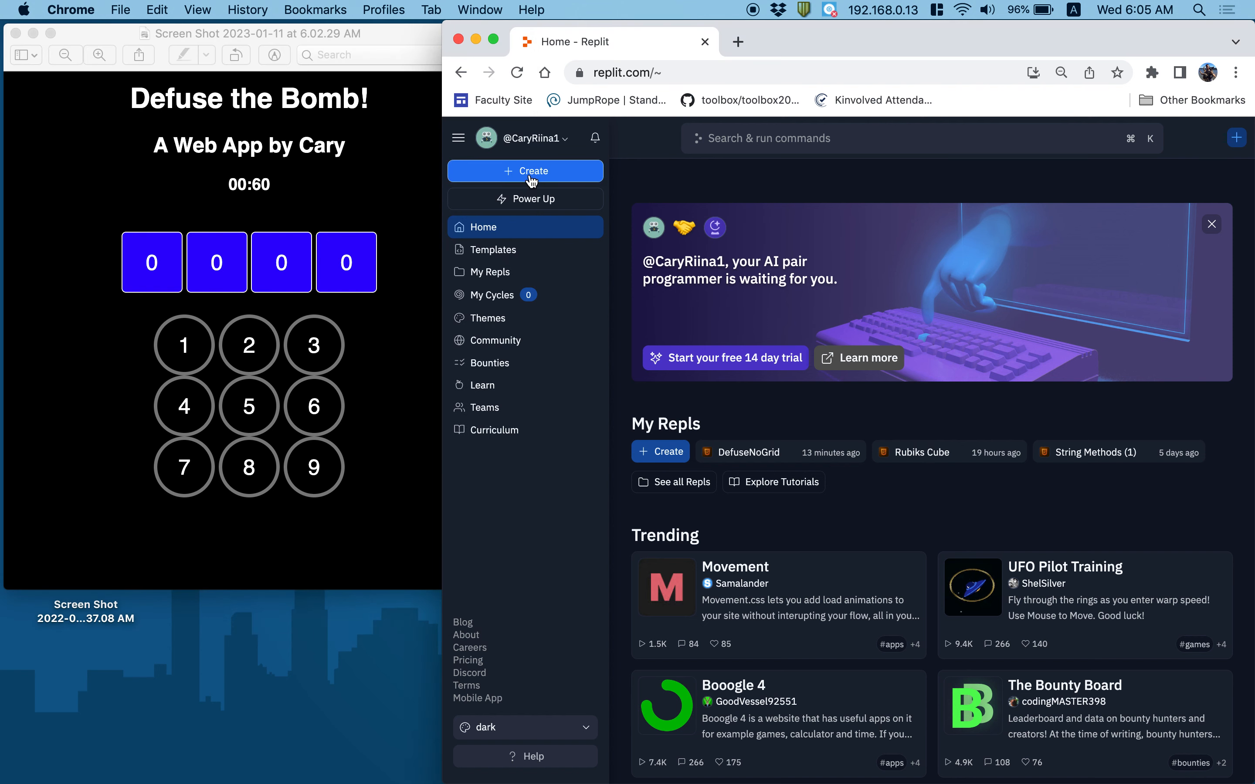
# Step: Create a new HTML, CSS, JS repl titled 'Defuse the Bomb 2023'
pyautogui.click(524, 171)
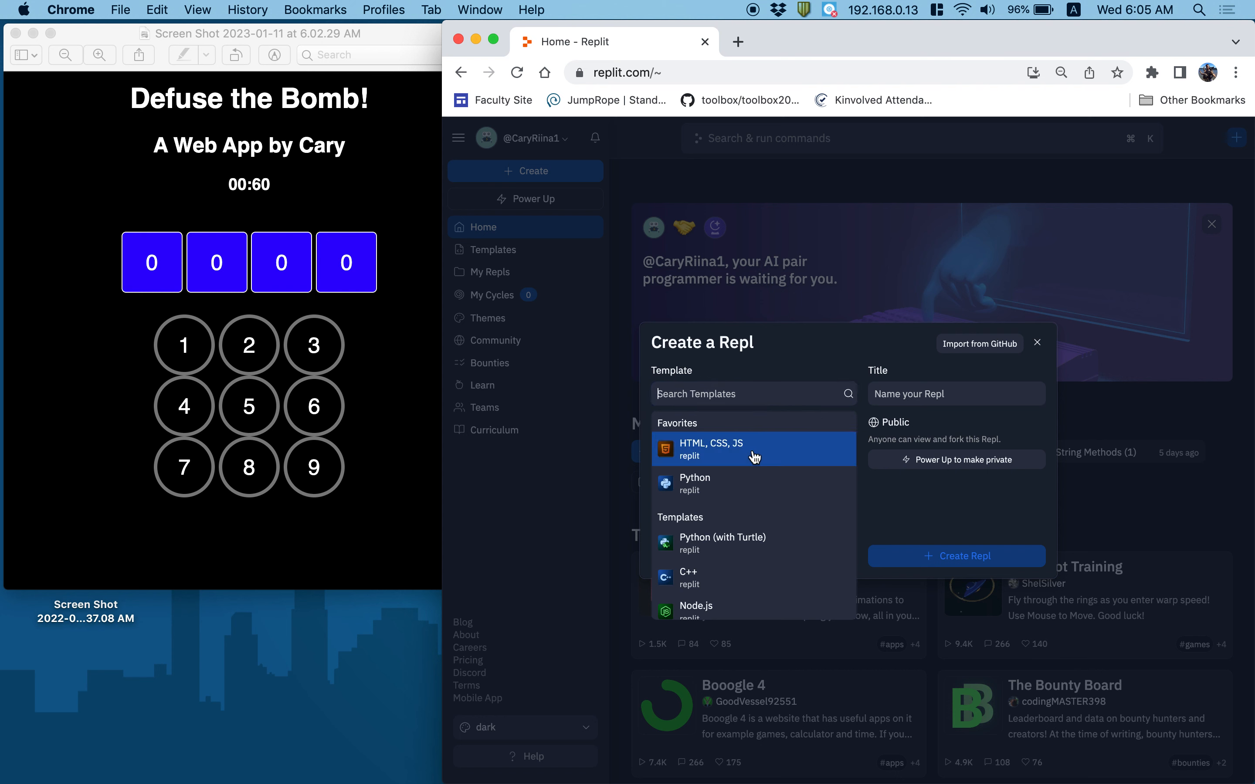
pyautogui.write('De')
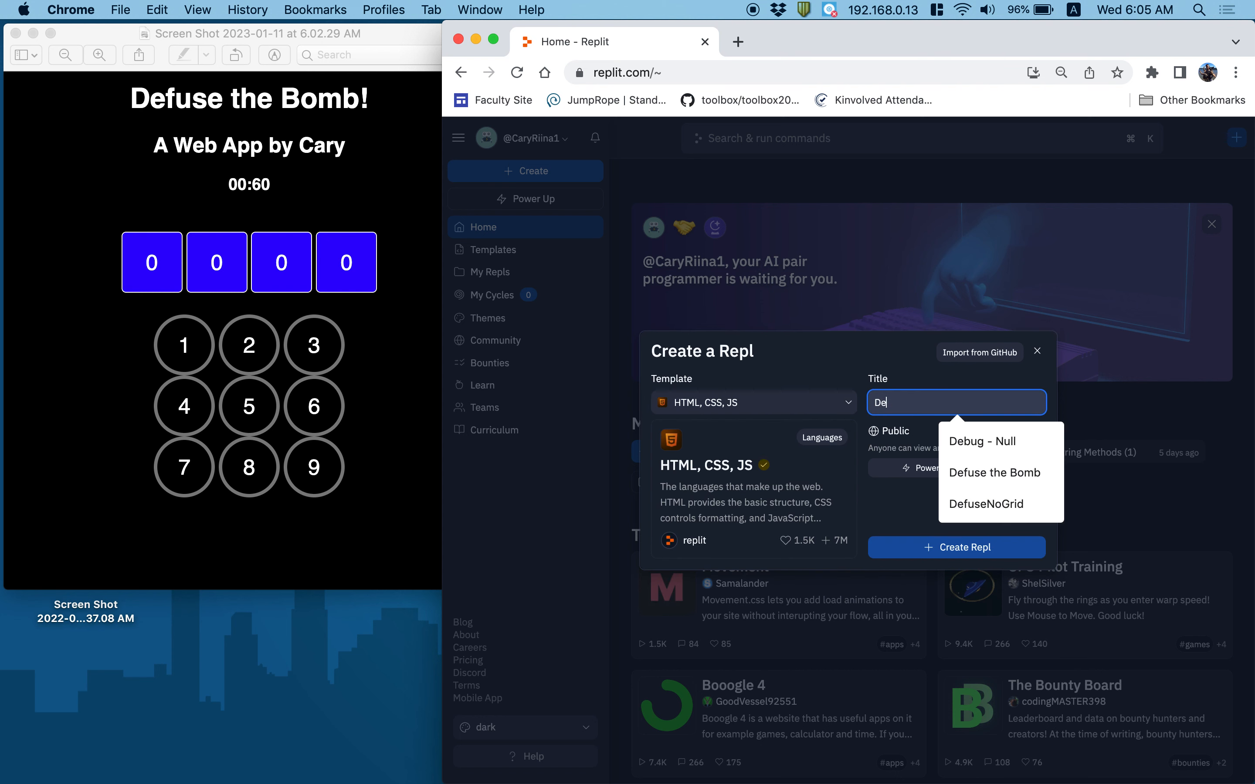
pyautogui.click(994, 472)
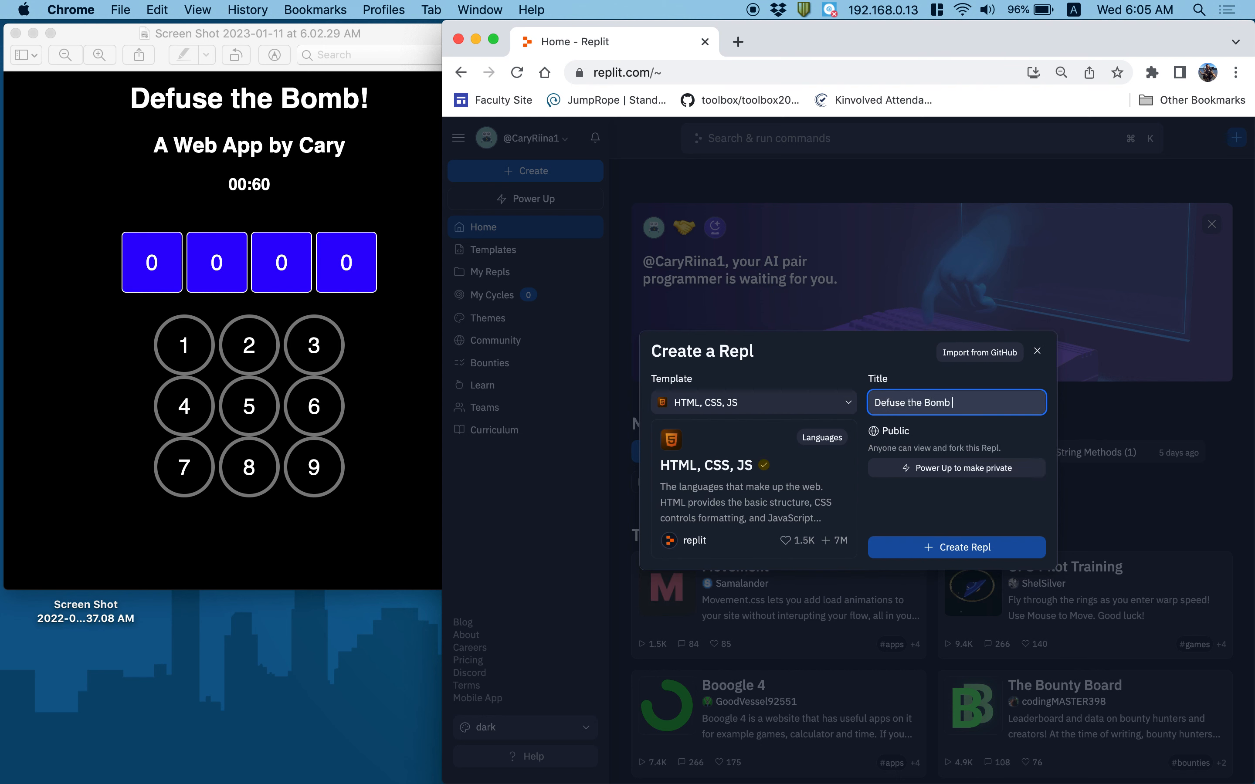
pyautogui.write('2023')
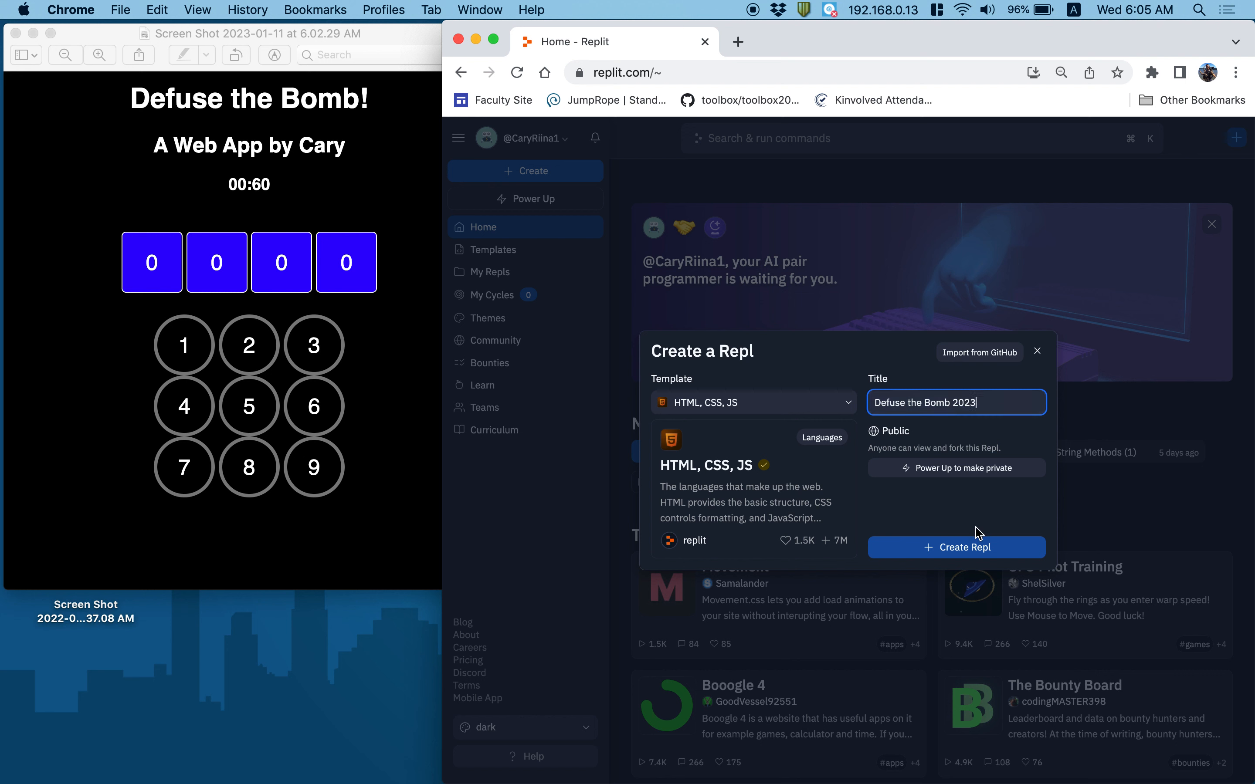
pyautogui.moveTo(974, 565)
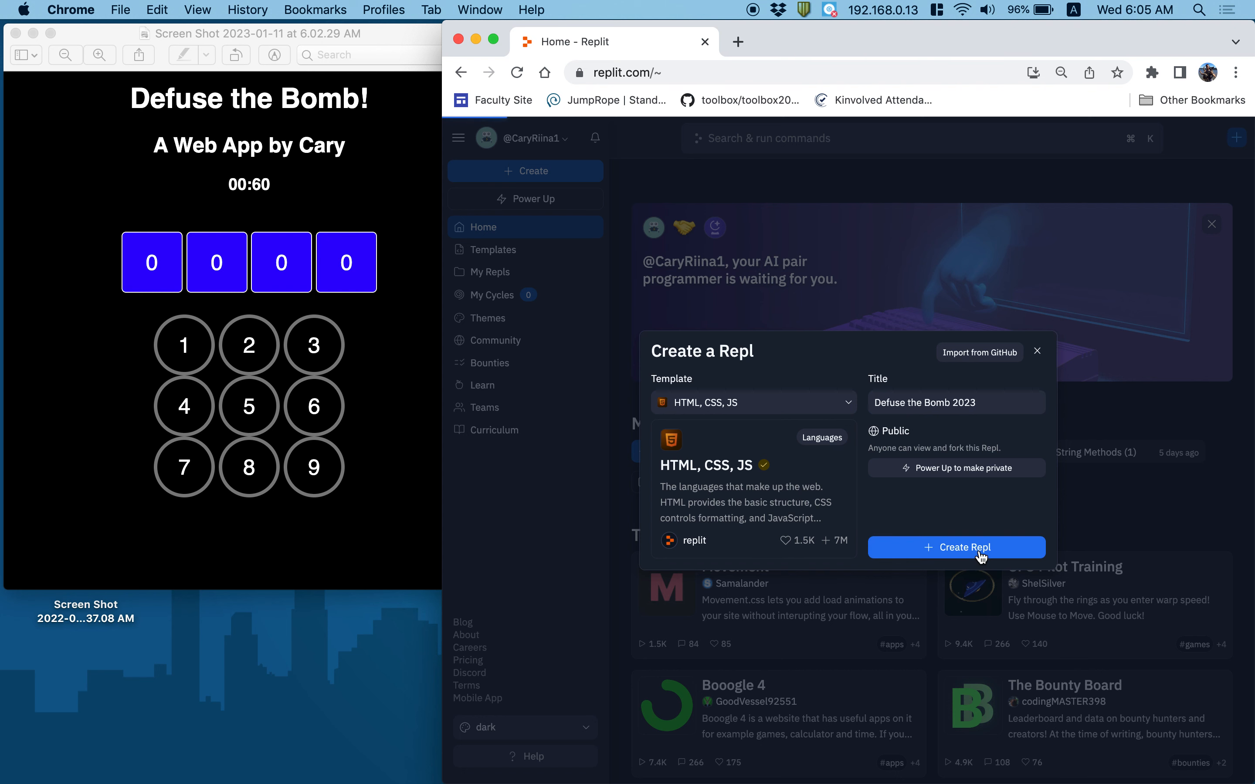
pyautogui.click(955, 547)
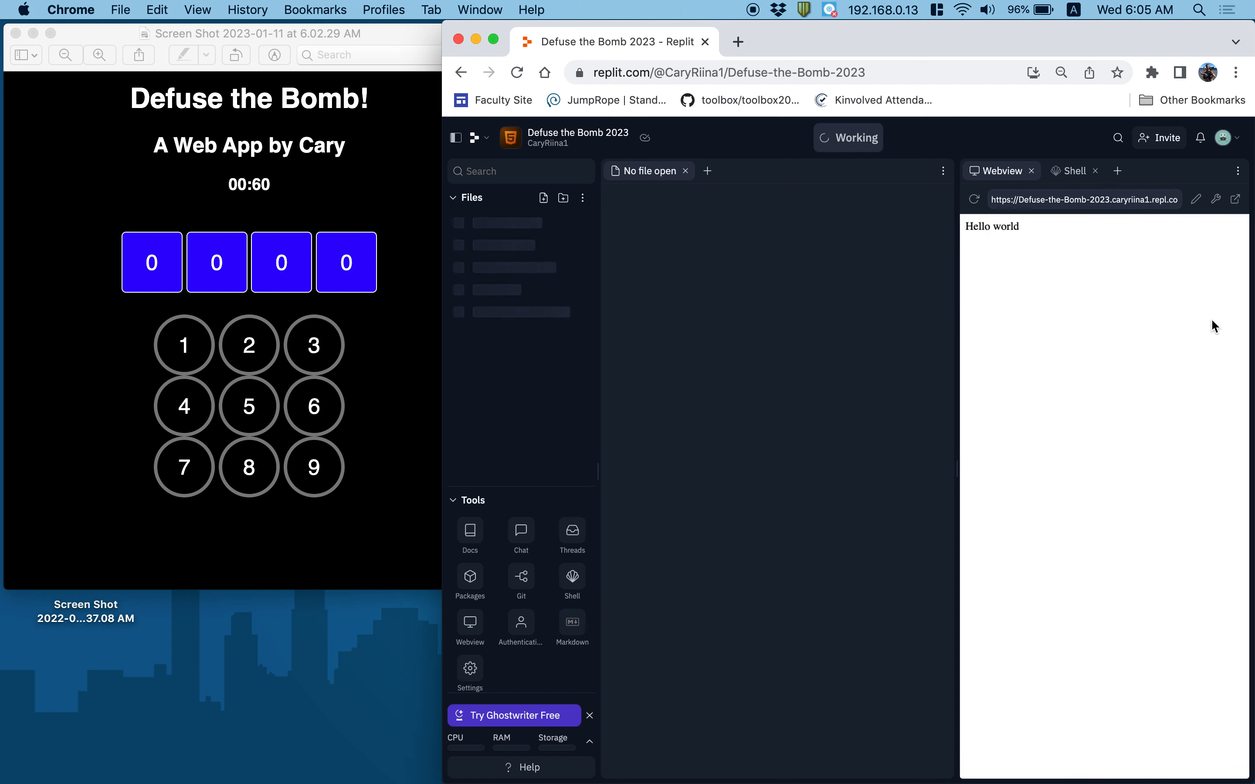
# Step: Show index.html in the editor and run the Hello world page in its own browser window
pyautogui.click(496, 223)
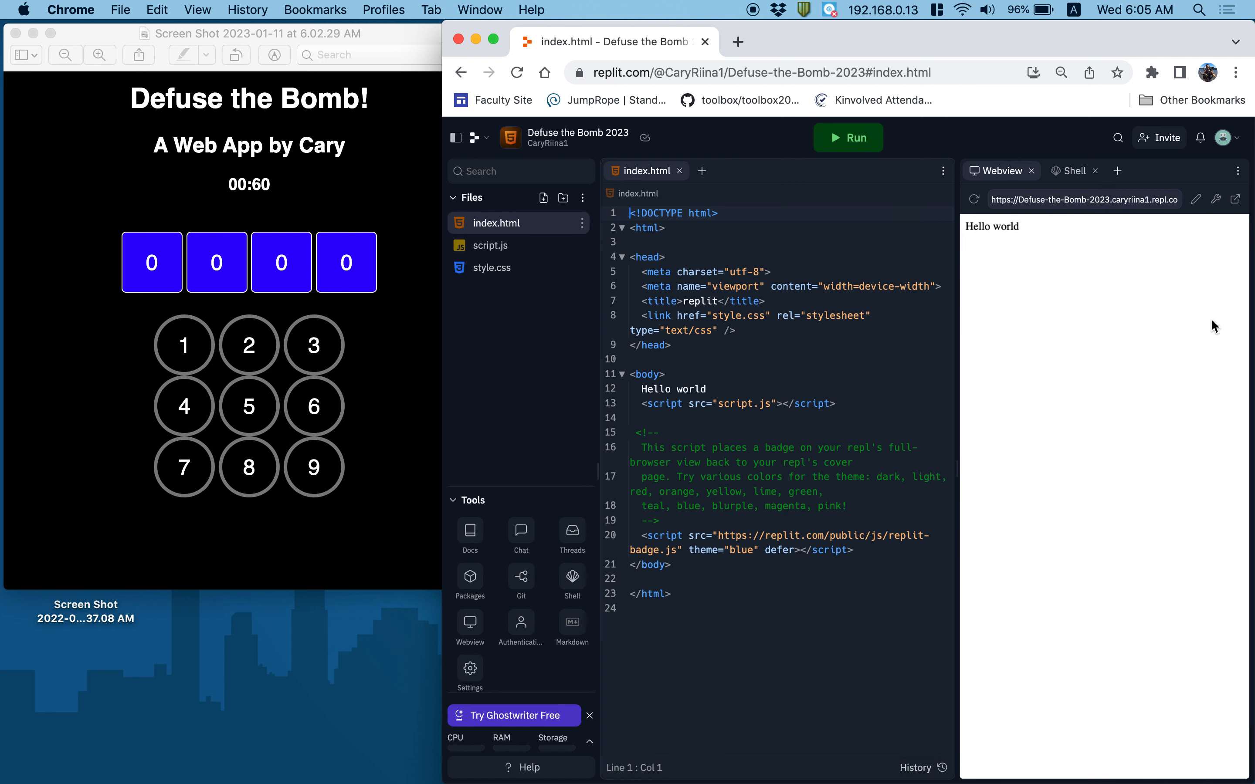
pyautogui.click(1061, 72)
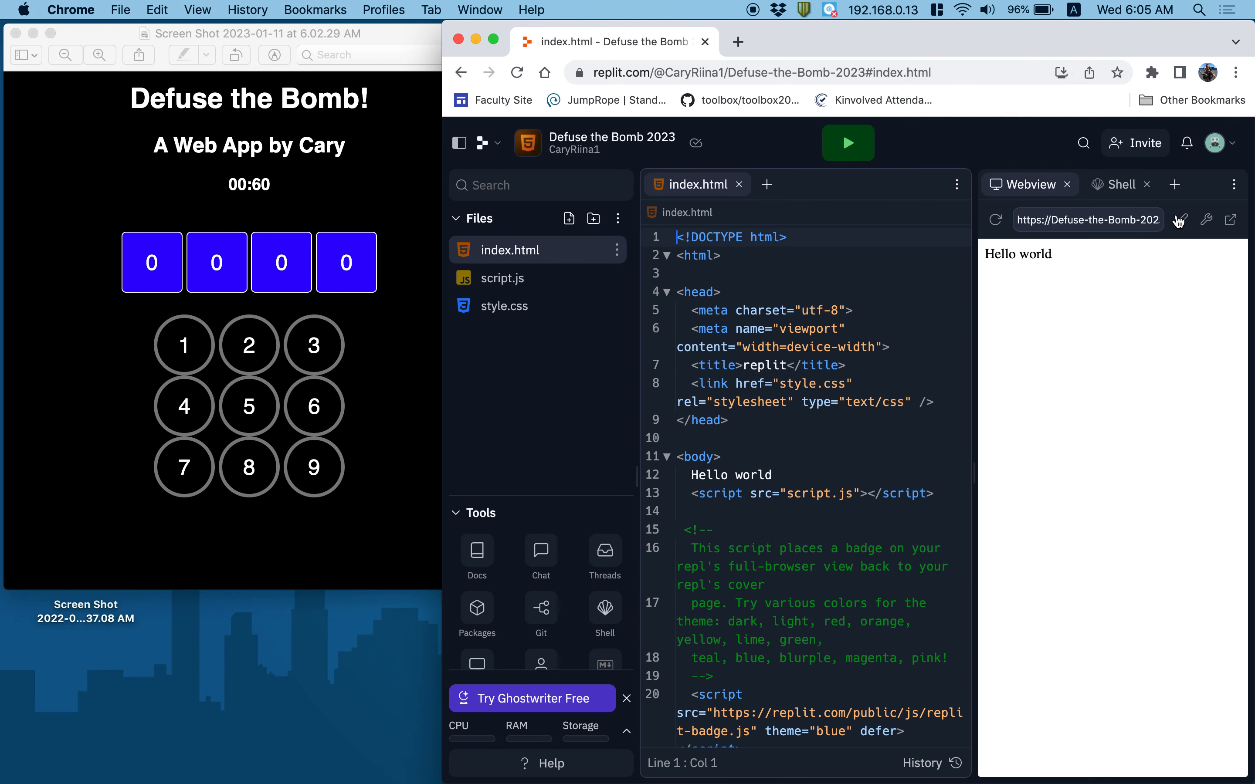
pyautogui.click(946, 42)
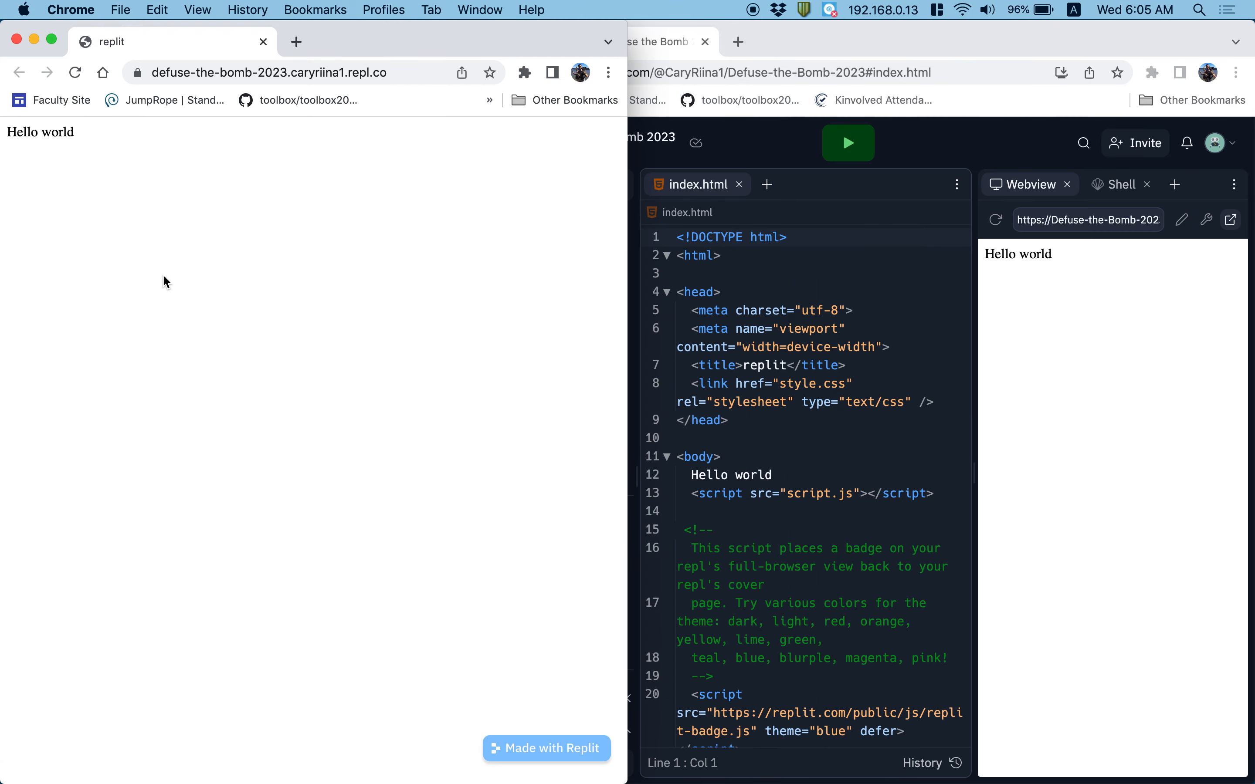
pyautogui.moveTo(909, 338)
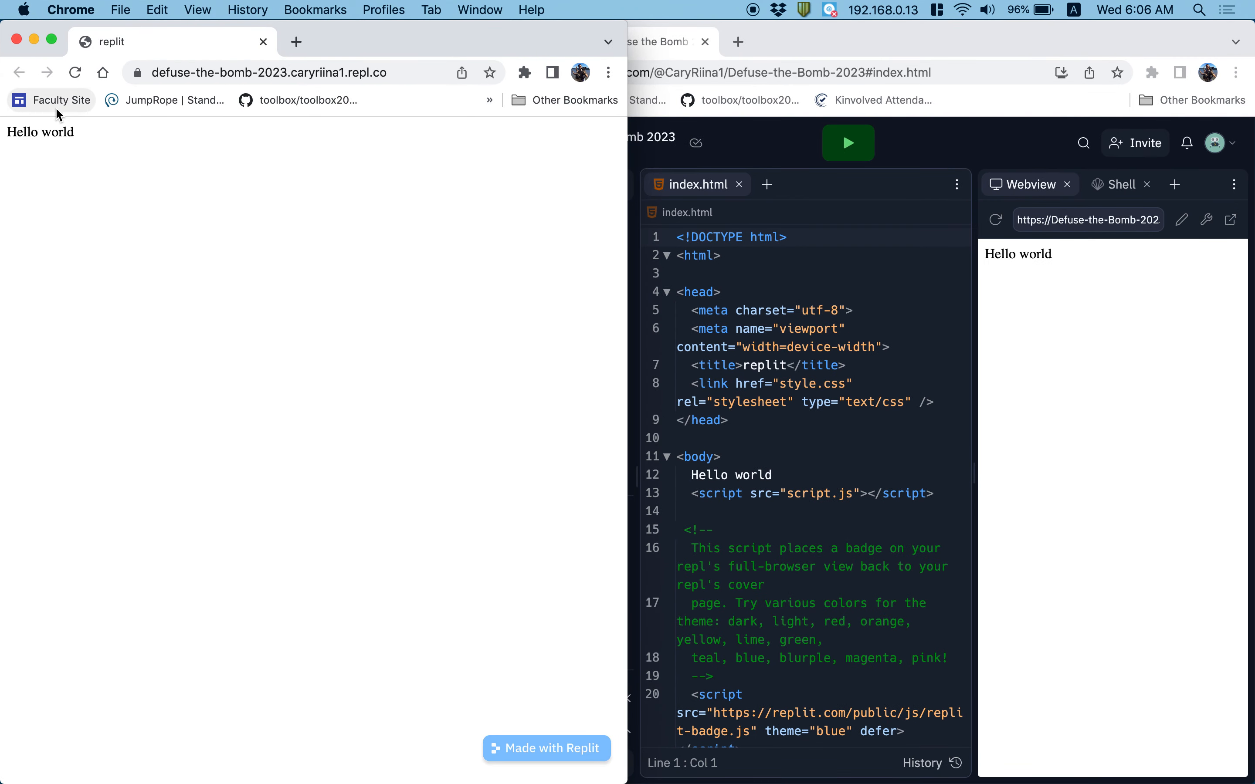
pyautogui.moveTo(502, 660)
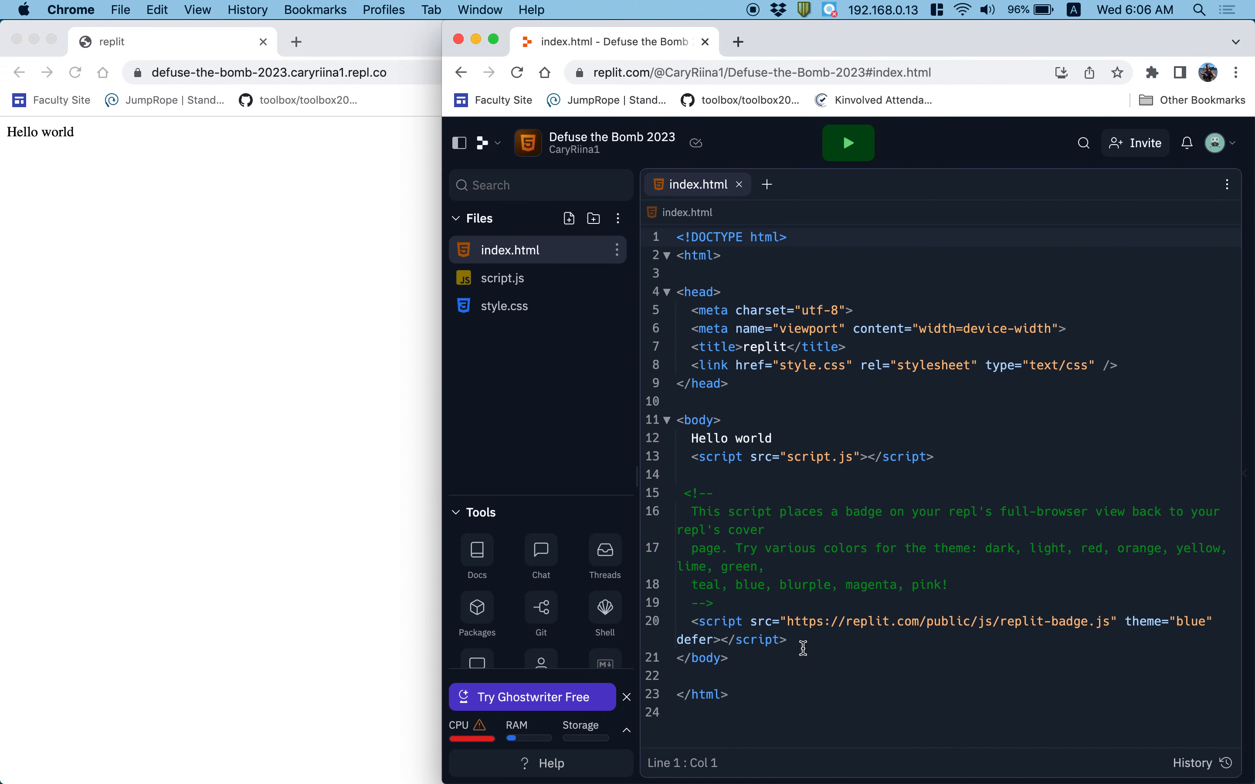
# Step: Delete the badge comment and script from the body, leaving only the script tag
pyautogui.moveTo(678, 474); pyautogui.dragTo(789, 639)
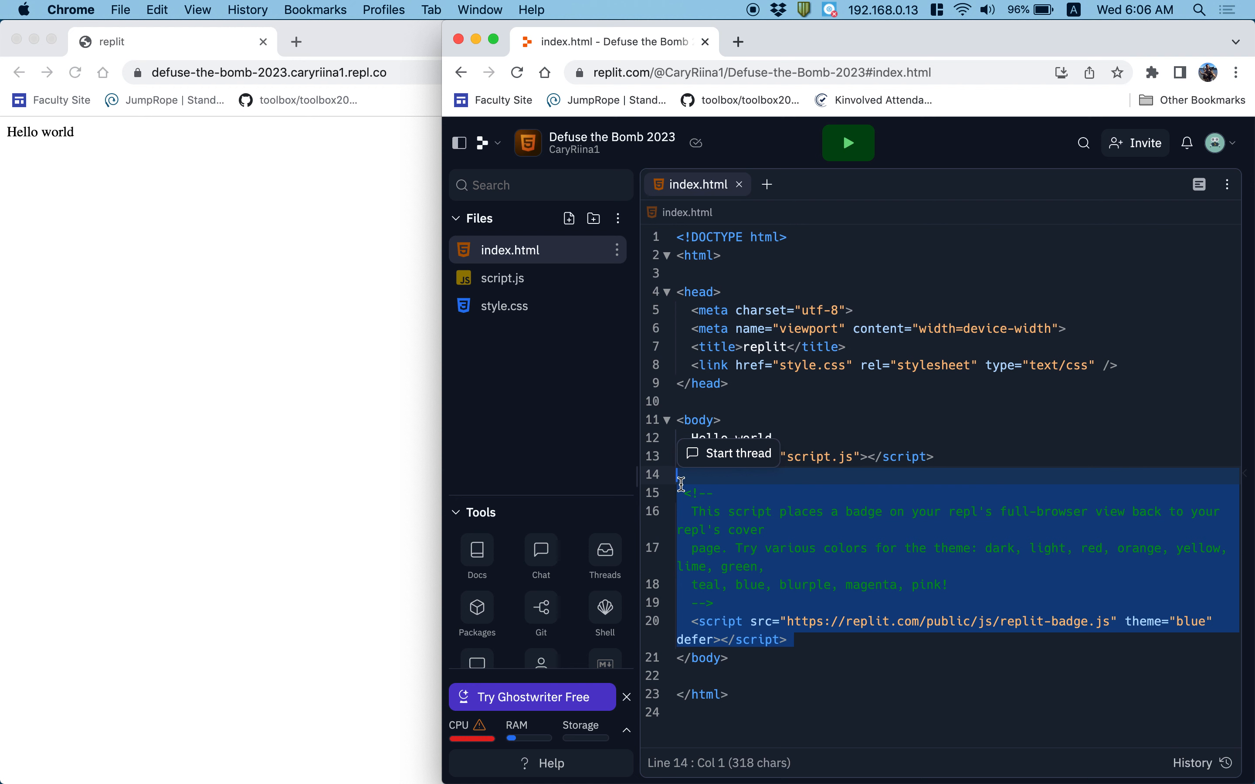
pyautogui.press('Delete')
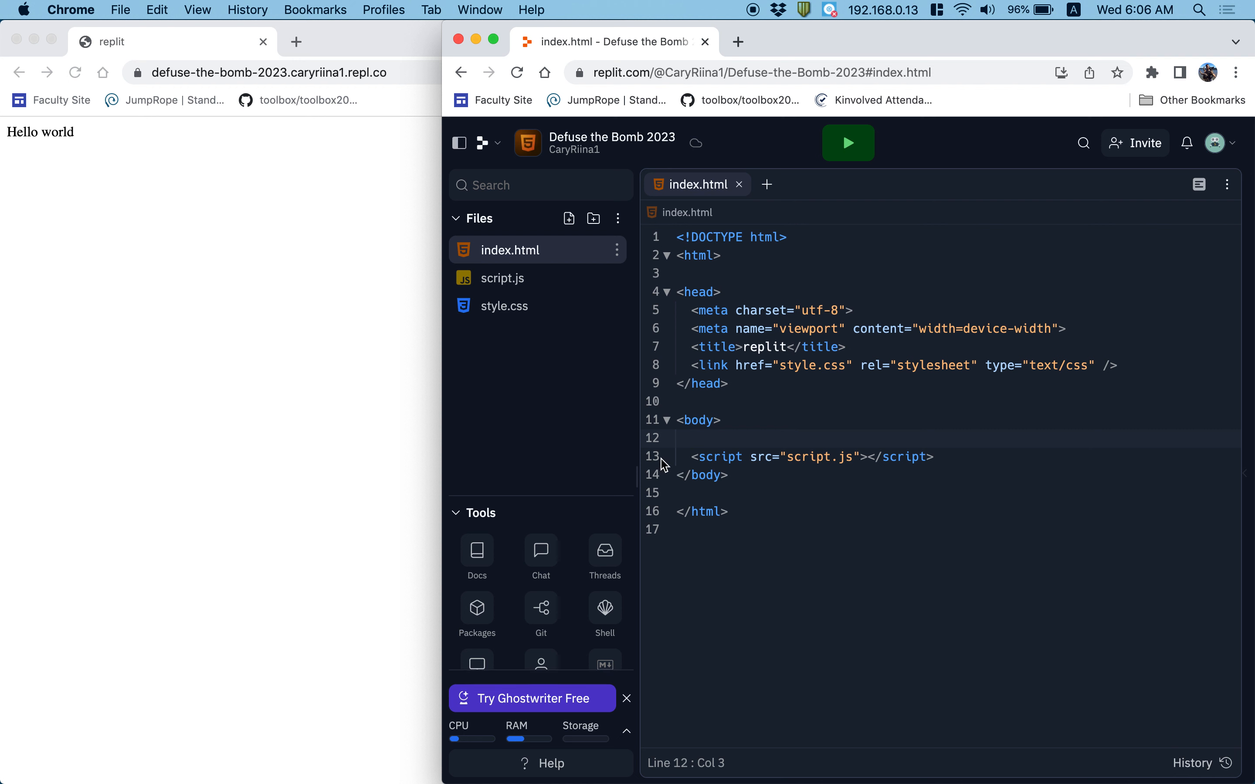
pyautogui.moveTo(656, 472)
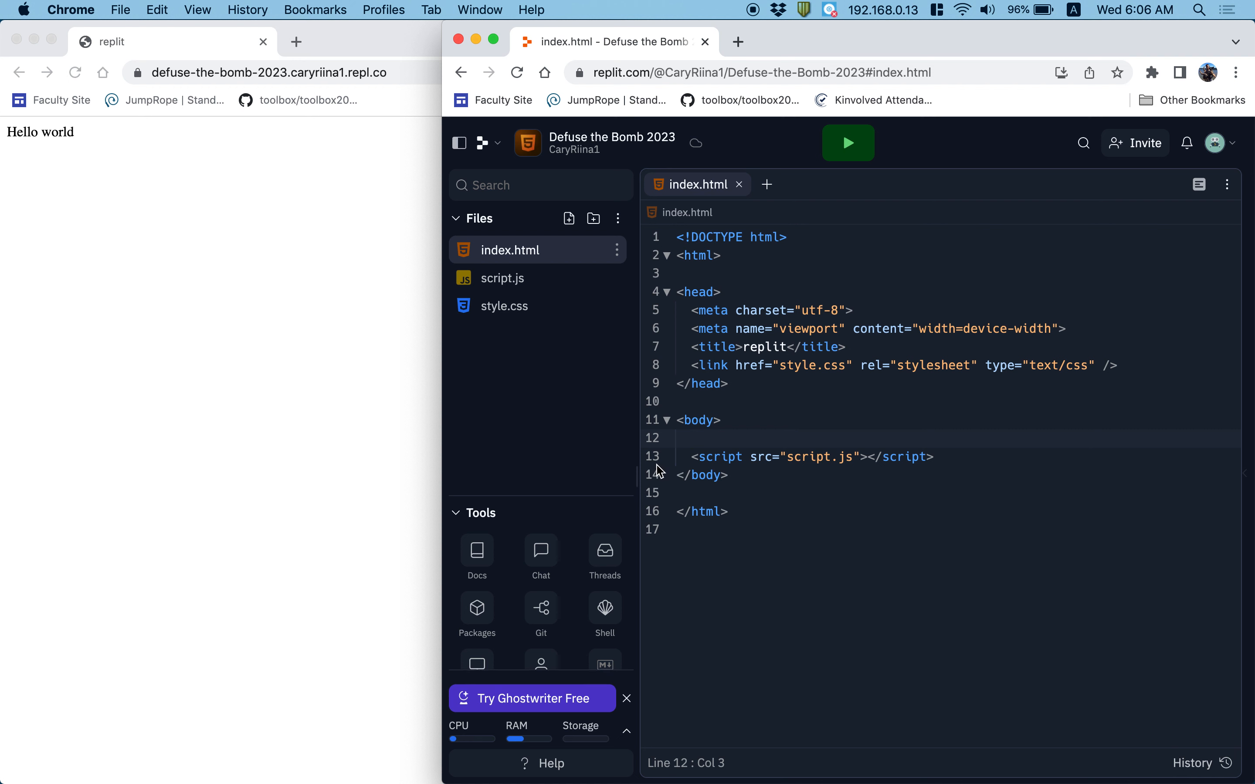
pyautogui.moveTo(696, 455); pyautogui.dragTo(933, 456)
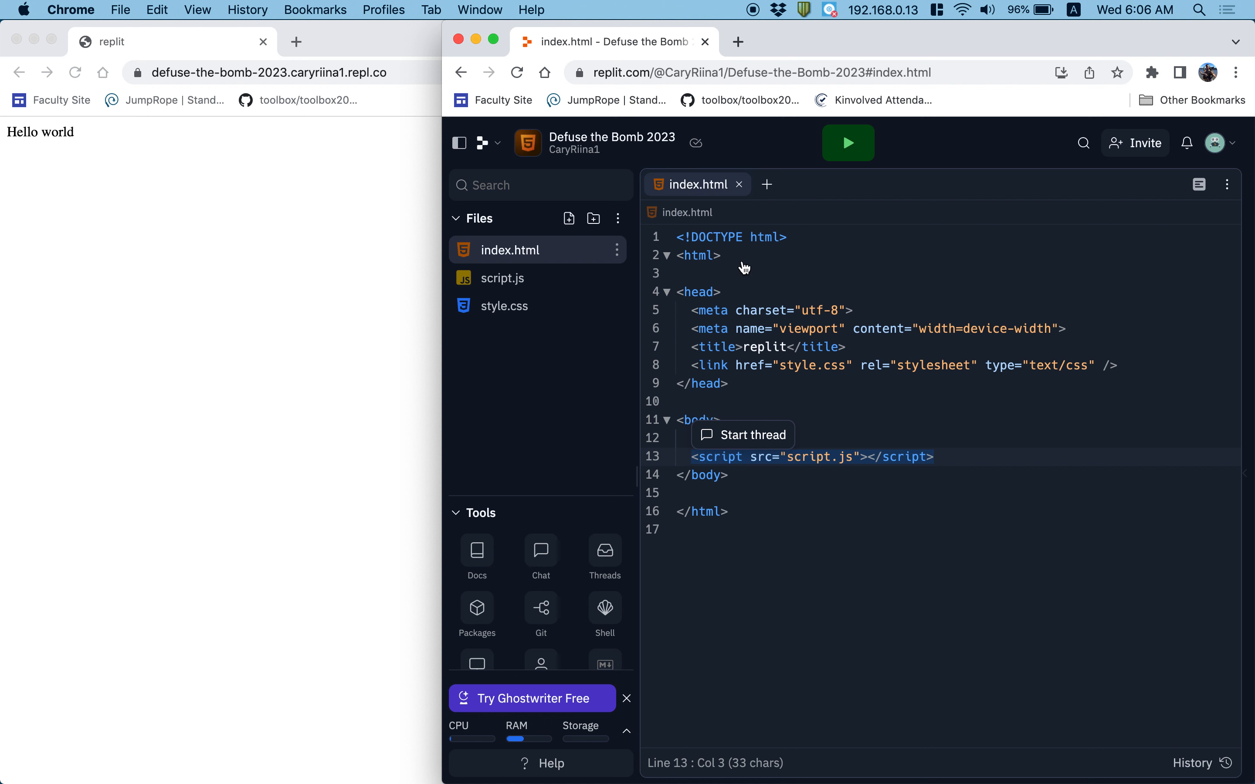
pyautogui.moveTo(565, 280)
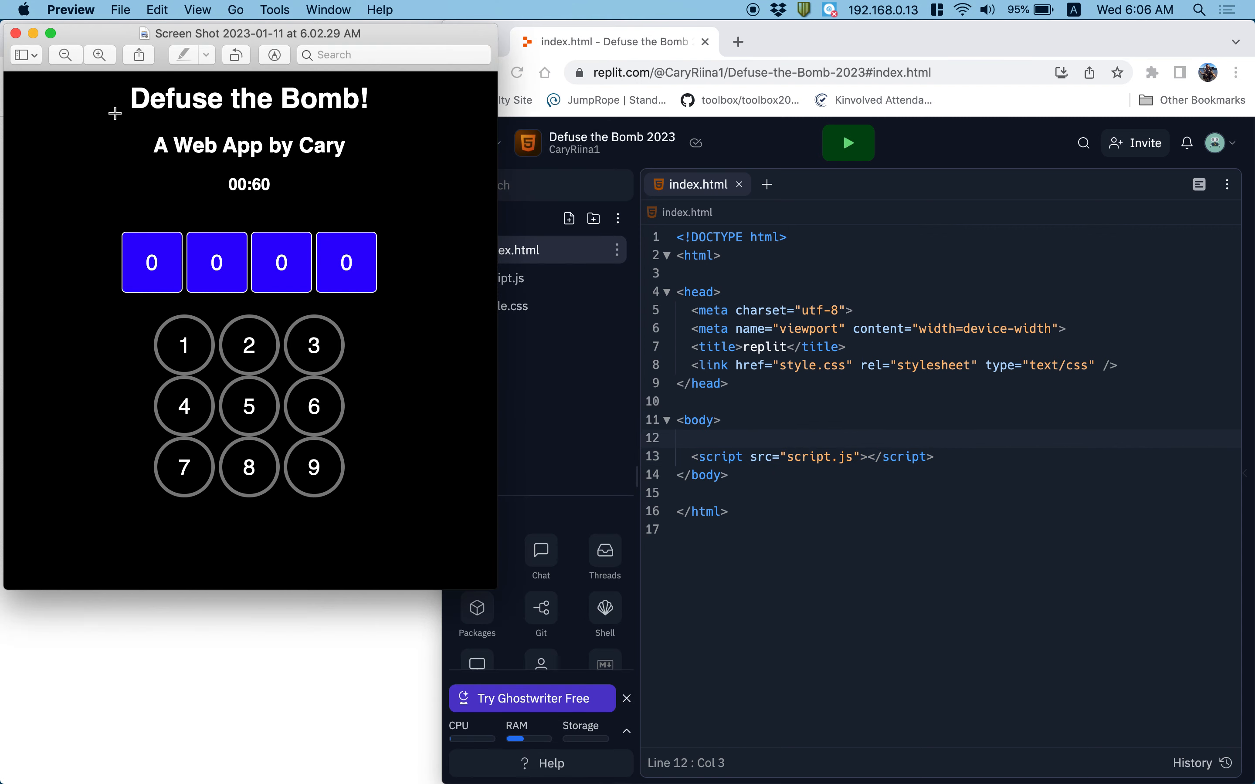
pyautogui.moveTo(405, 554)
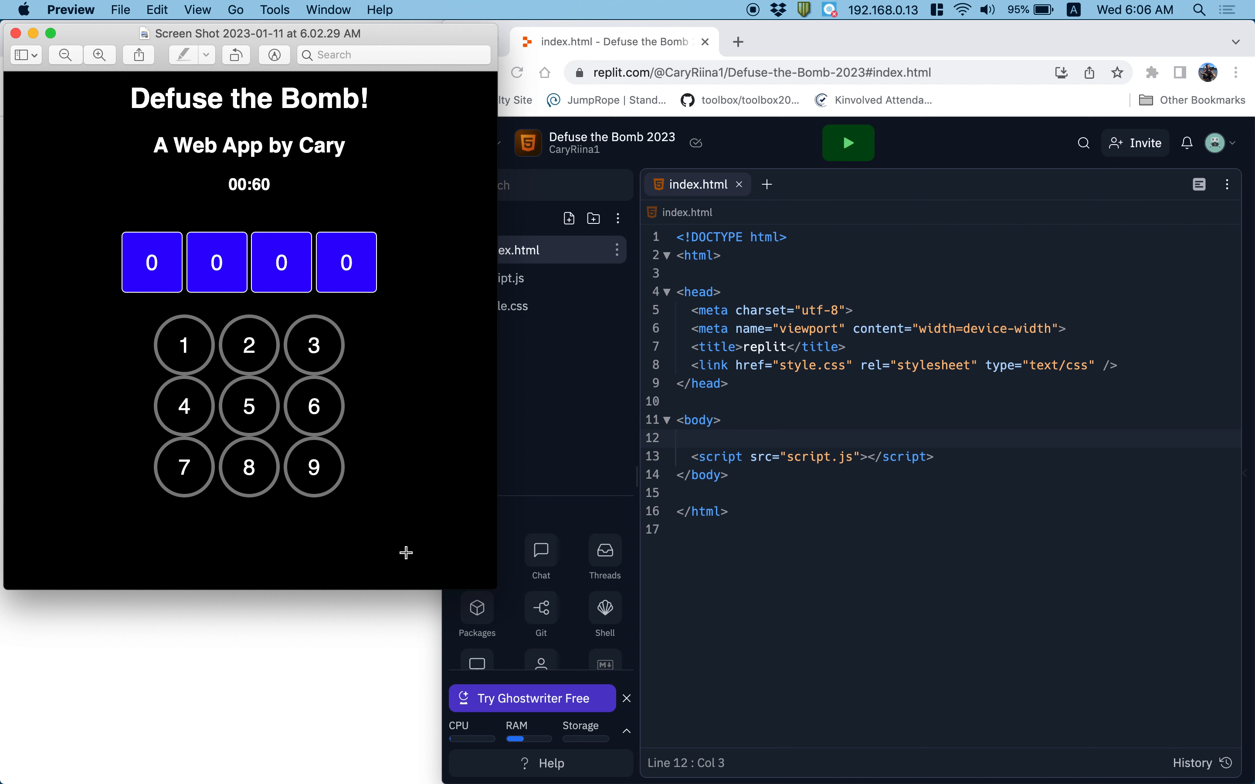
pyautogui.moveTo(134, 76)
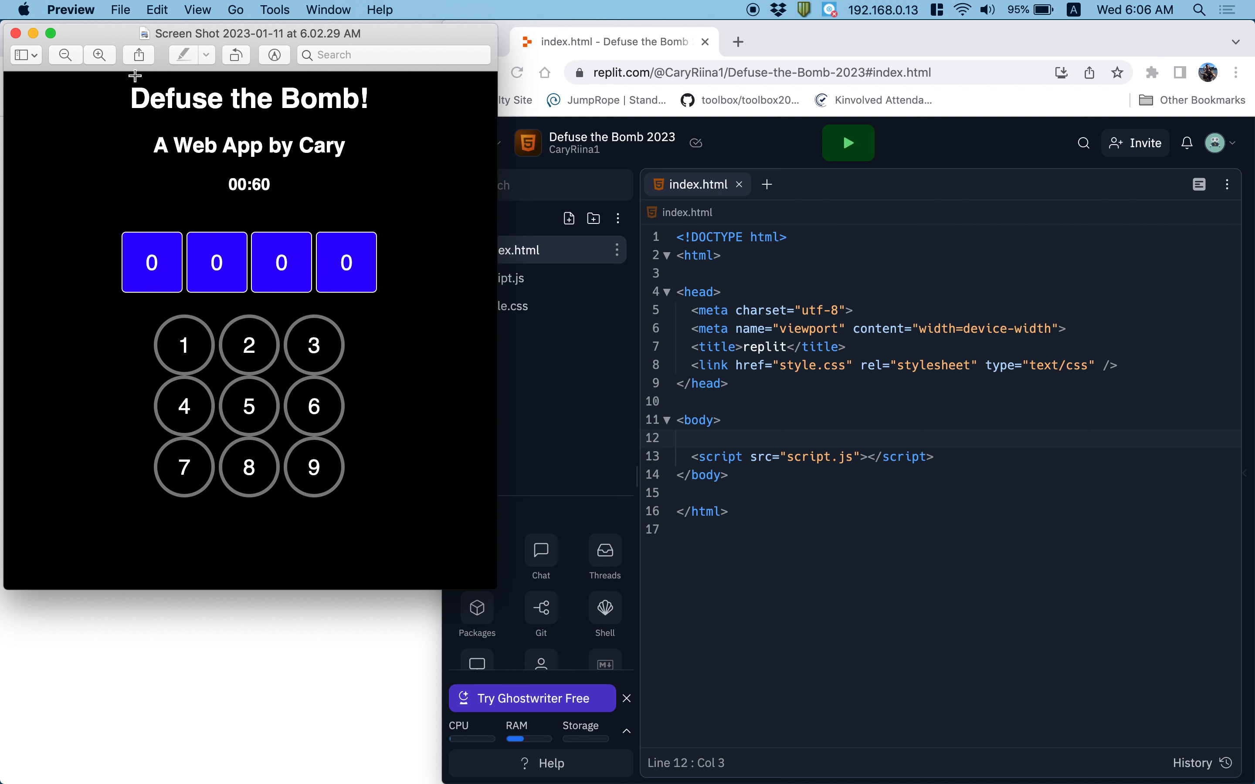
pyautogui.moveTo(402, 380)
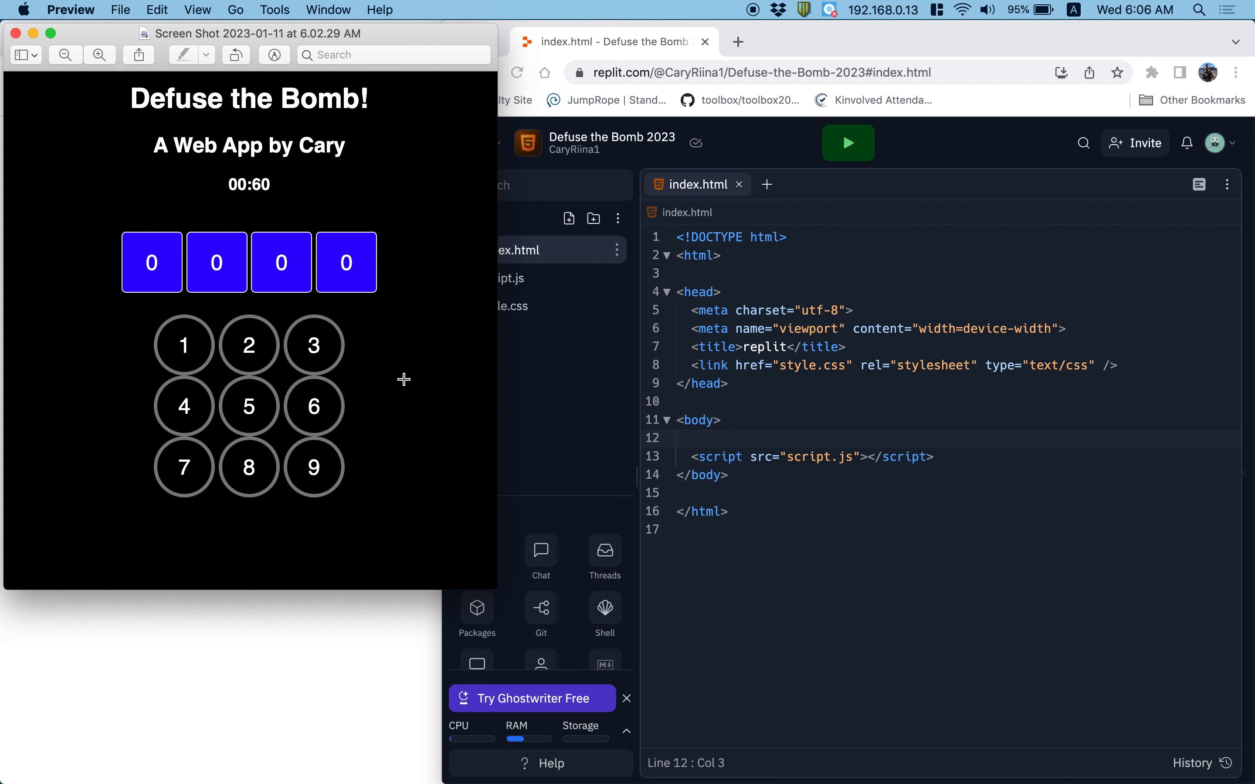
pyautogui.moveTo(379, 165)
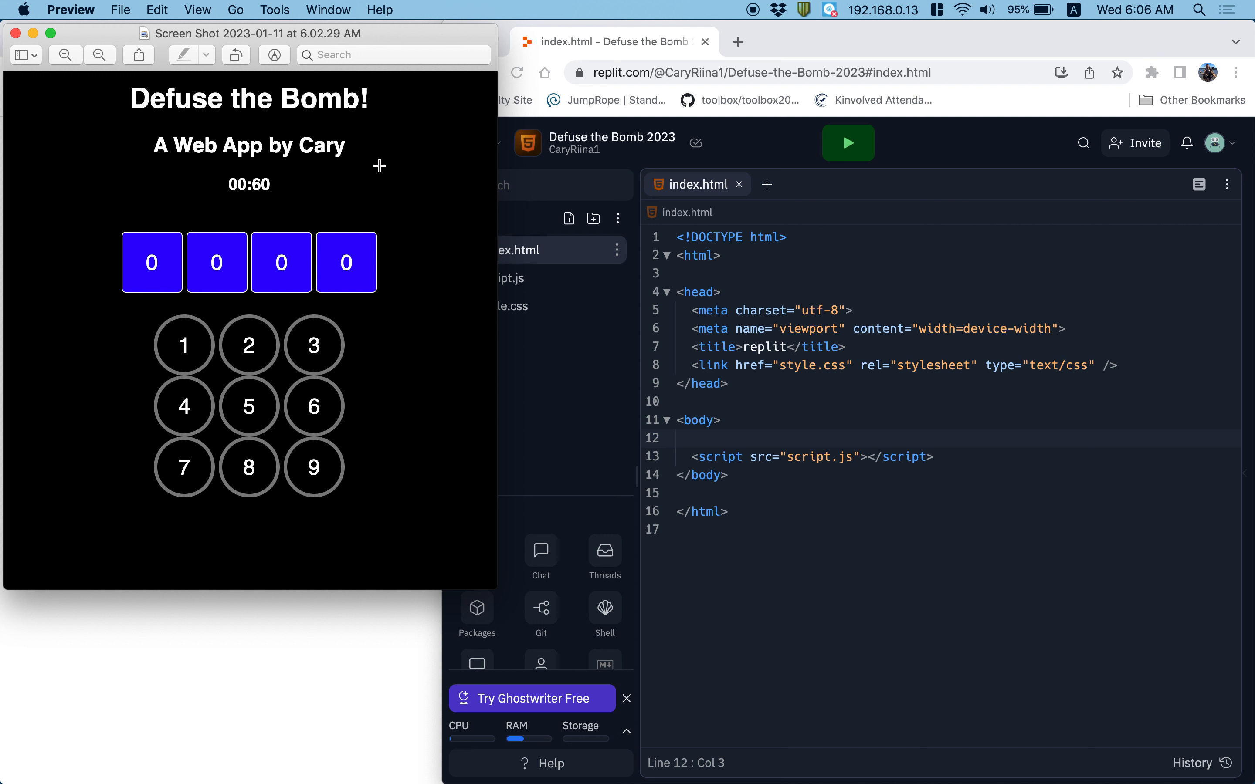
pyautogui.moveTo(469, 155)
pyautogui.write('div')
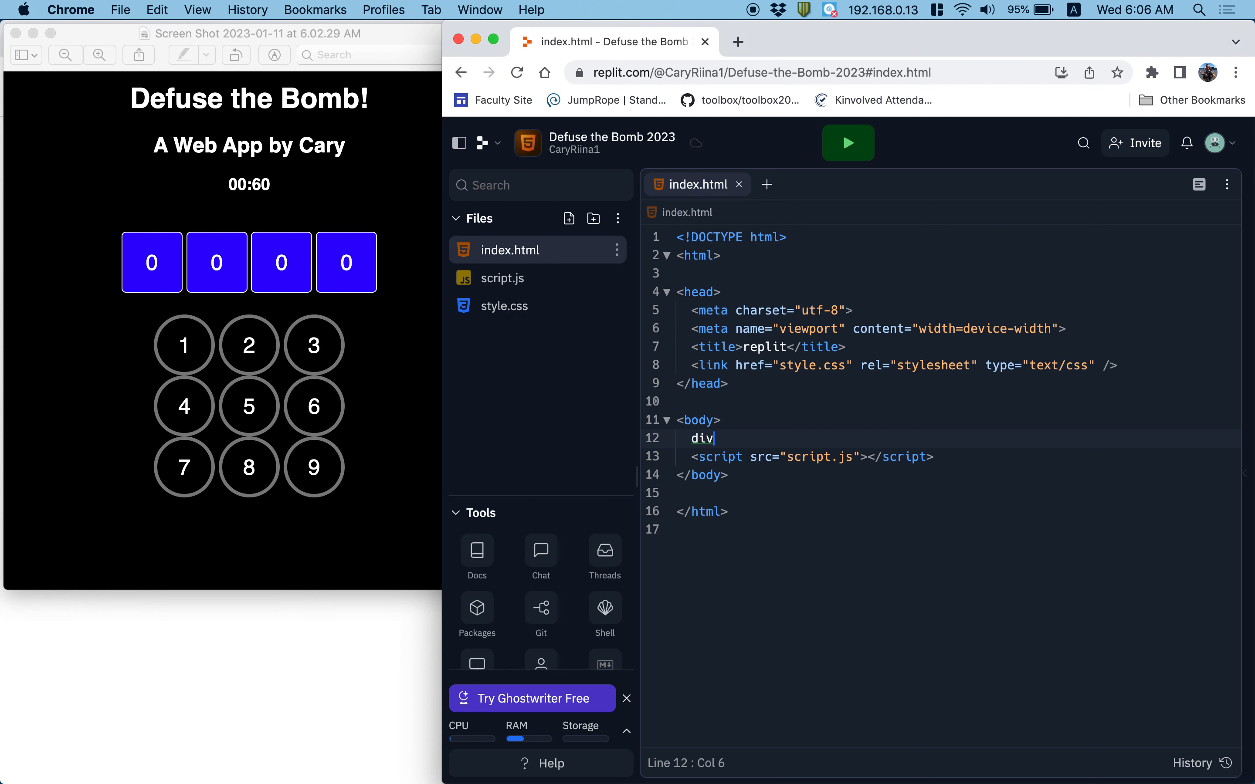
# Step: Add a div with class content inside the body
pyautogui.write('>')
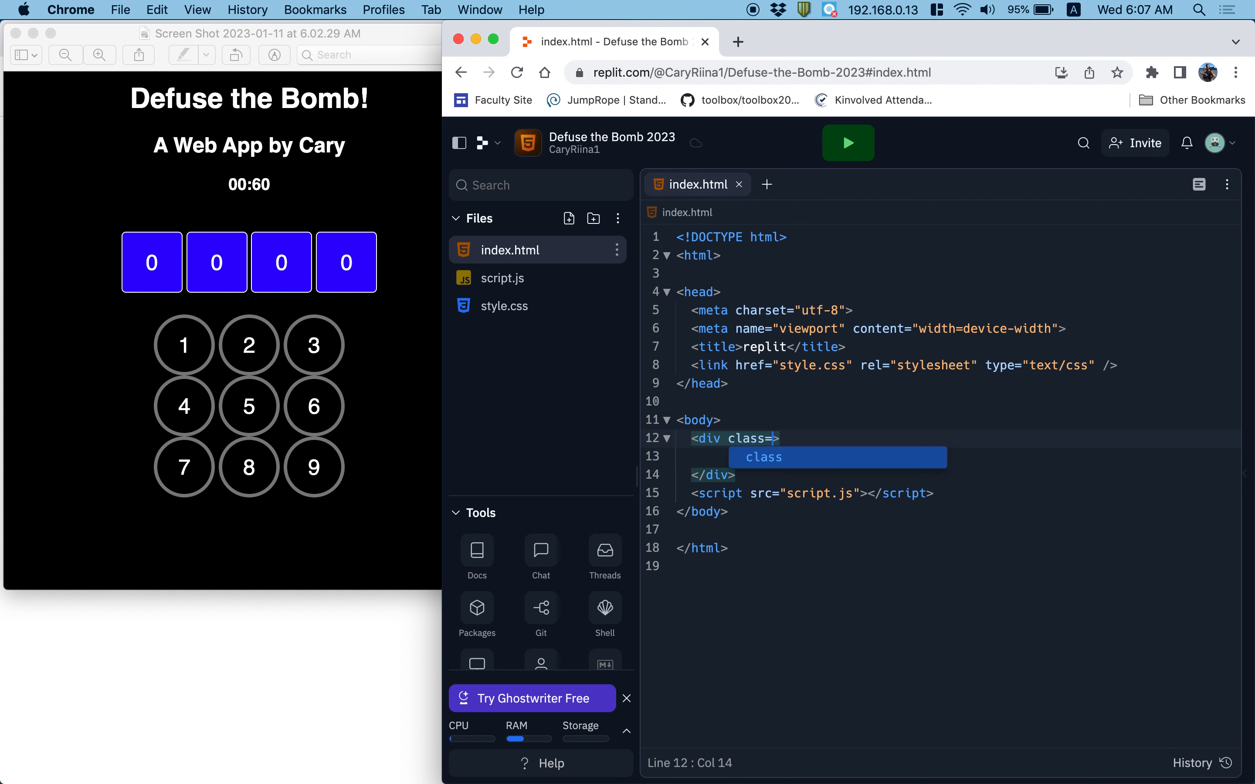
pyautogui.write('contne"')
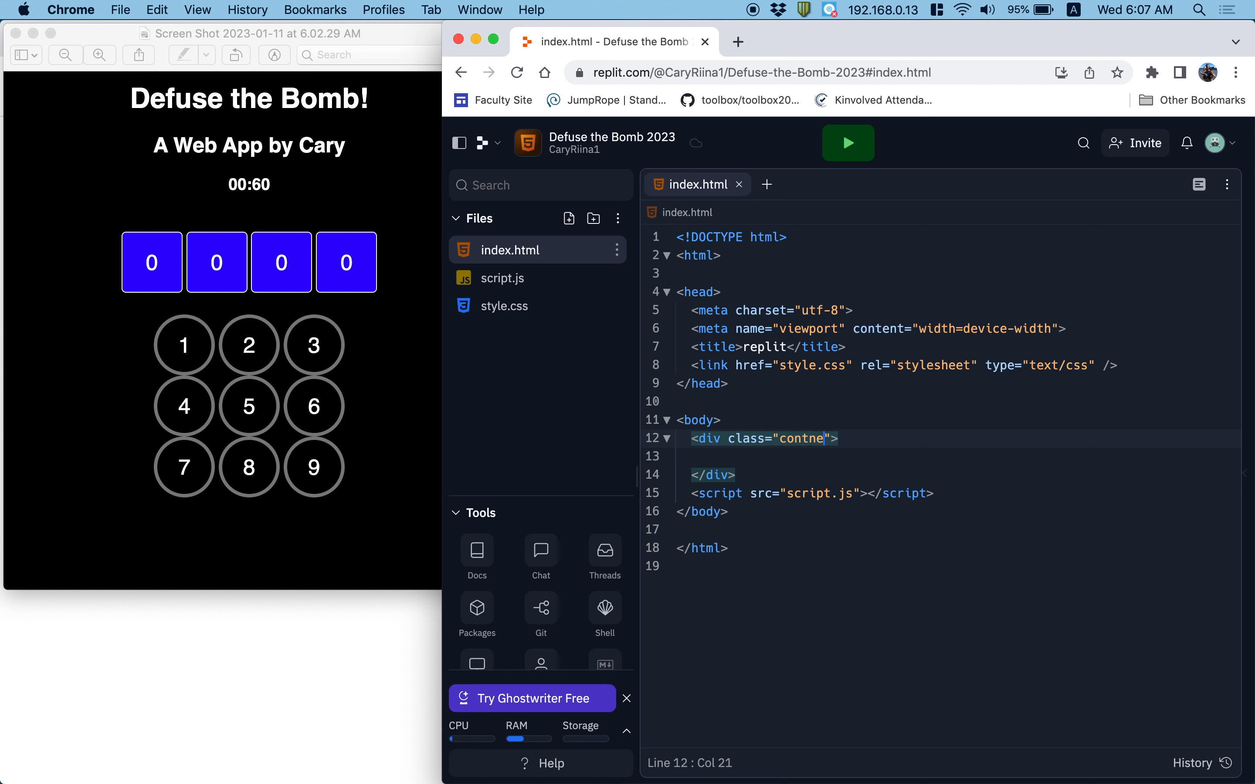
pyautogui.write('content')
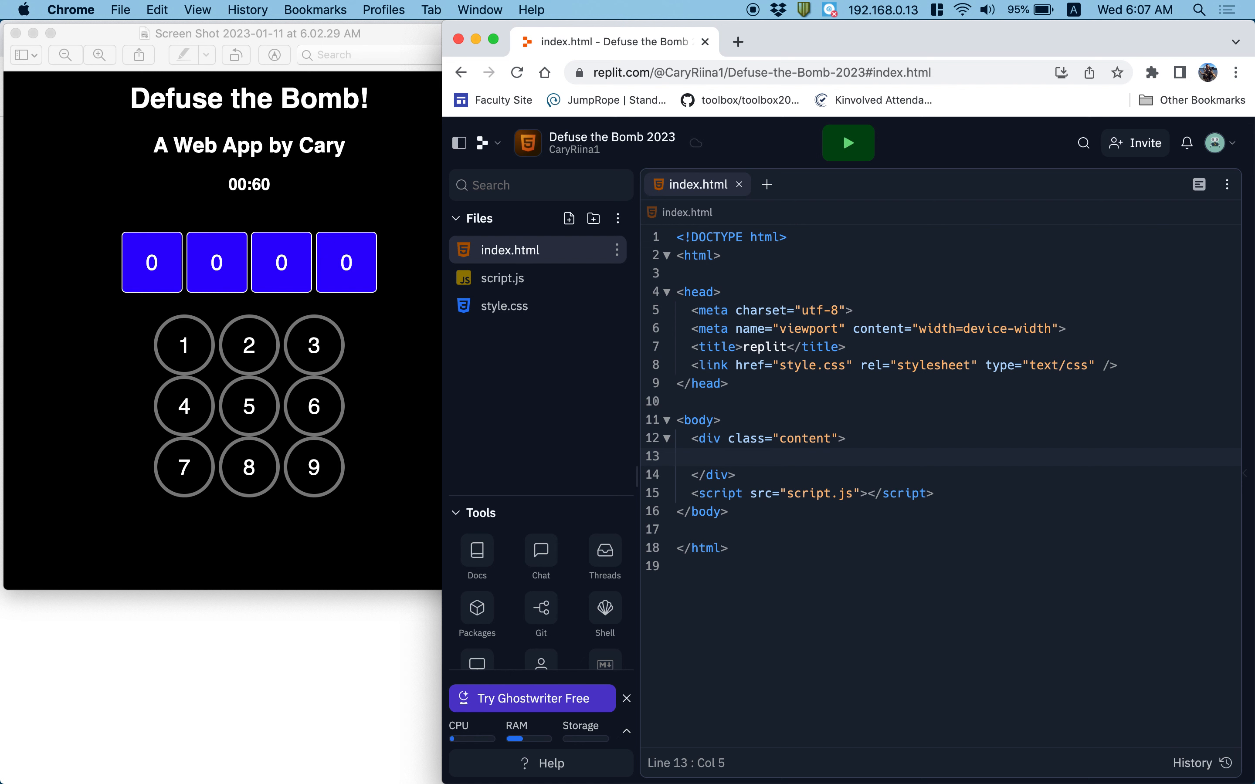
pyautogui.click(707, 457)
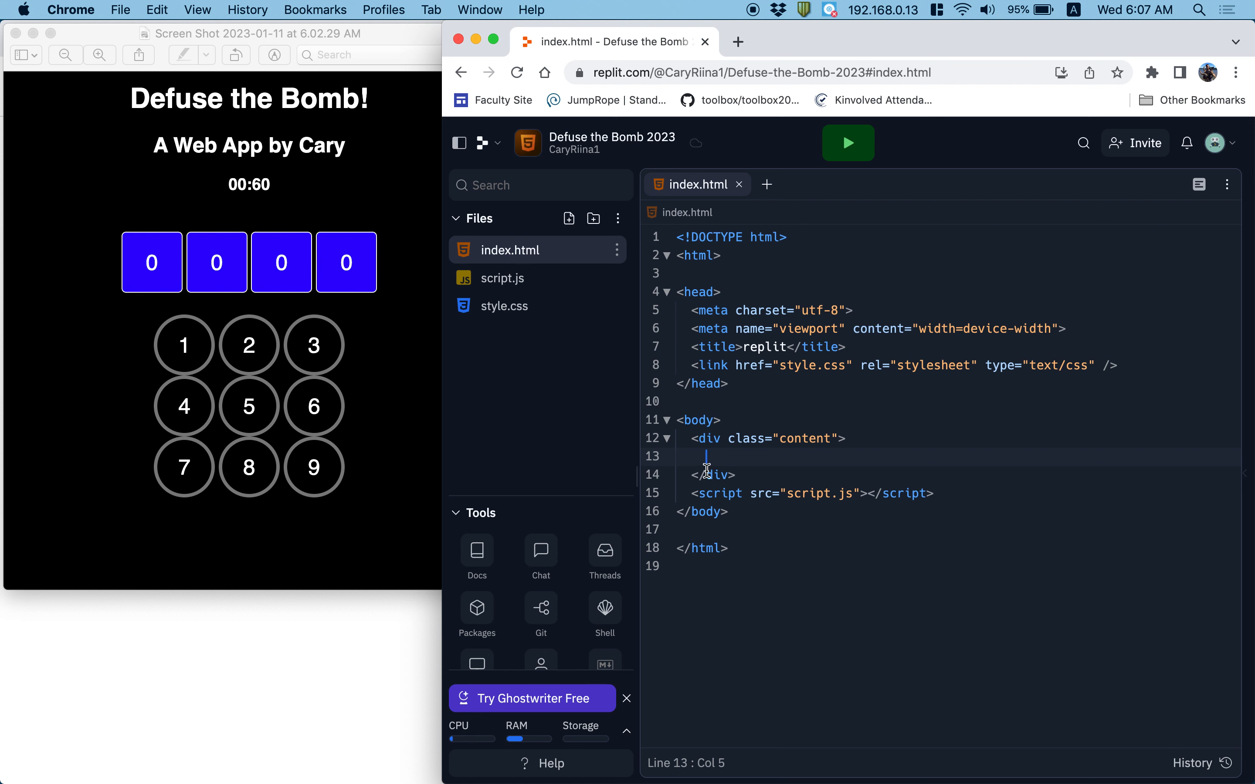
pyautogui.moveTo(728, 438)
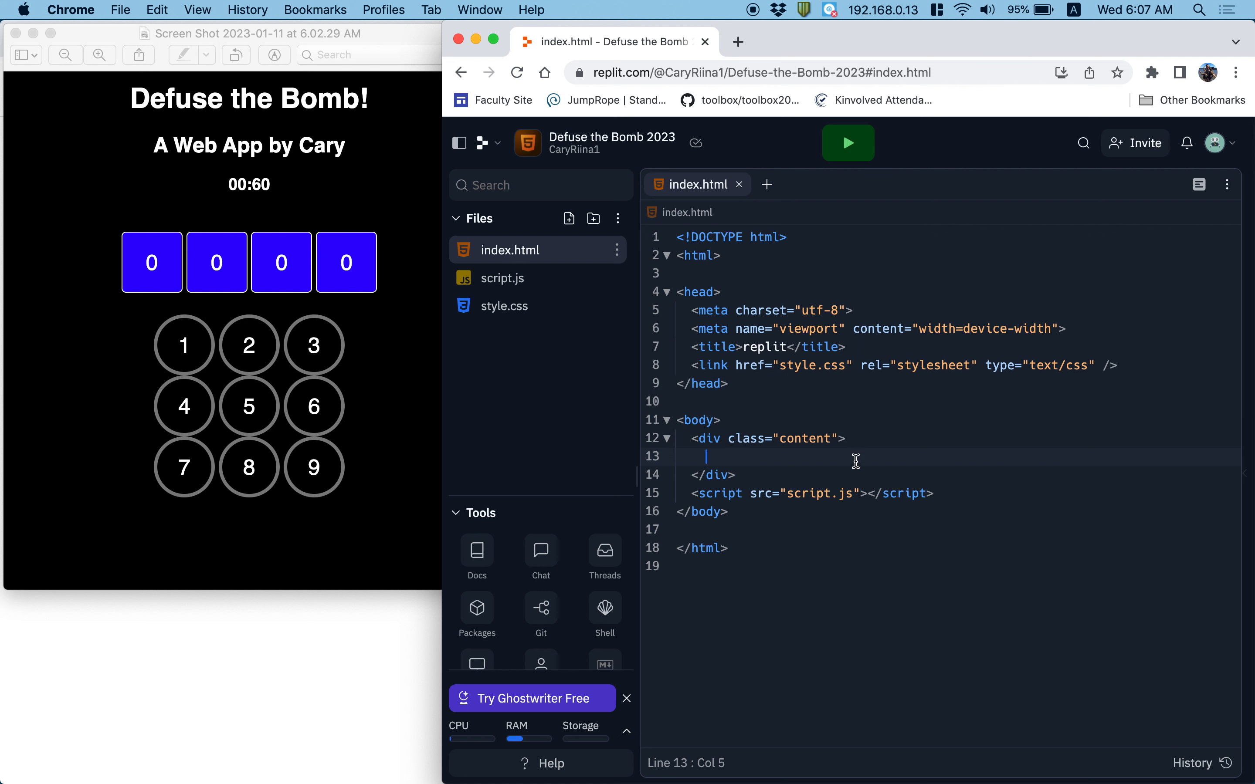
# Step: Add h1 'Defuse the Bomb!', h2 'A Web App by Cary' and h3 '00:60' inside the content div
pyautogui.write('<h1></h1>')
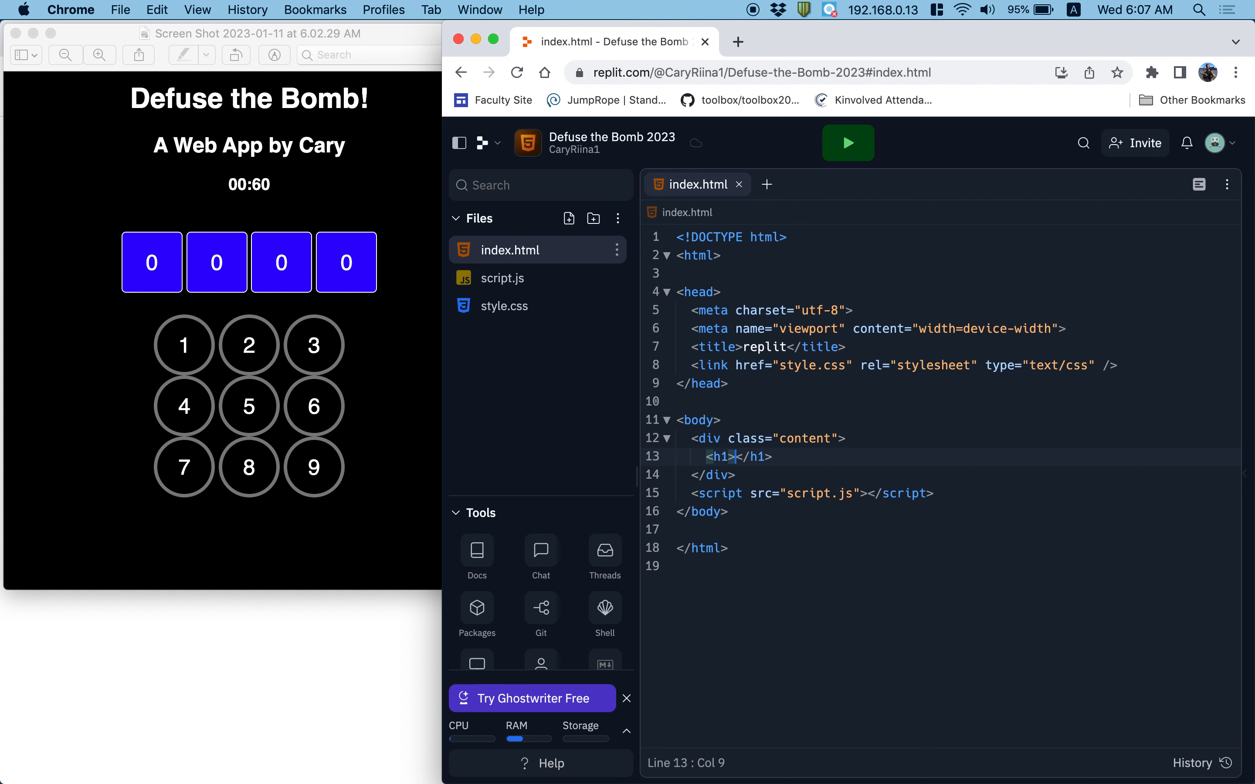
pyautogui.write('Defuse t')
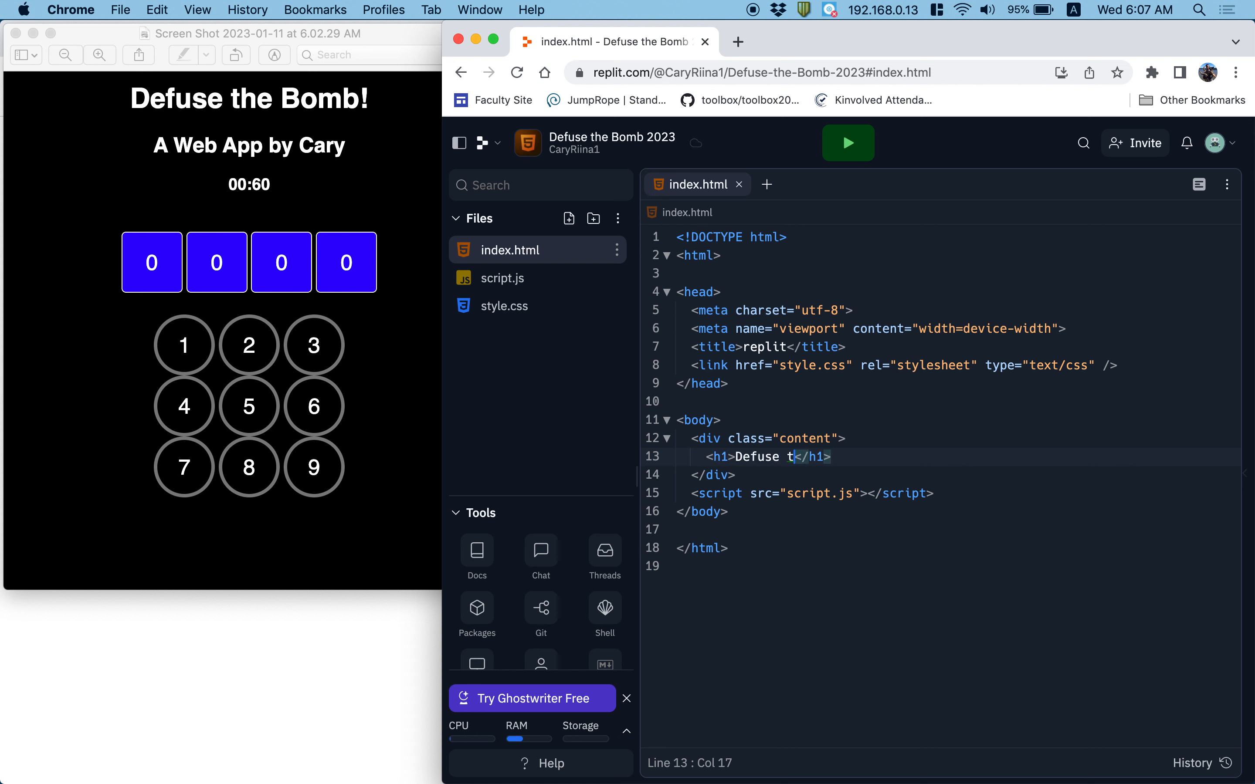
pyautogui.write('he Bomb!')
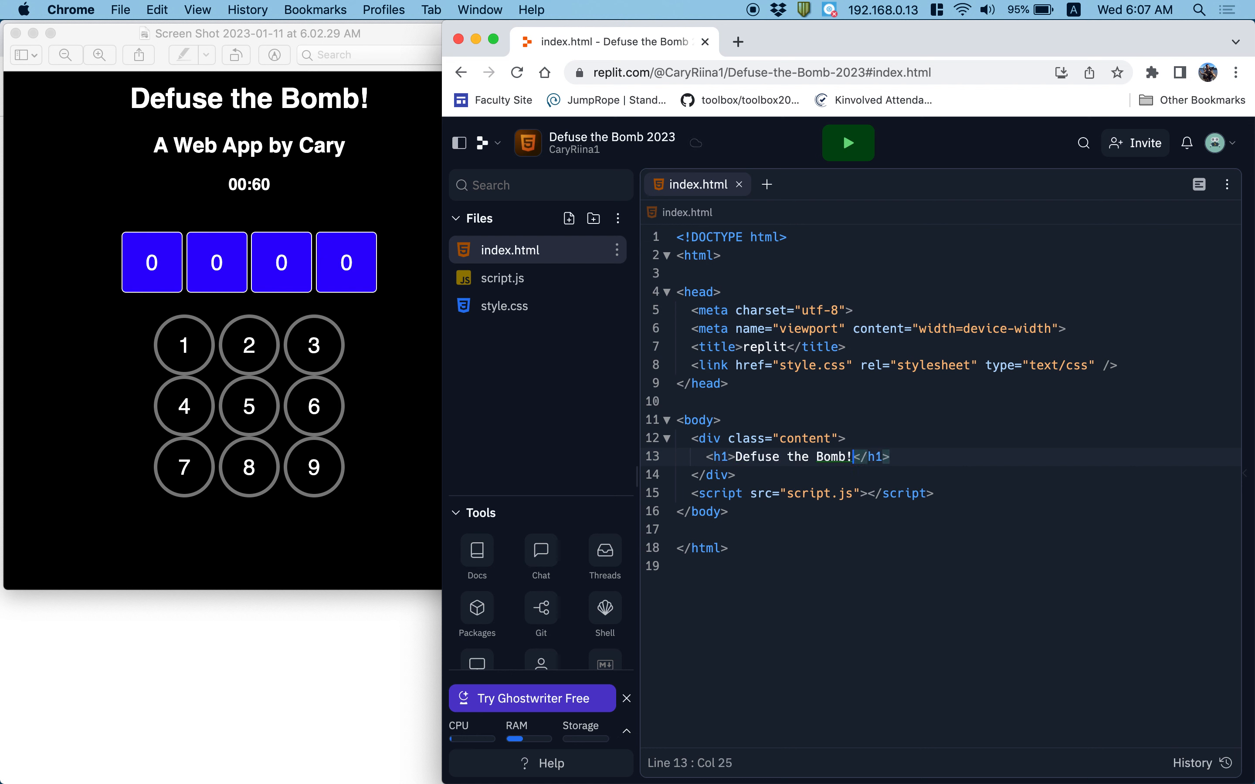
pyautogui.write('<h2></h2>')
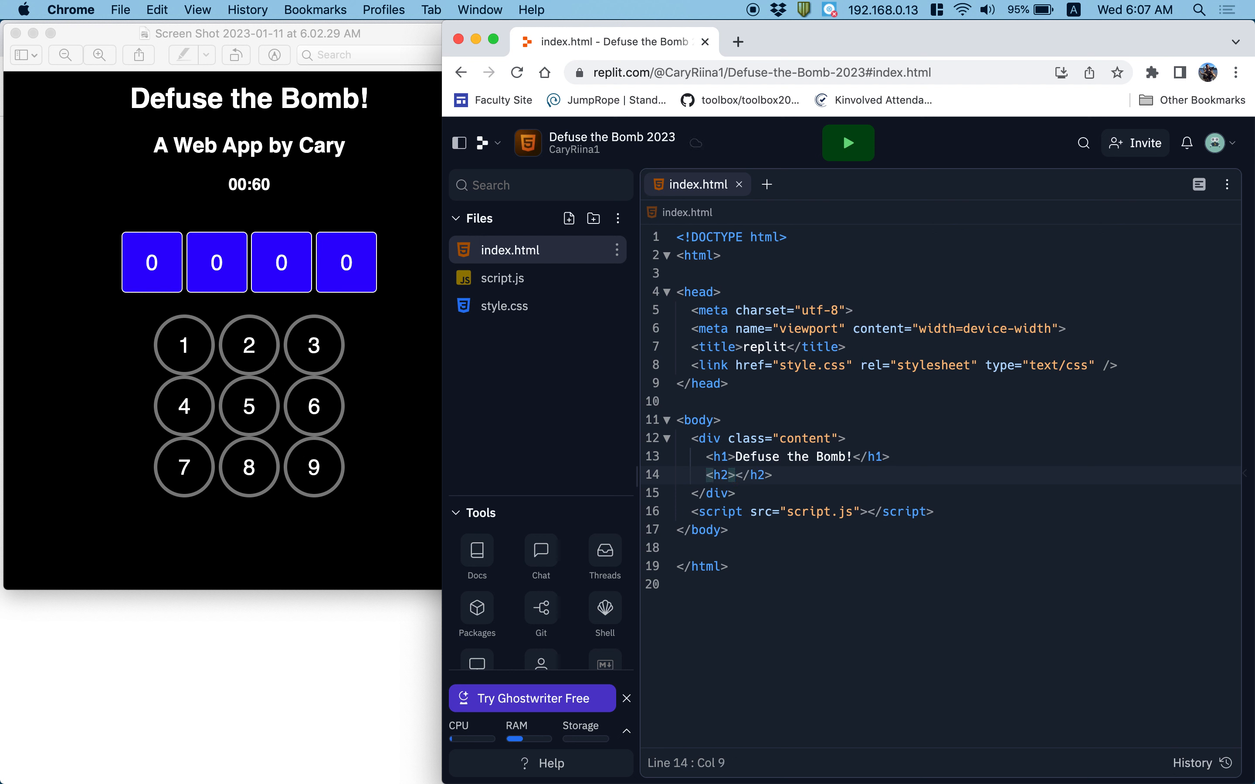
pyautogui.write('A Web App by Cary')
pyautogui.write('<h3></h3>')
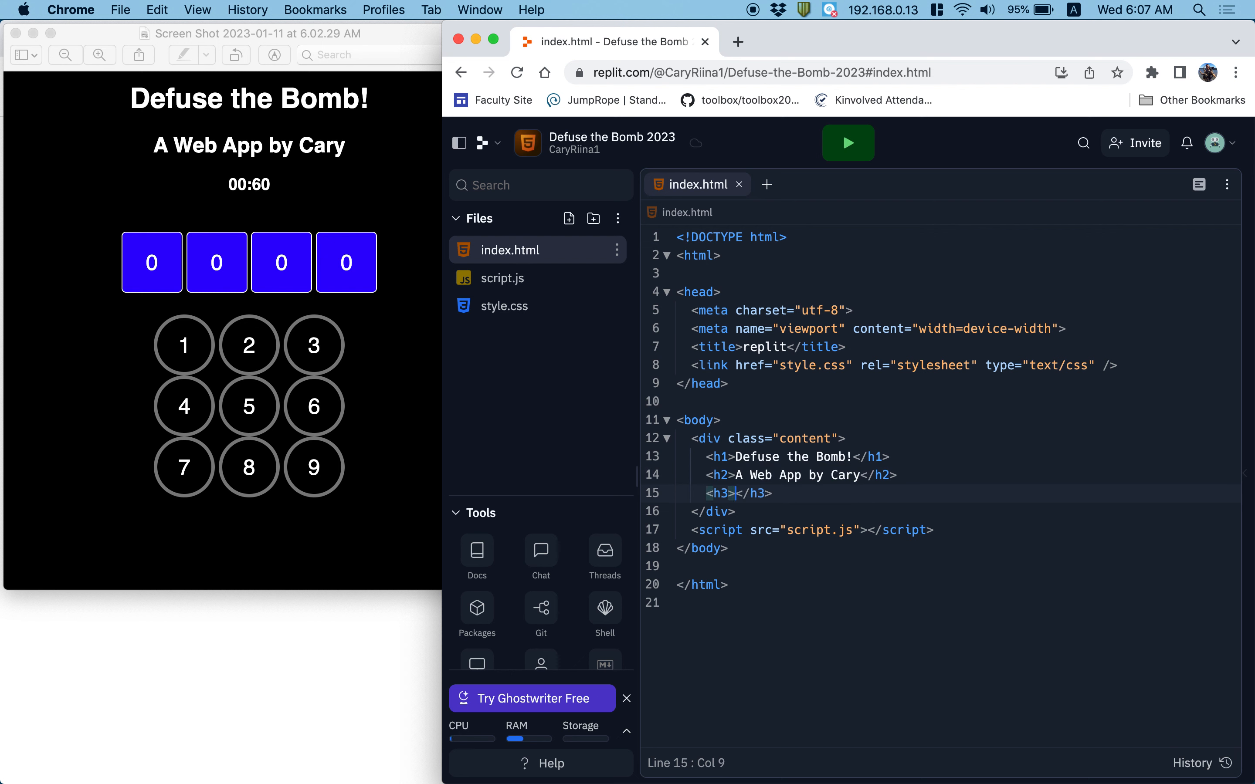
pyautogui.write('00')
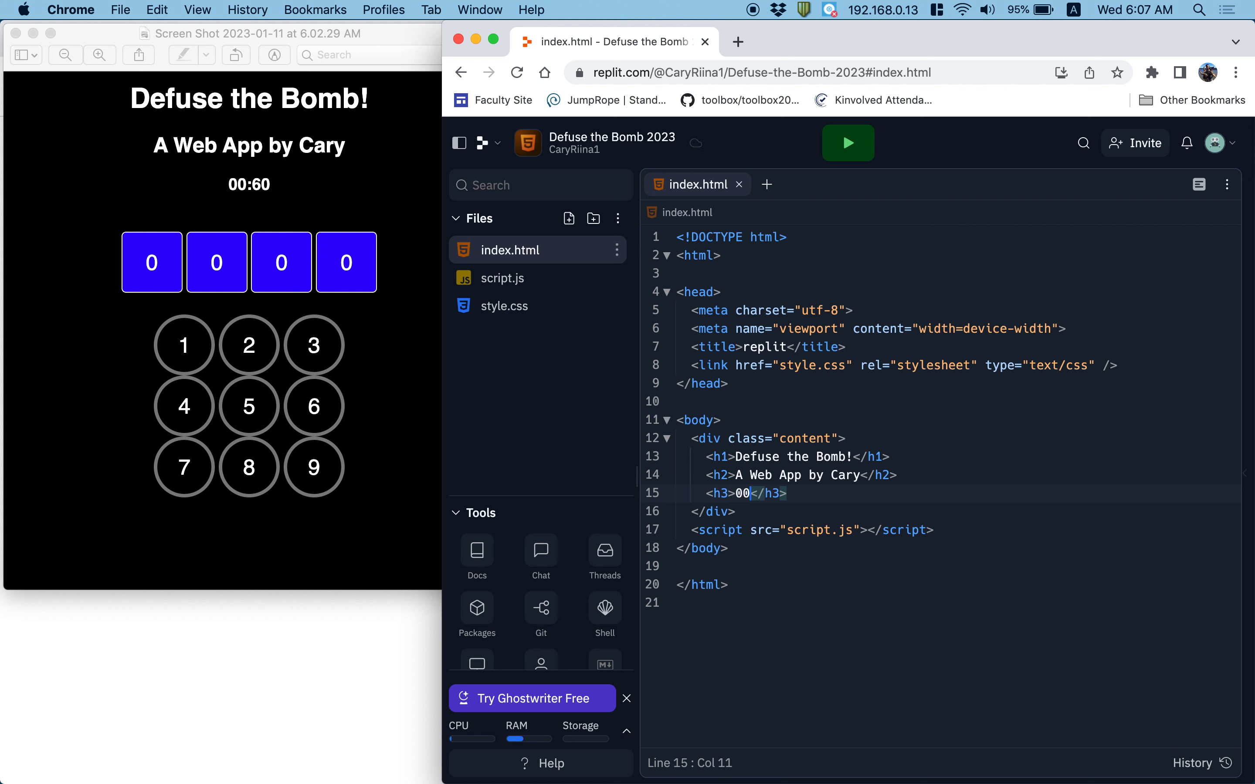
pyautogui.write(':60')
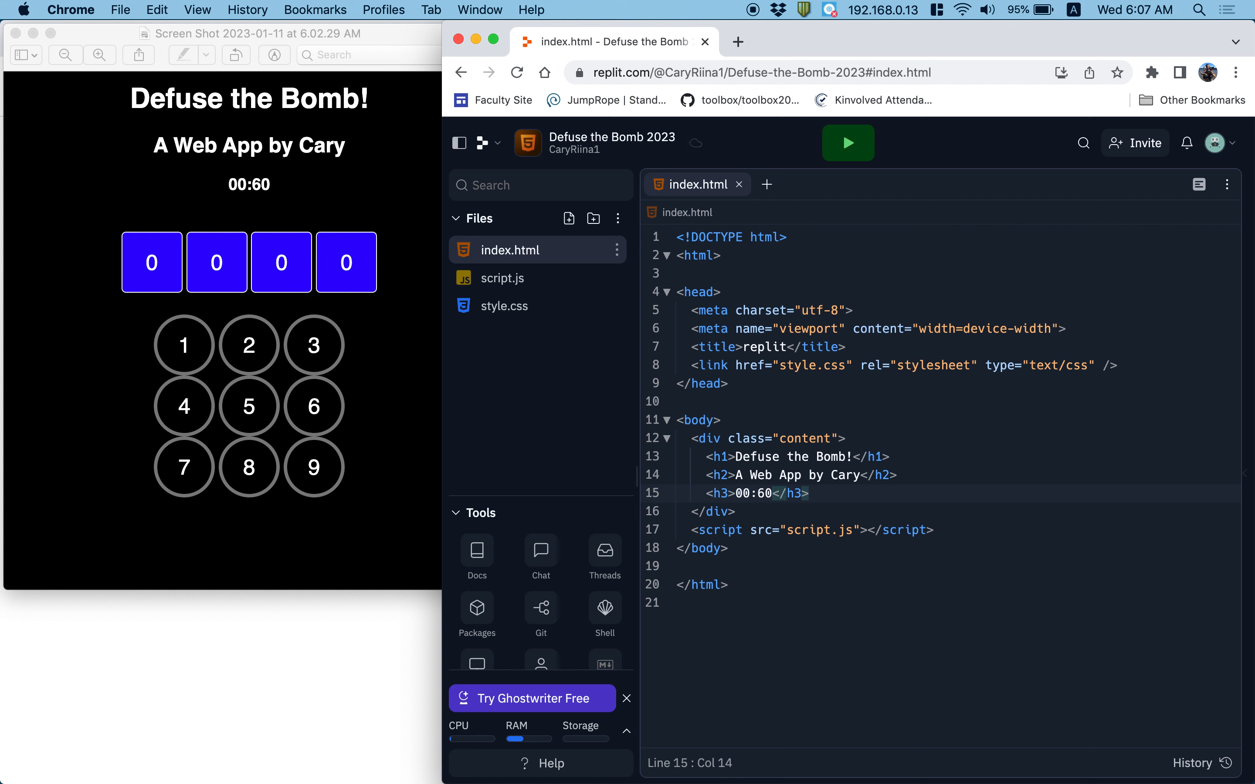
pyautogui.press('Enter')
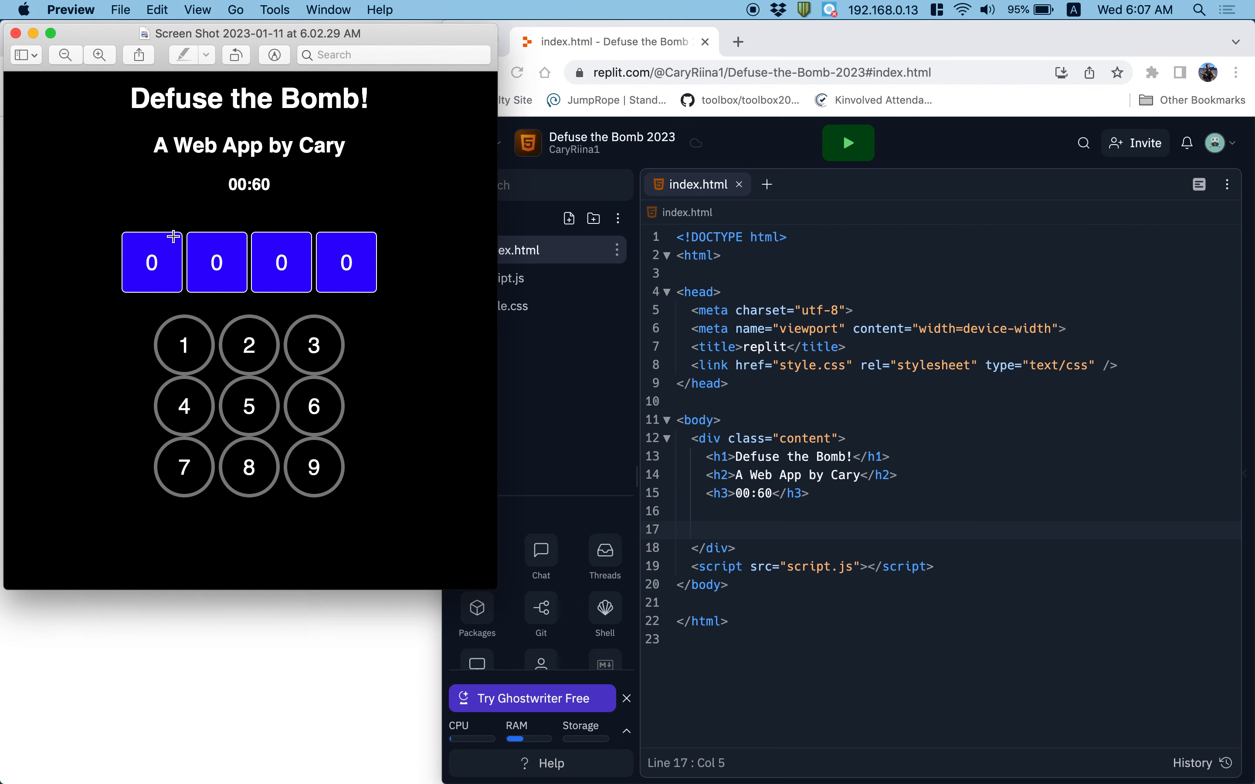
pyautogui.moveTo(384, 305)
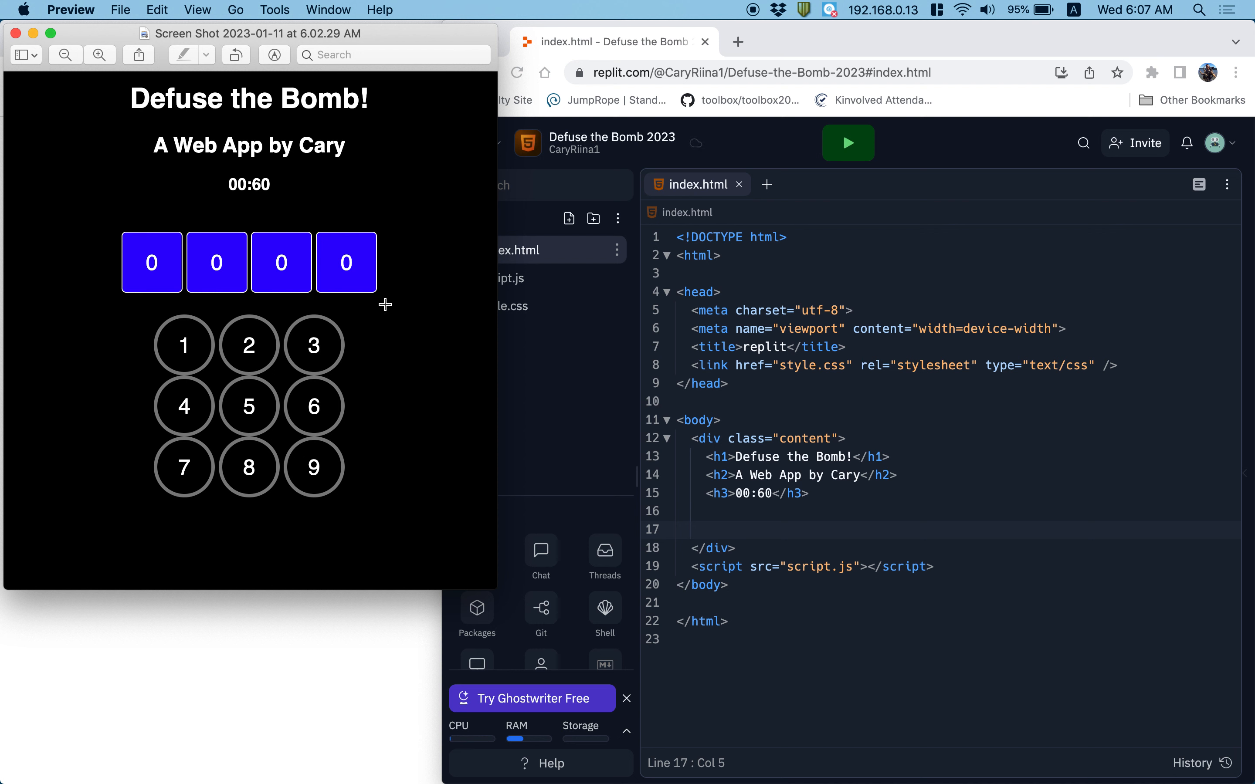
pyautogui.moveTo(130, 239)
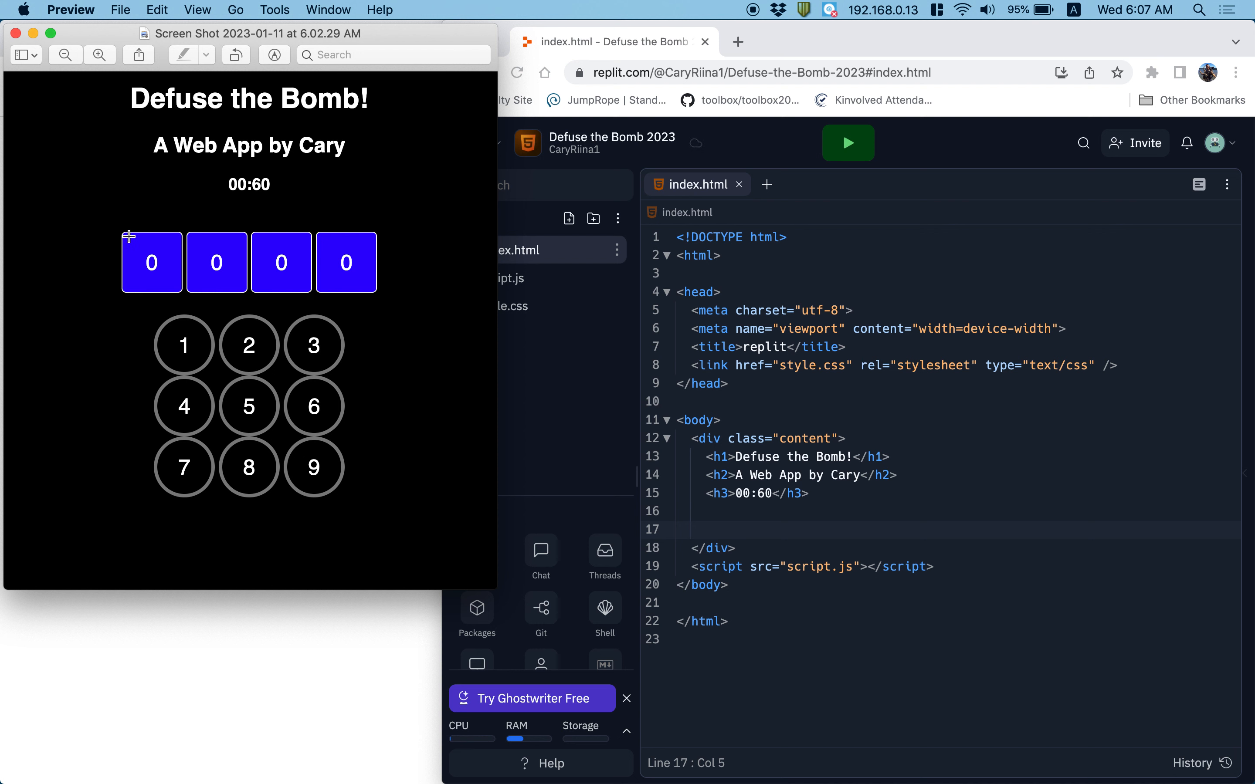
pyautogui.moveTo(170, 310)
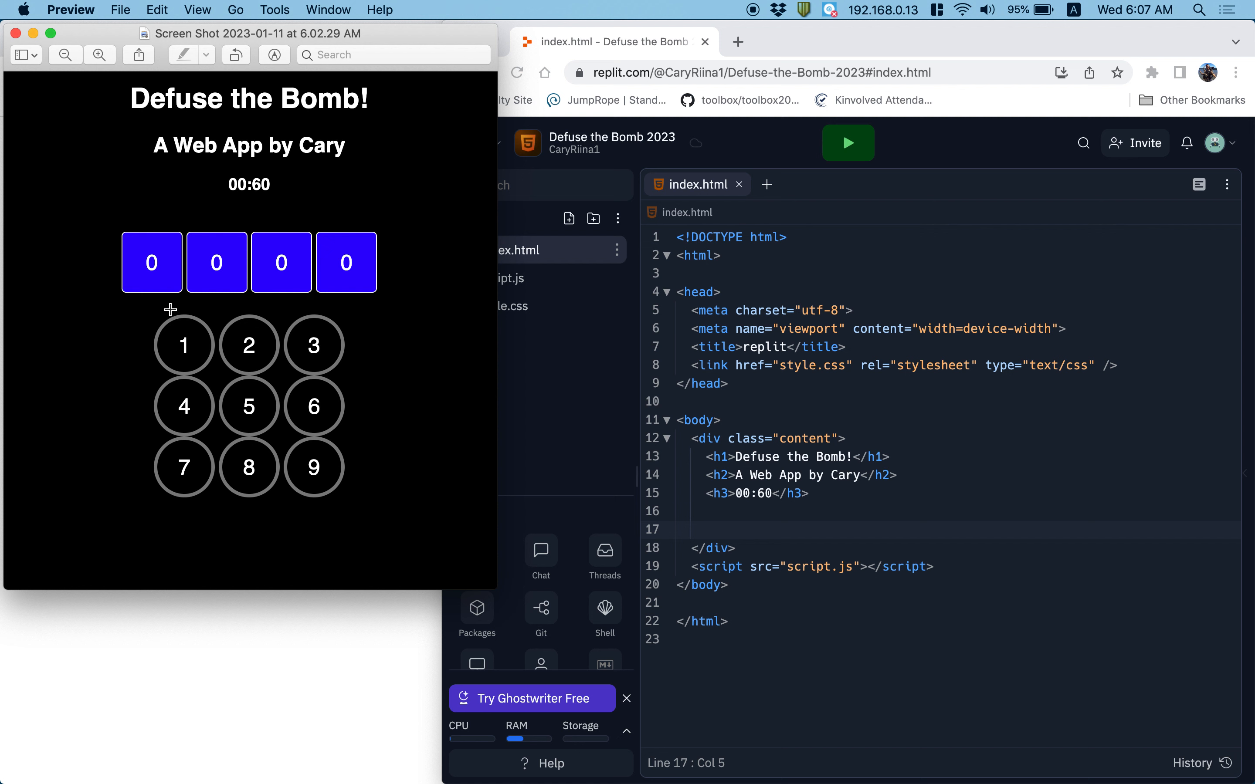
pyautogui.moveTo(205, 263)
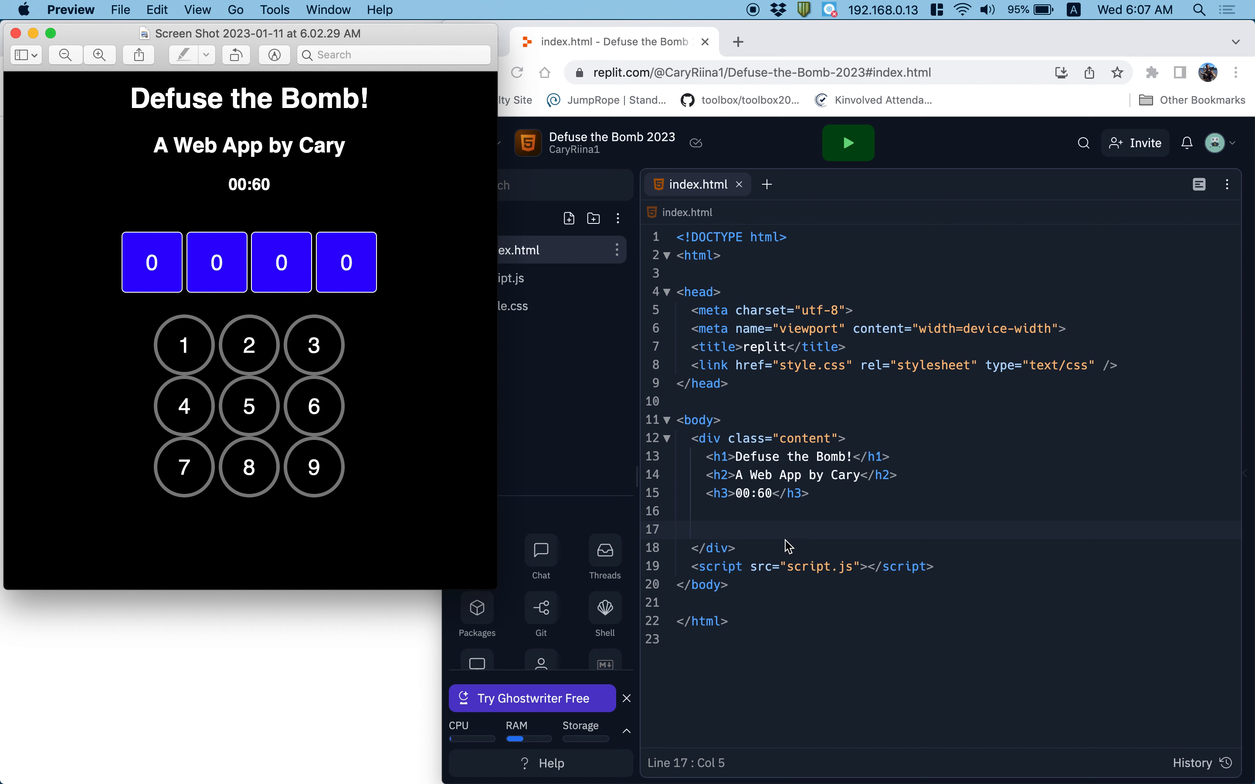
# Step: Add a div with class passcode (later numbers) below the timer heading
pyautogui.click(611, 41)
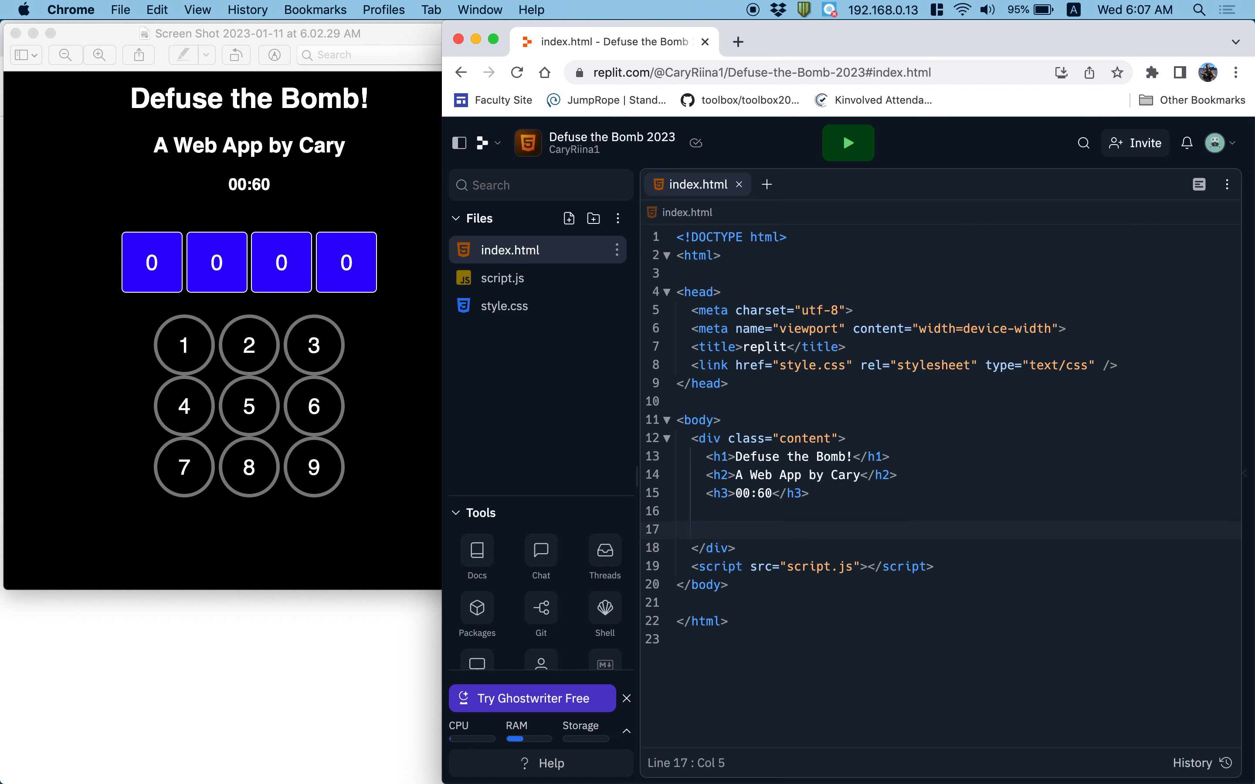
pyautogui.write('div></div>')
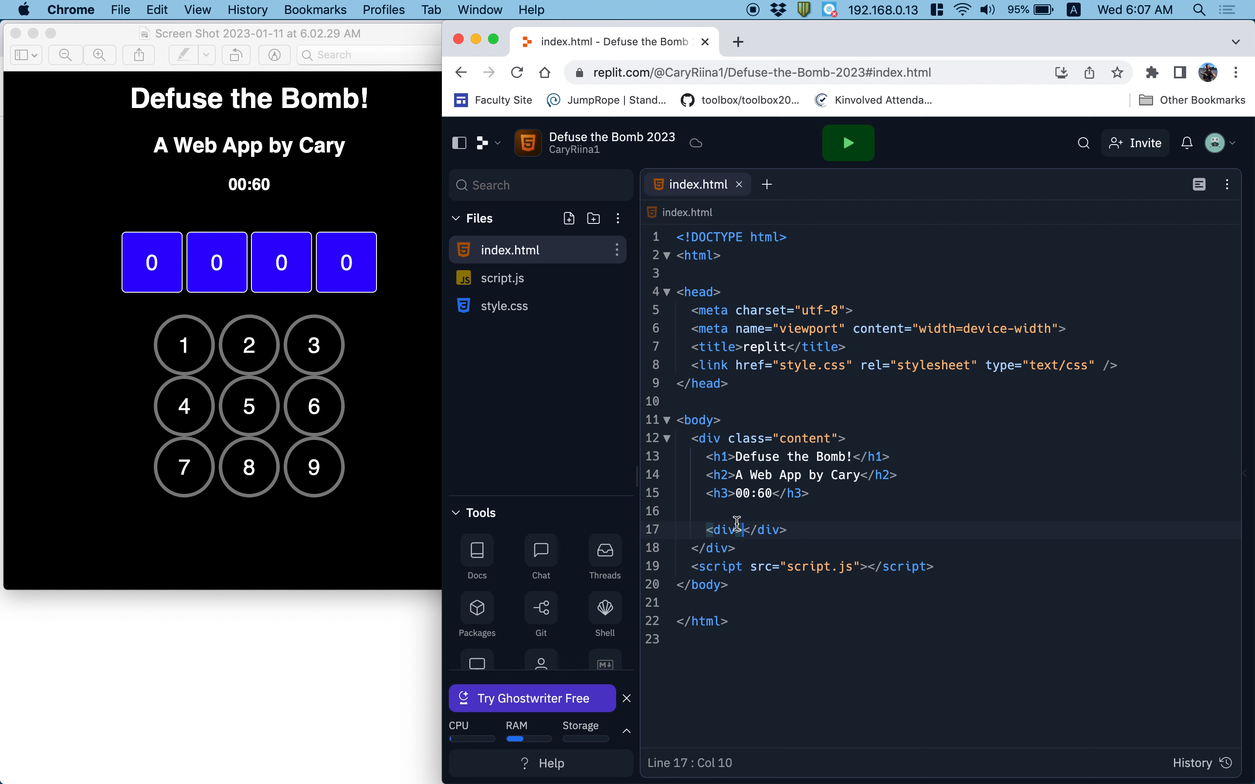
pyautogui.press('Enter')
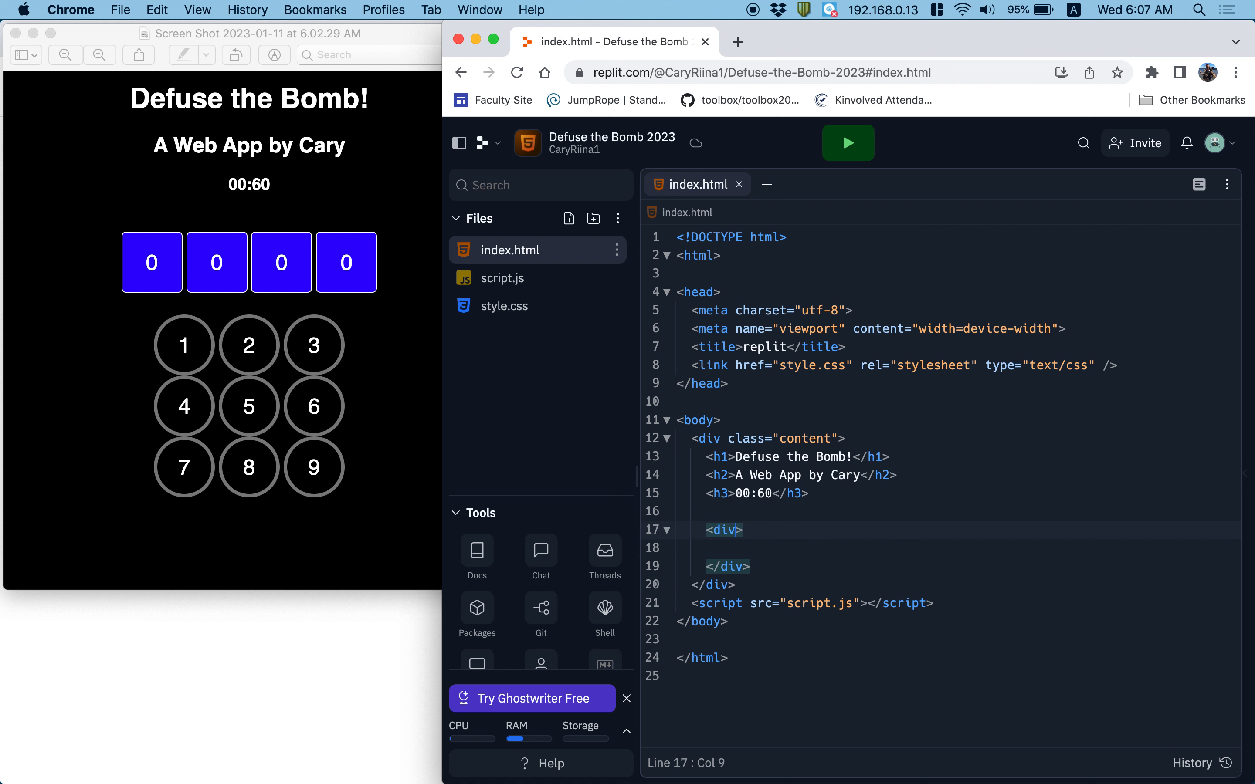
pyautogui.write('class=""')
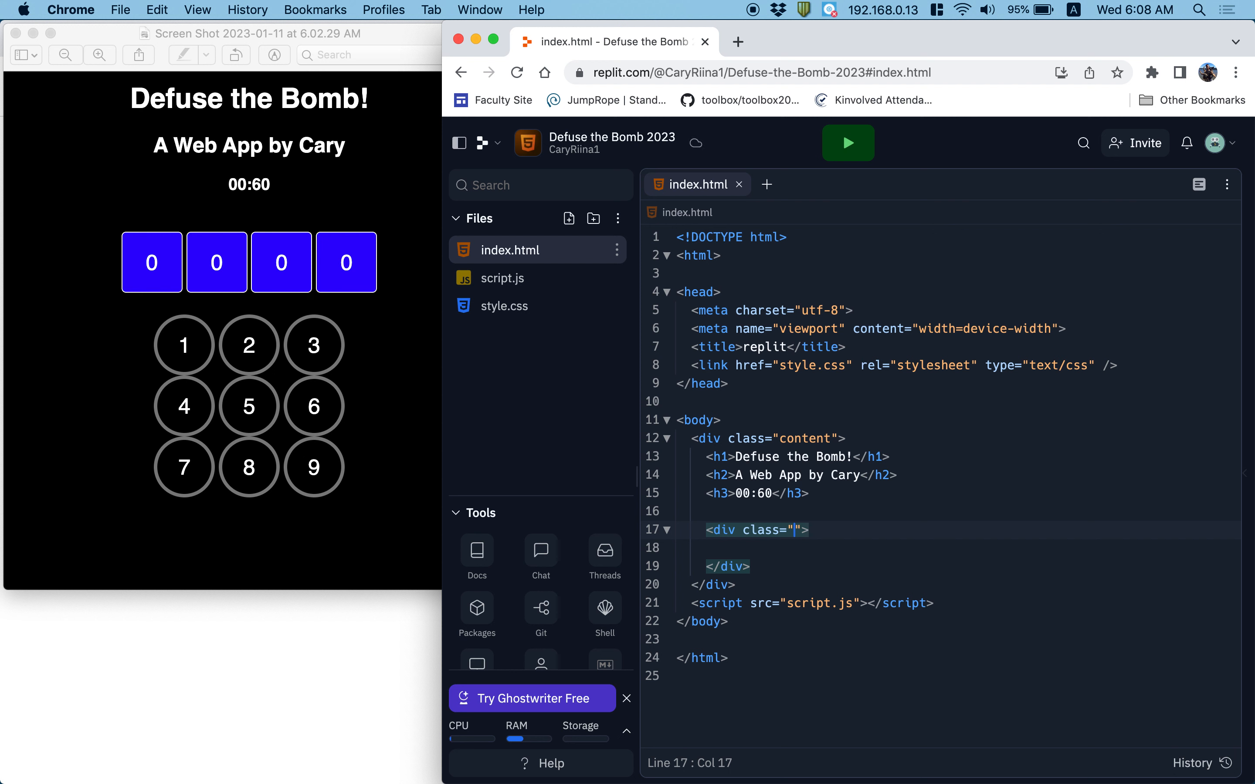
pyautogui.write('passc')
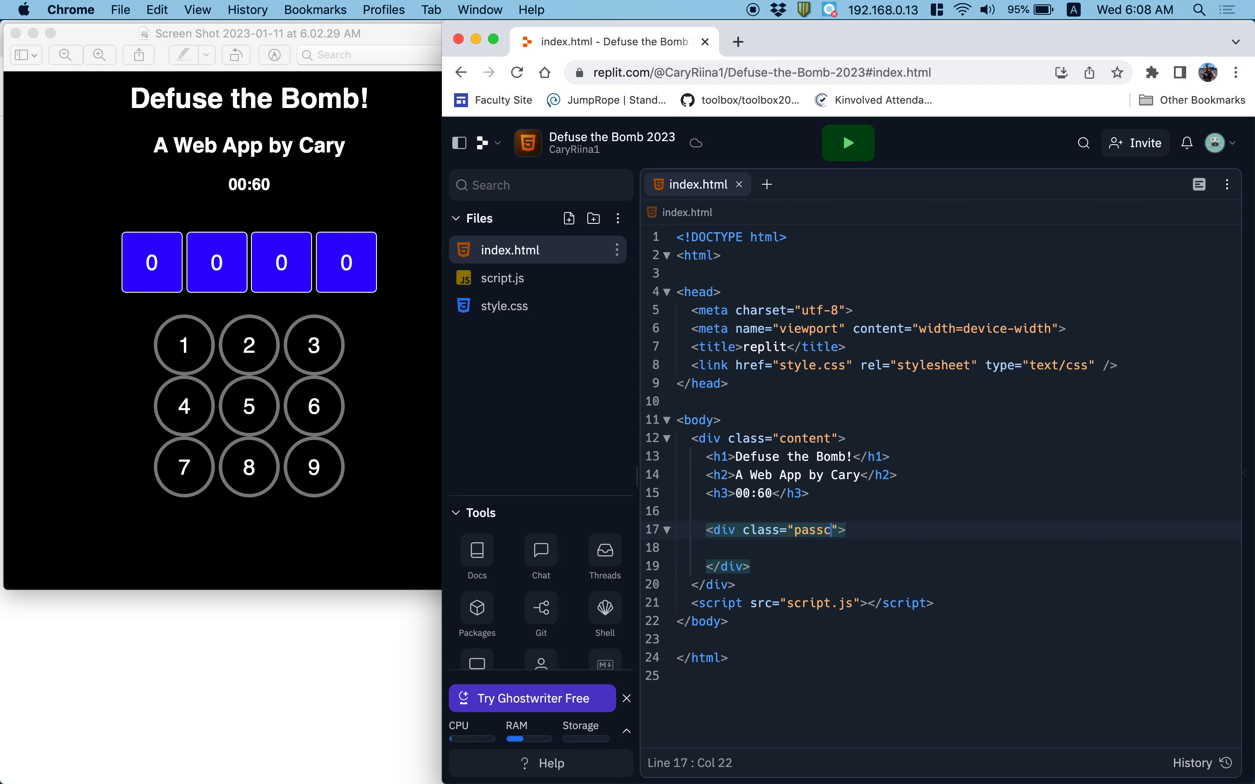
pyautogui.write('ode')
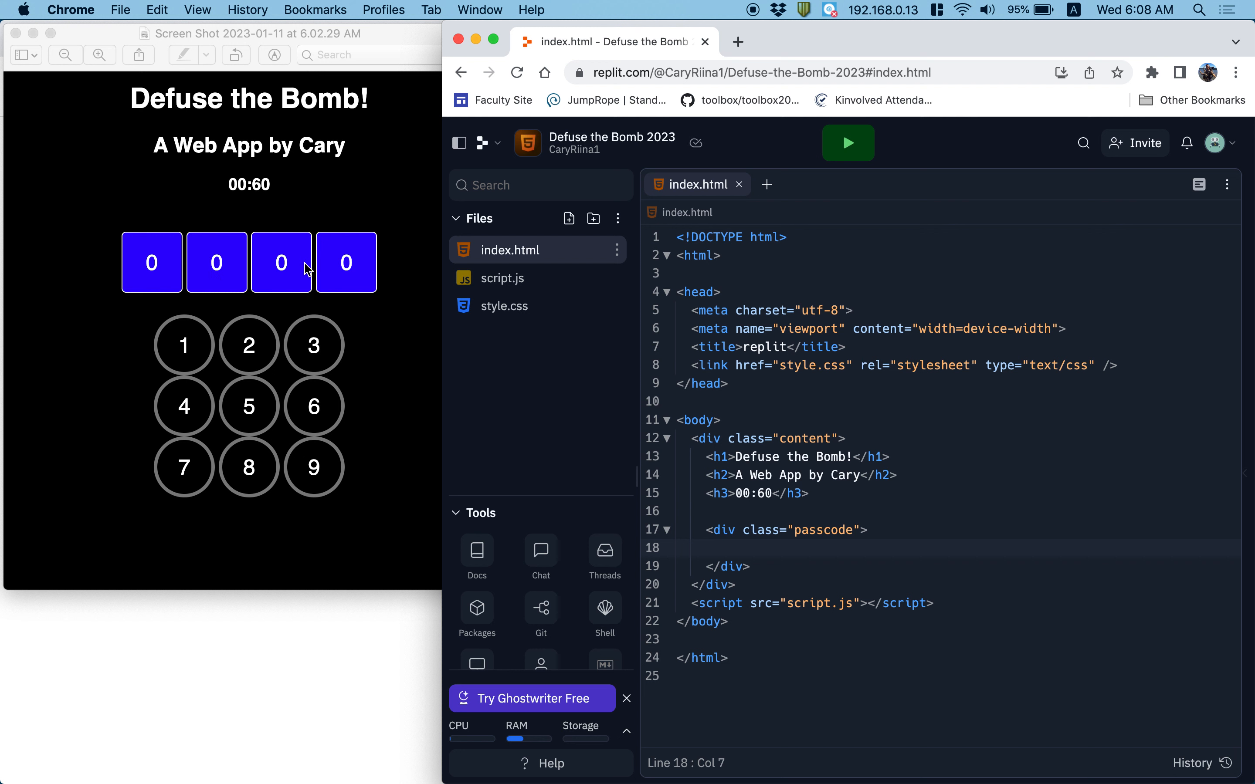
# Step: Fill the div with four p elements of class number, each containing 0
pyautogui.write('<p></p>')
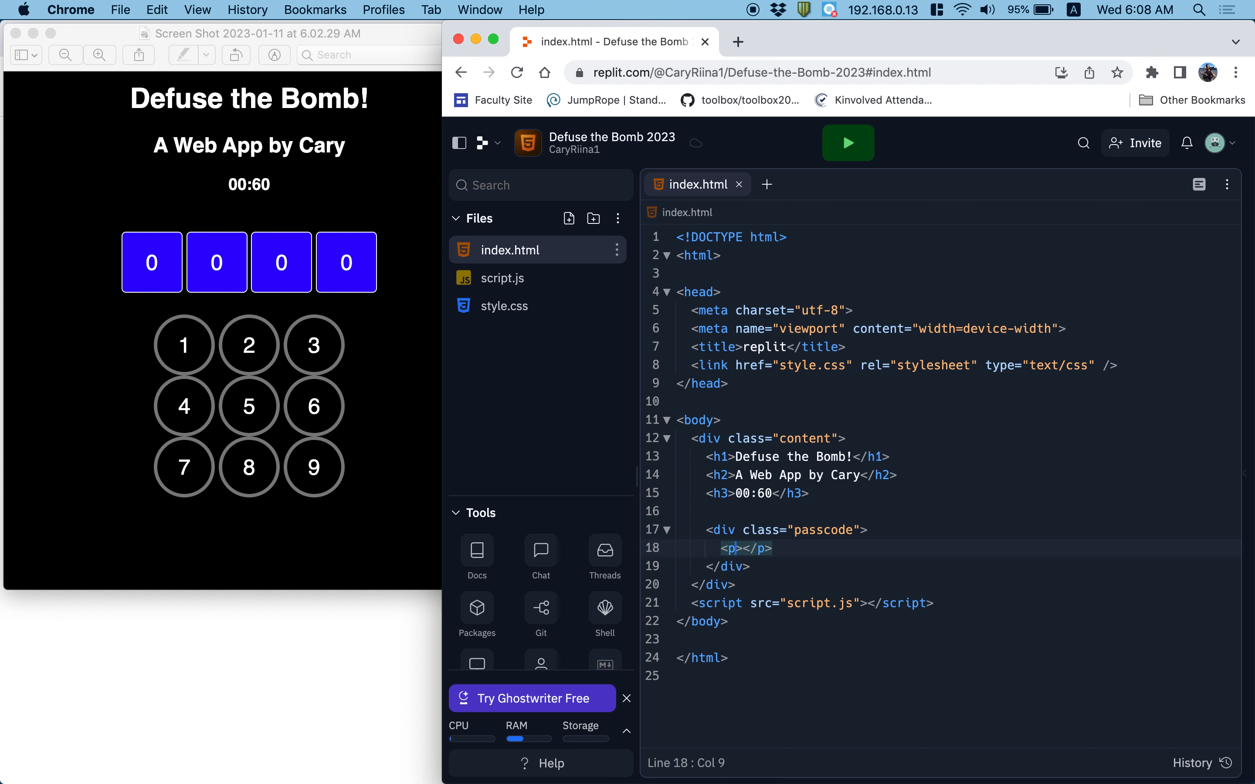
pyautogui.write('class=""')
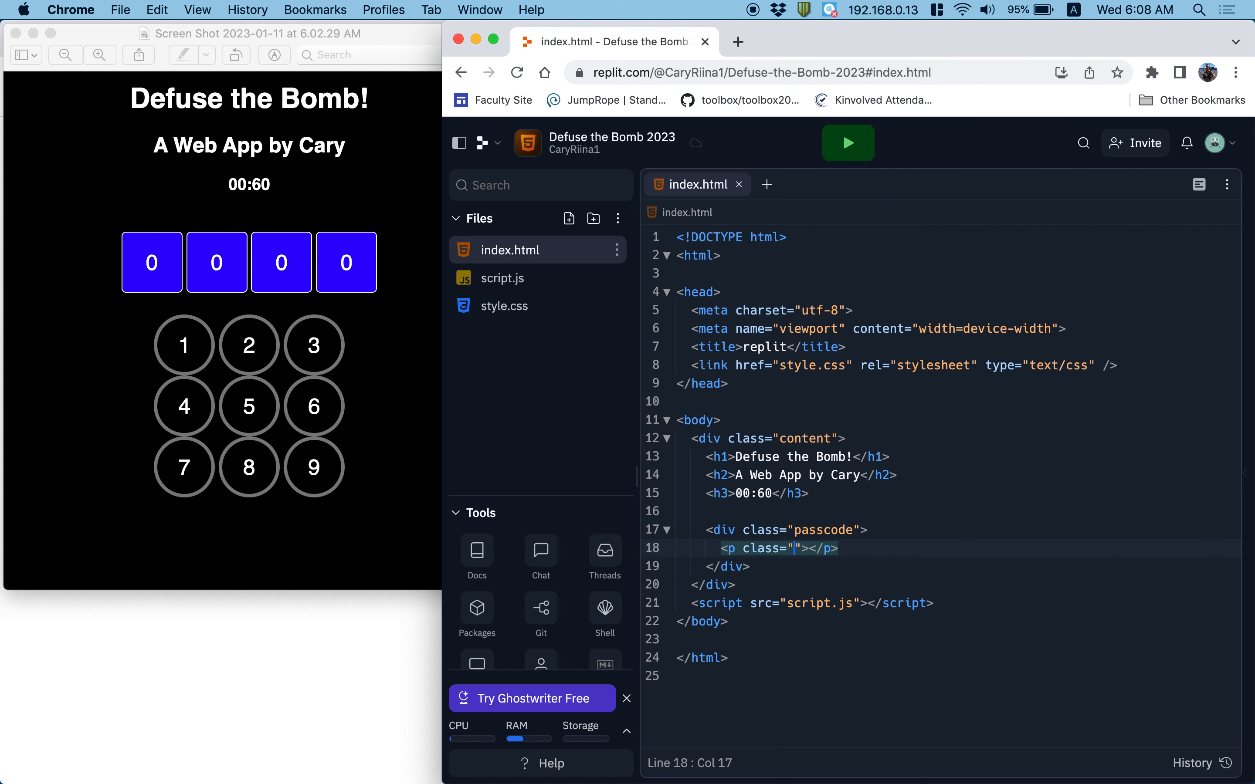
pyautogui.write('number')
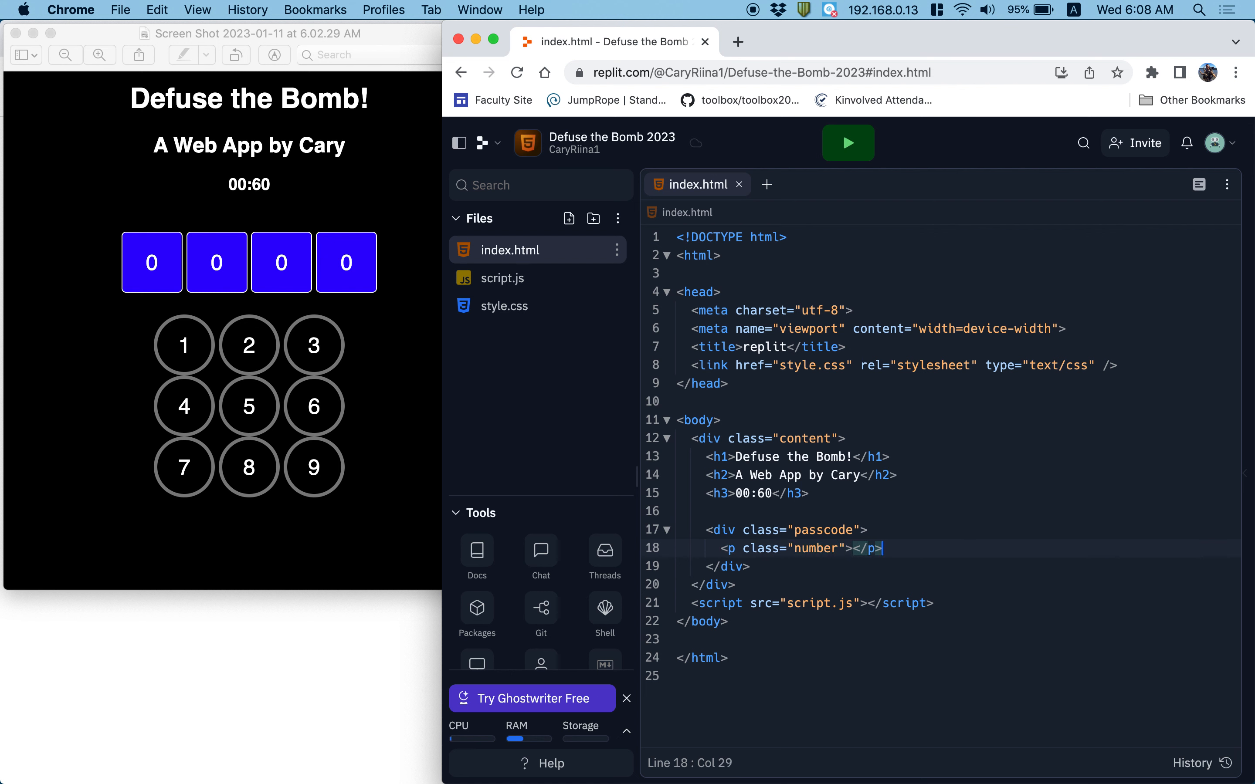
pyautogui.moveTo(217, 280)
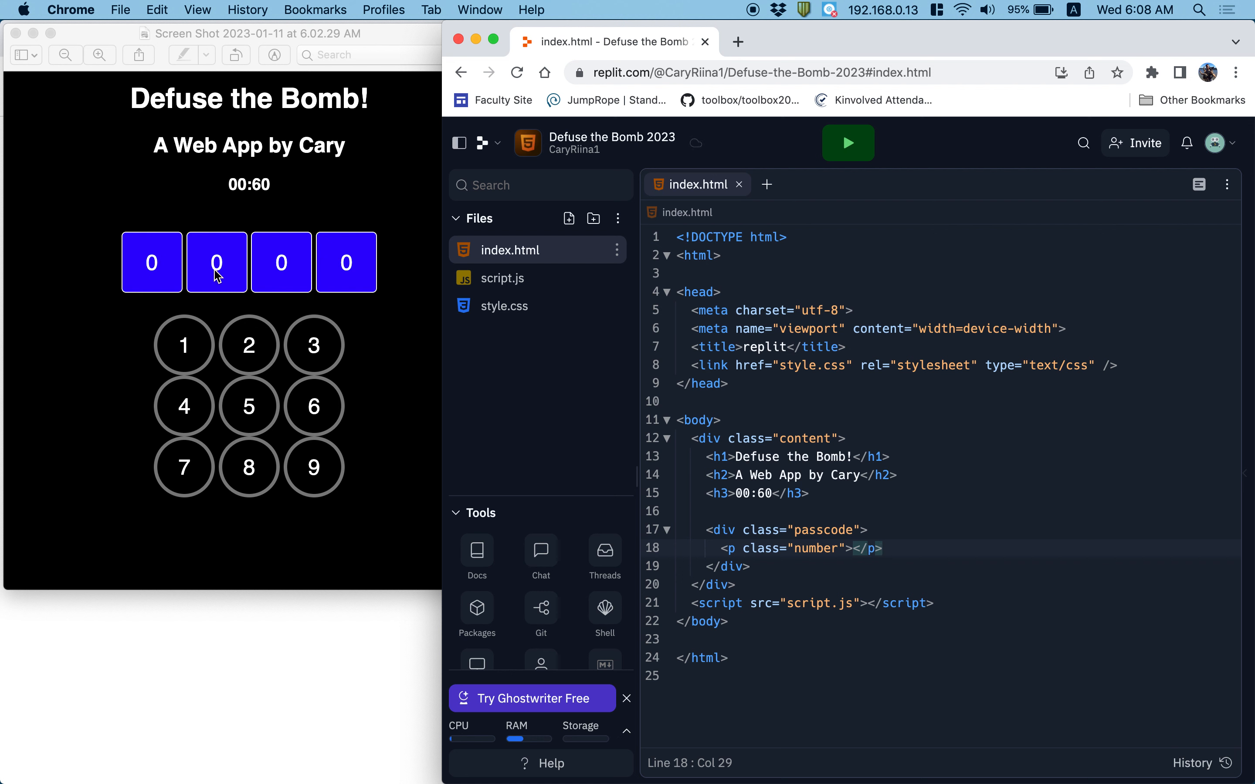
pyautogui.click(825, 530)
pyautogui.write('number')
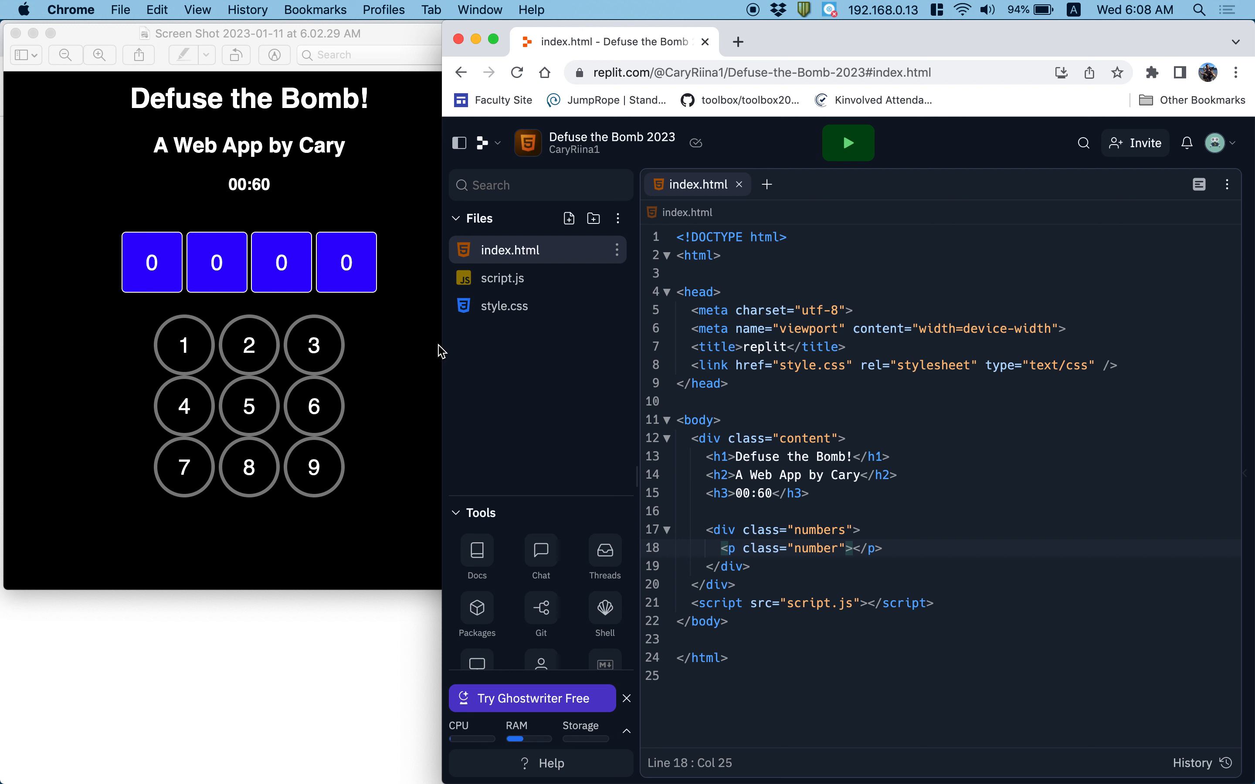
pyautogui.write('0')
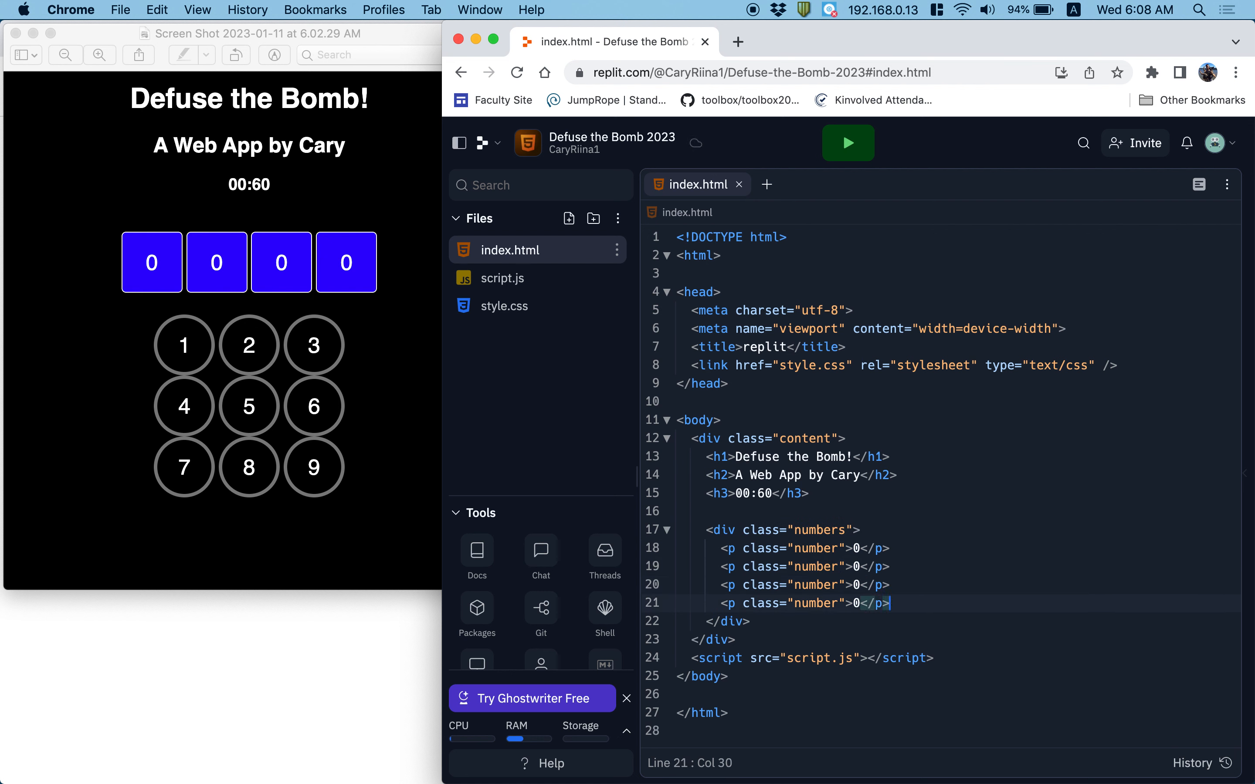
pyautogui.click(247, 292)
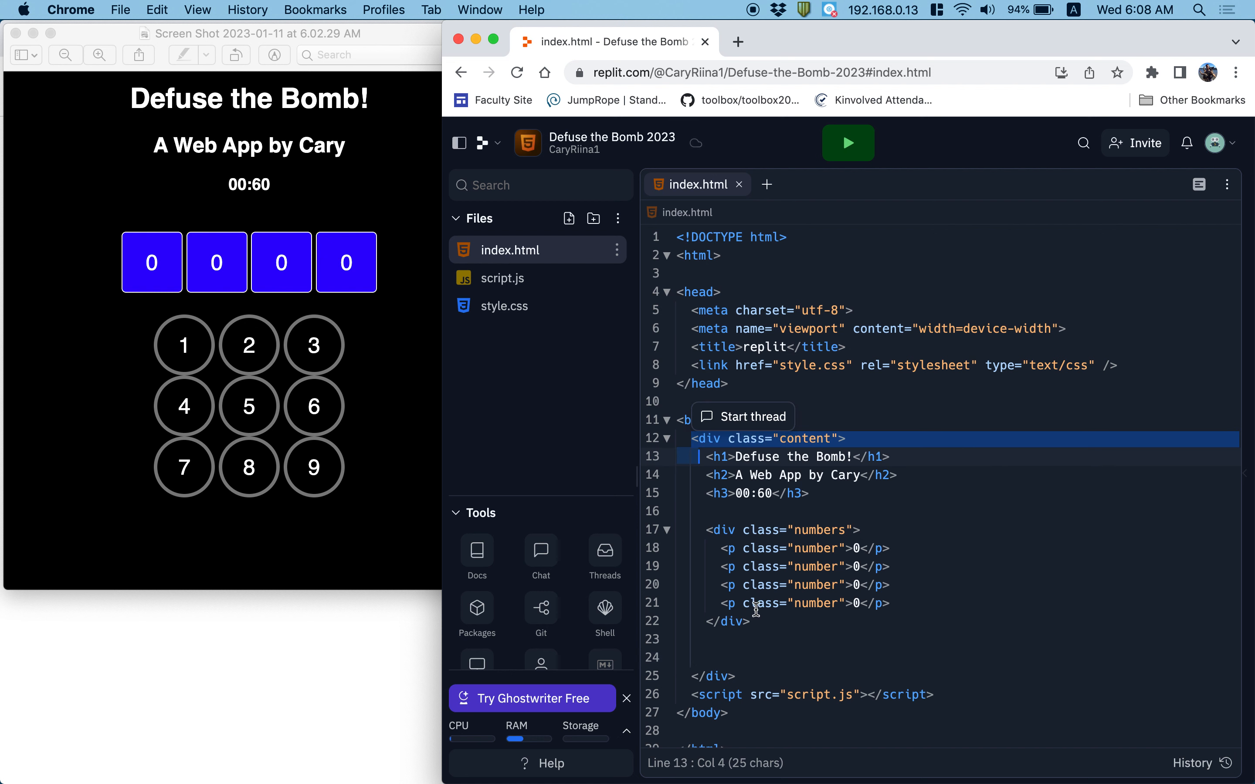
# Step: Add an empty div with class keypad below the numbers block
pyautogui.moveTo(698, 456); pyautogui.dragTo(732, 675)
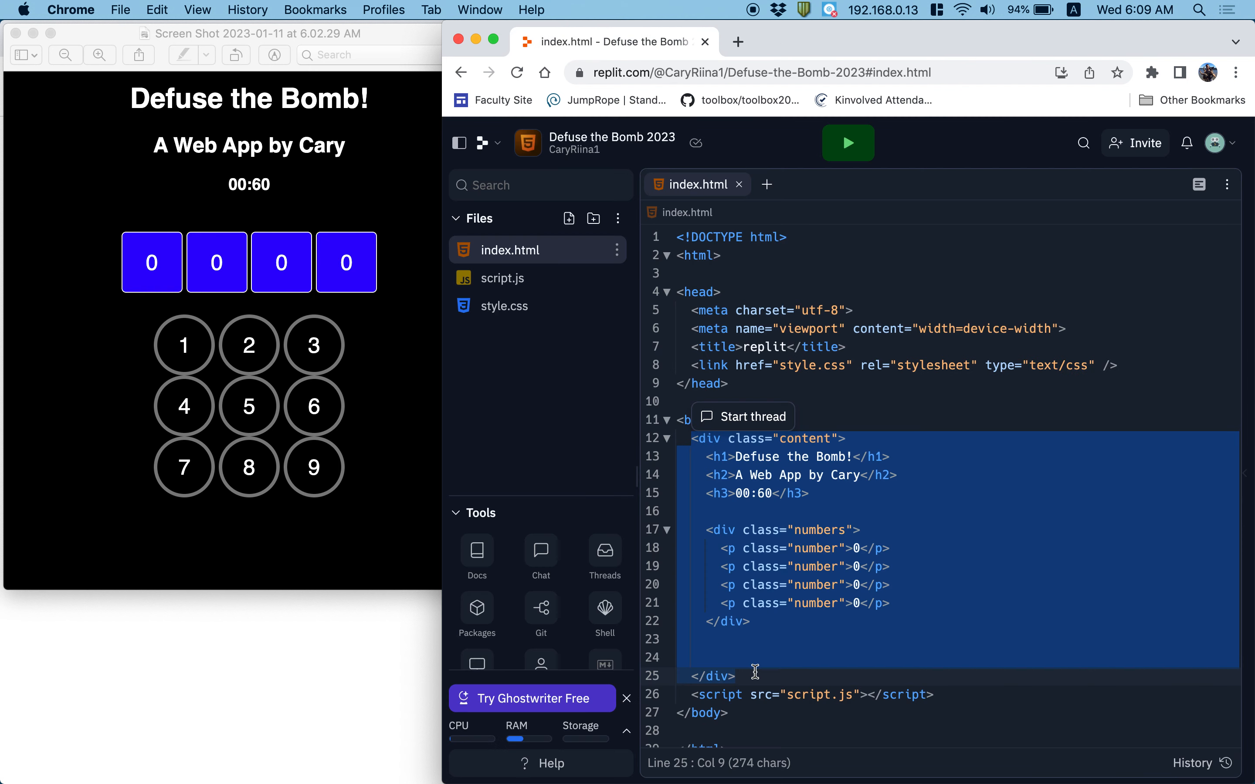
pyautogui.click(767, 640)
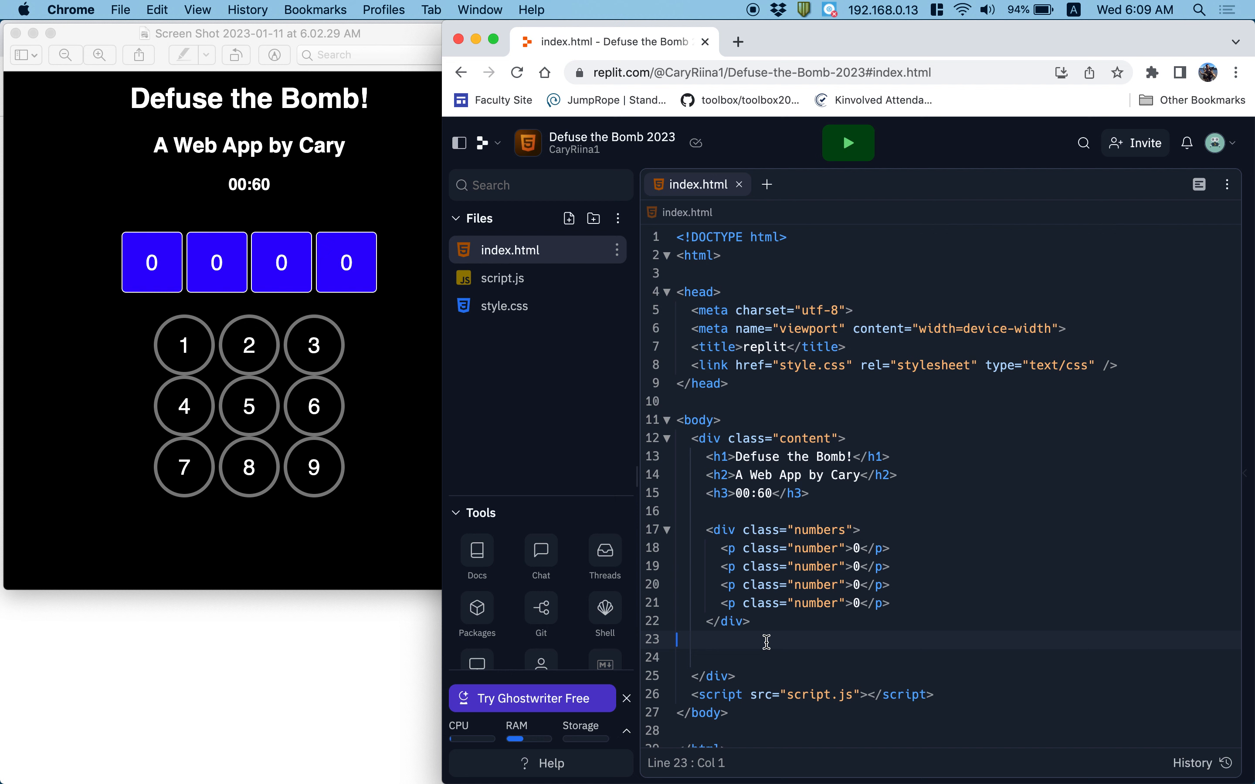
pyautogui.write('div >')
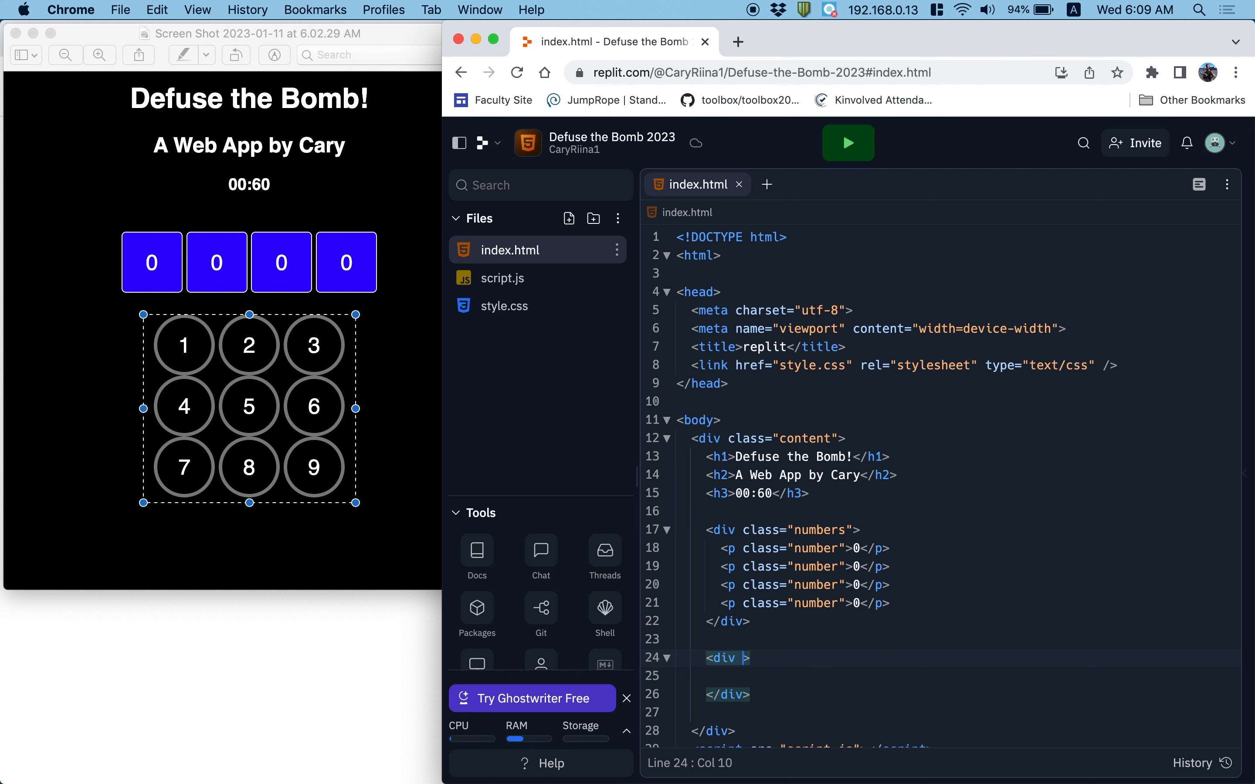
pyautogui.write('class="keyb')
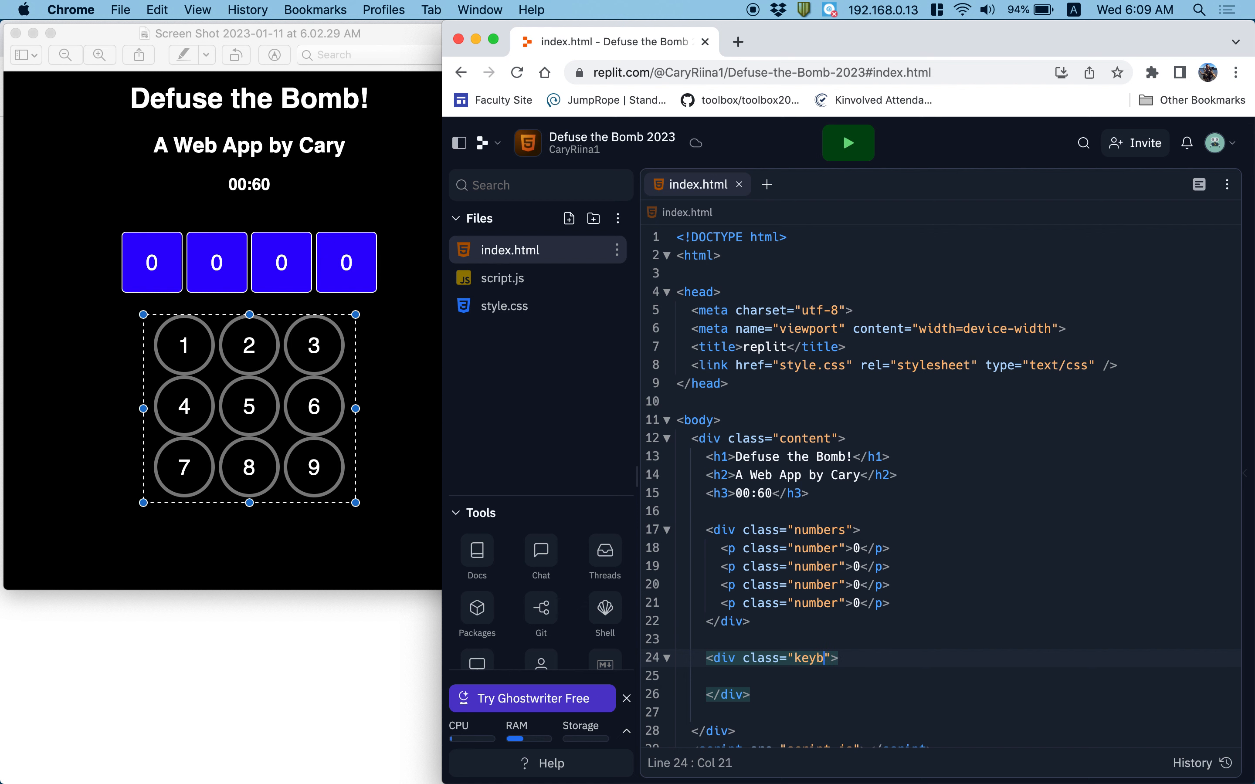
pyautogui.write('pad')
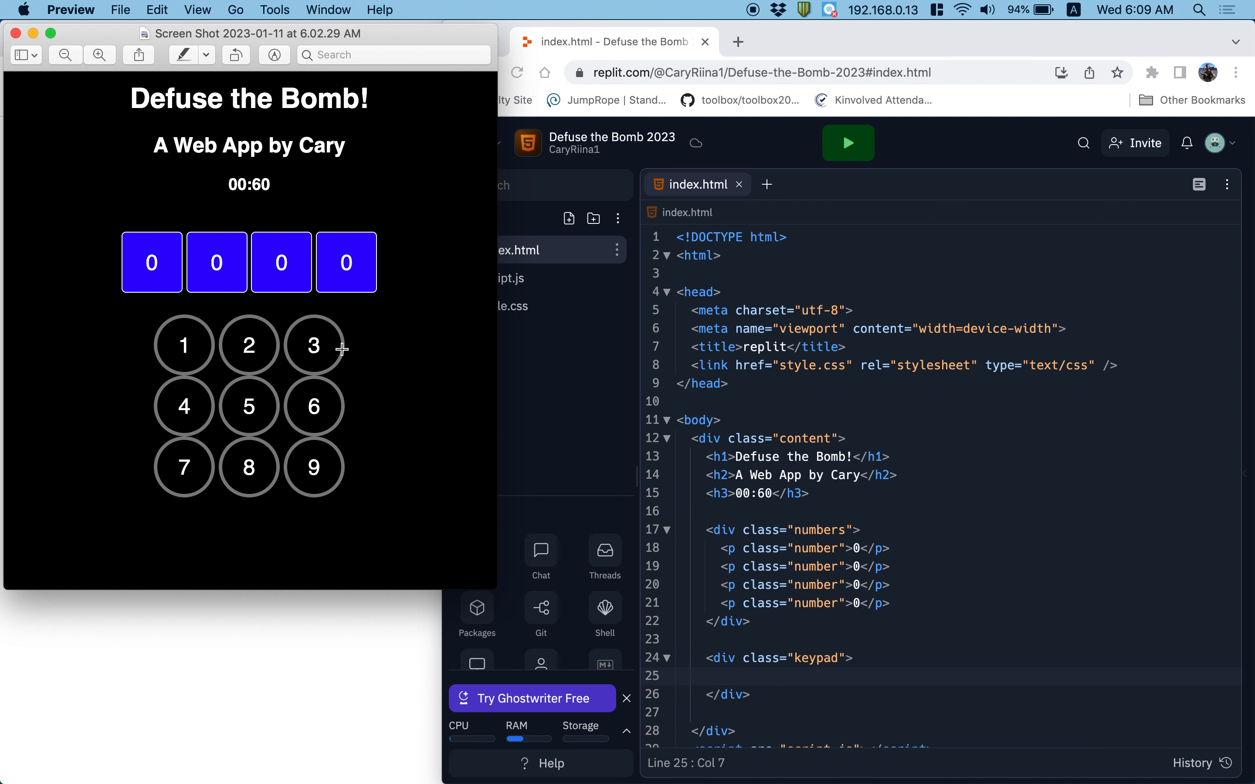
pyautogui.moveTo(303, 471)
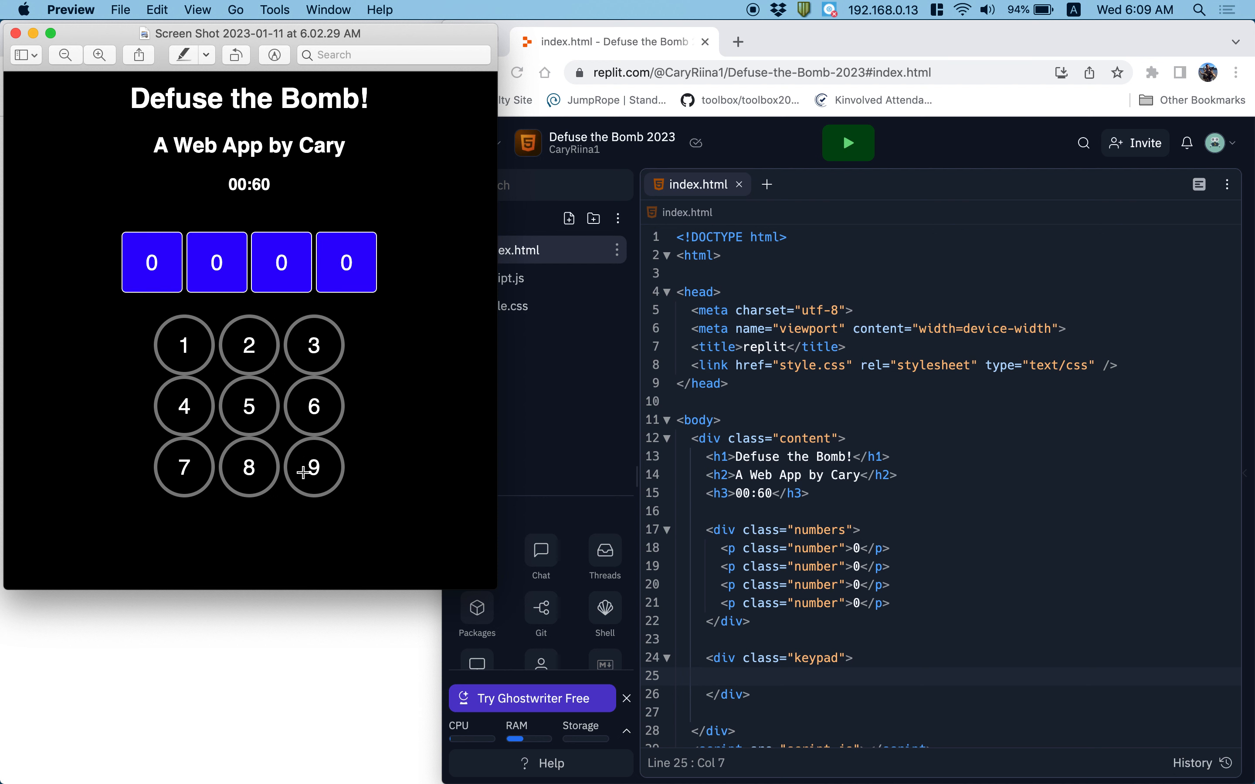
pyautogui.moveTo(313, 467)
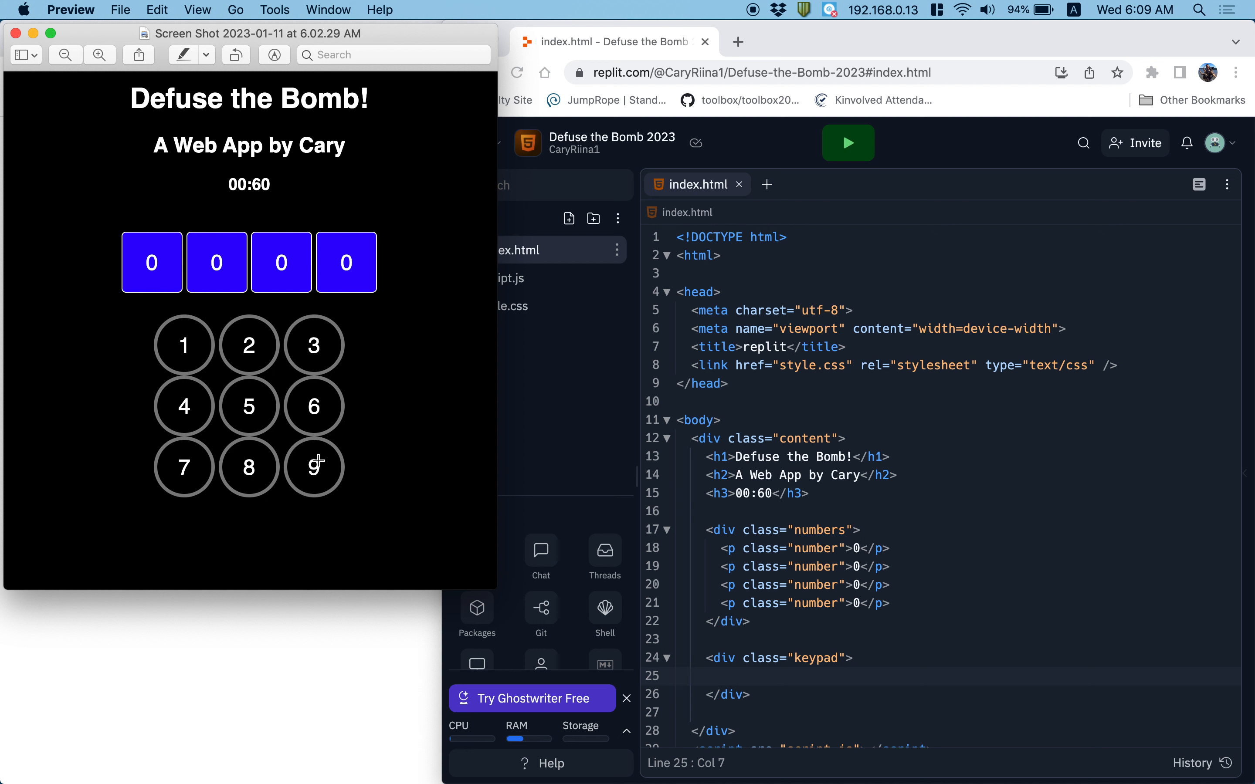
pyautogui.moveTo(184, 345)
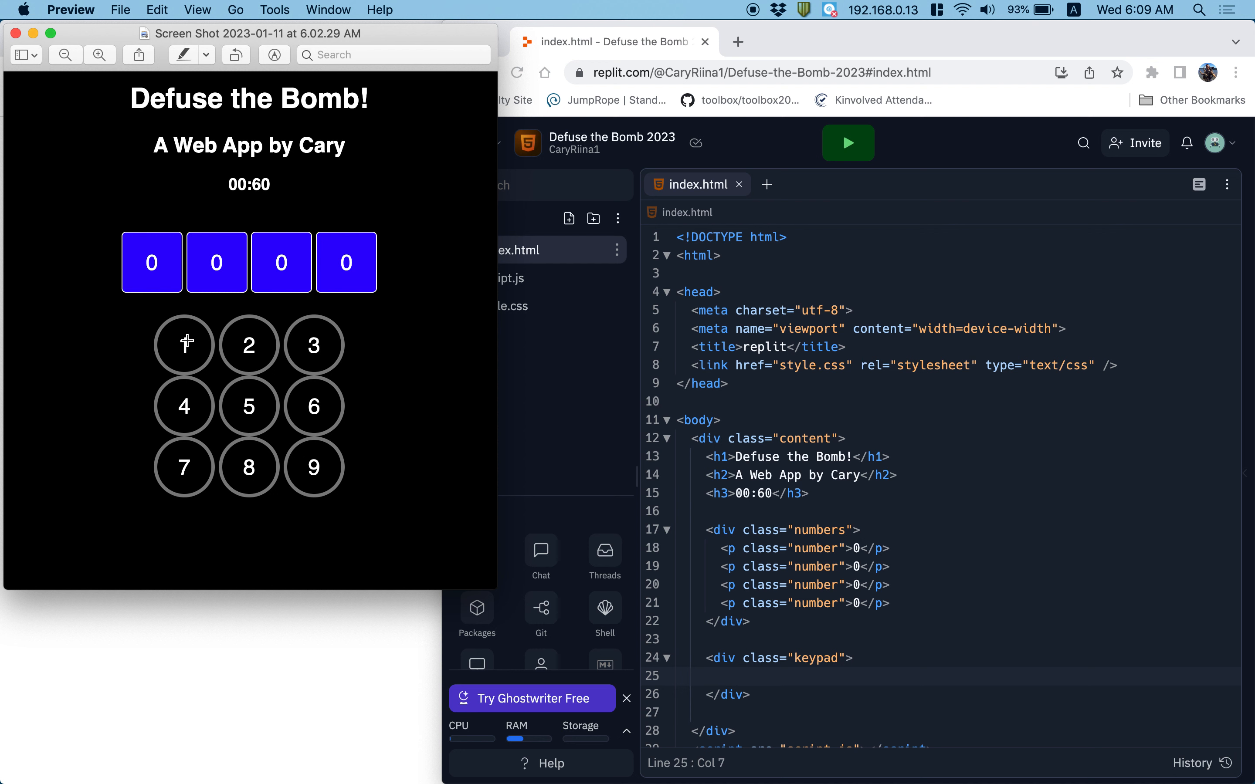
pyautogui.moveTo(192, 343)
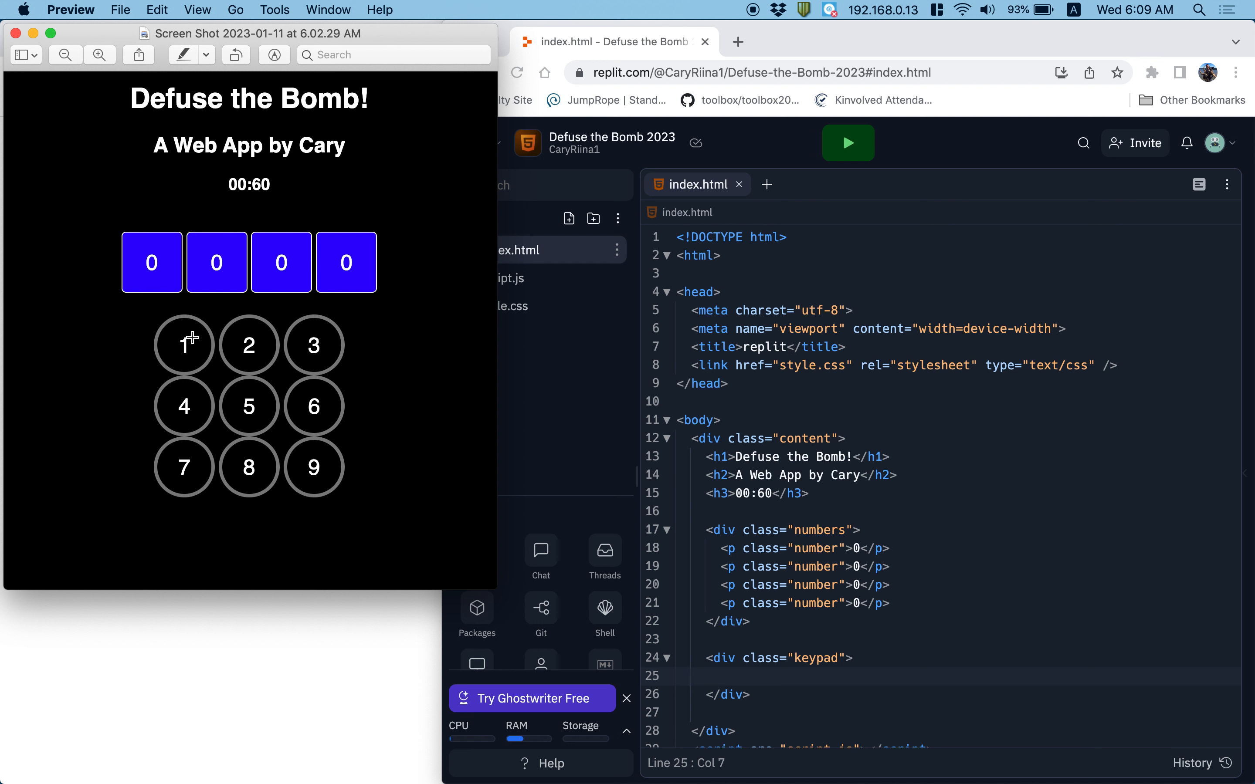
pyautogui.moveTo(201, 325)
pyautogui.write('<p></p>')
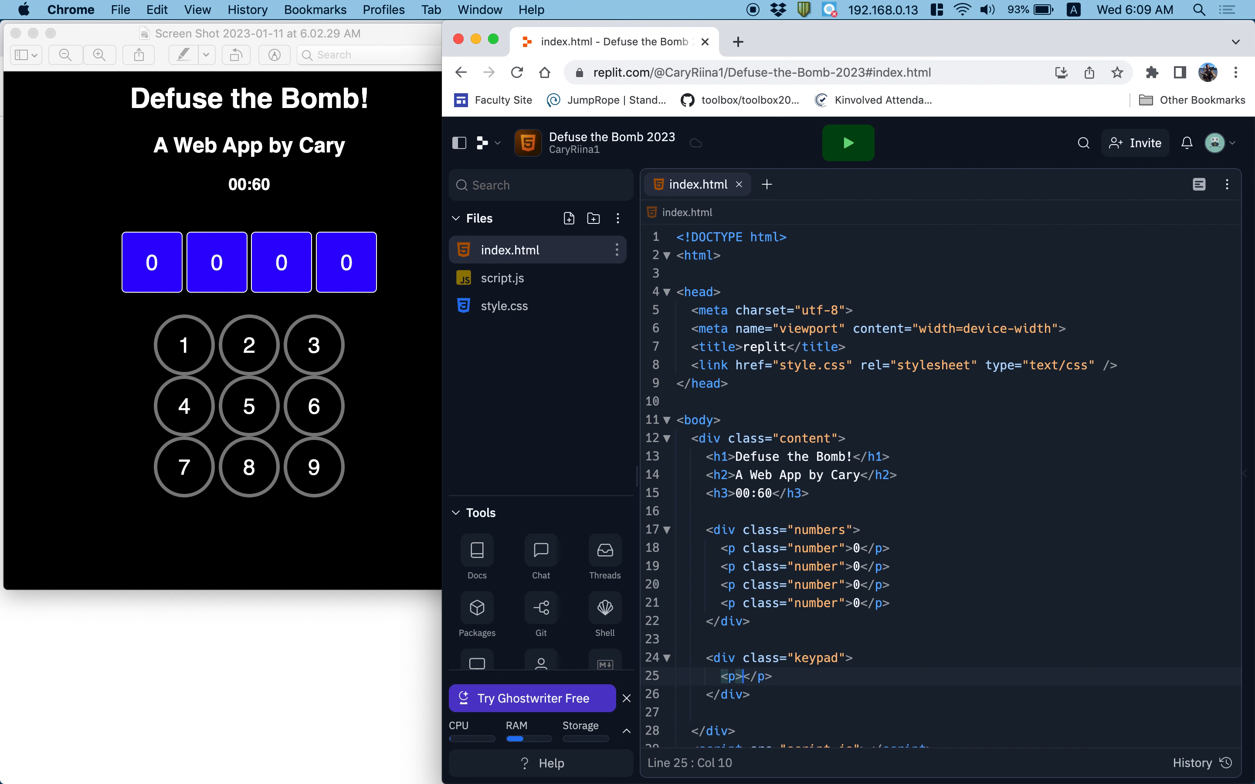
# Step: Write a p of class key inside the keypad div and duplicate it to nine lines
pyautogui.write('class=')
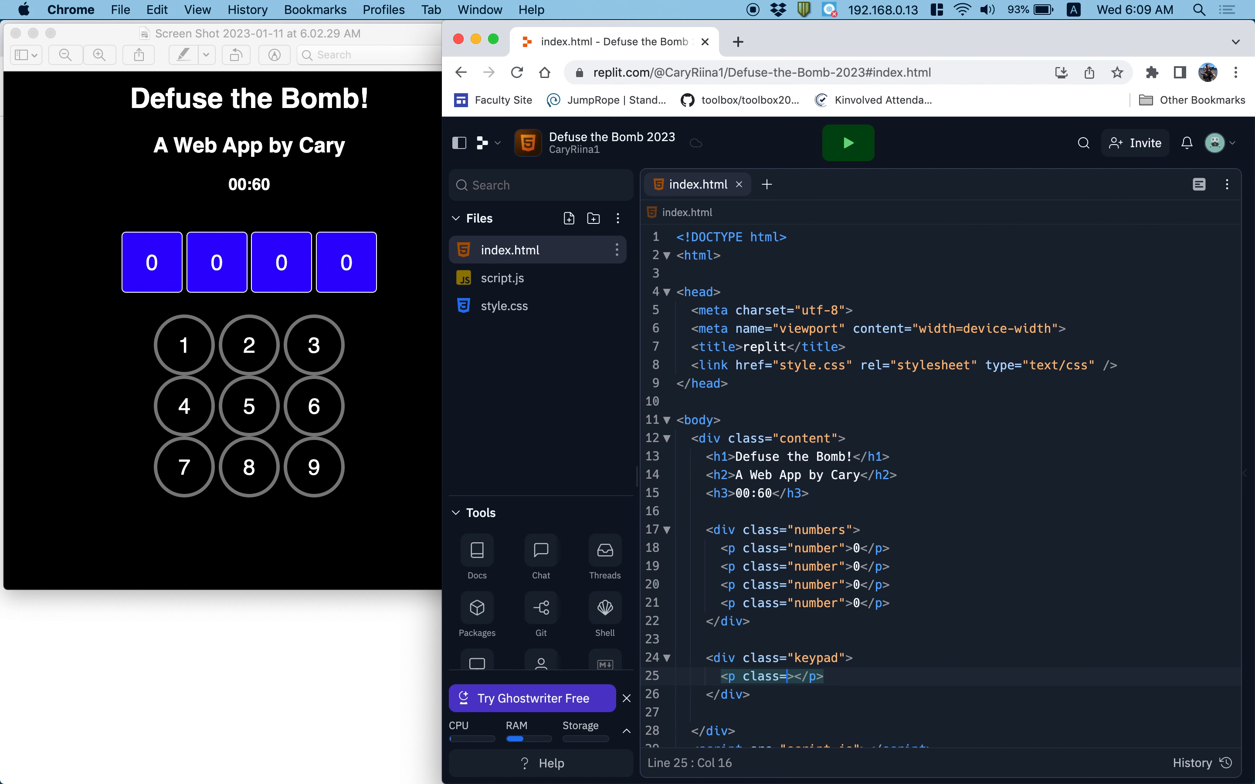
pyautogui.write('k"')
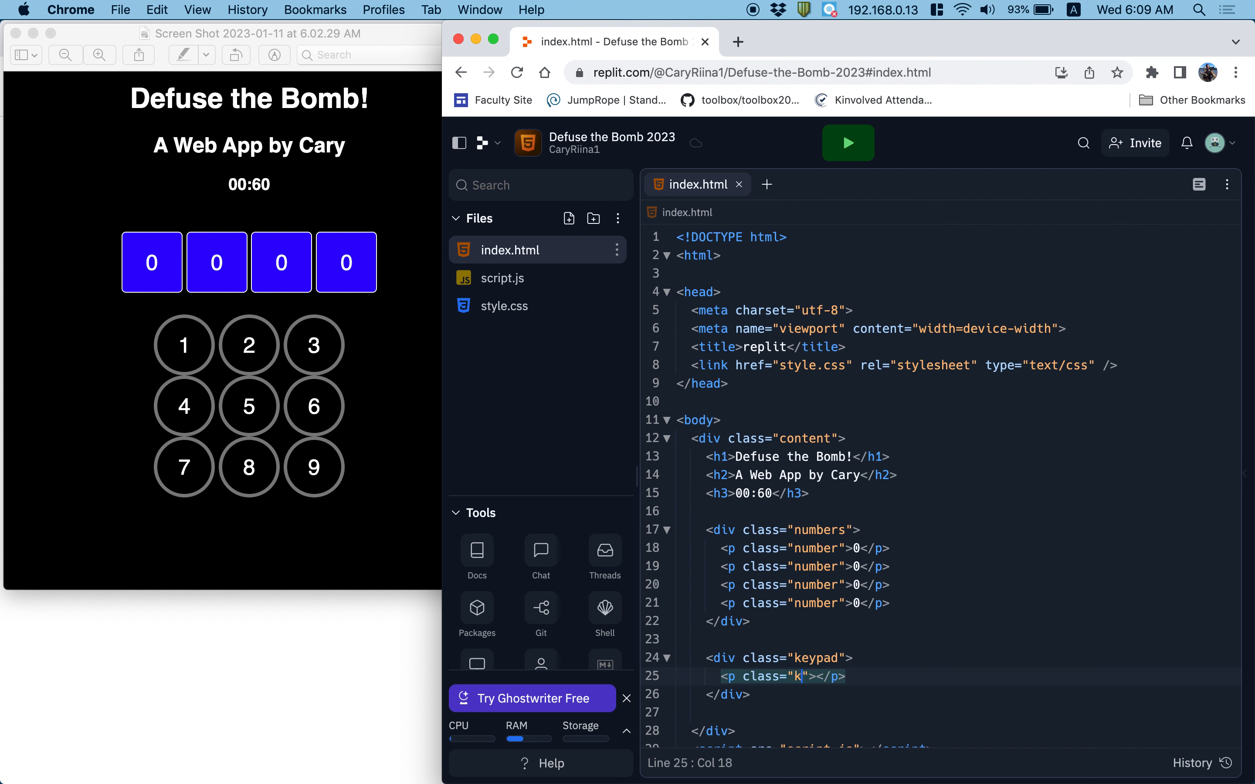
pyautogui.write('ey')
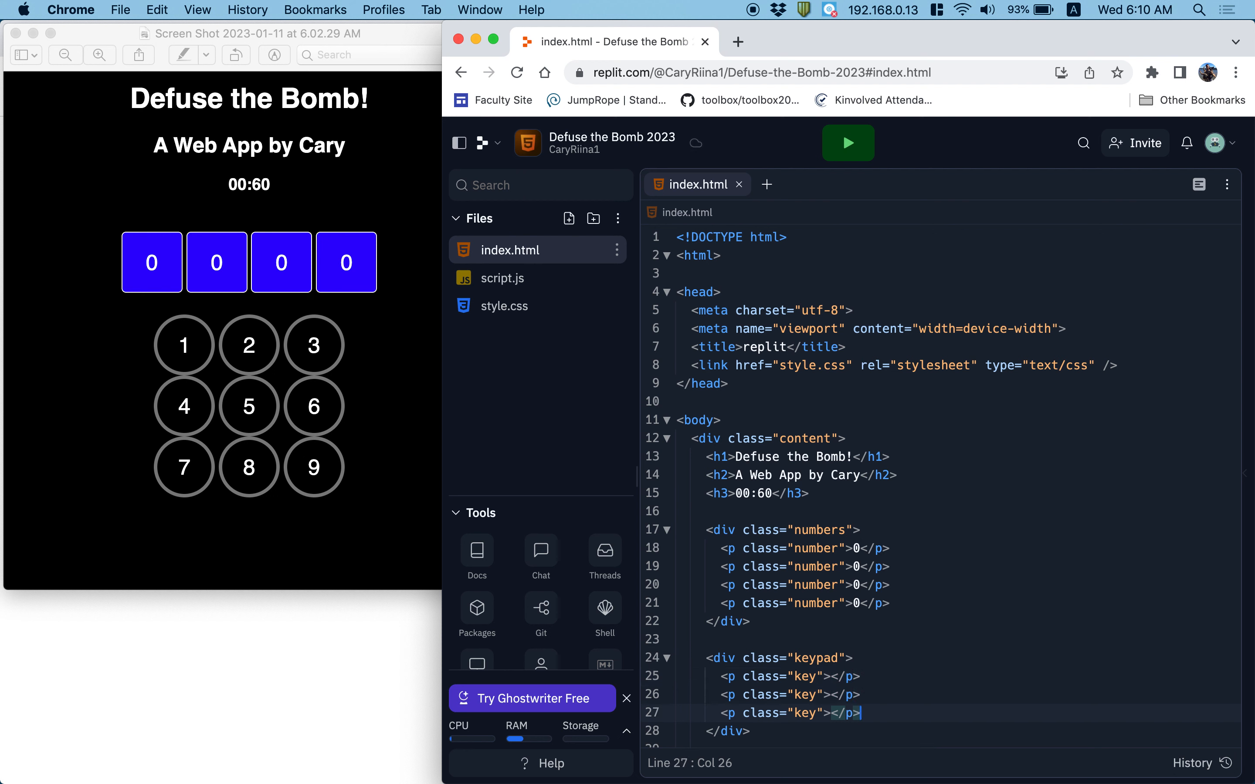
pyautogui.press('Enter')
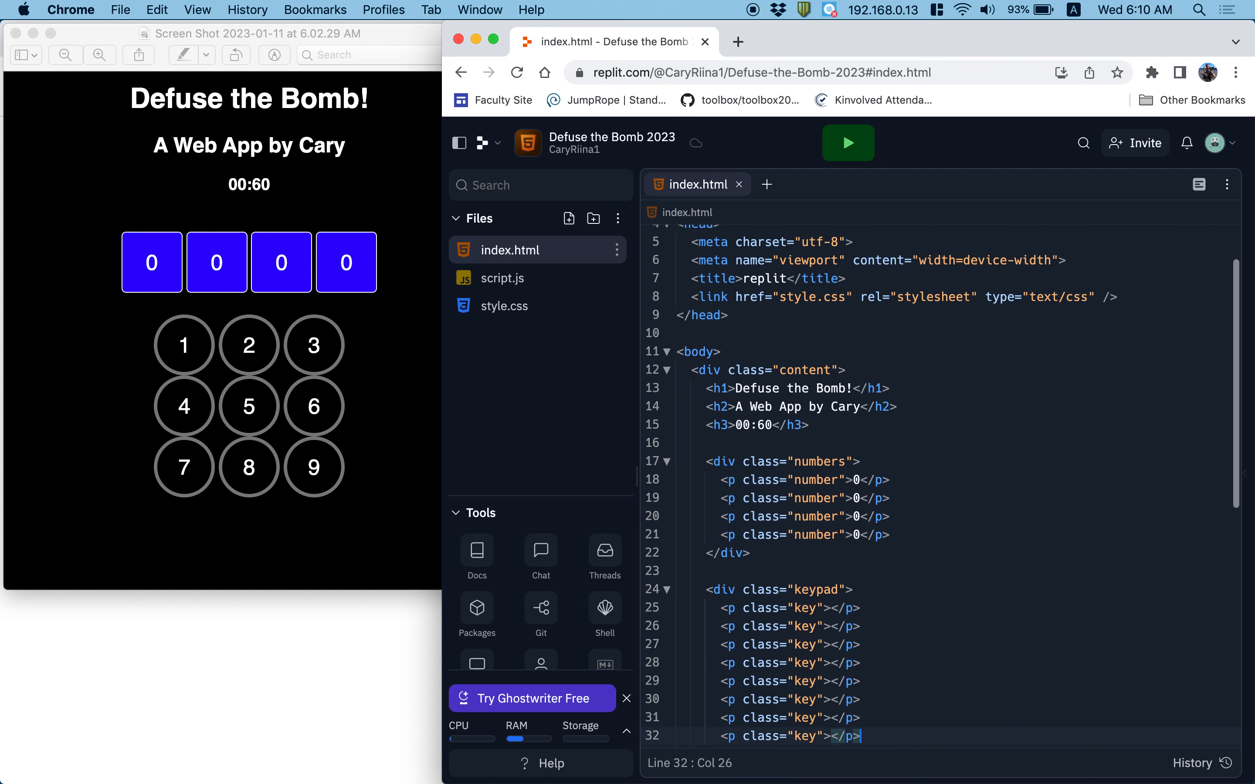
# Step: Number the nine key paragraphs 1 through 9
pyautogui.write('1')
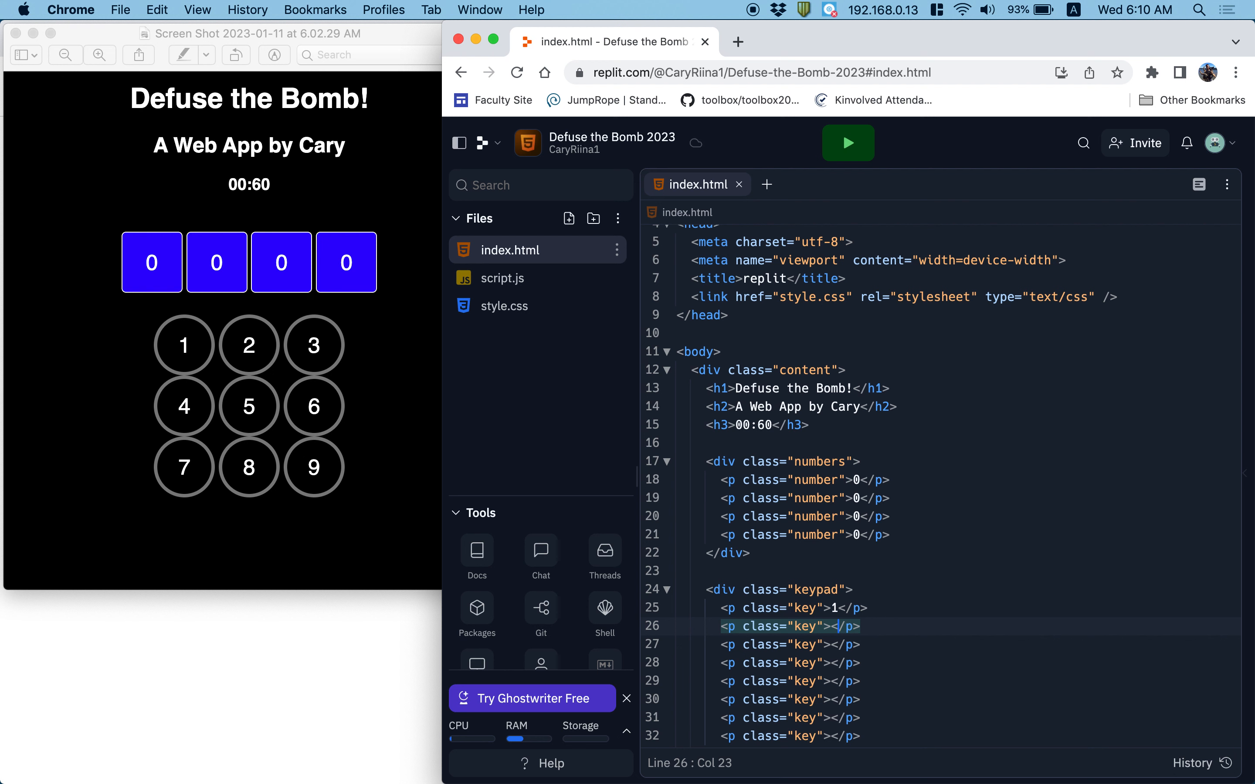
pyautogui.write('234')
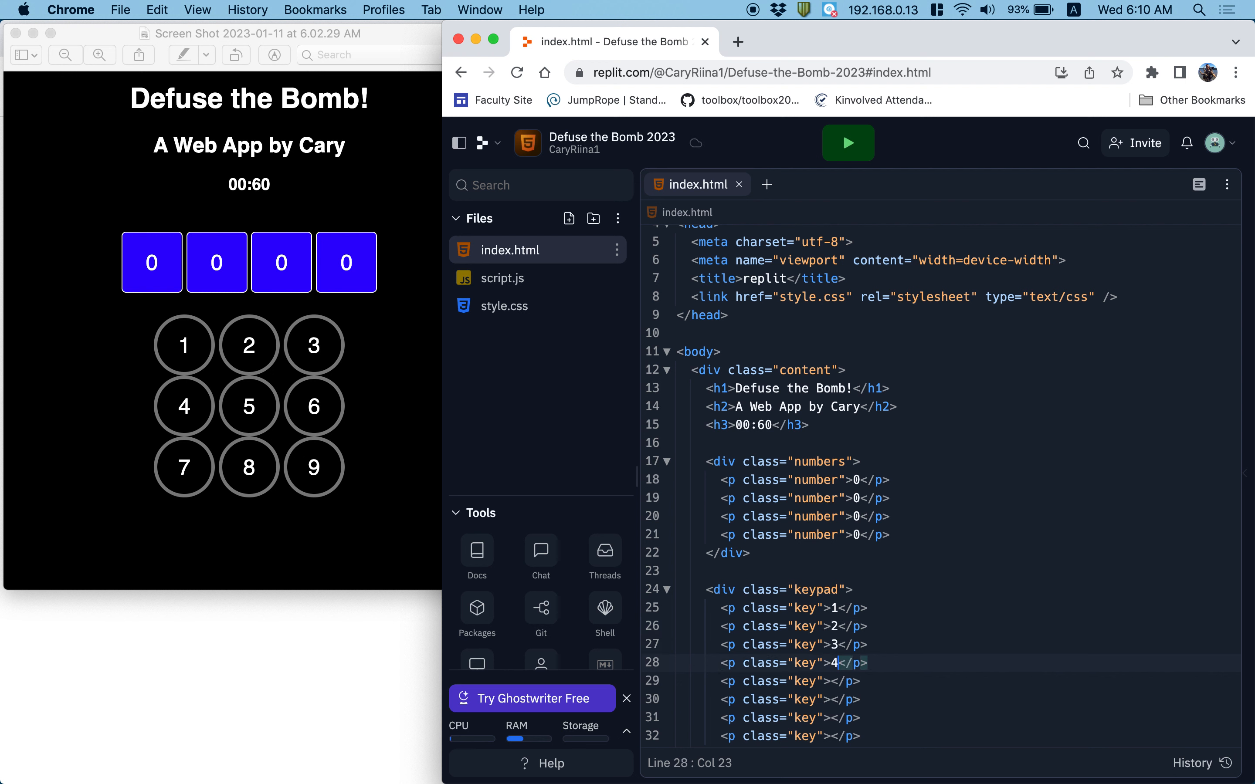
pyautogui.write('56')
pyautogui.click(791, 735)
pyautogui.write('8')
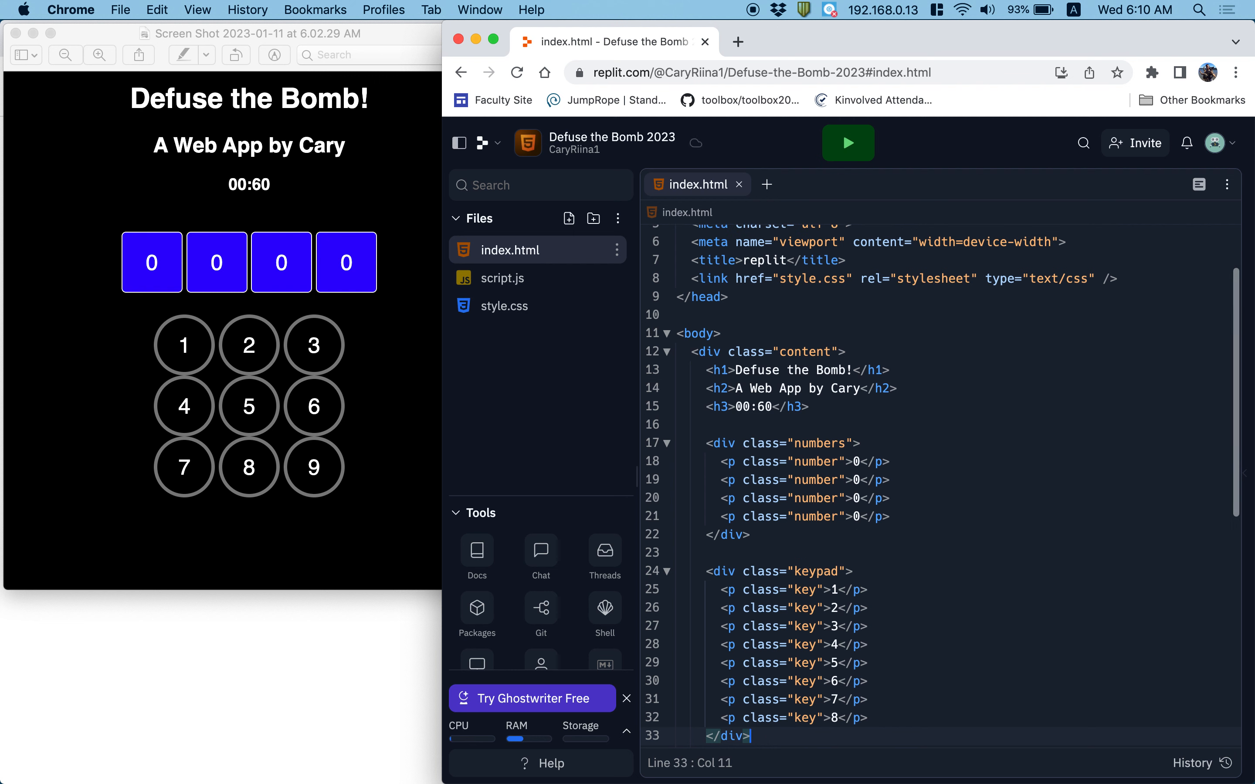
pyautogui.write('<p class="key"></p>')
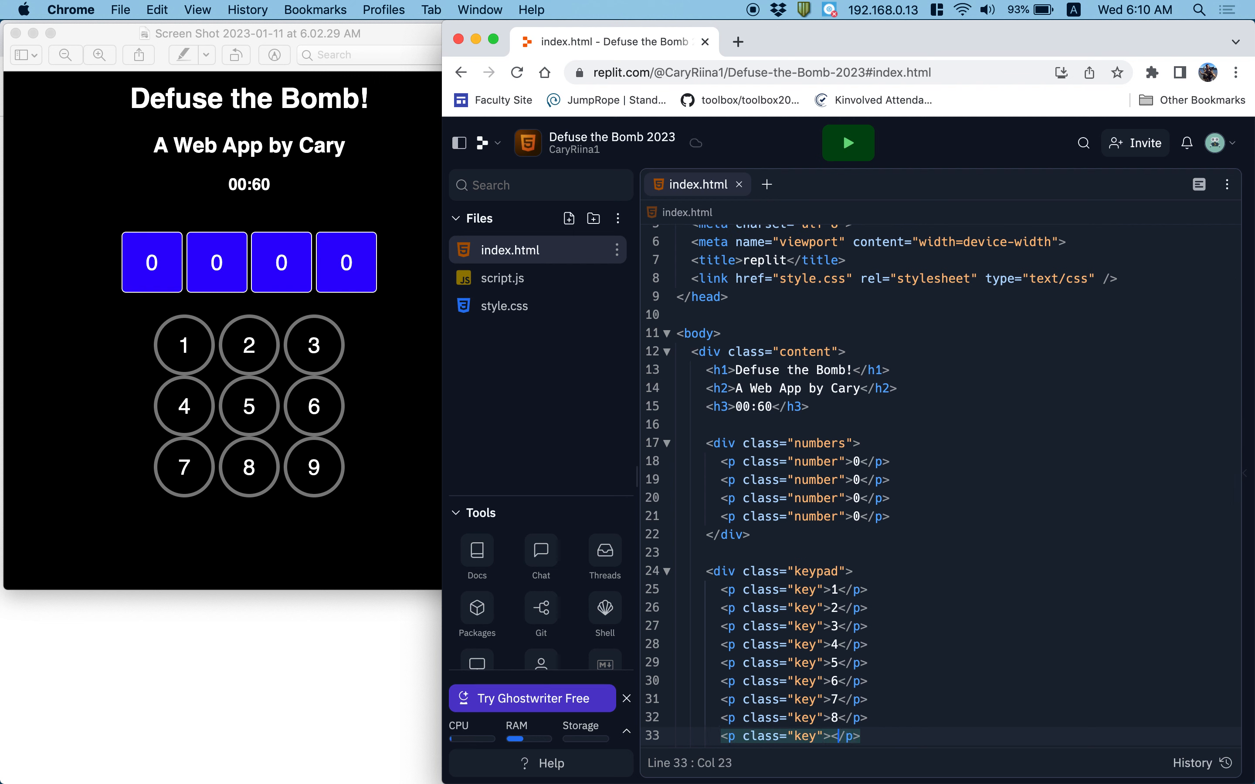
pyautogui.write('9')
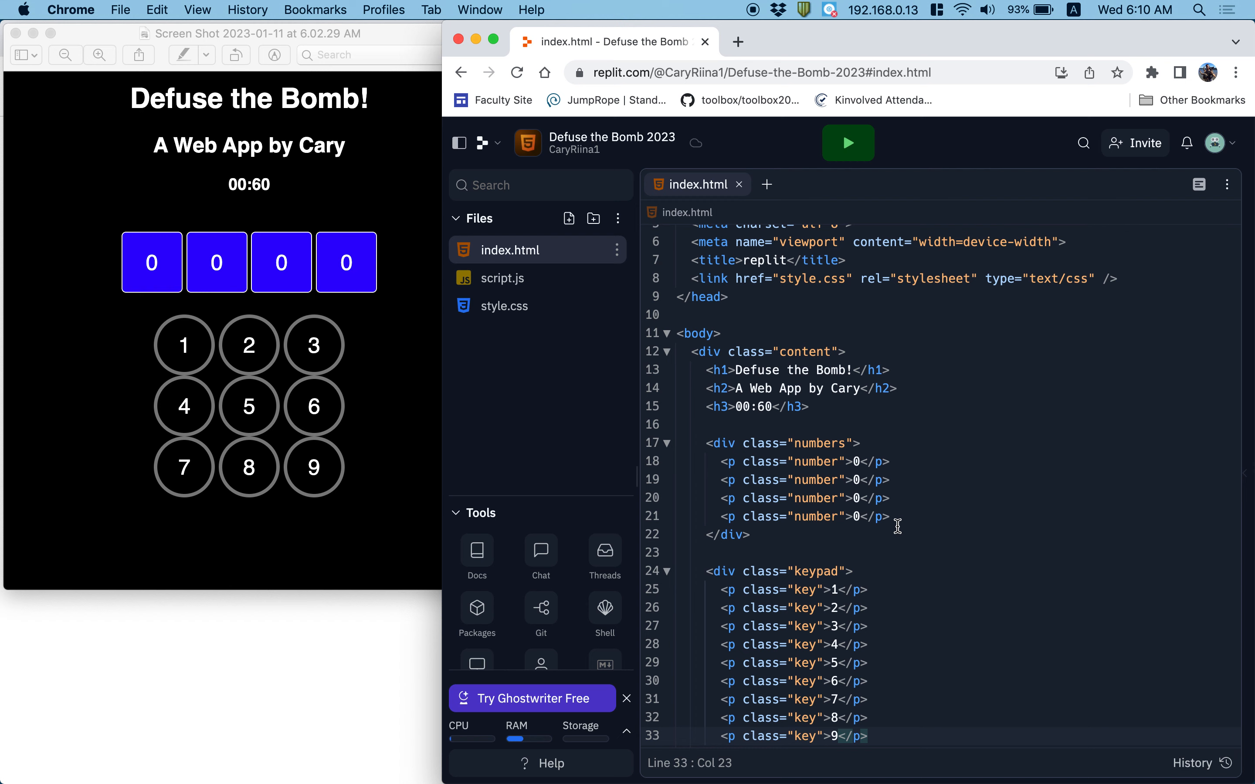
pyautogui.scroll(-3)
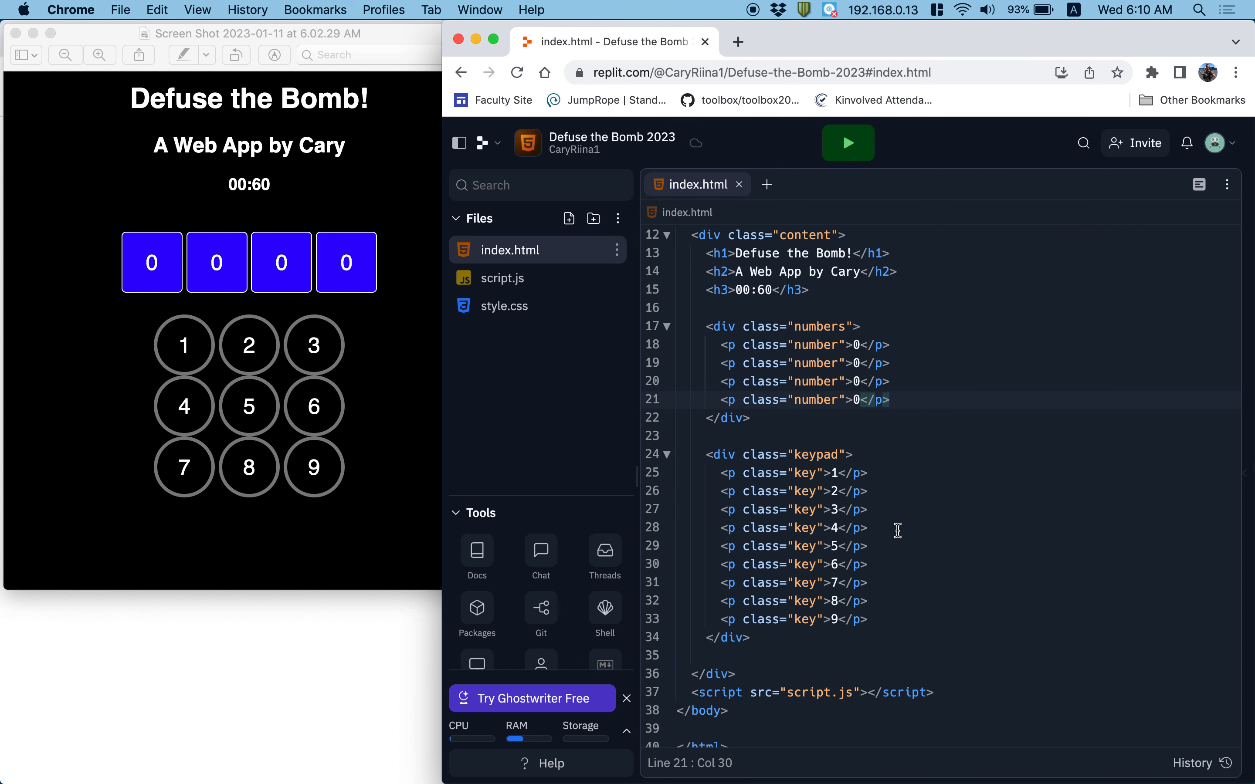
pyautogui.moveTo(325, 720)
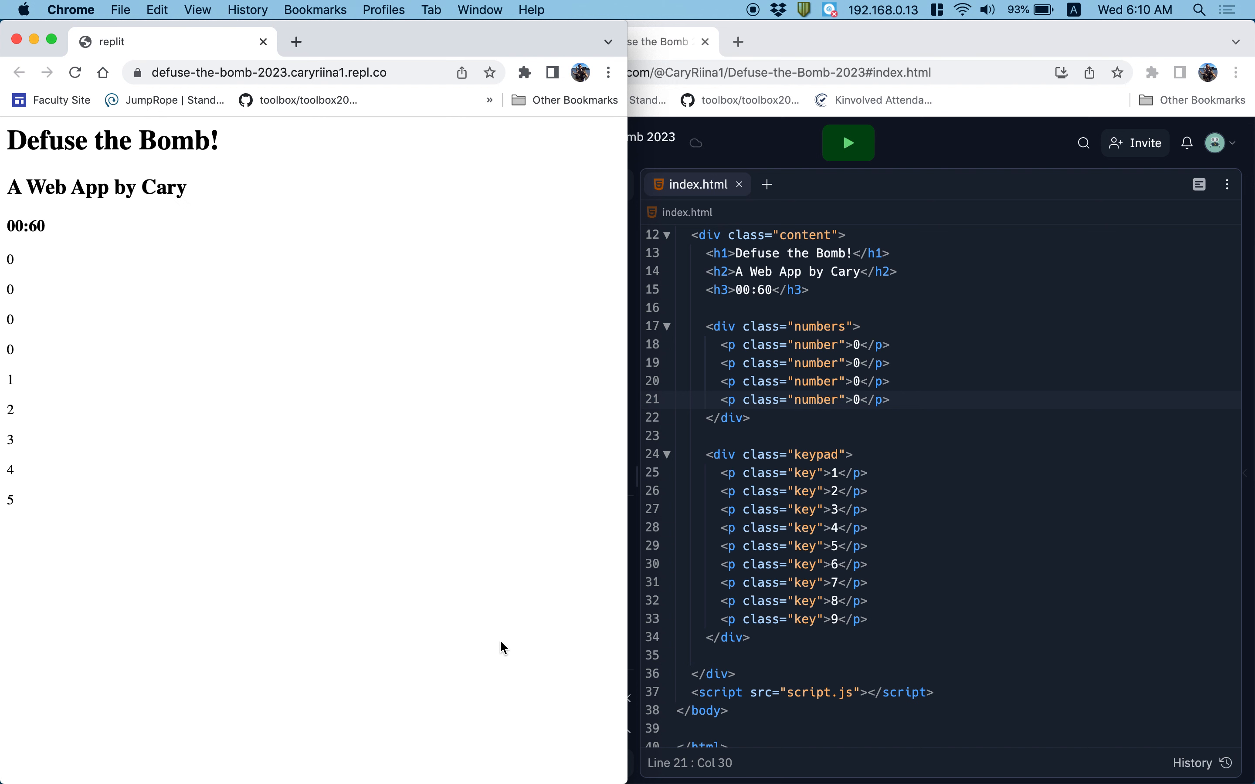
pyautogui.moveTo(122, 140)
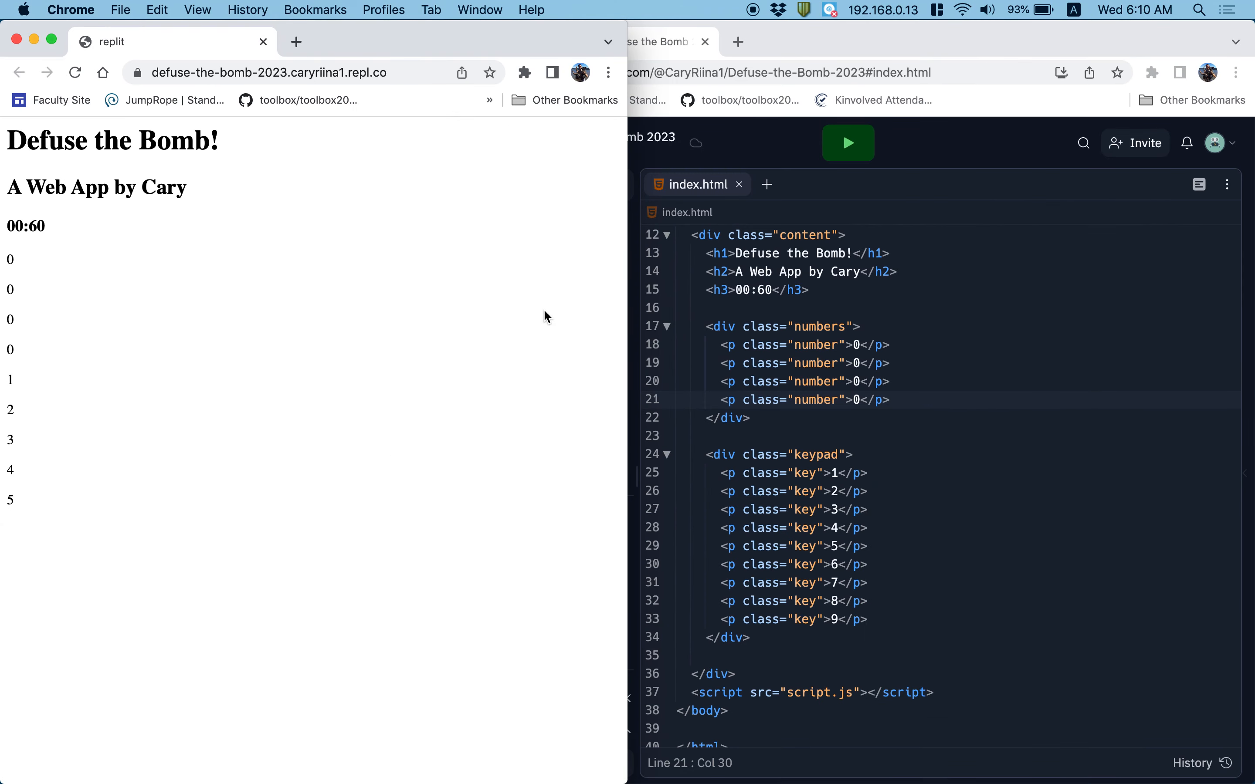
pyautogui.moveTo(473, 314)
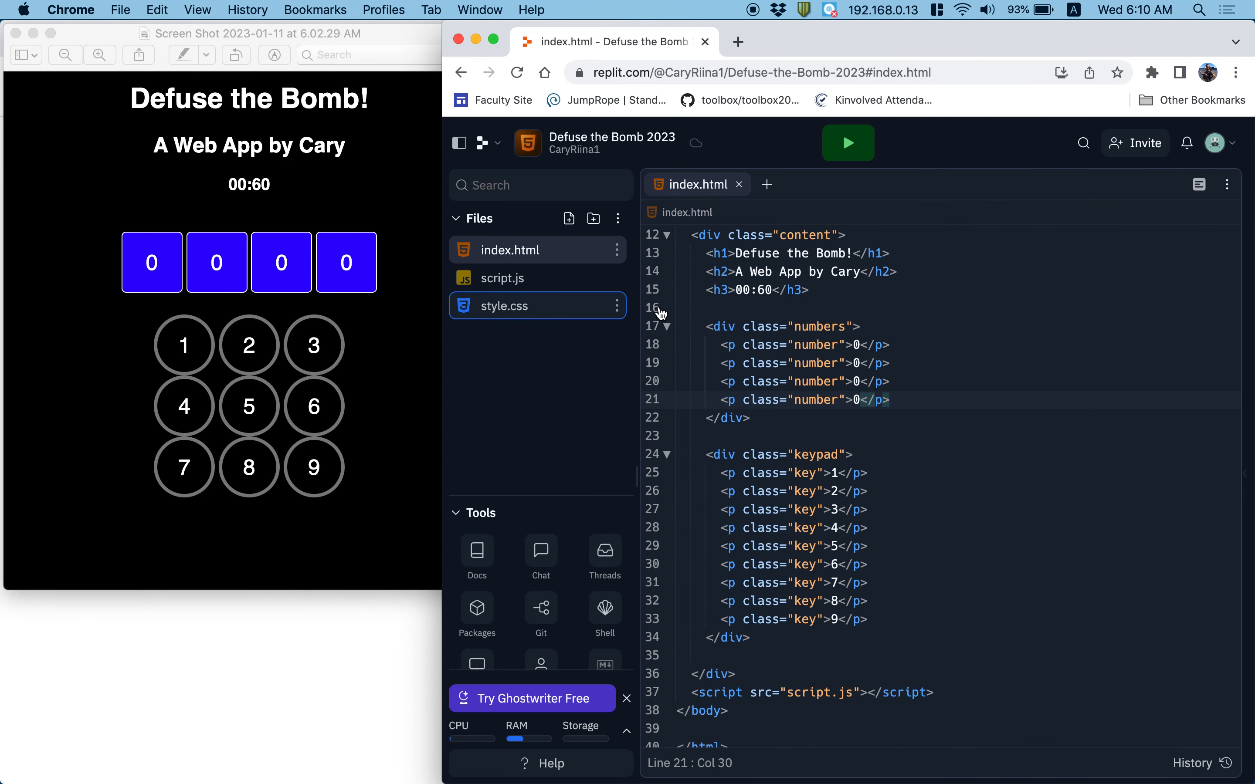
# Step: Switch to style.css and clear it to a single blank line, ready for styles
pyautogui.click(504, 306)
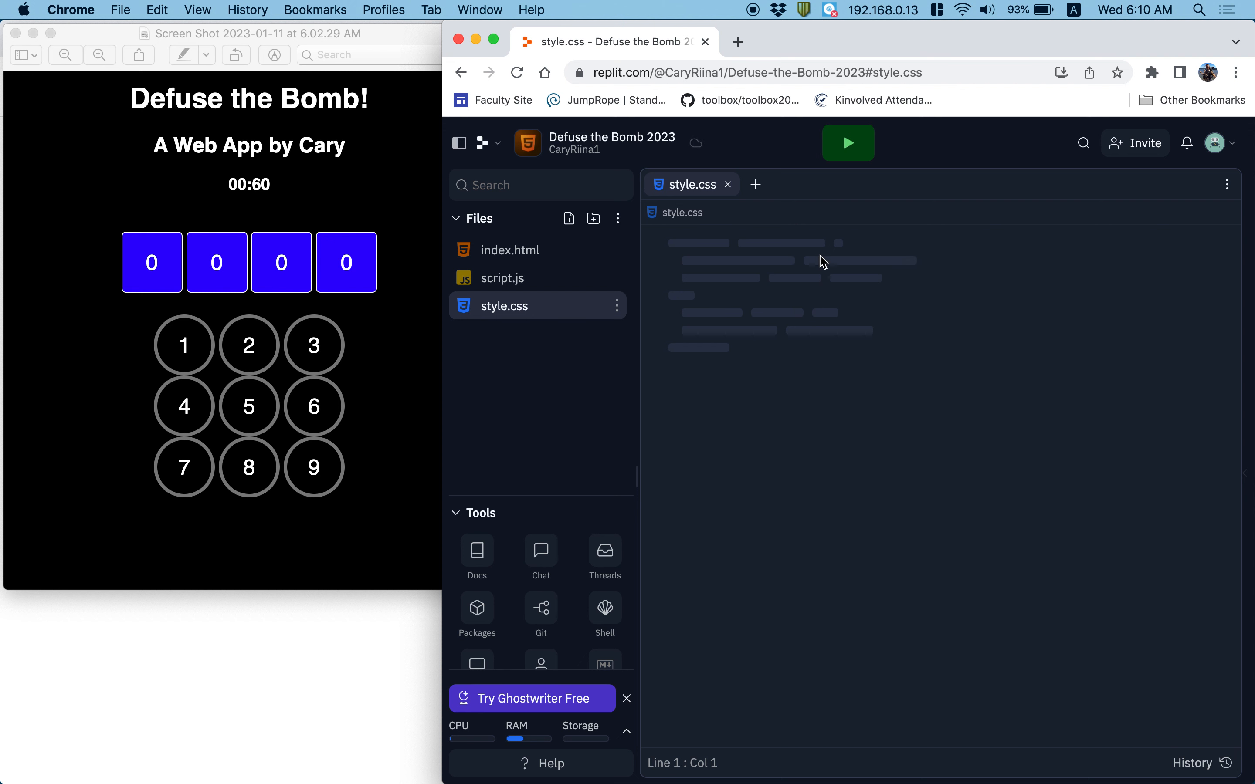
pyautogui.moveTo(746, 266)
pyautogui.write('\\')
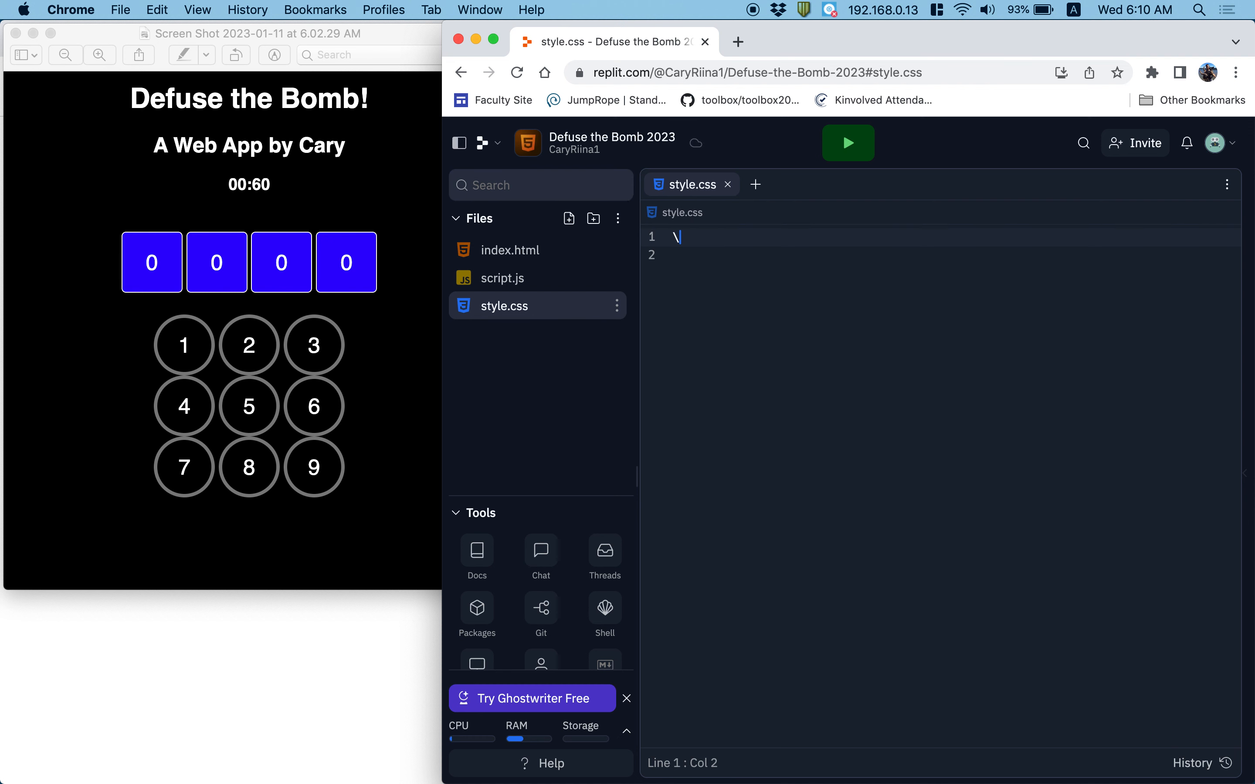
pyautogui.press('Backspace')
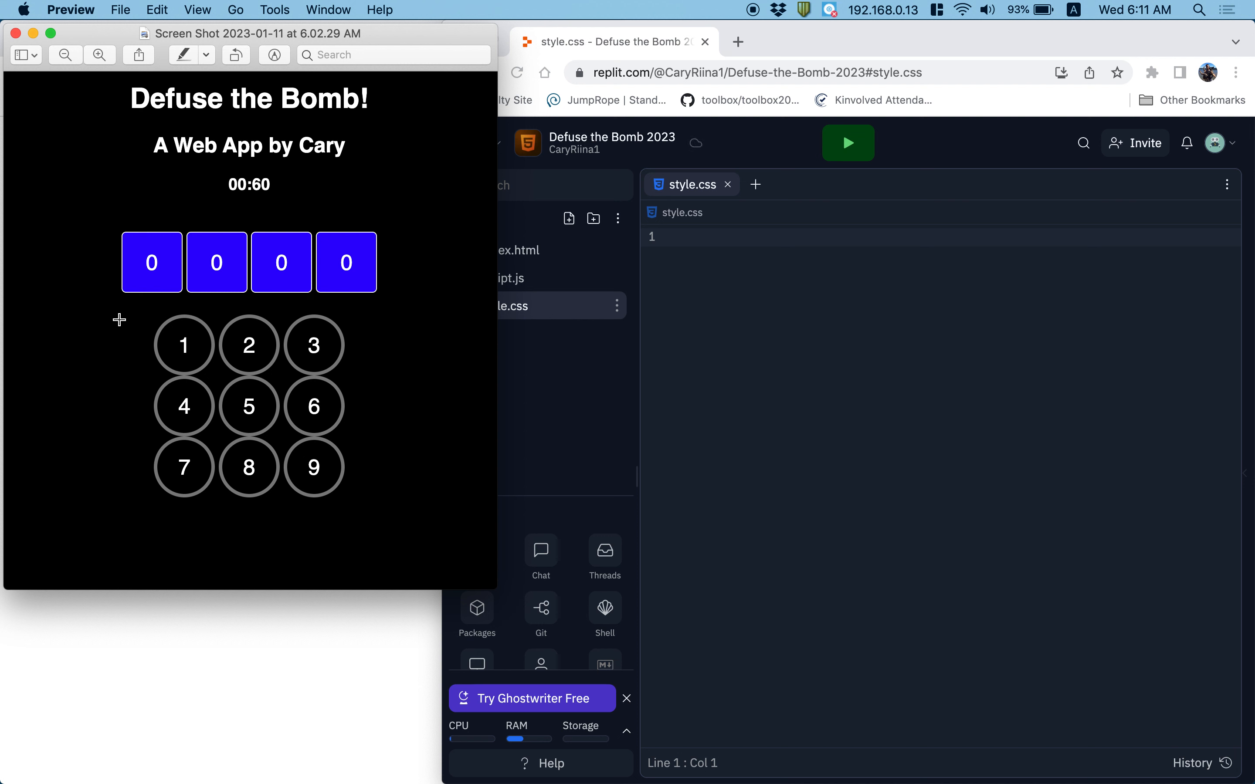
pyautogui.moveTo(161, 355)
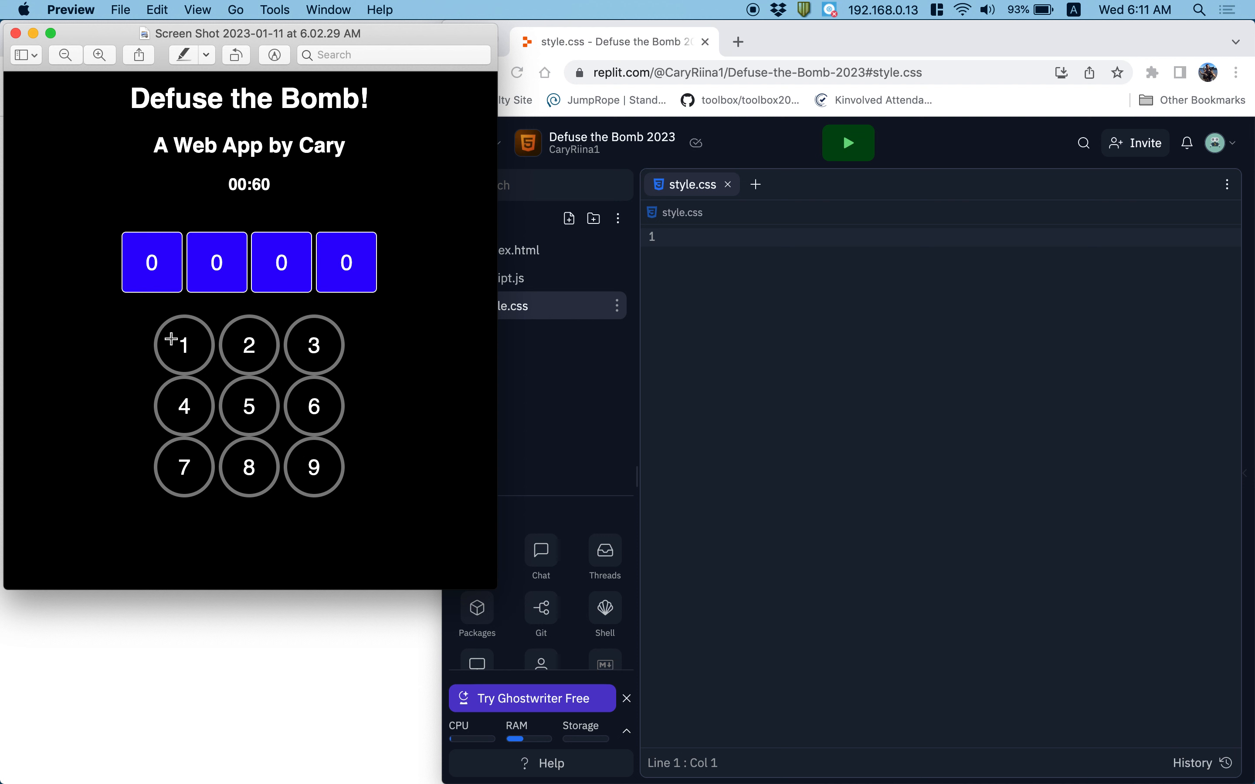
pyautogui.moveTo(210, 310)
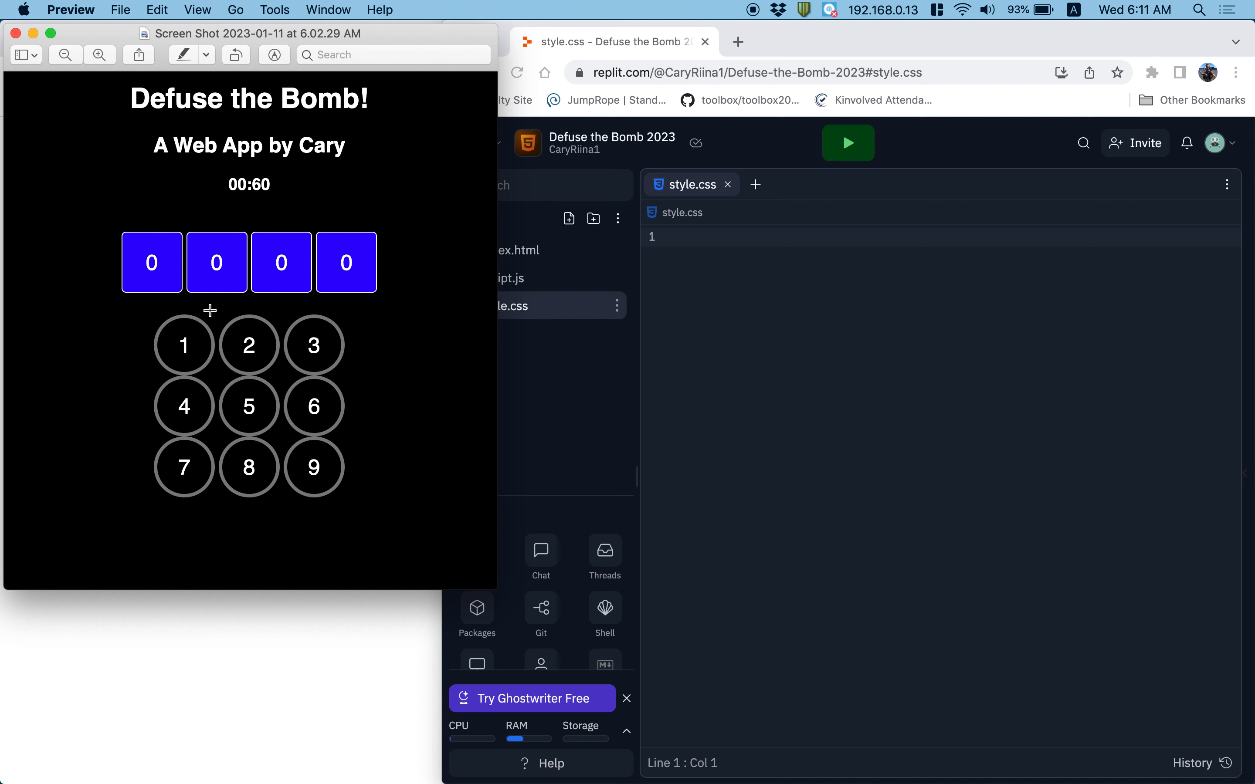
pyautogui.moveTo(158, 345)
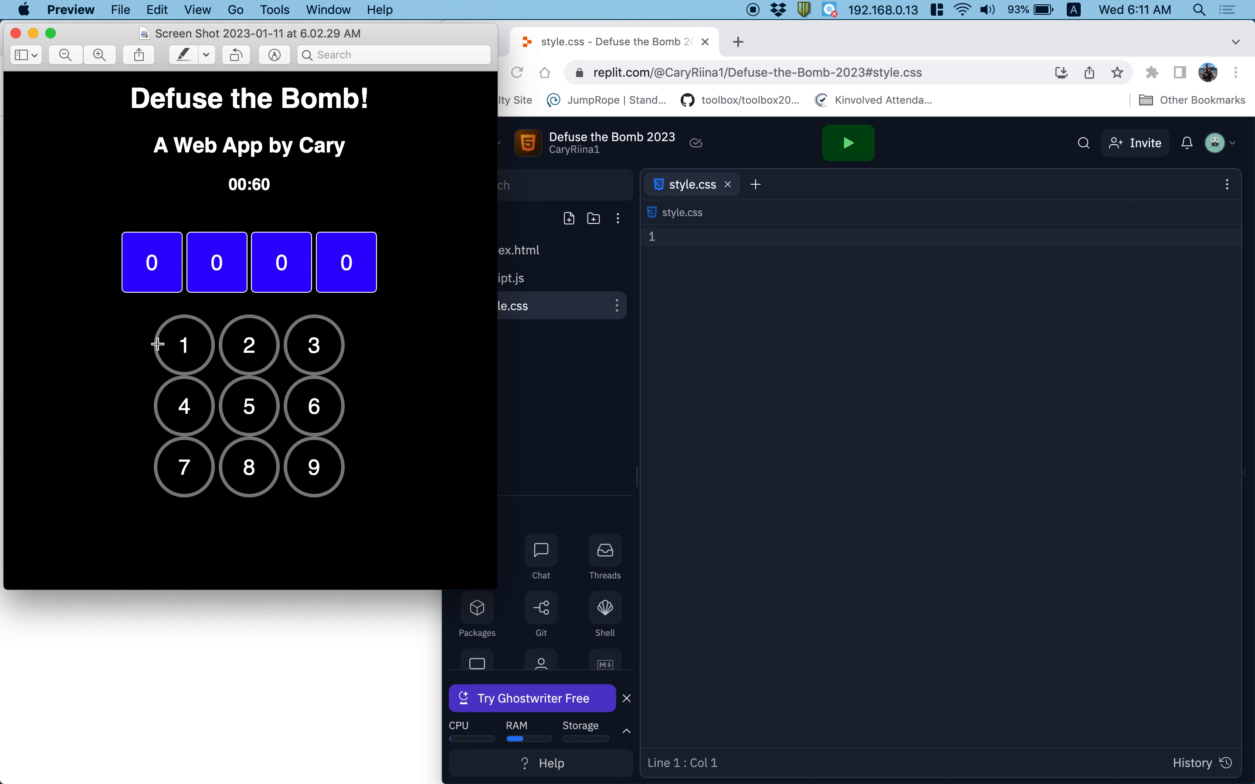
pyautogui.moveTo(217, 326)
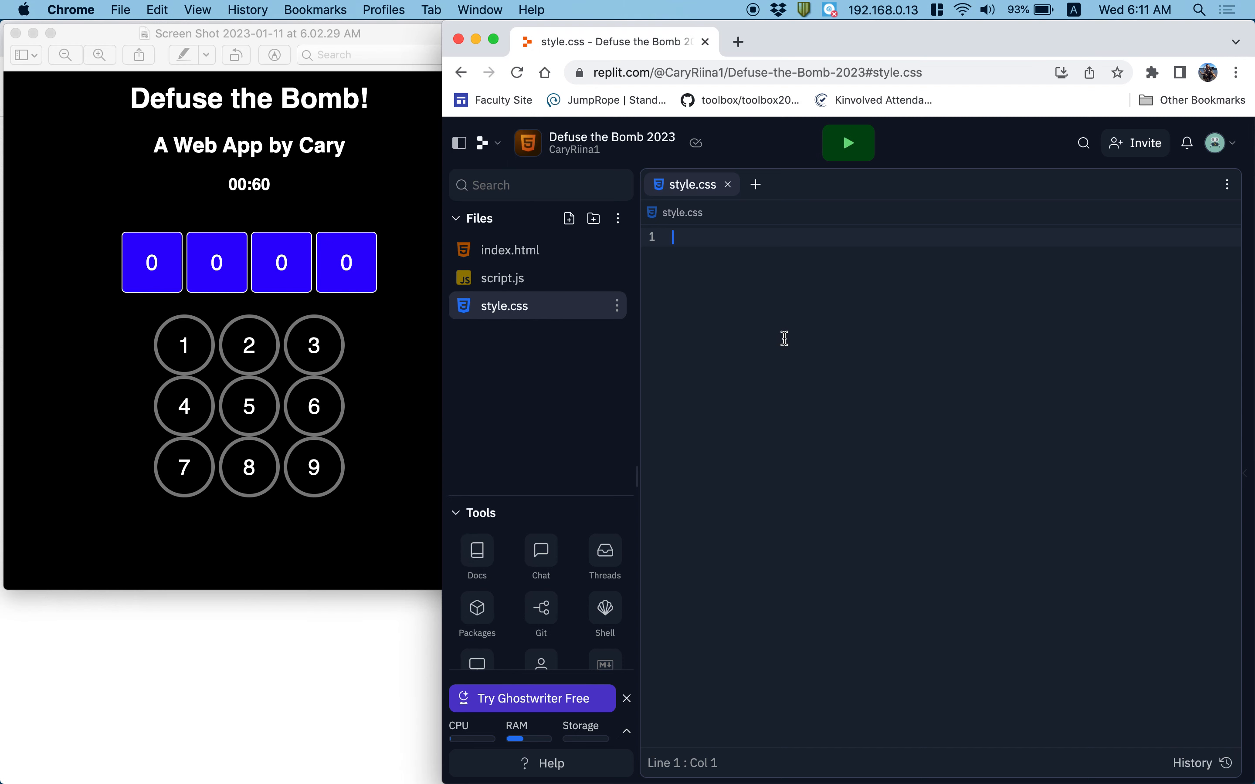
pyautogui.click(1061, 72)
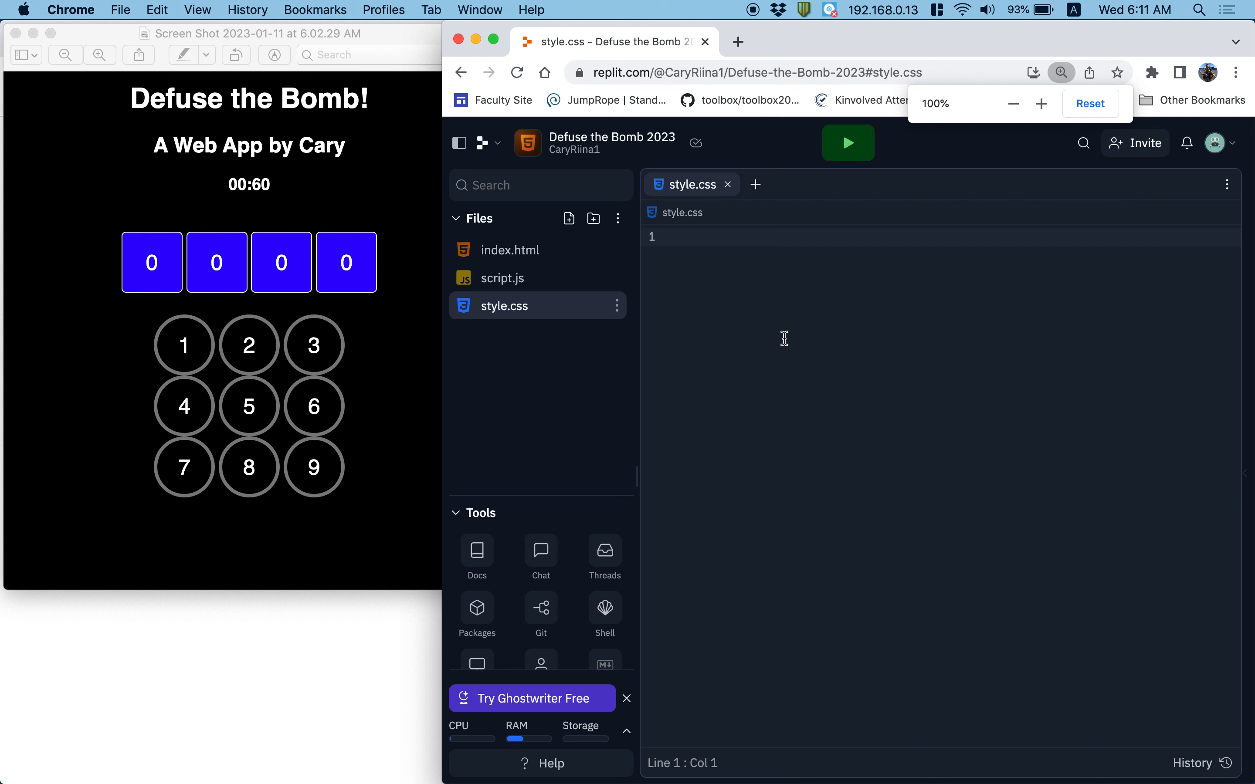
# Step: Add a universal * rule in style.css with box-sizing: border-box
pyautogui.write('* {}')
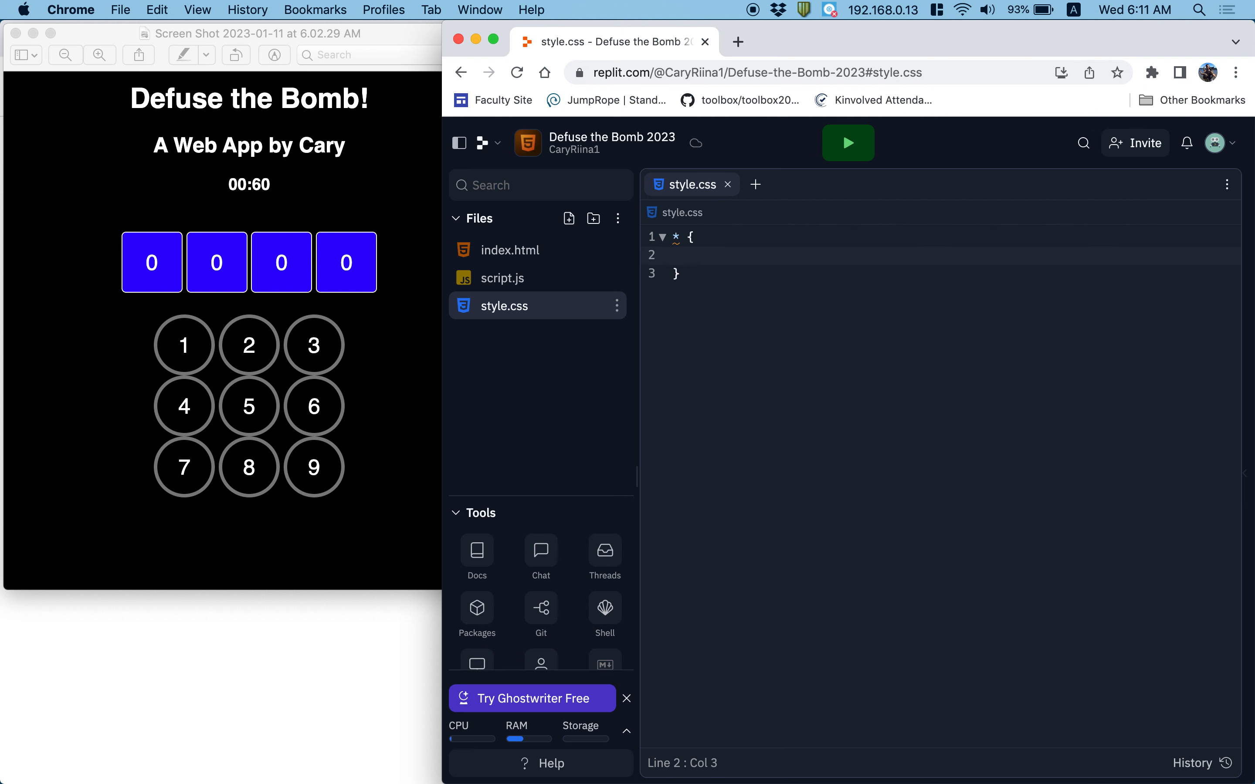
pyautogui.click(690, 255)
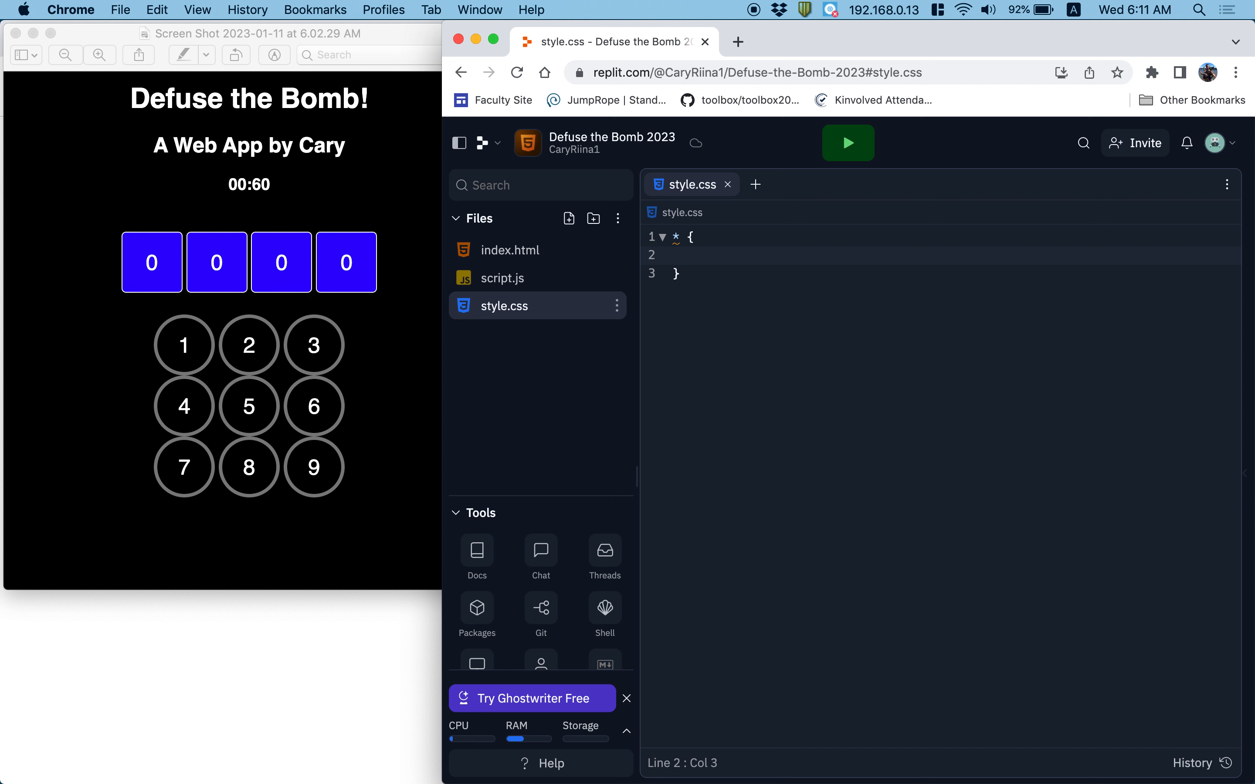
pyautogui.write('box-sizing: ;')
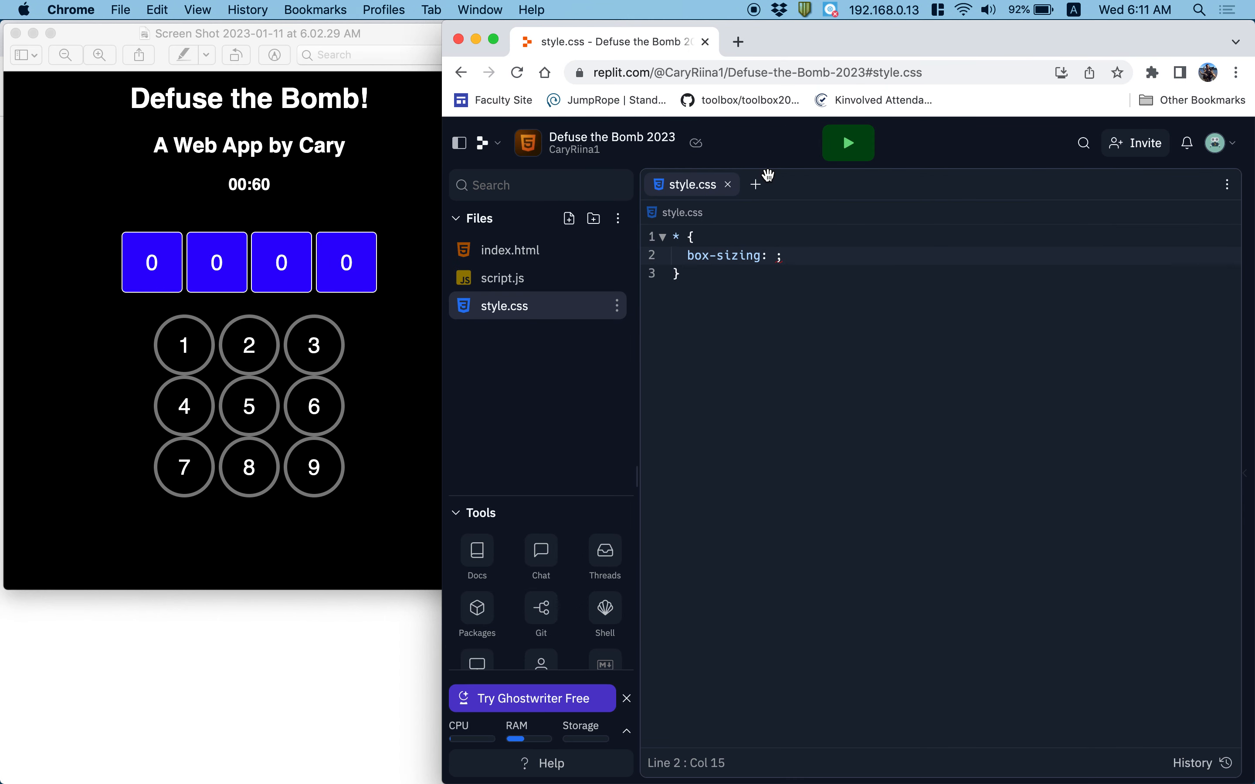
pyautogui.write('in')
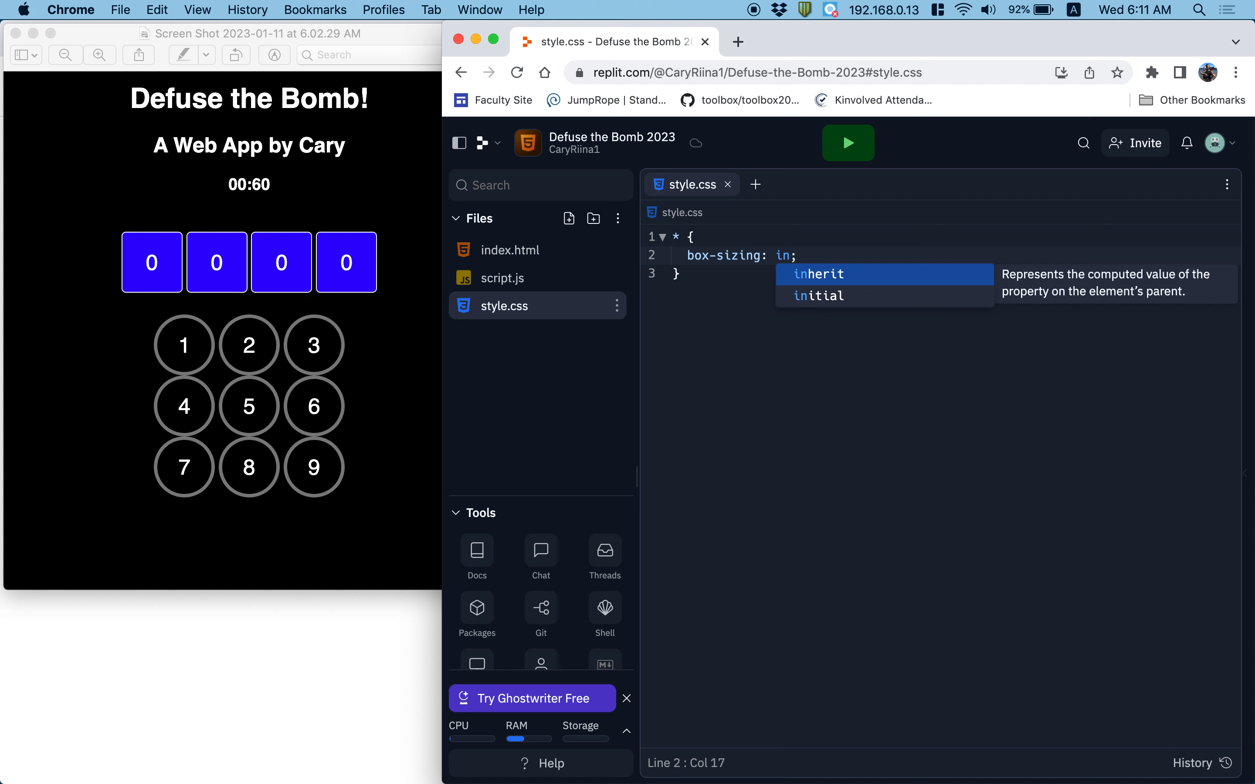
pyautogui.write('b')
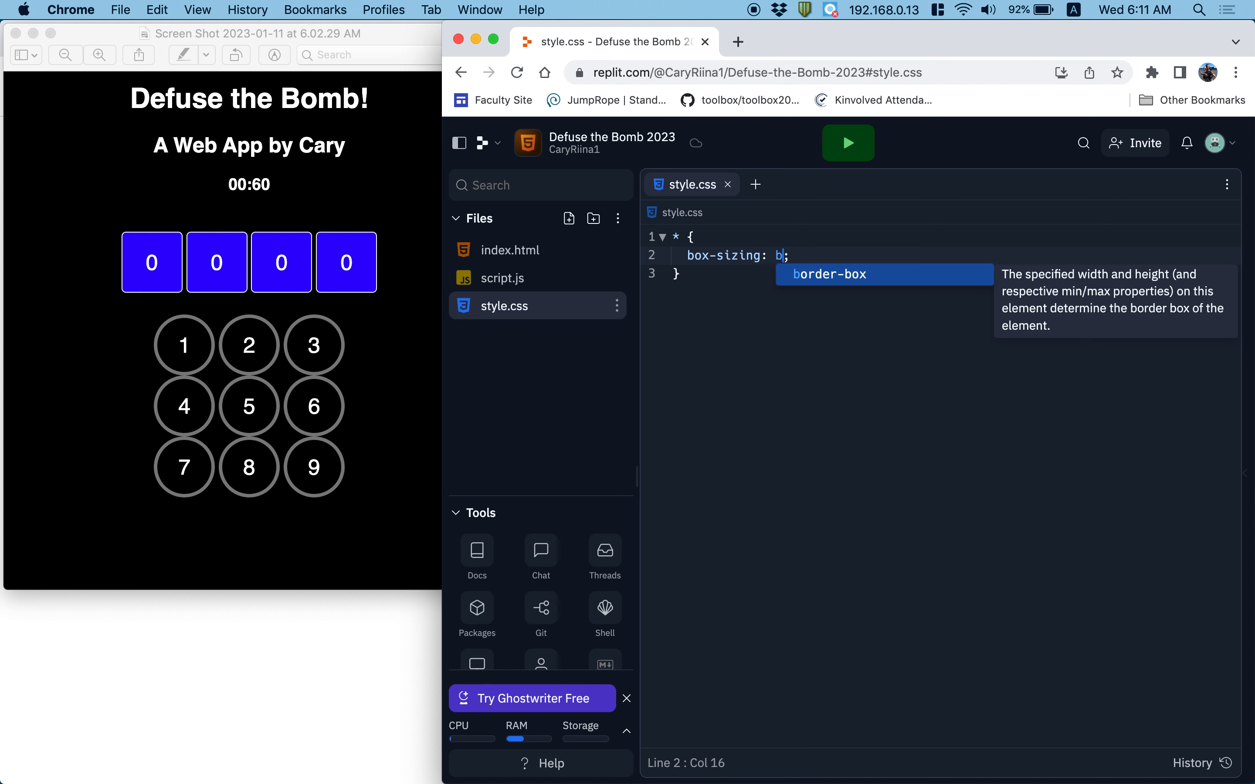
pyautogui.press('Tab')
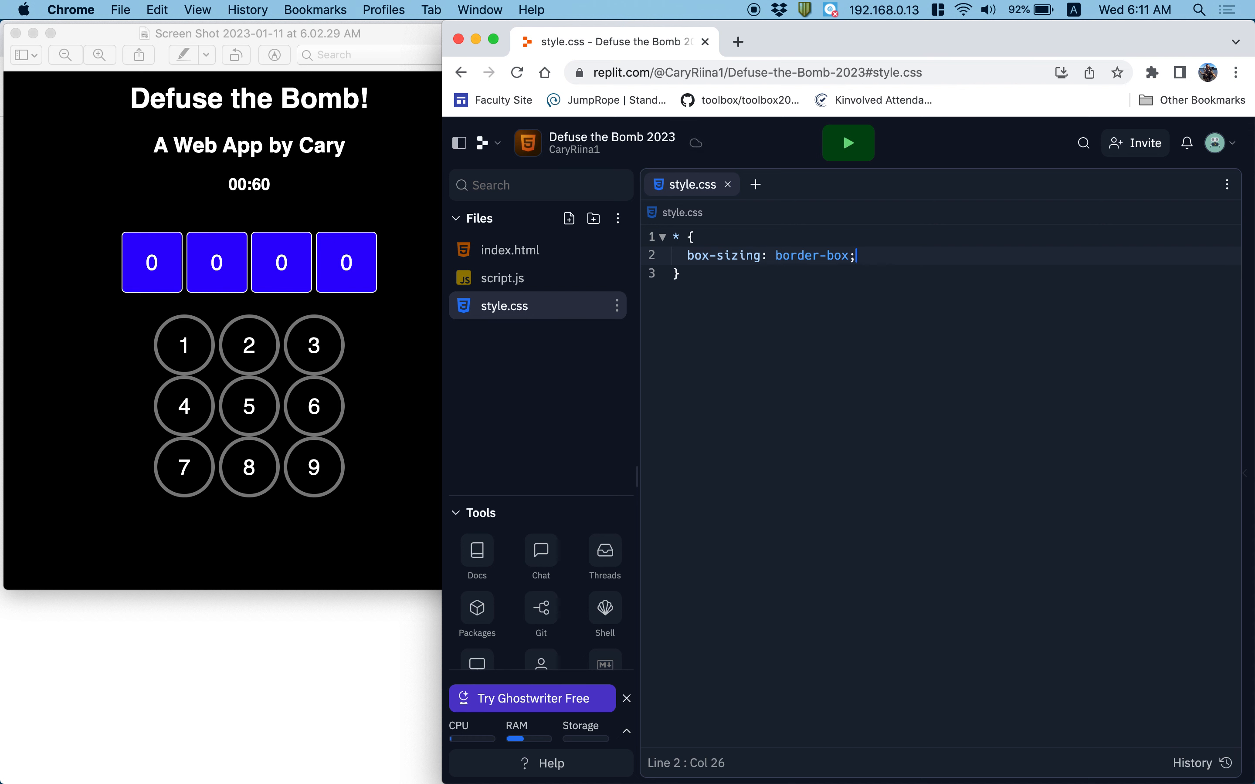
pyautogui.moveTo(1156, 6)
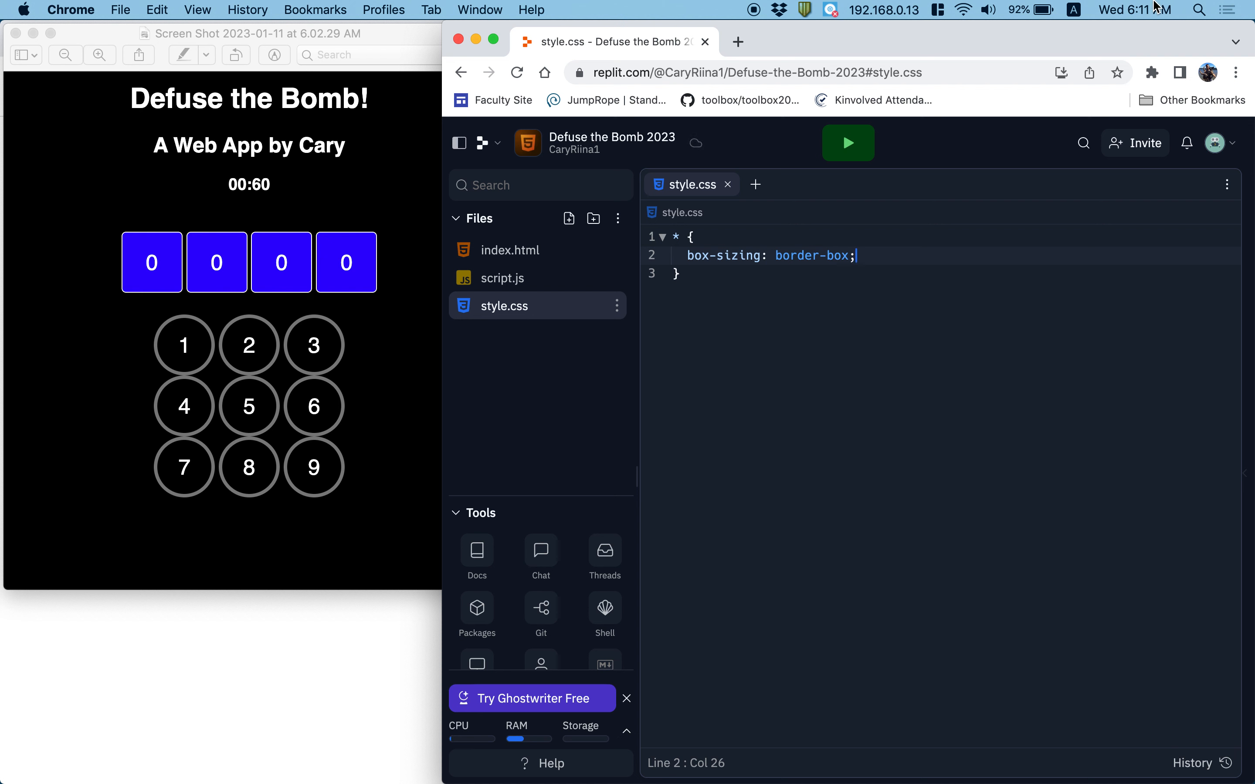
pyautogui.moveTo(869, 262)
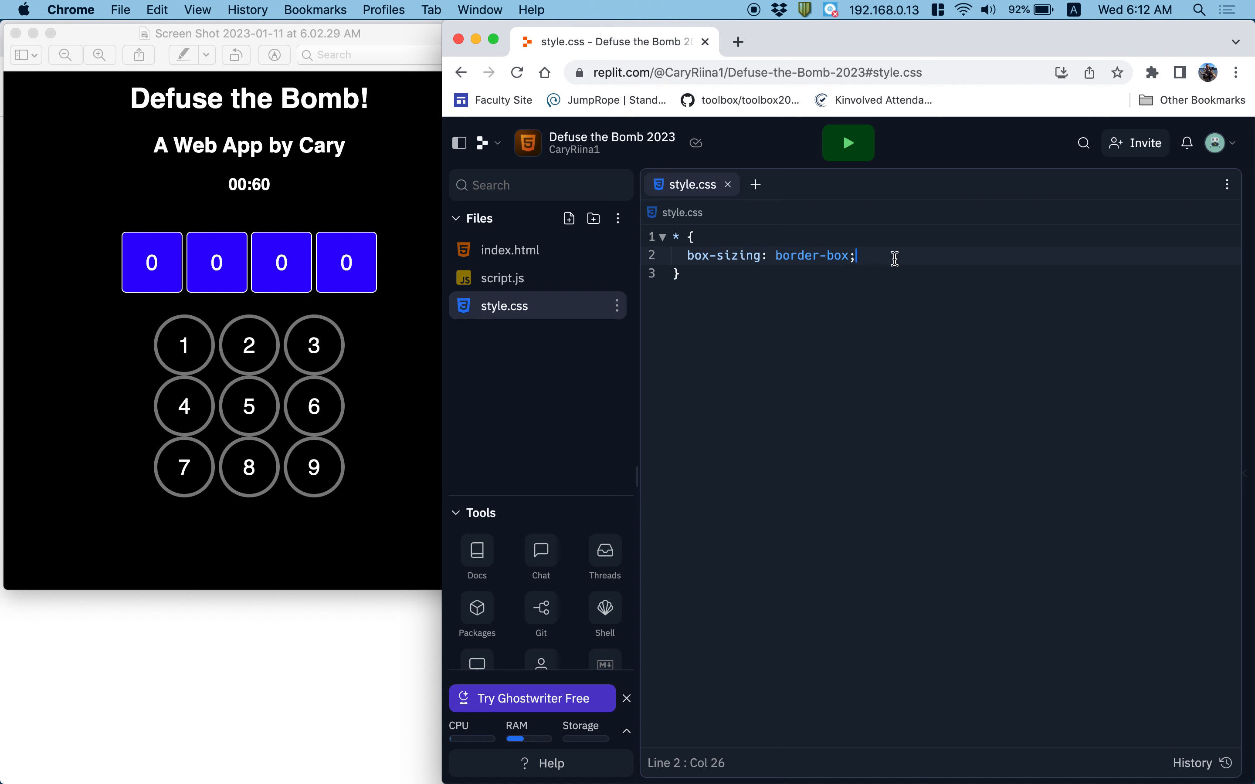
# Step: Add color: white to the universal rule
pyautogui.press('Enter')
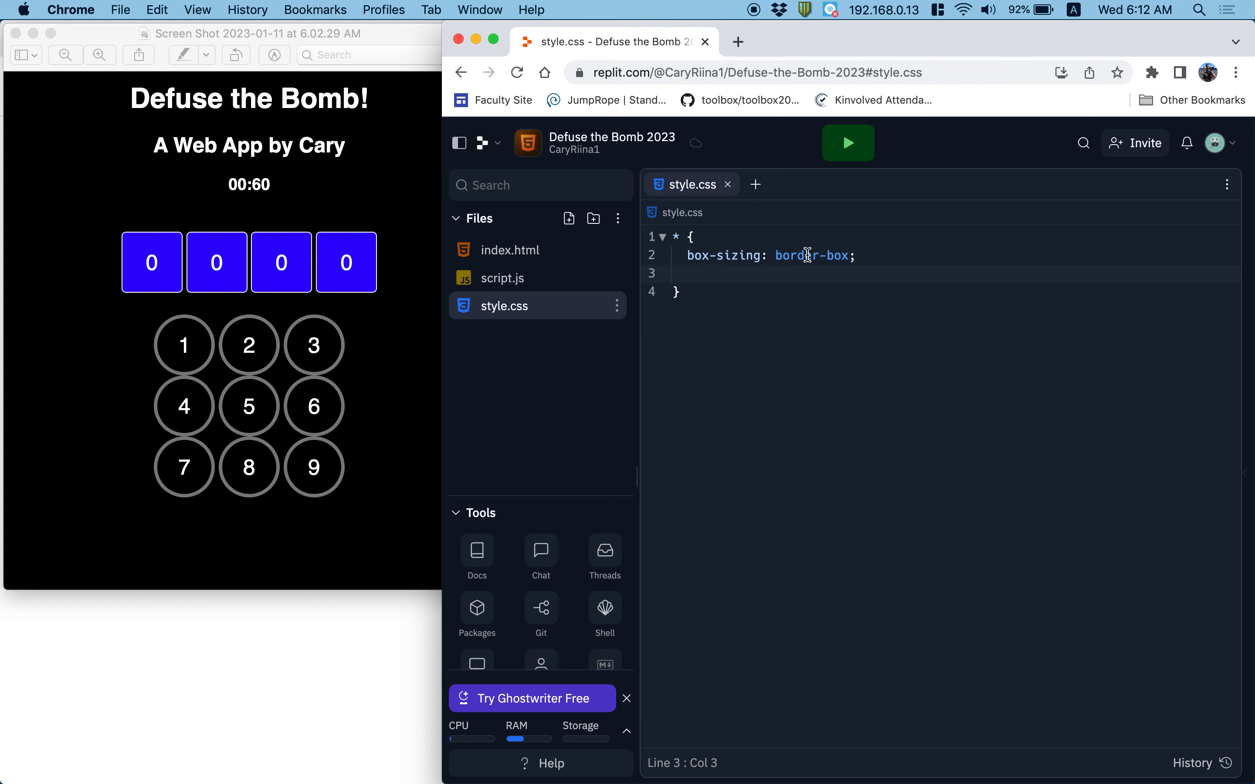
pyautogui.moveTo(184, 333)
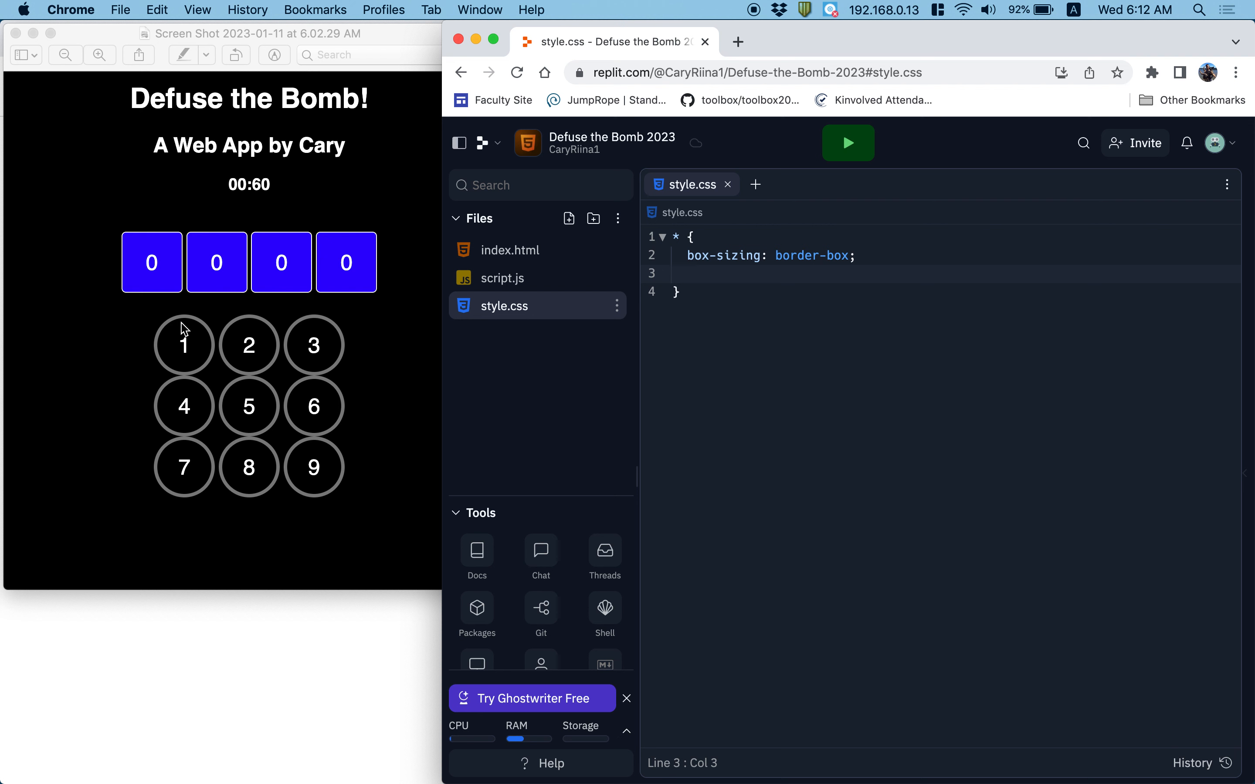
pyautogui.write('co')
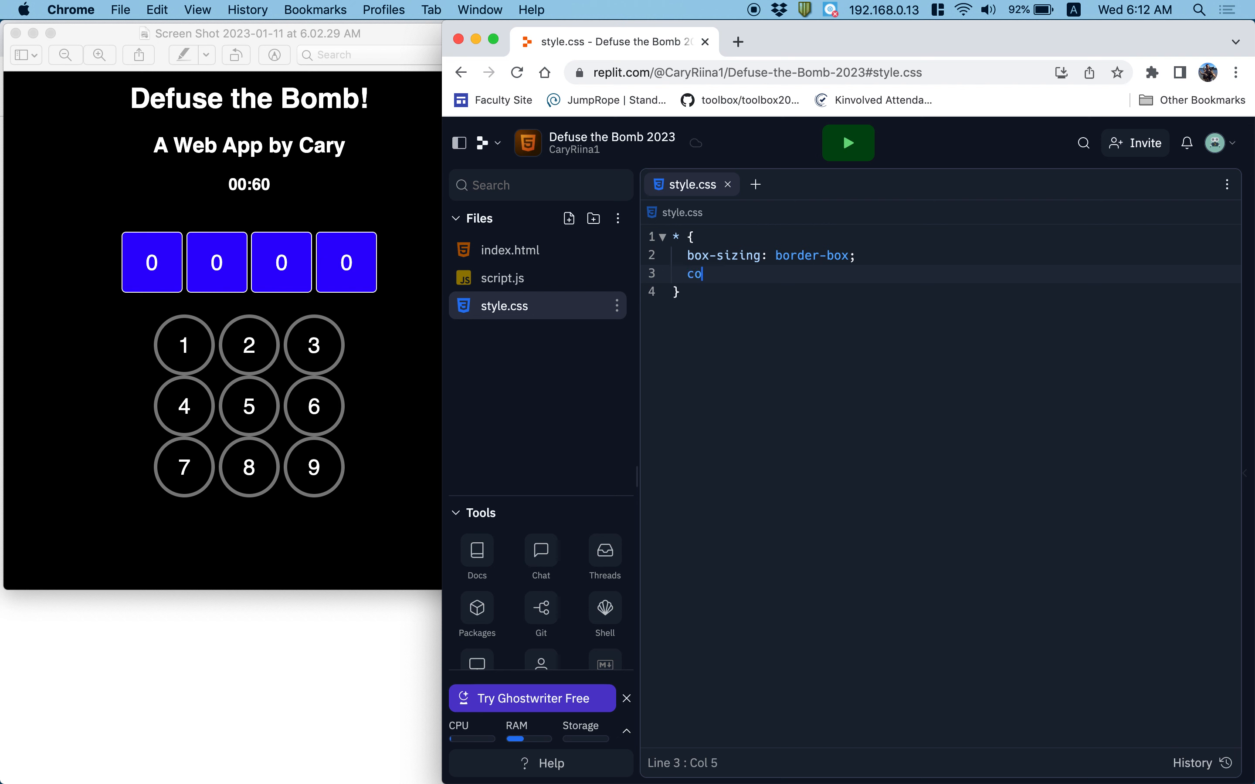
pyautogui.write('lor: white')
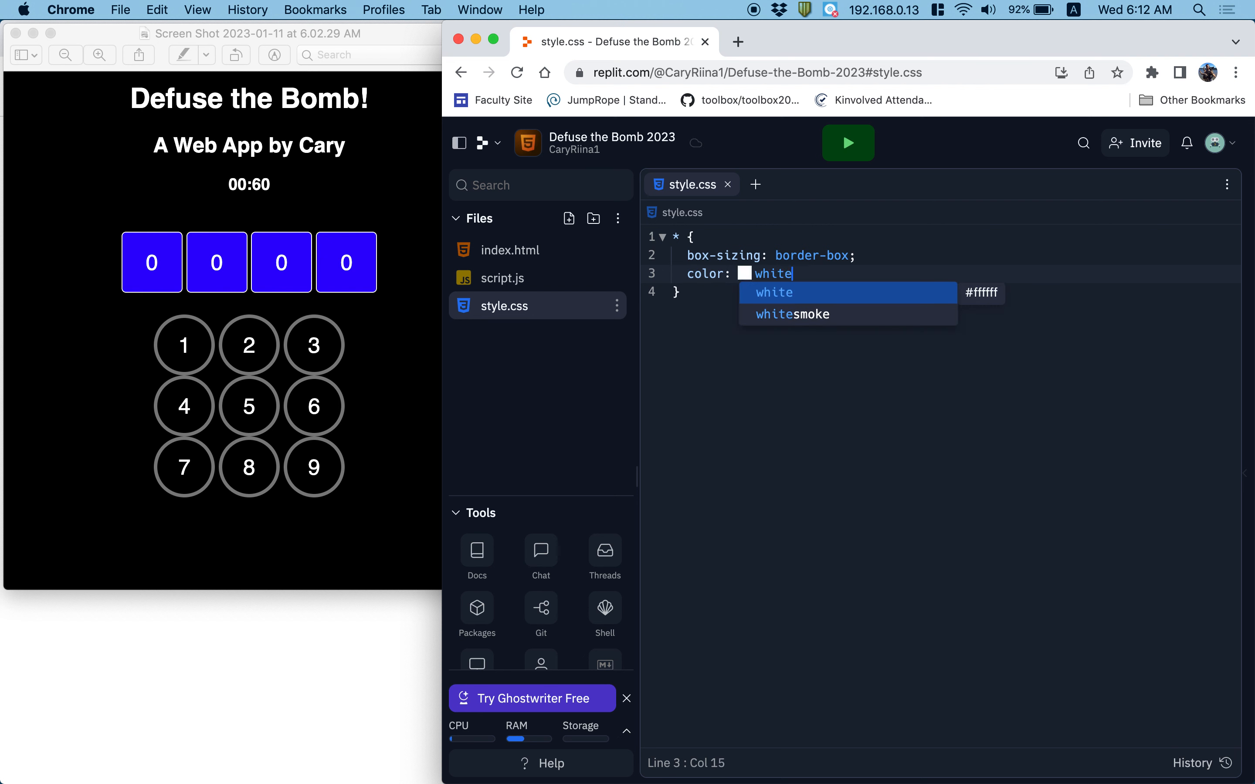
pyautogui.click(152, 176)
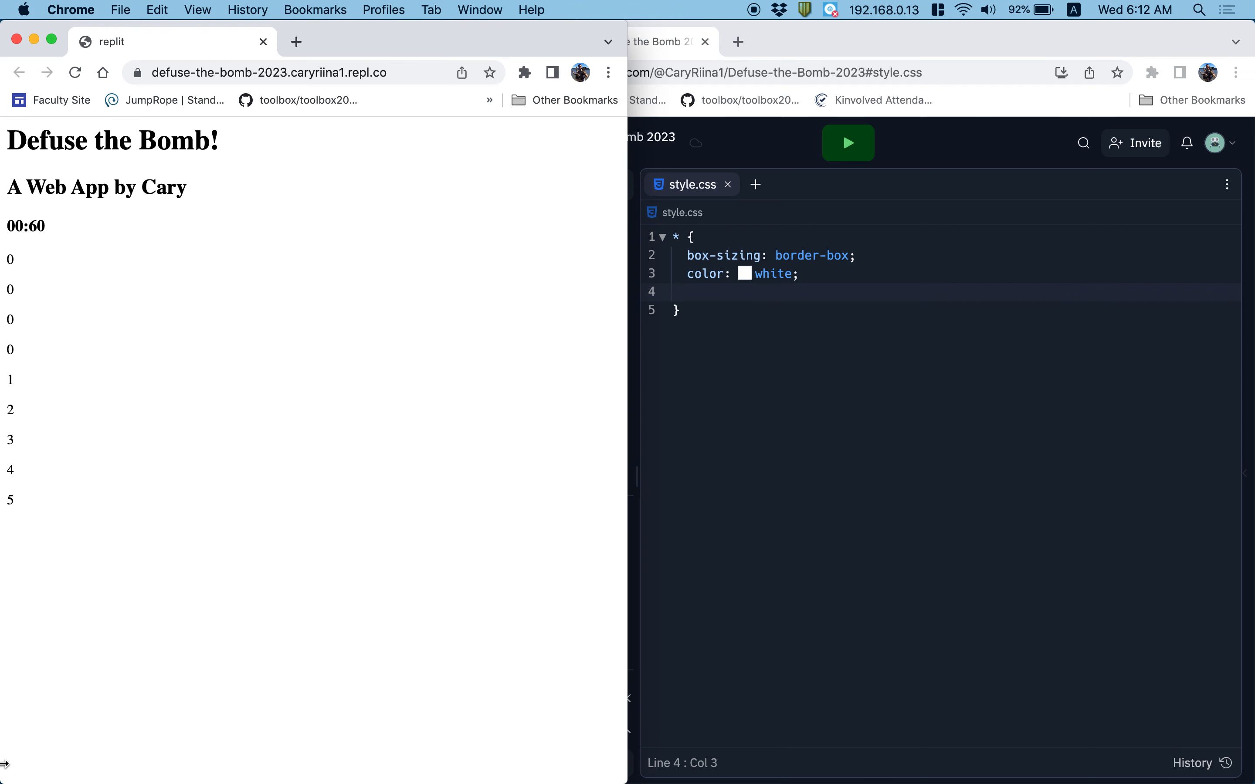
# Step: Add font-family: sans-serif to the universal rule after checking the live page
pyautogui.doubleClick(166, 140)
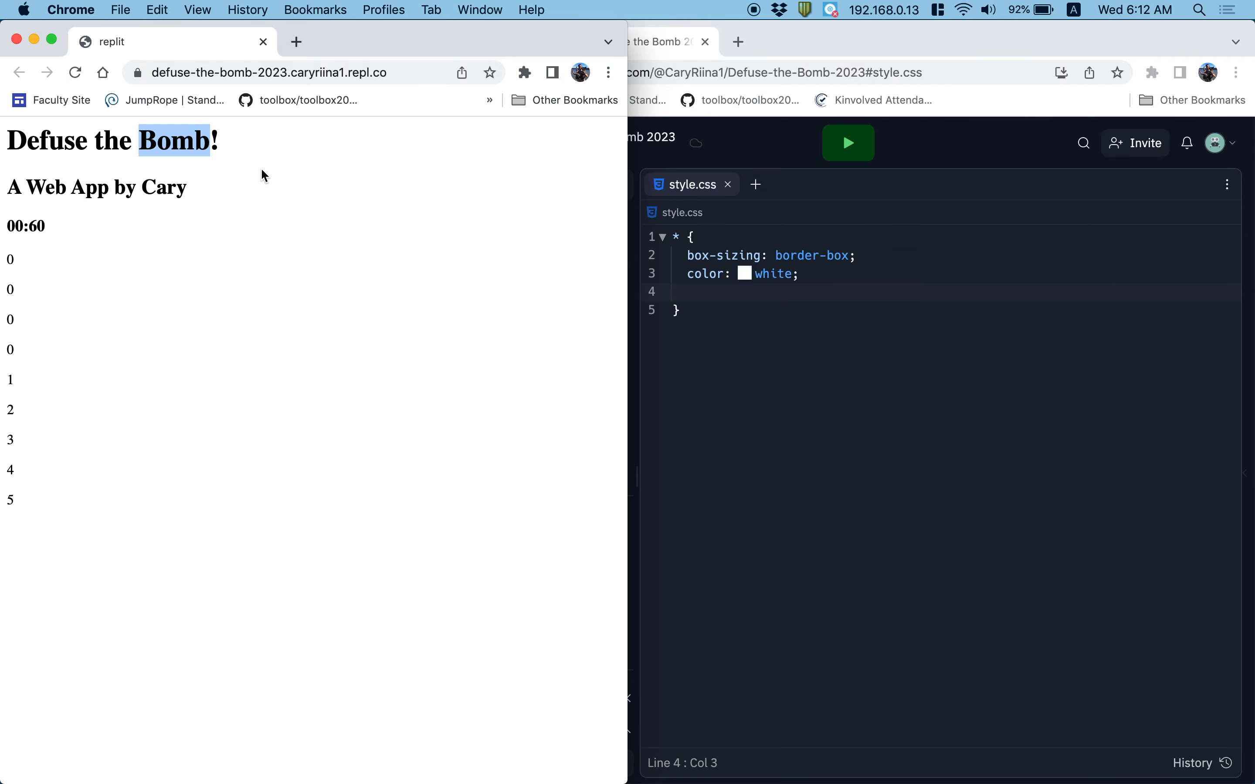
pyautogui.press('F3')
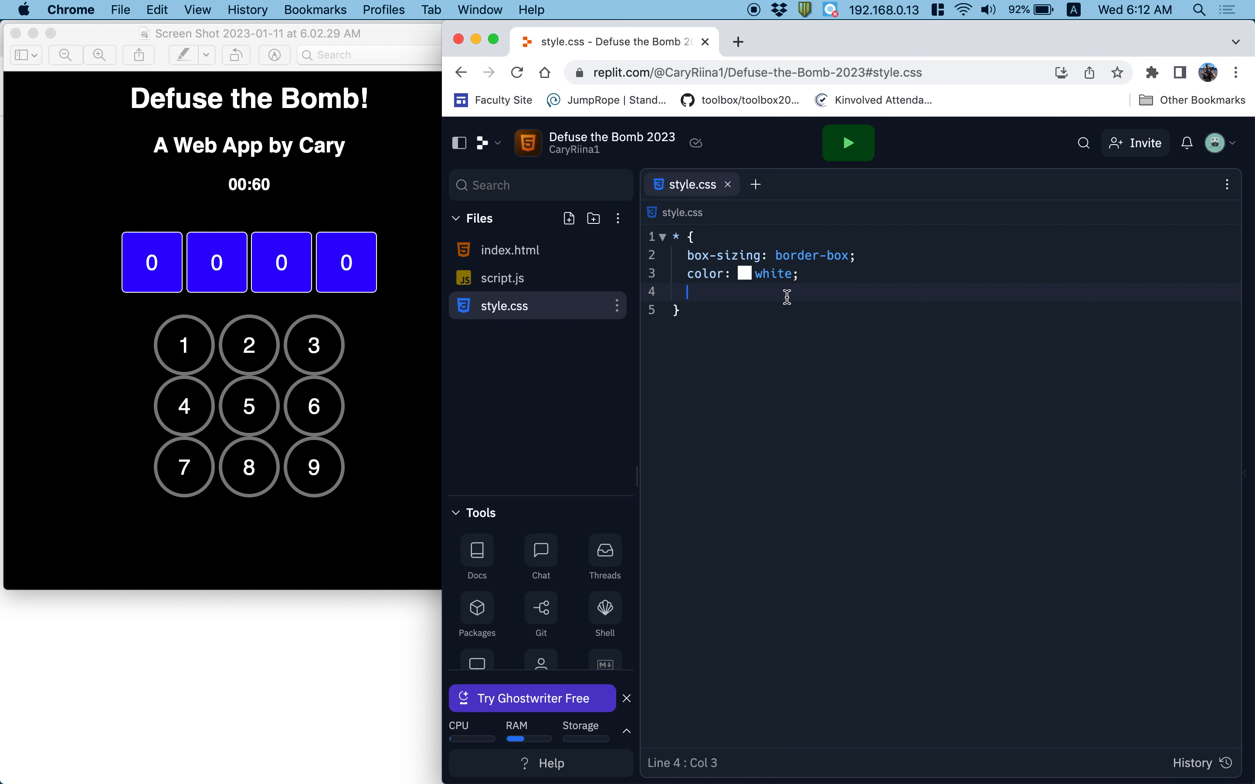
pyautogui.write('font')
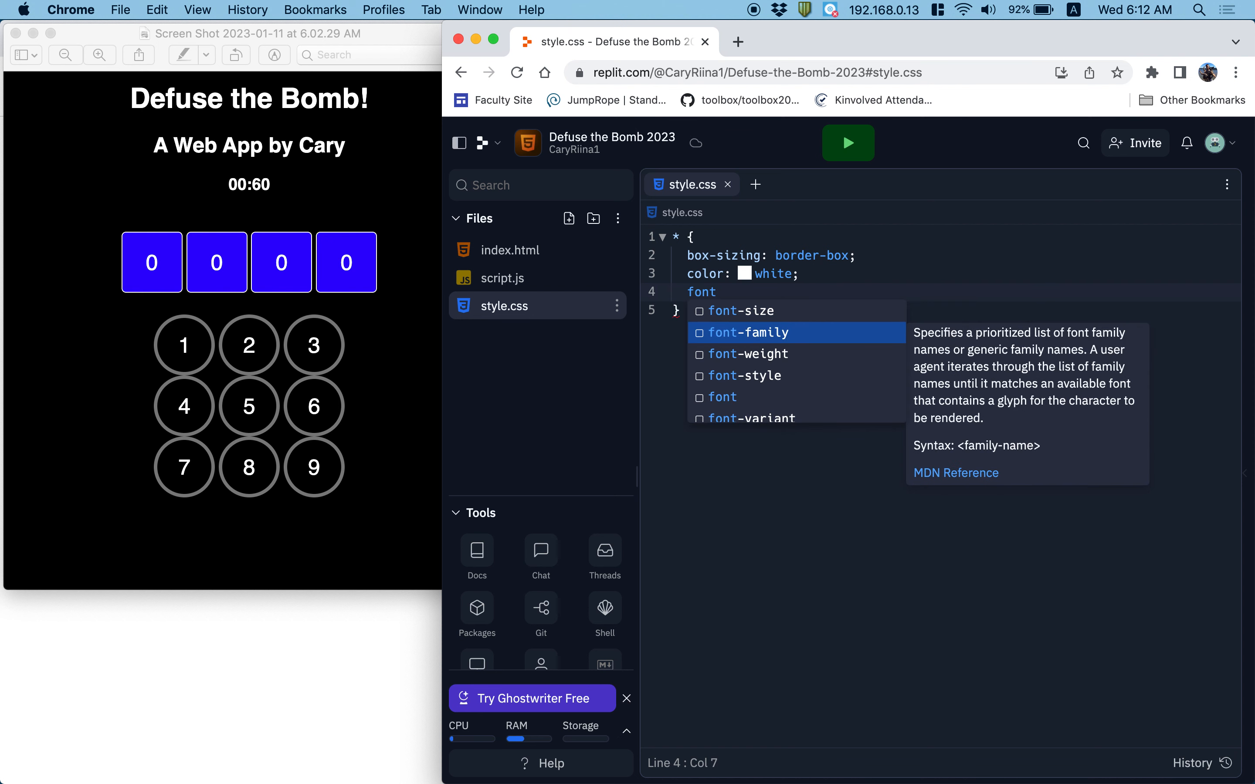
pyautogui.click(748, 333)
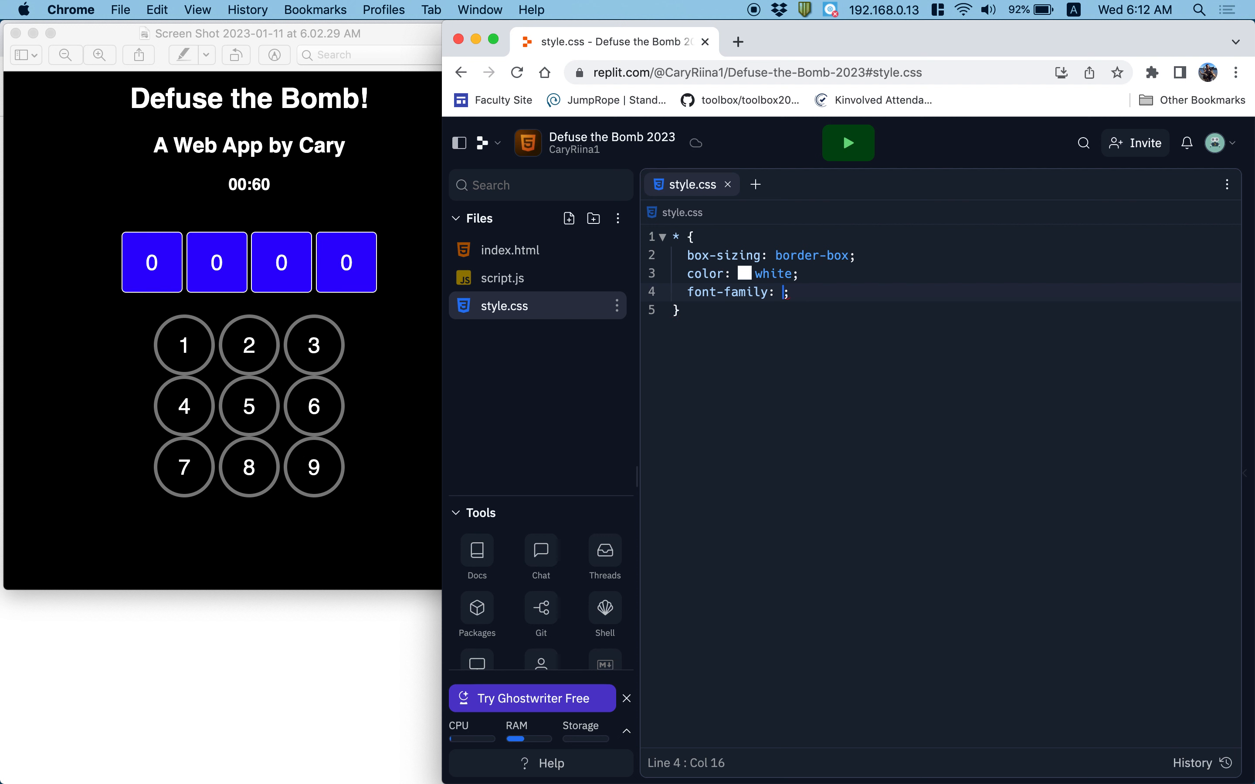
pyautogui.write('sans-serif')
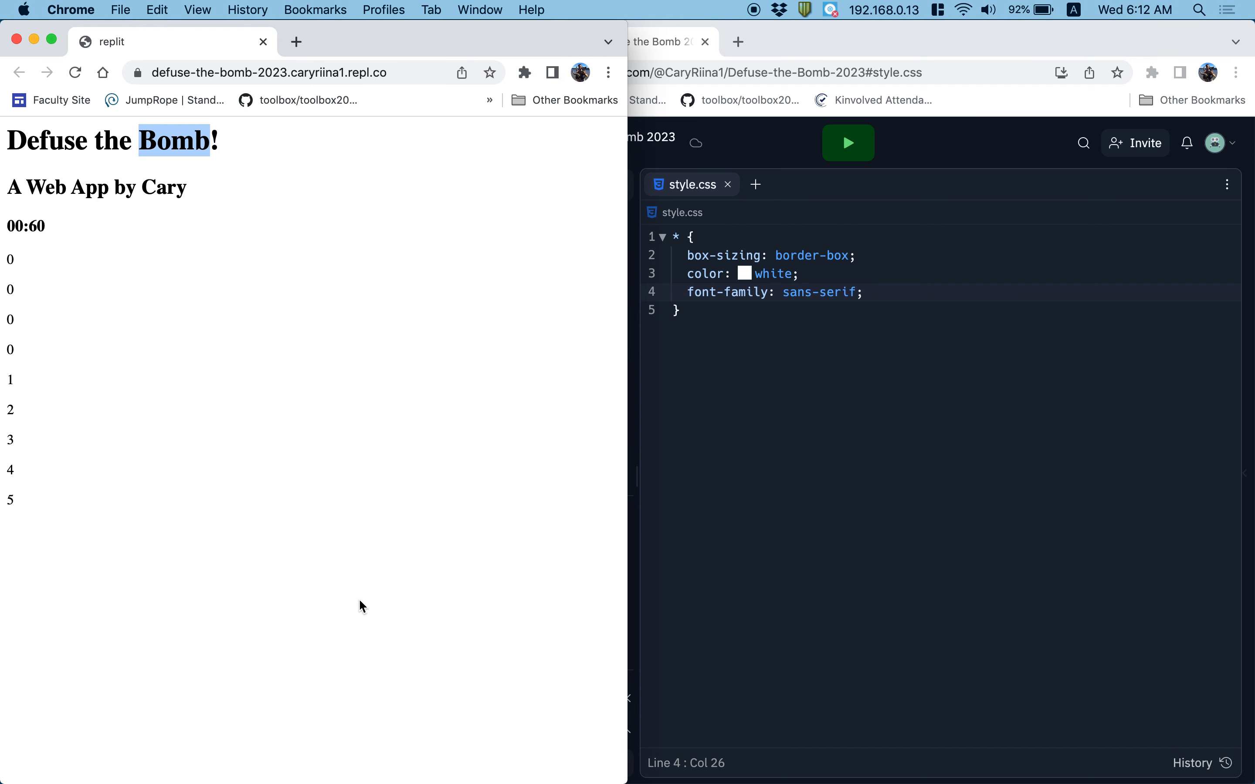
pyautogui.moveTo(440, 390)
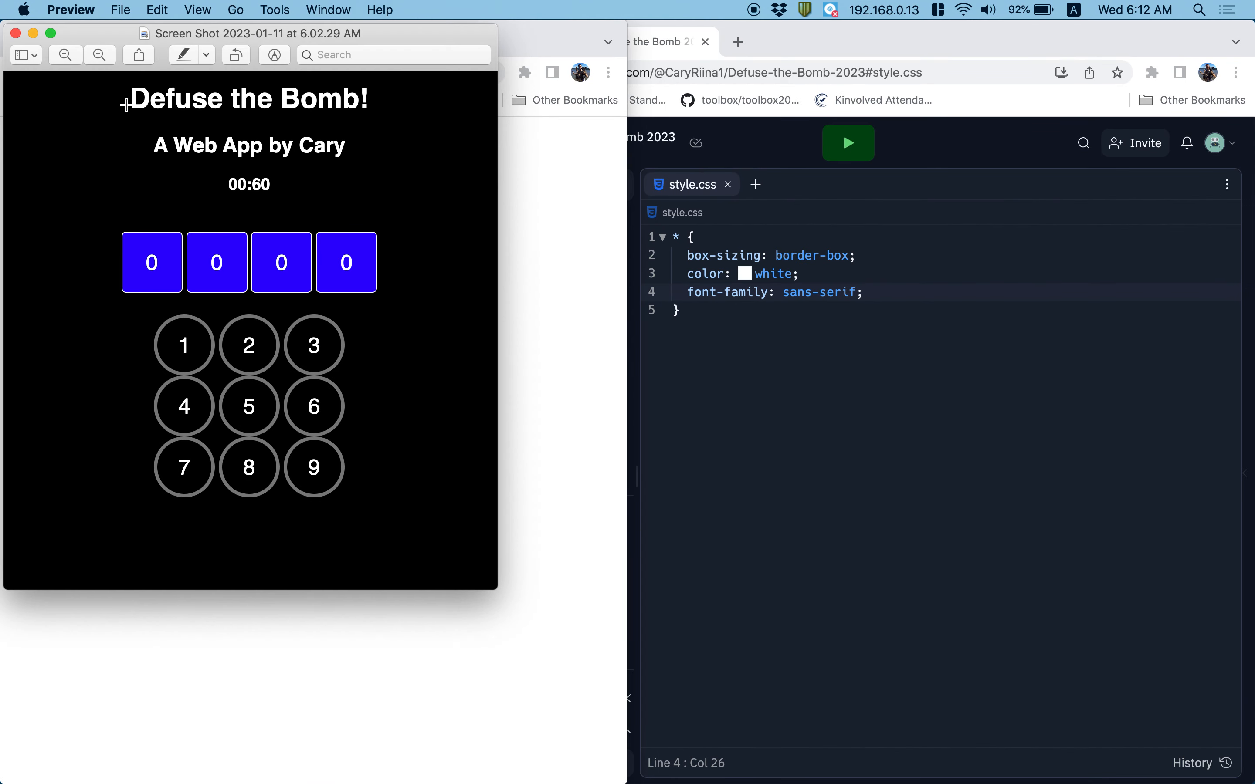
pyautogui.moveTo(438, 395)
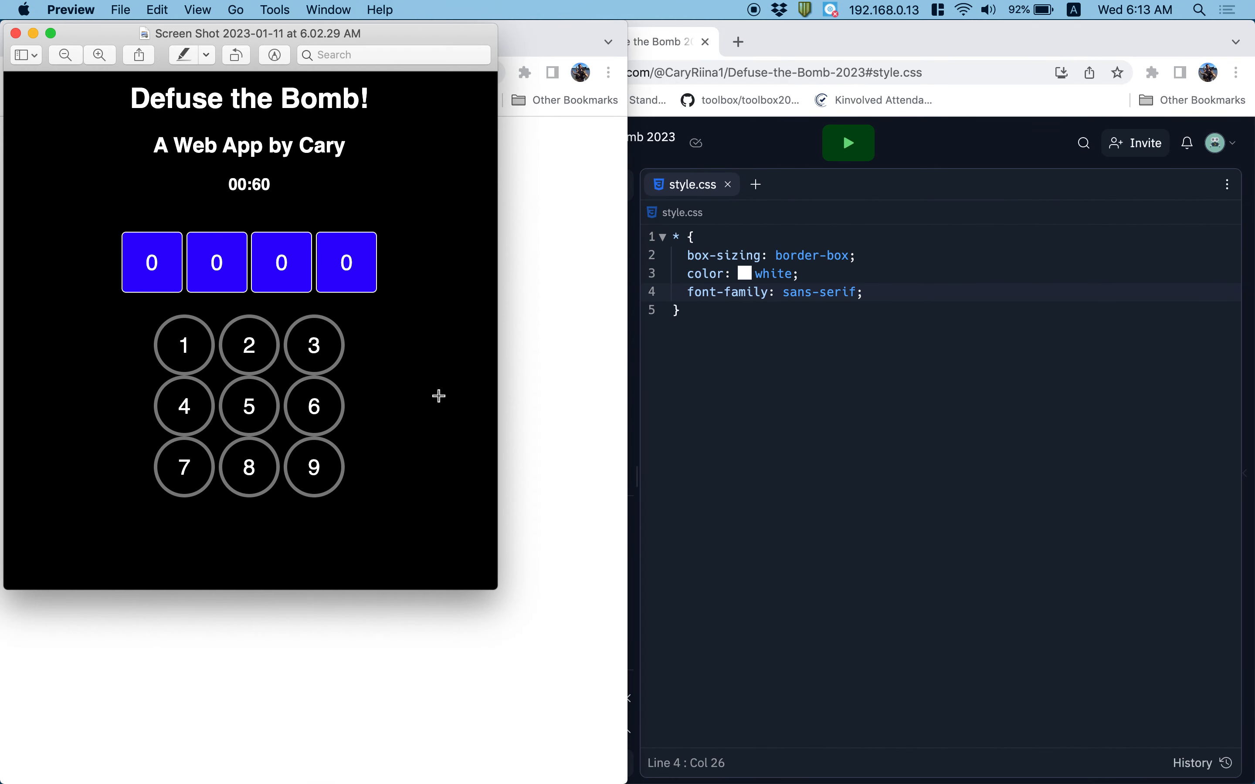
pyautogui.moveTo(779, 553)
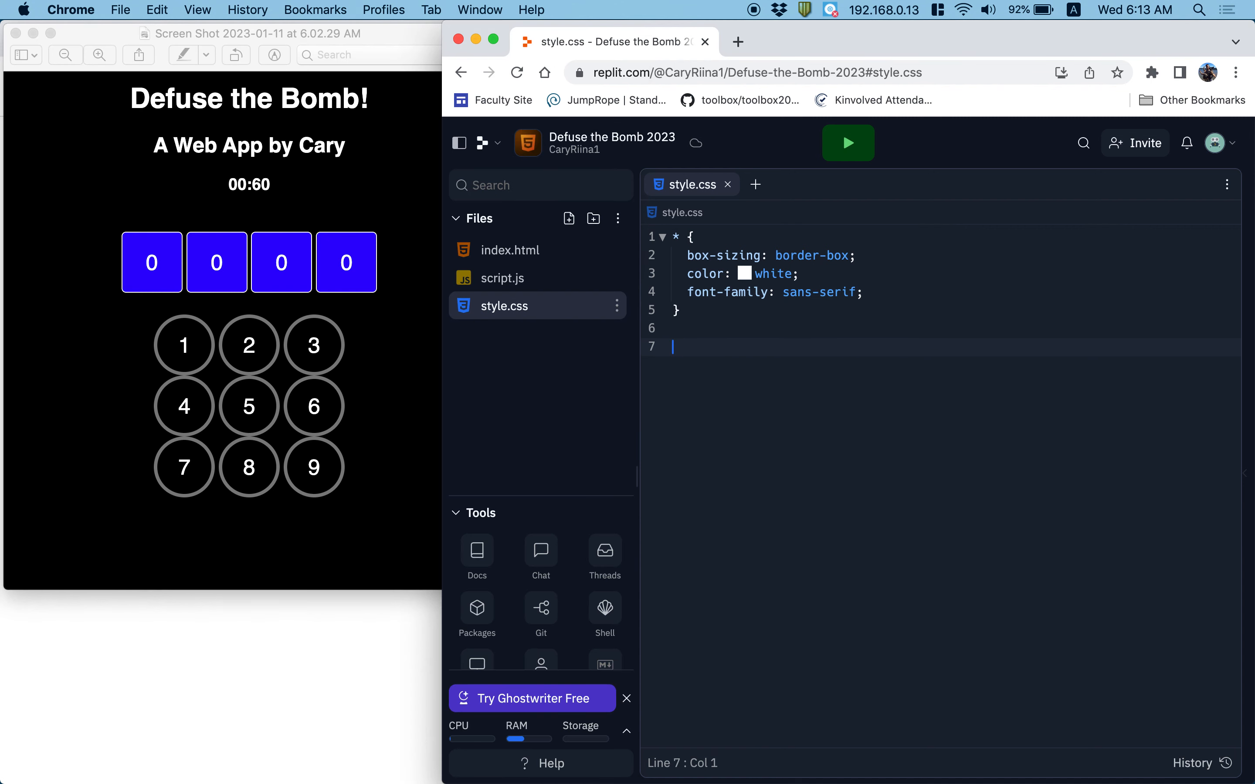
# Step: Add a body rule with background: black below the universal rule
pyautogui.write('body {')
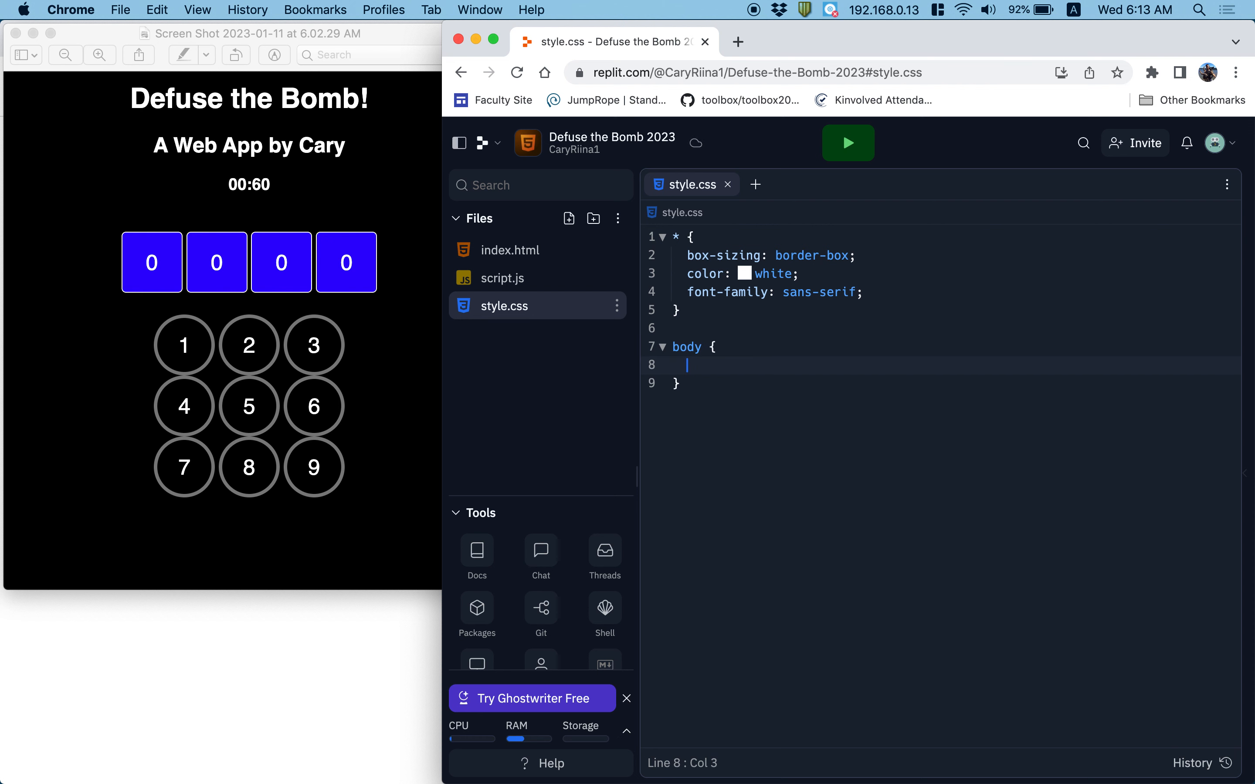
pyautogui.write('background: b;')
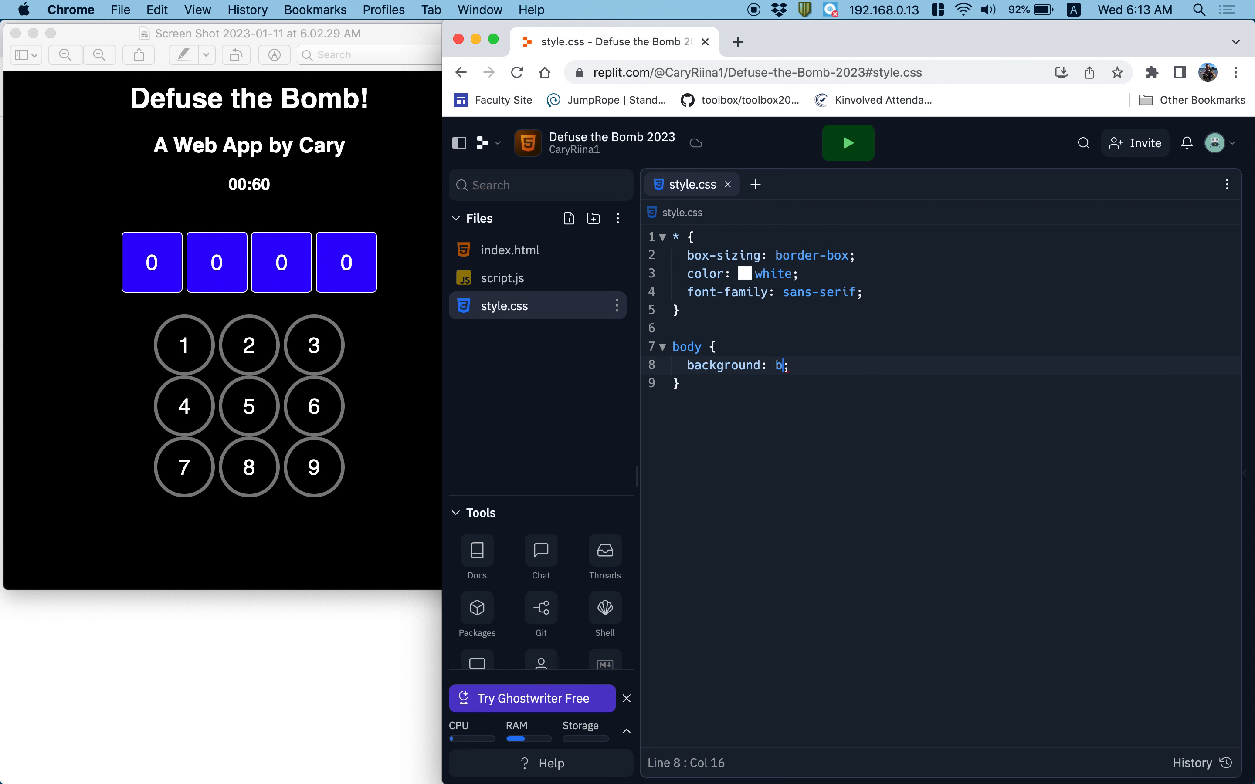
pyautogui.write('lack')
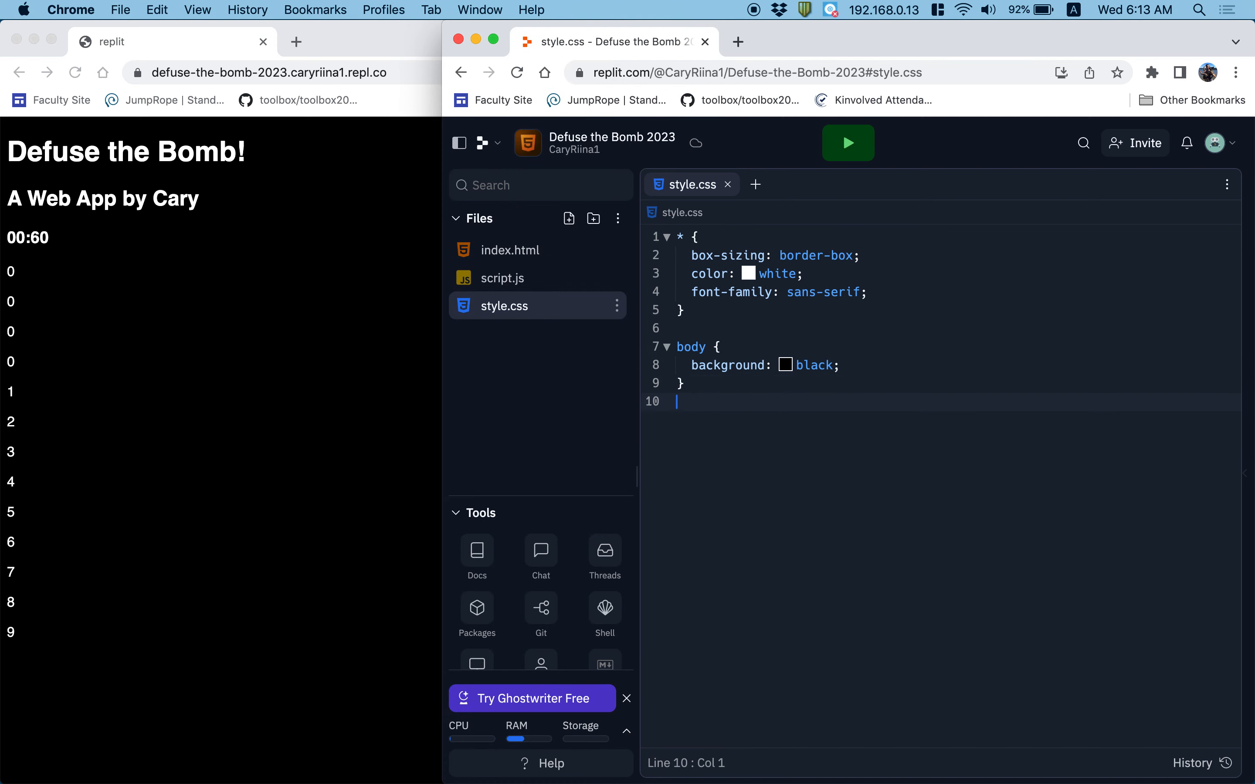
pyautogui.press('Enter')
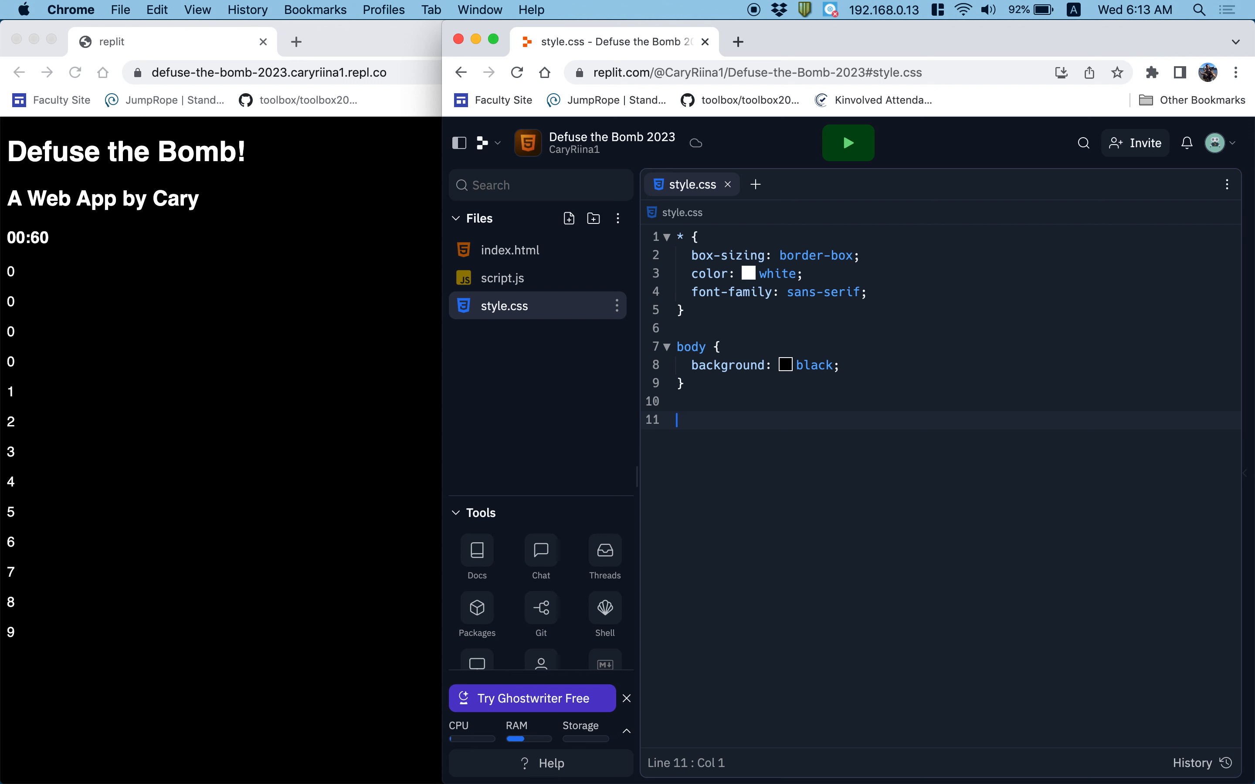
# Step: Add a .content rule with text-align: center and reload the preview to see centered content
pyautogui.write('.content')
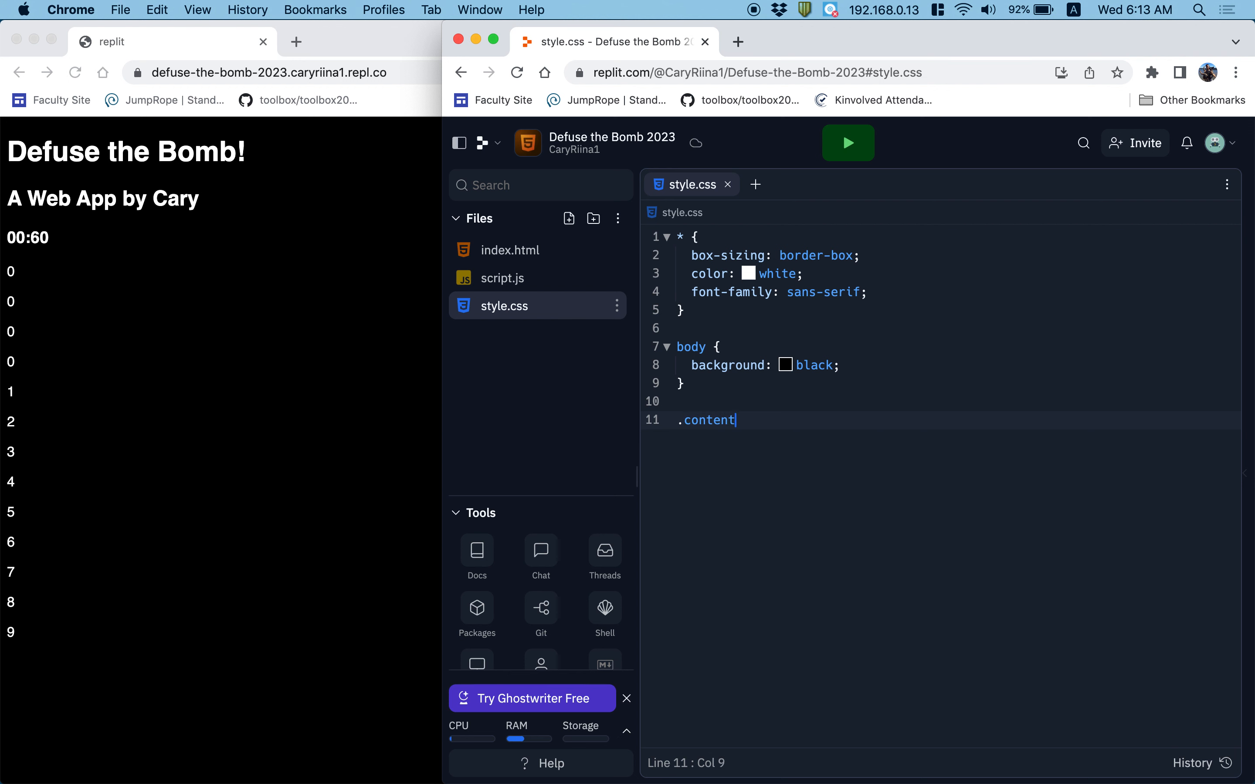
pyautogui.write('{')
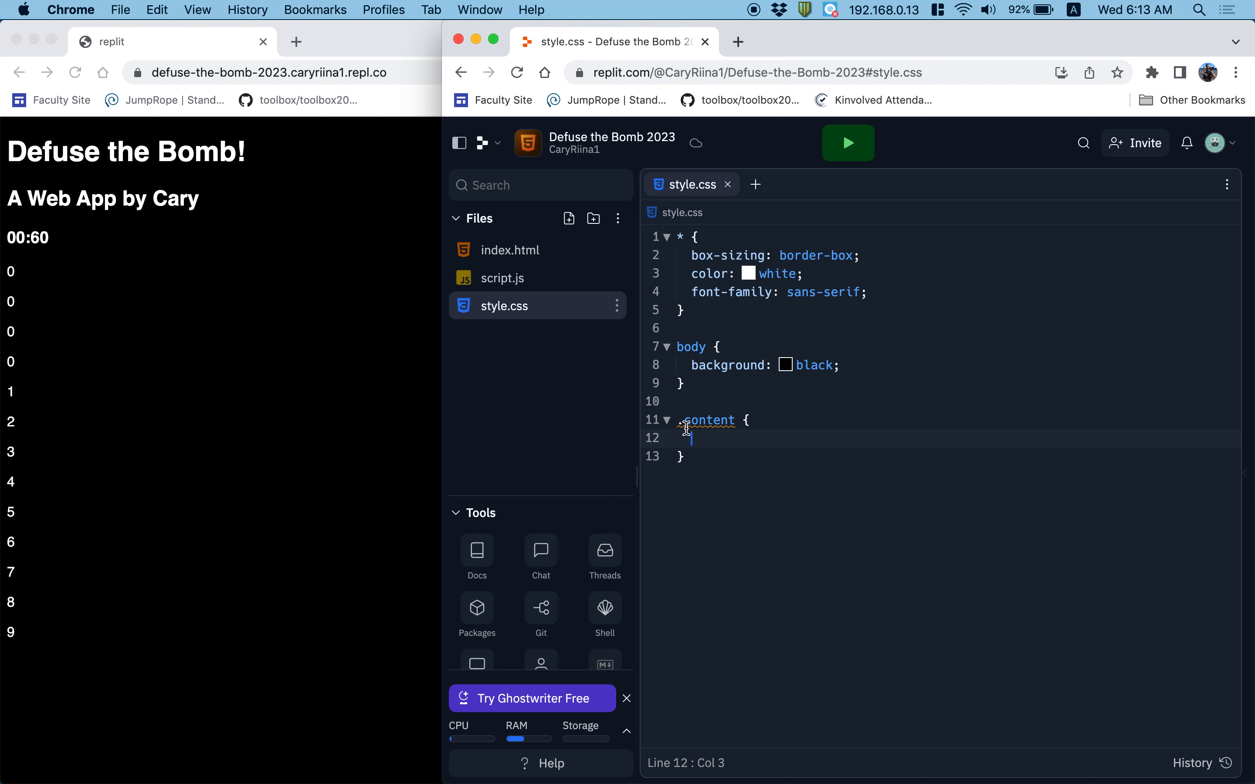
pyautogui.moveTo(714, 421)
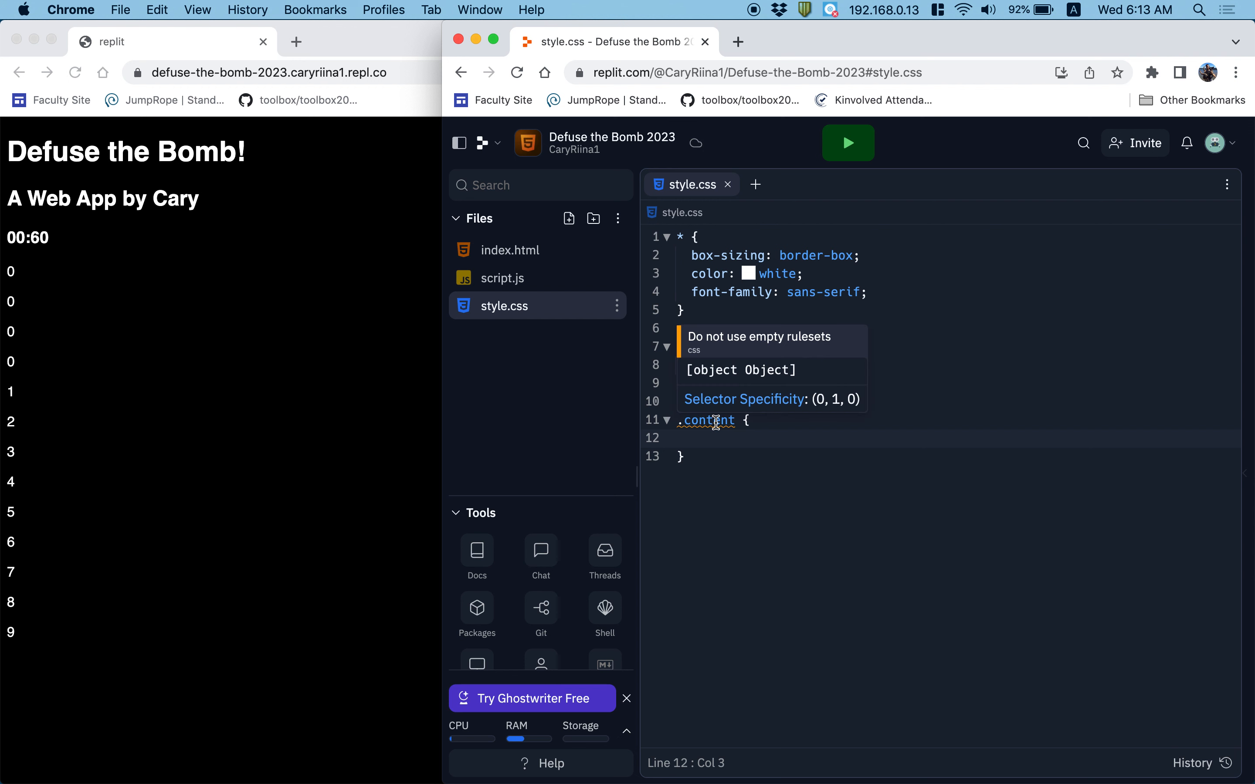
pyautogui.write('body {')
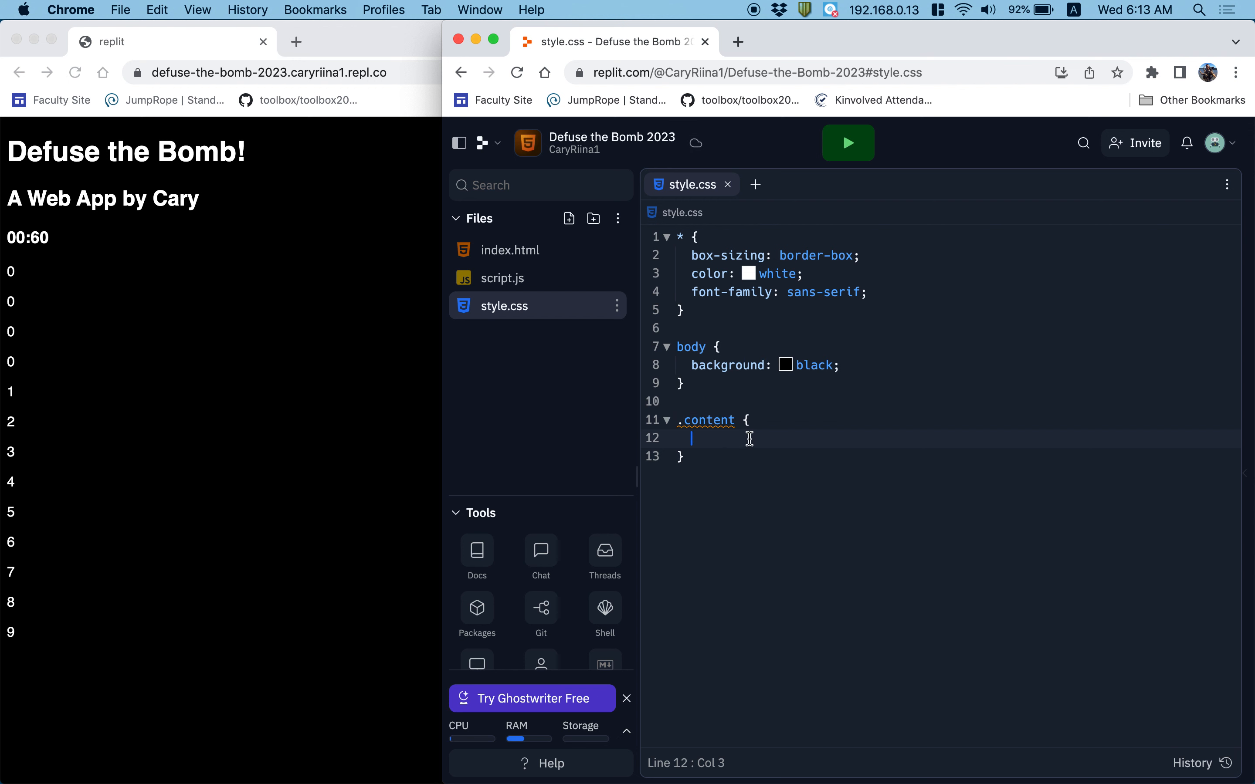
pyautogui.write('marg')
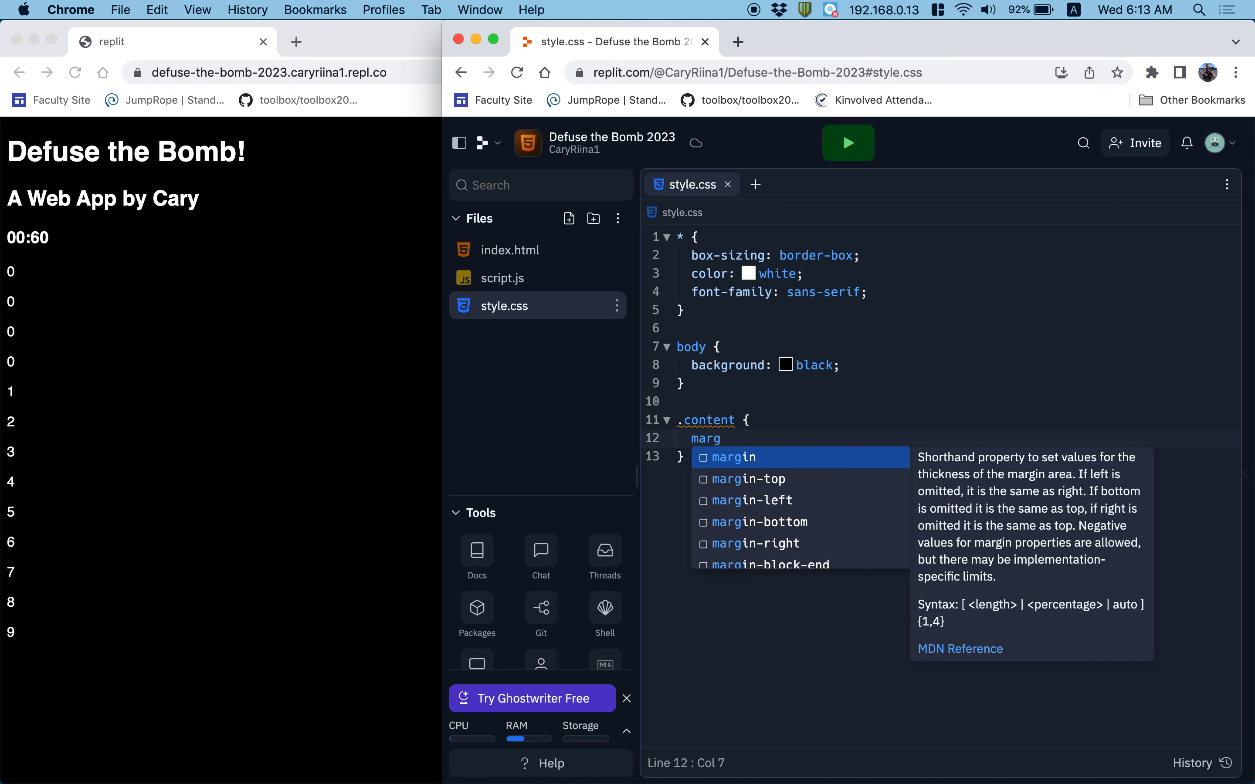
pyautogui.write('text-align: center;')
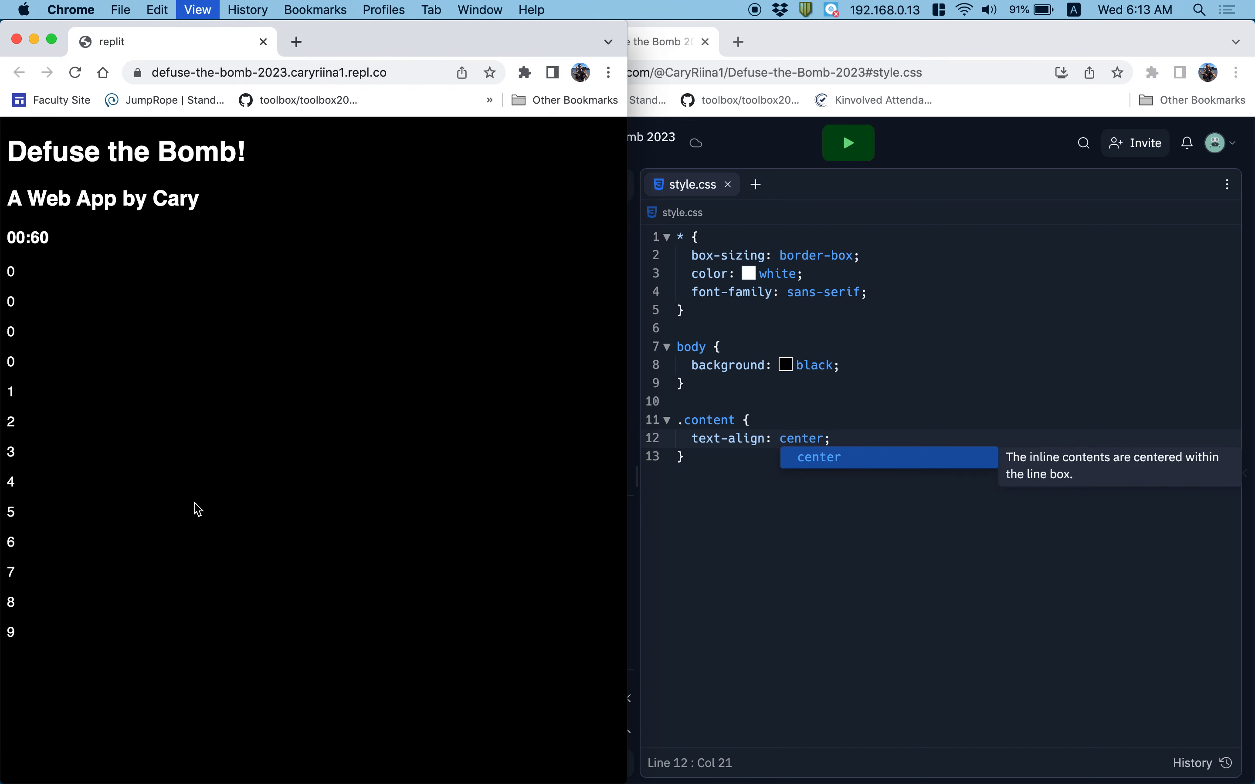
pyautogui.click(847, 143)
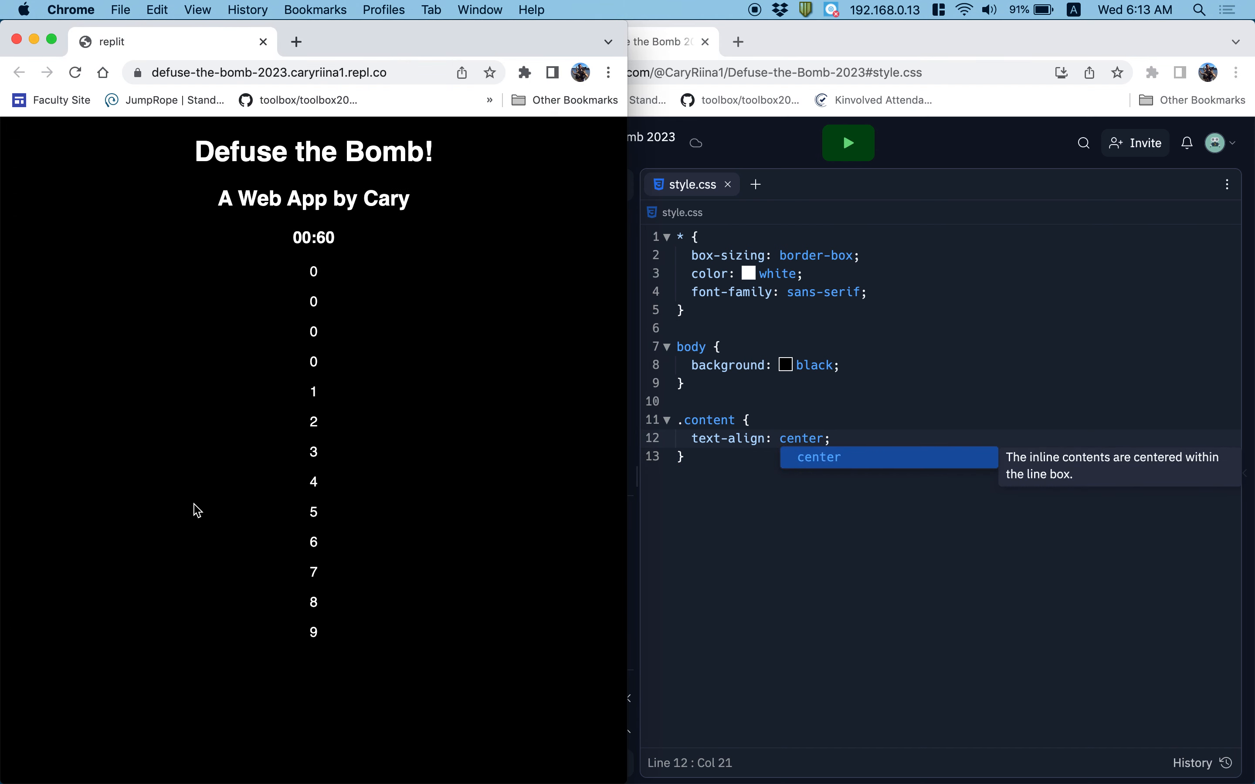
pyautogui.moveTo(704, 495)
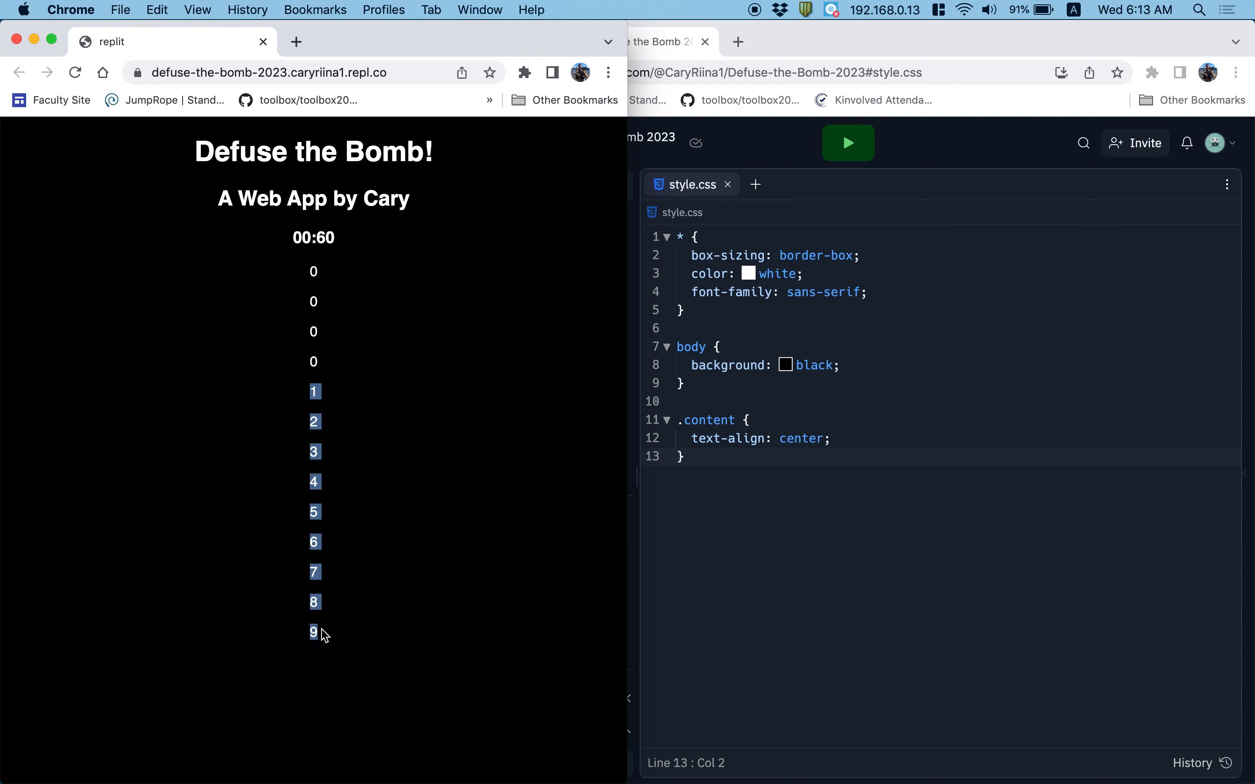
pyautogui.moveTo(750, 588)
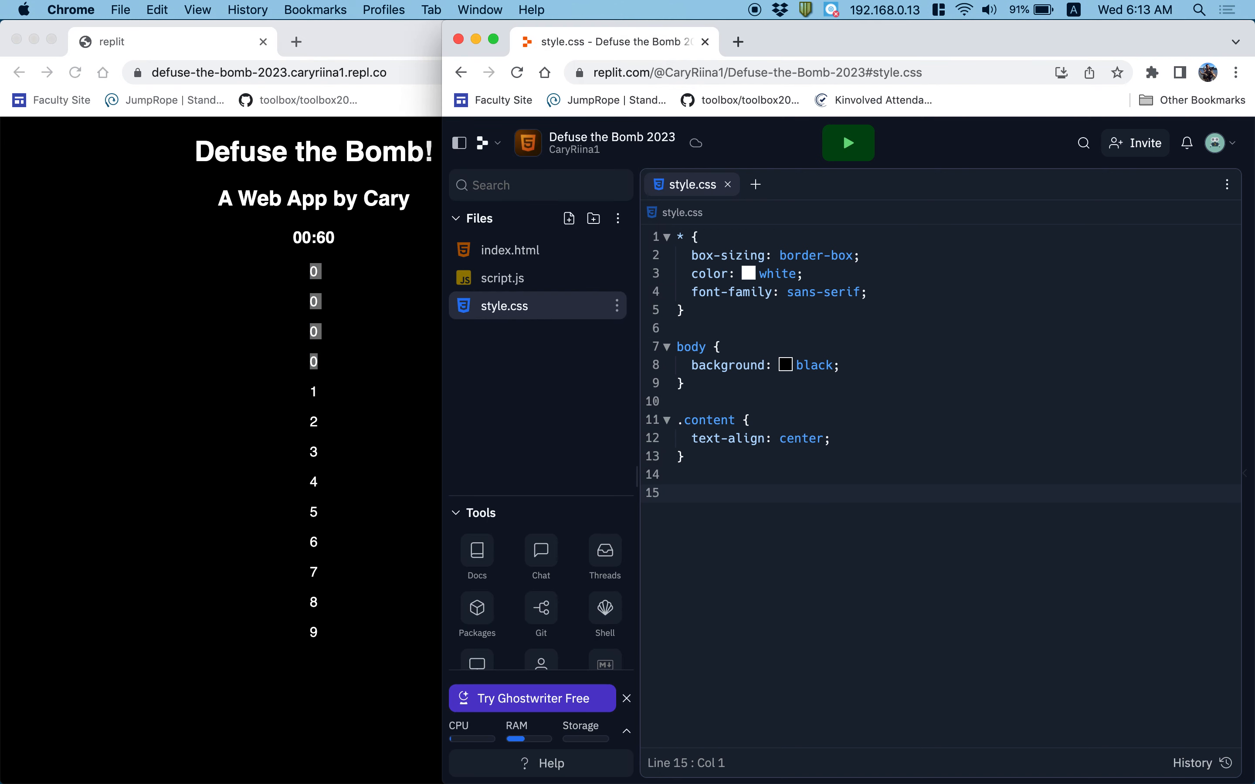
# Step: Add a .number rule with height and width 70px and a blue background
pyautogui.write('.number {')
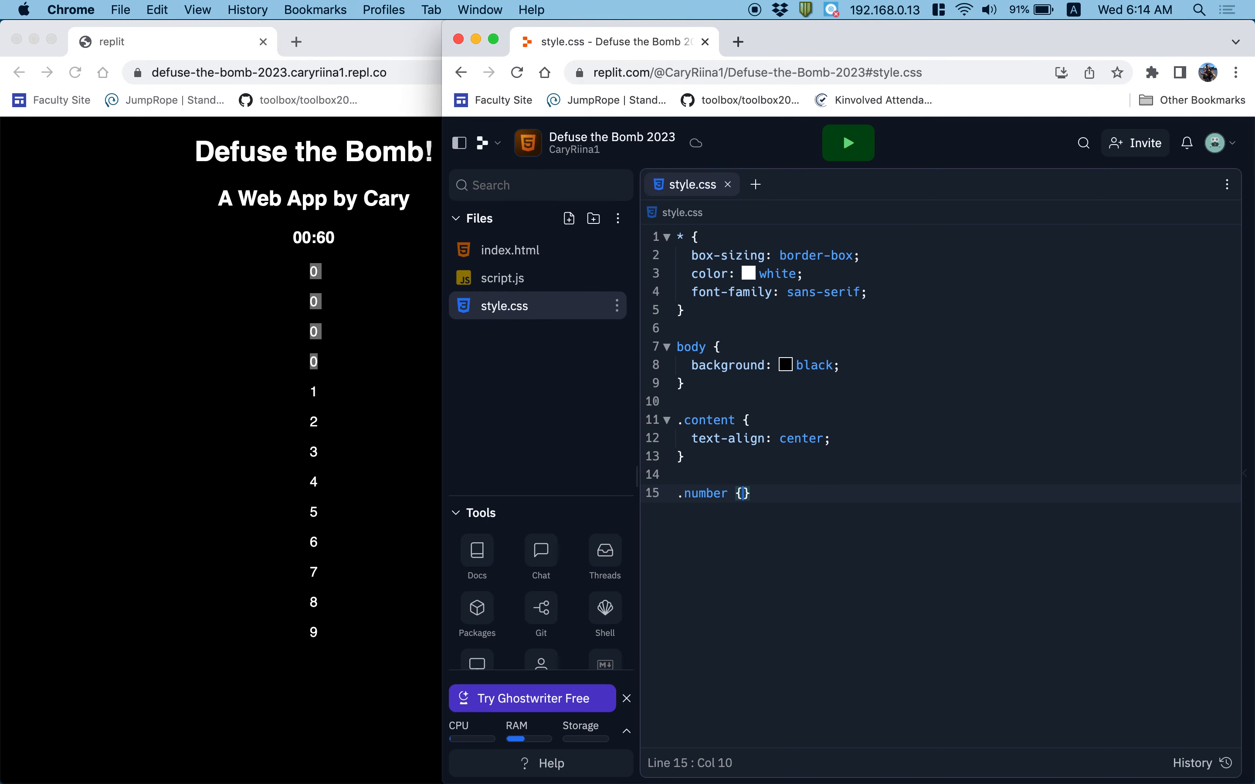
pyautogui.write('height: 70px;')
pyautogui.write('w')
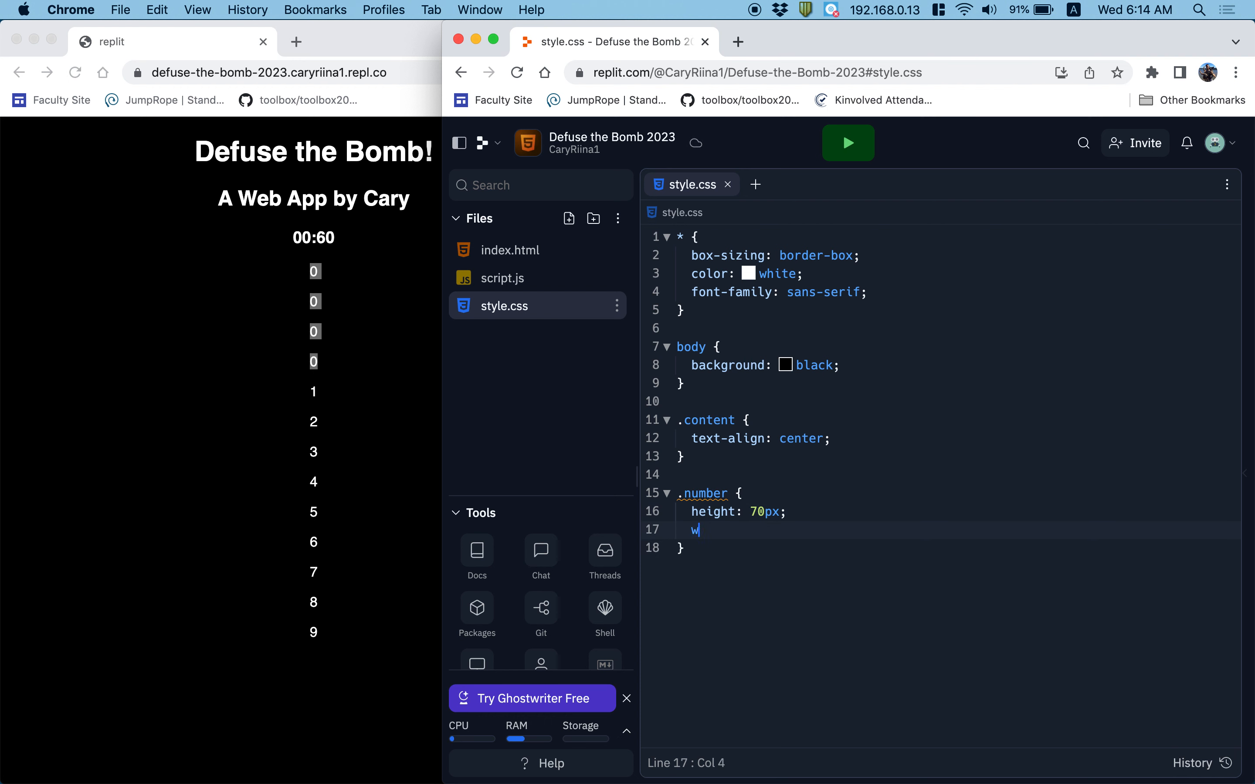
pyautogui.write('idth: 70px;')
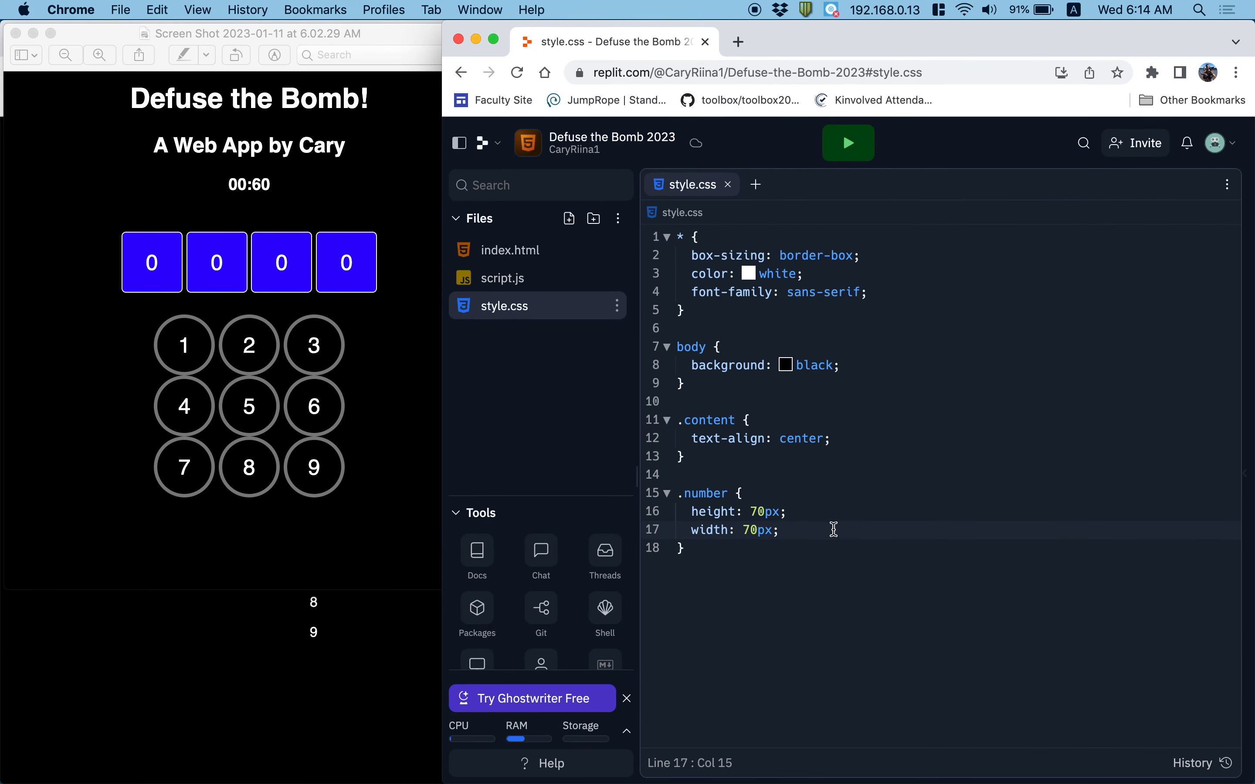
pyautogui.press('Enter')
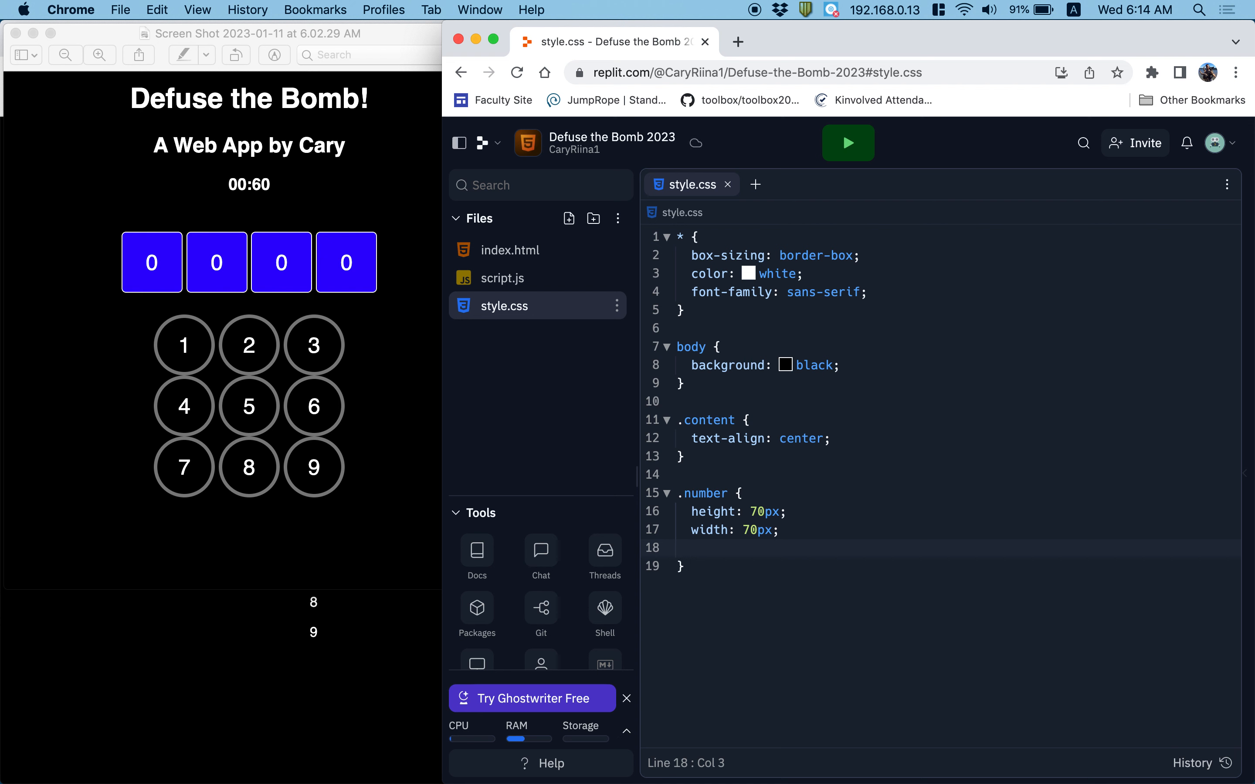
pyautogui.write('background: blue;')
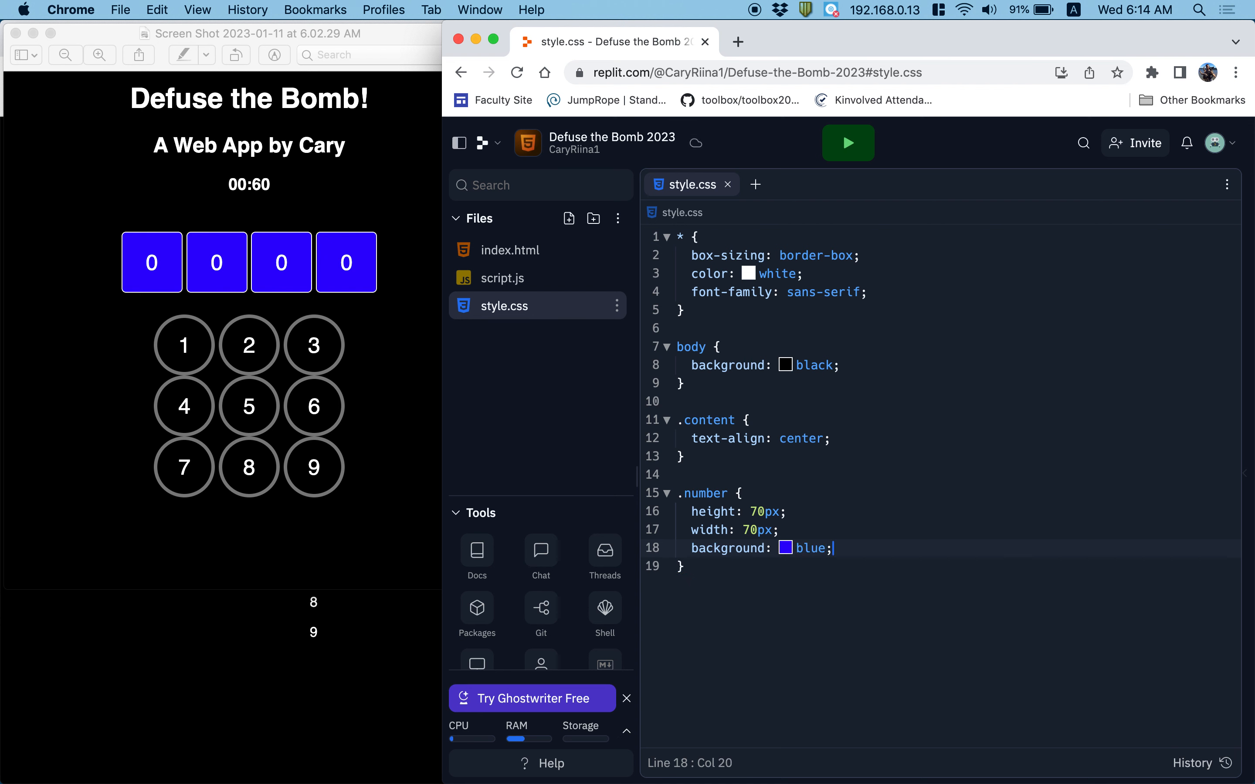
pyautogui.press('Enter')
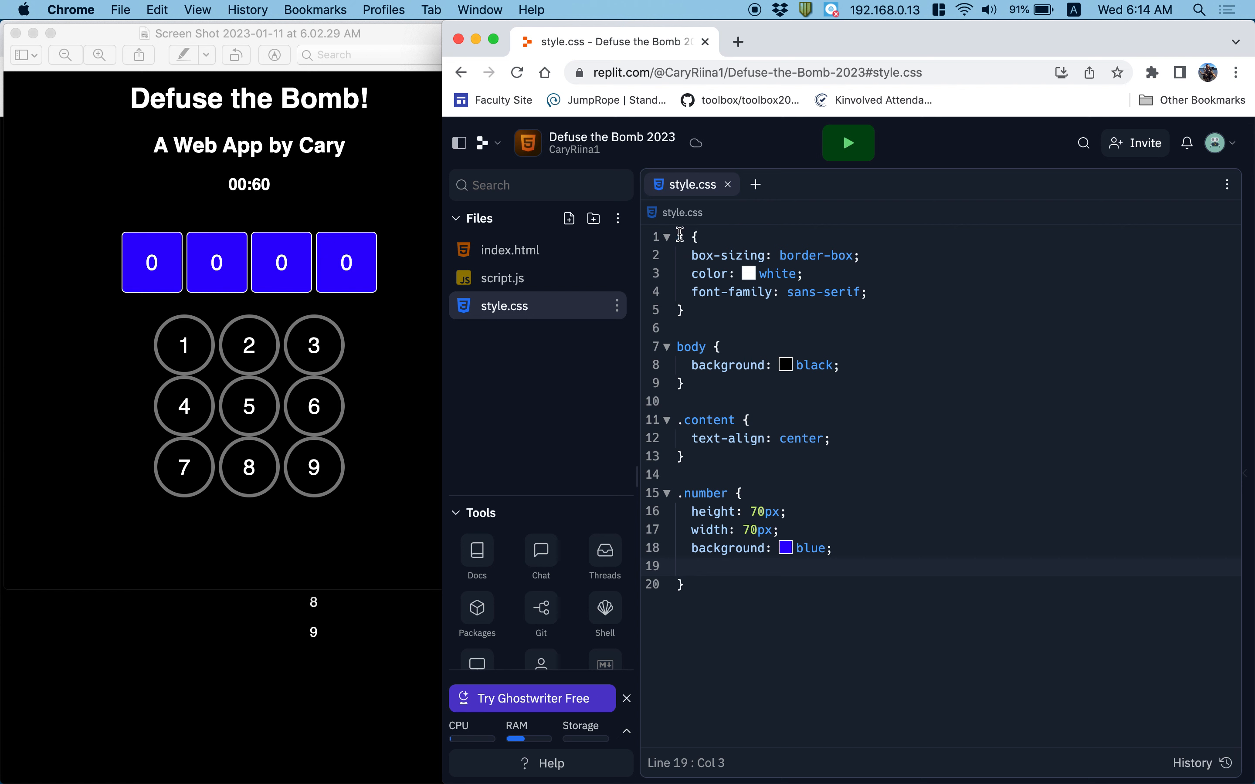
# Step: Give .number a 1px solid white border and begin its border-radius
pyautogui.write('bord')
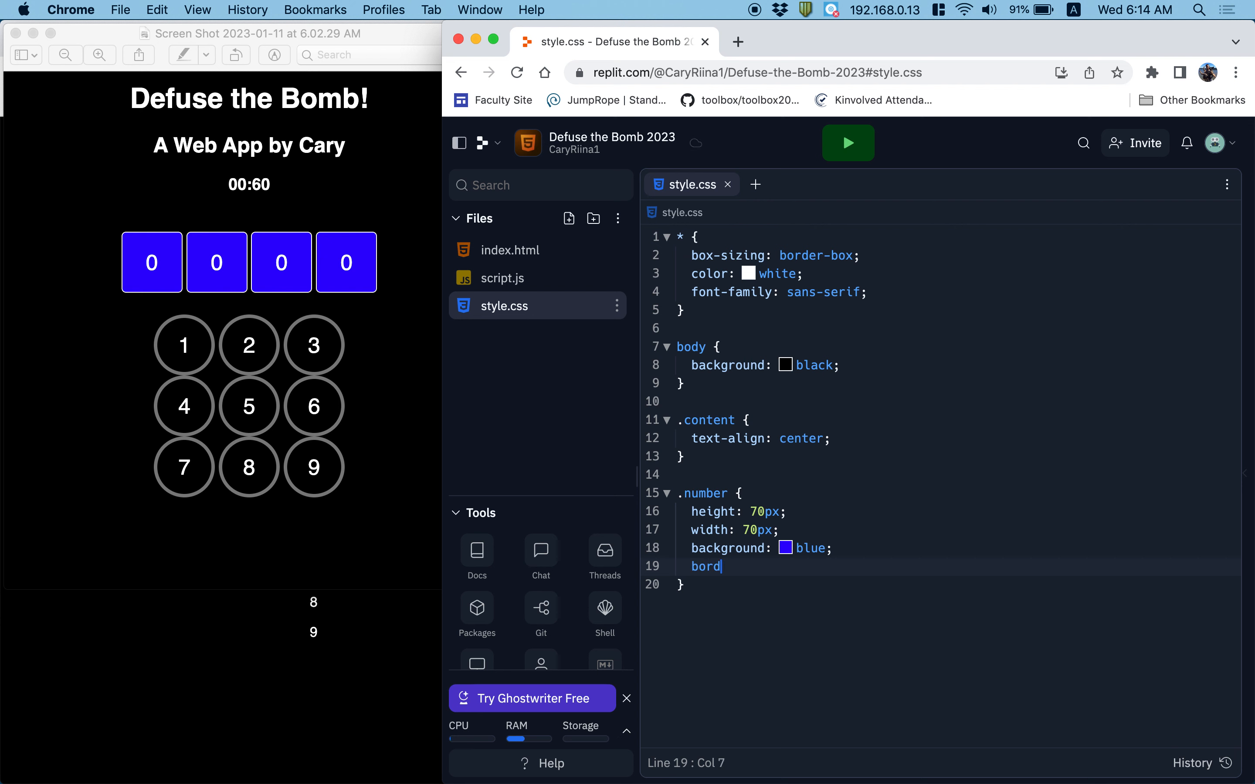
pyautogui.write('er: 1px solid white;')
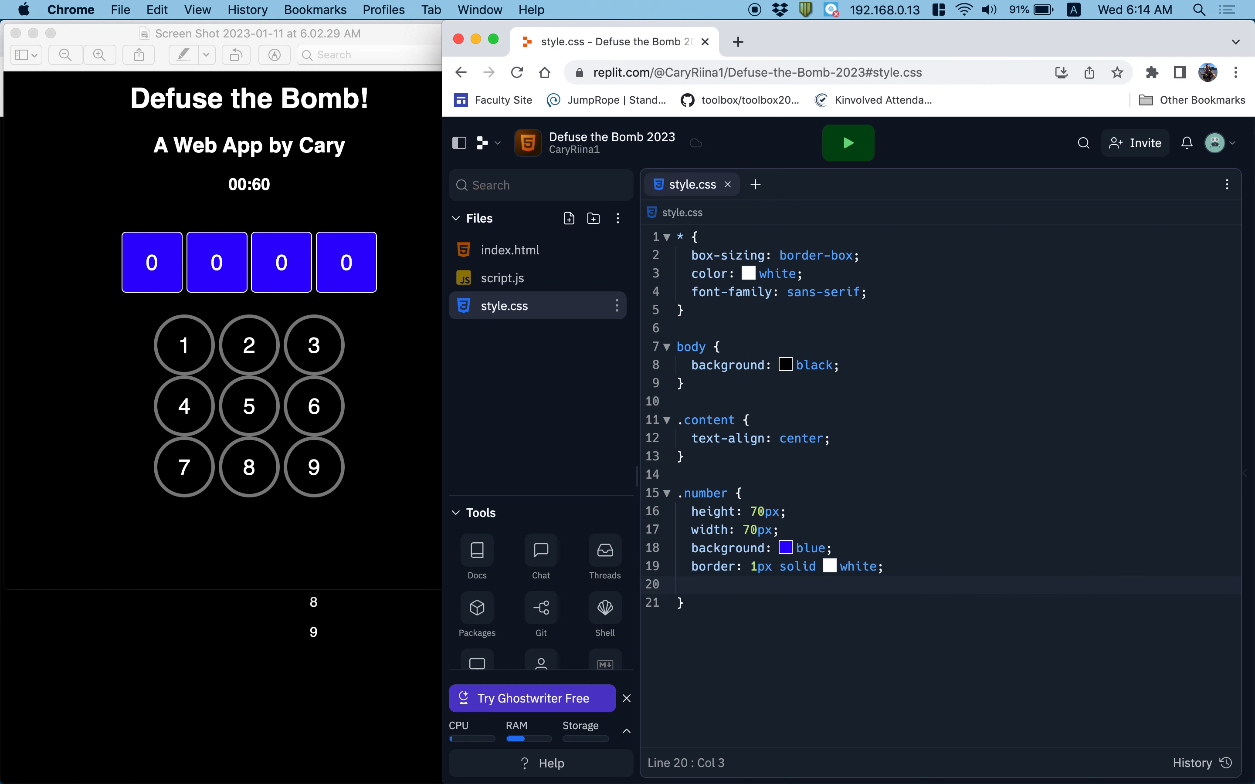
pyautogui.write('border-radius: 5px;')
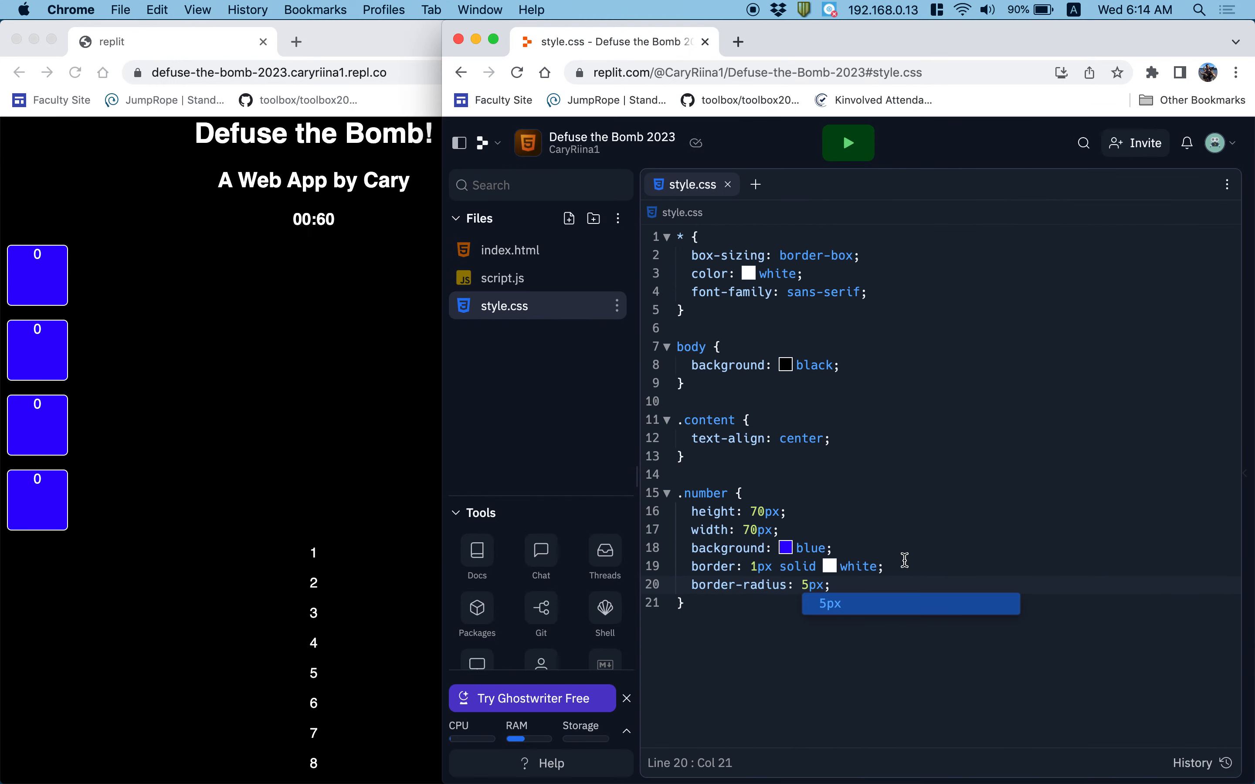
# Step: Add font-size 24px, display: inline-grid and align-items: center to .number
pyautogui.write('font-size: ;')
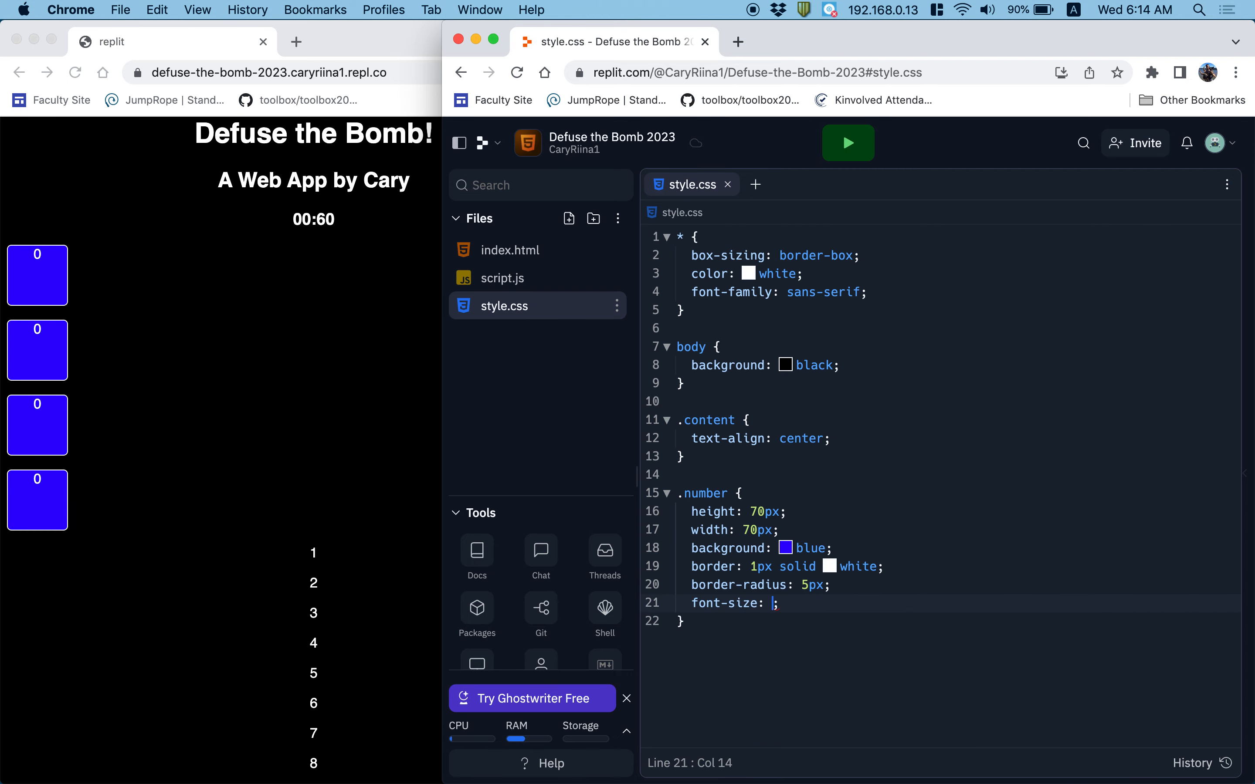
pyautogui.moveTo(974, 490)
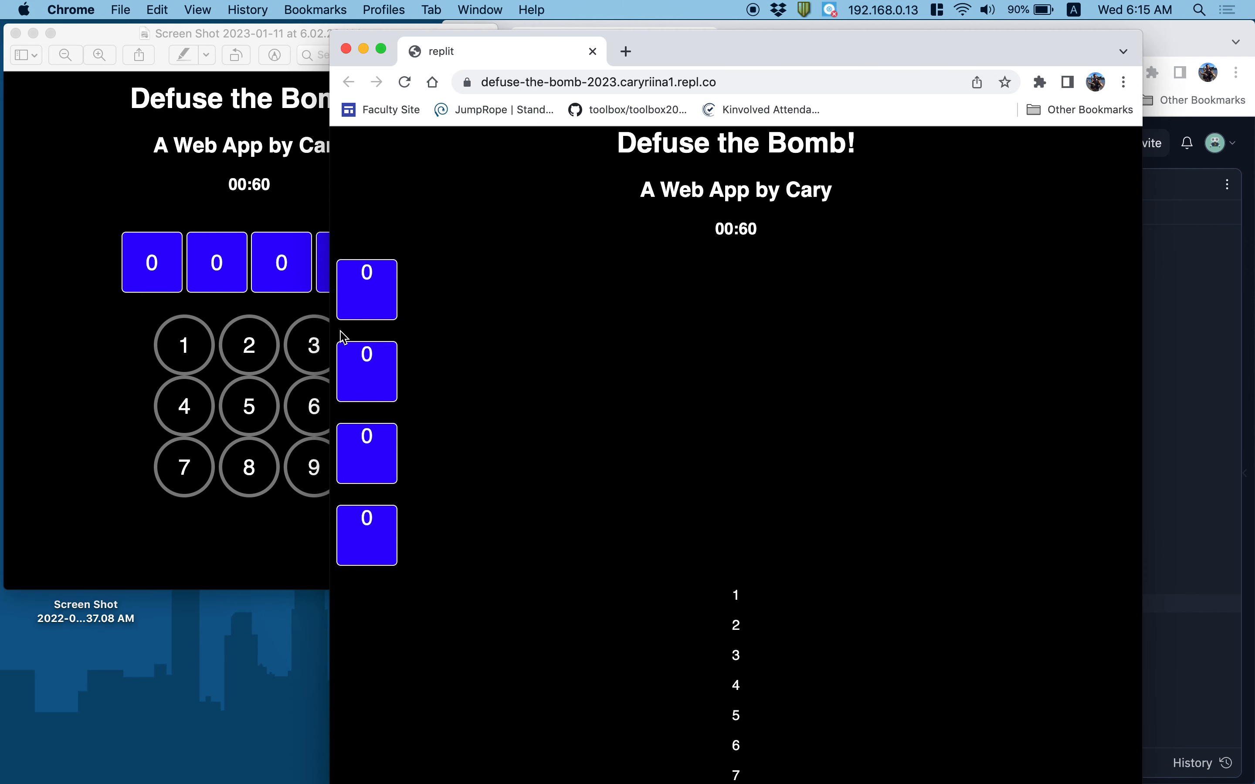
pyautogui.moveTo(366, 301)
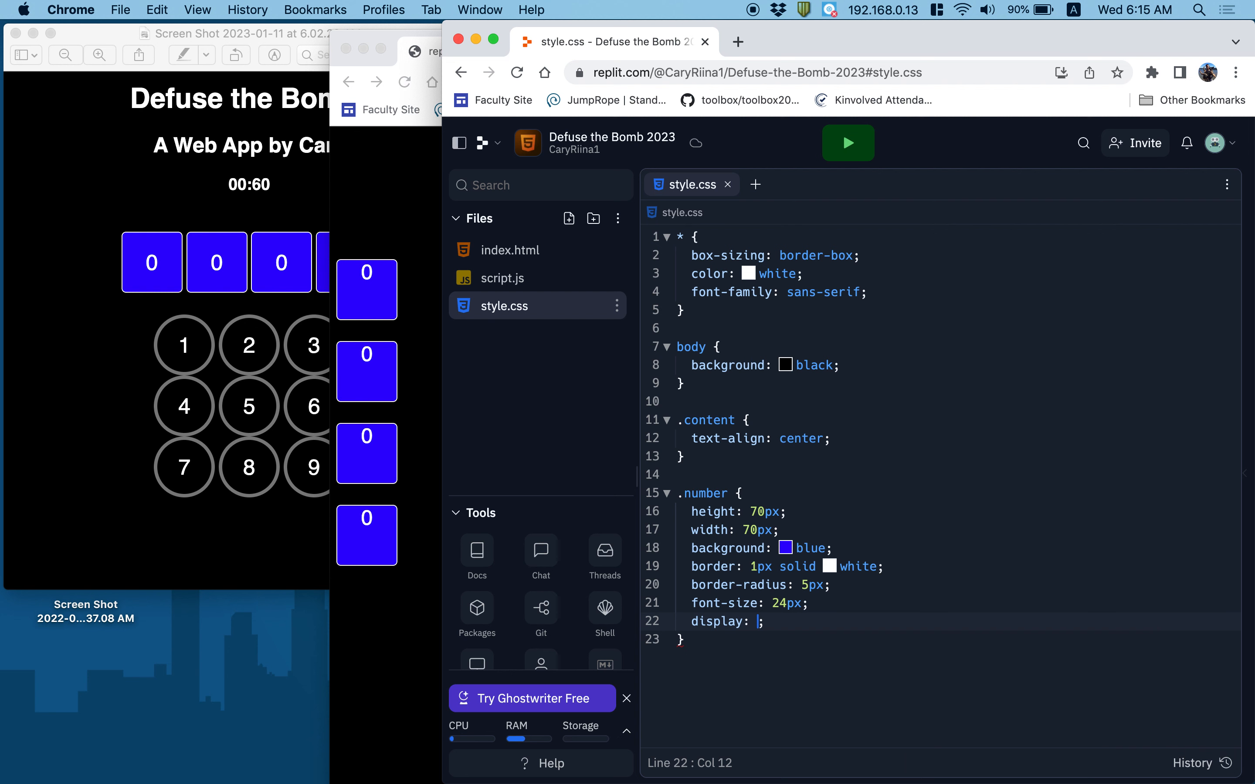
pyautogui.write('inline-grid')
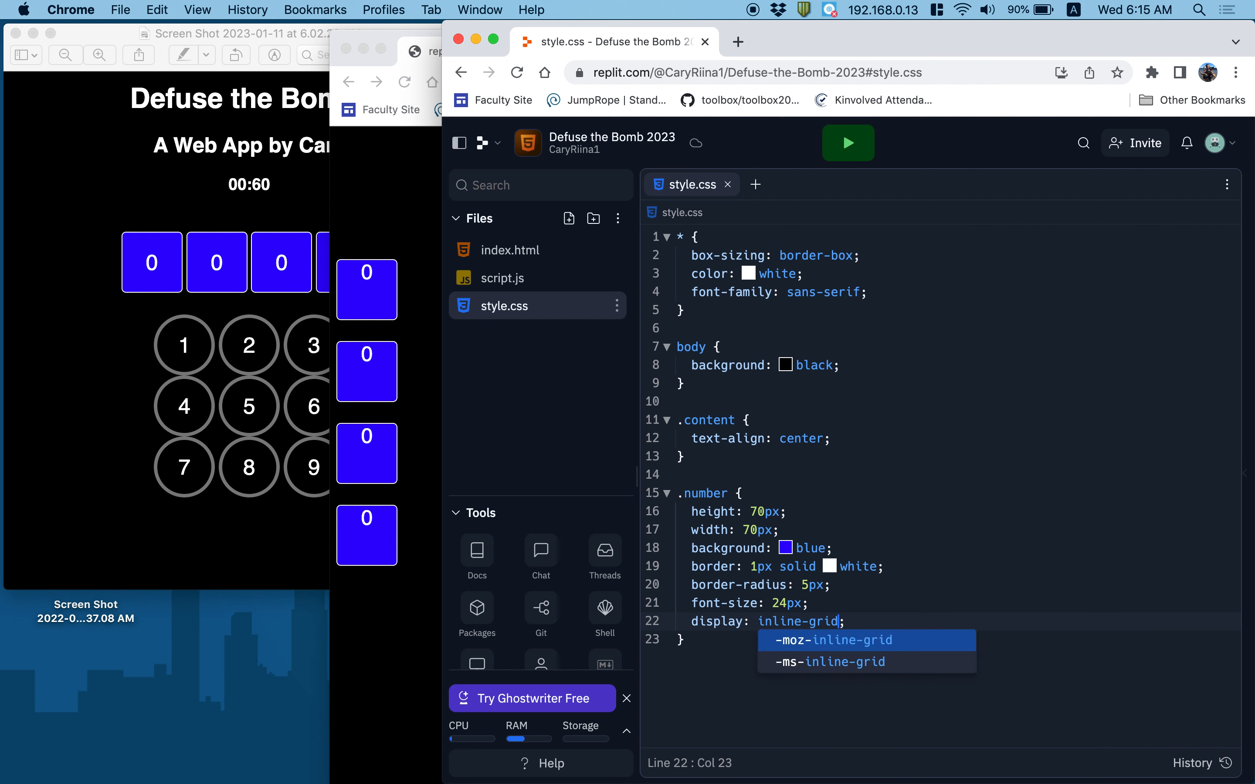
pyautogui.press('Enter')
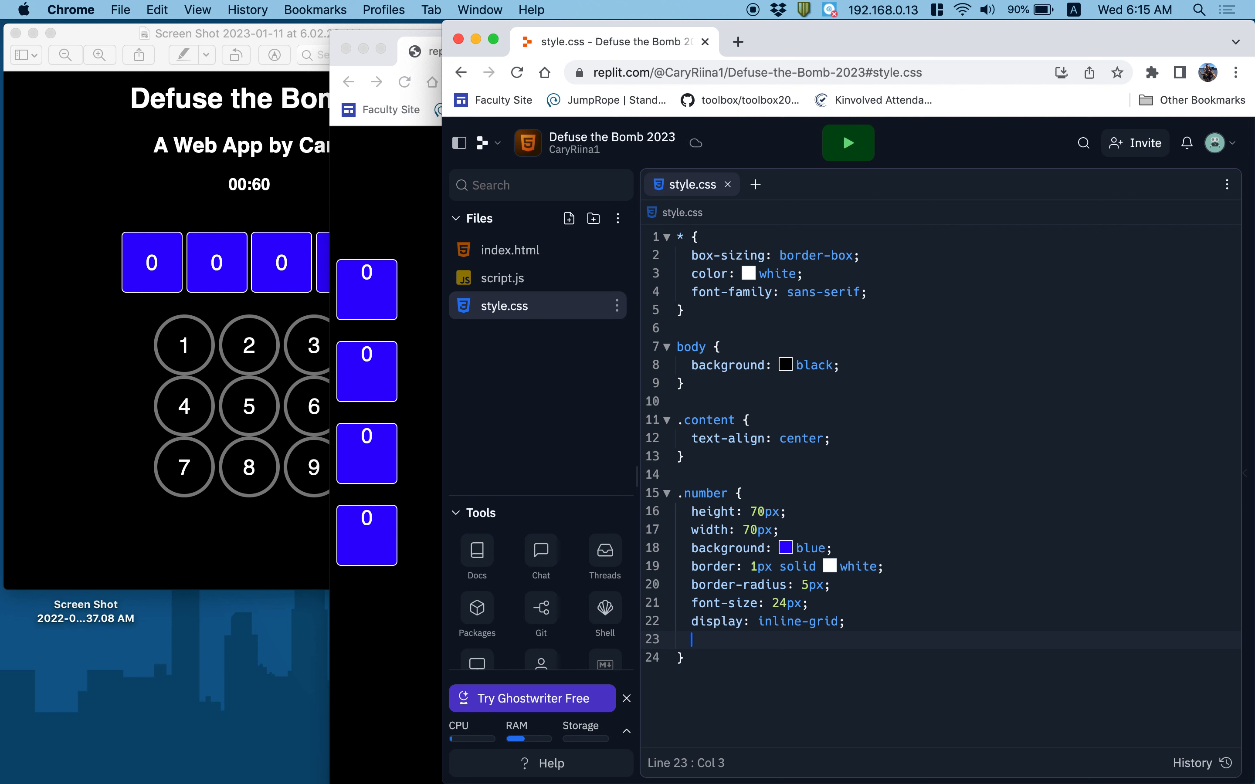
pyautogui.write('al')
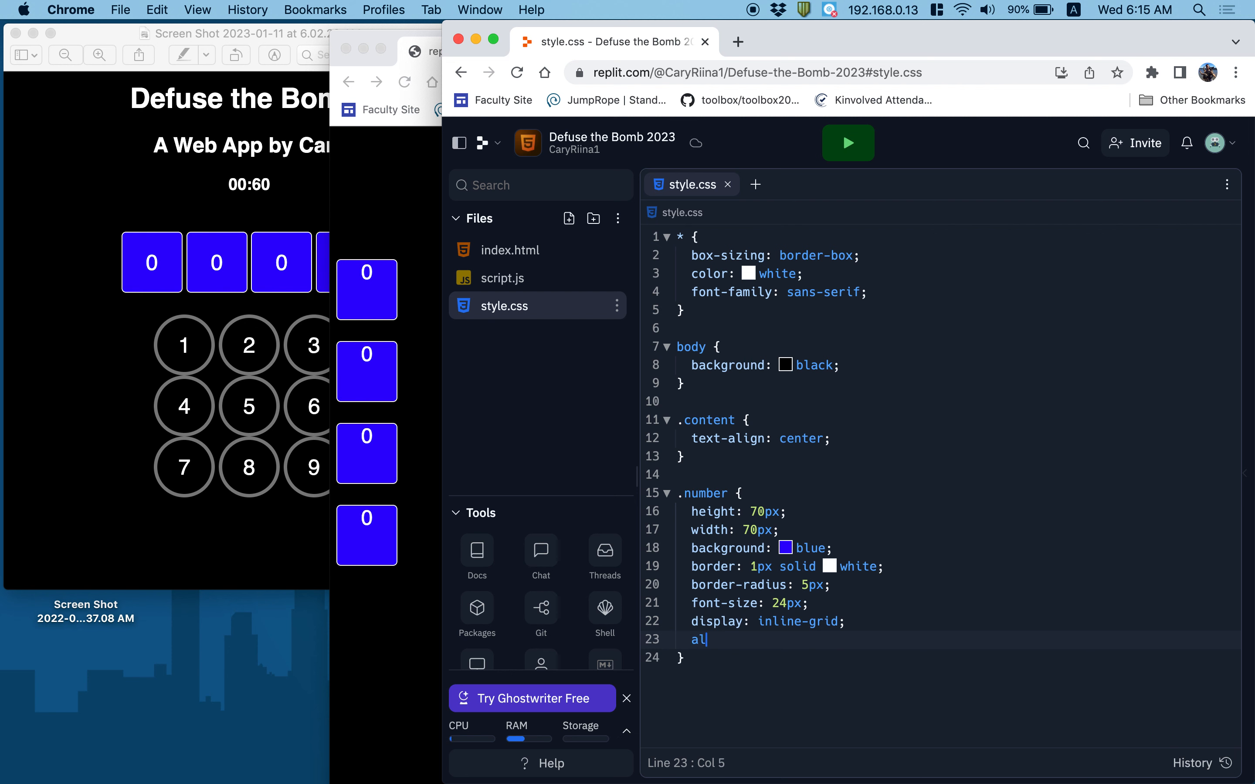
pyautogui.write('ign-items: center')
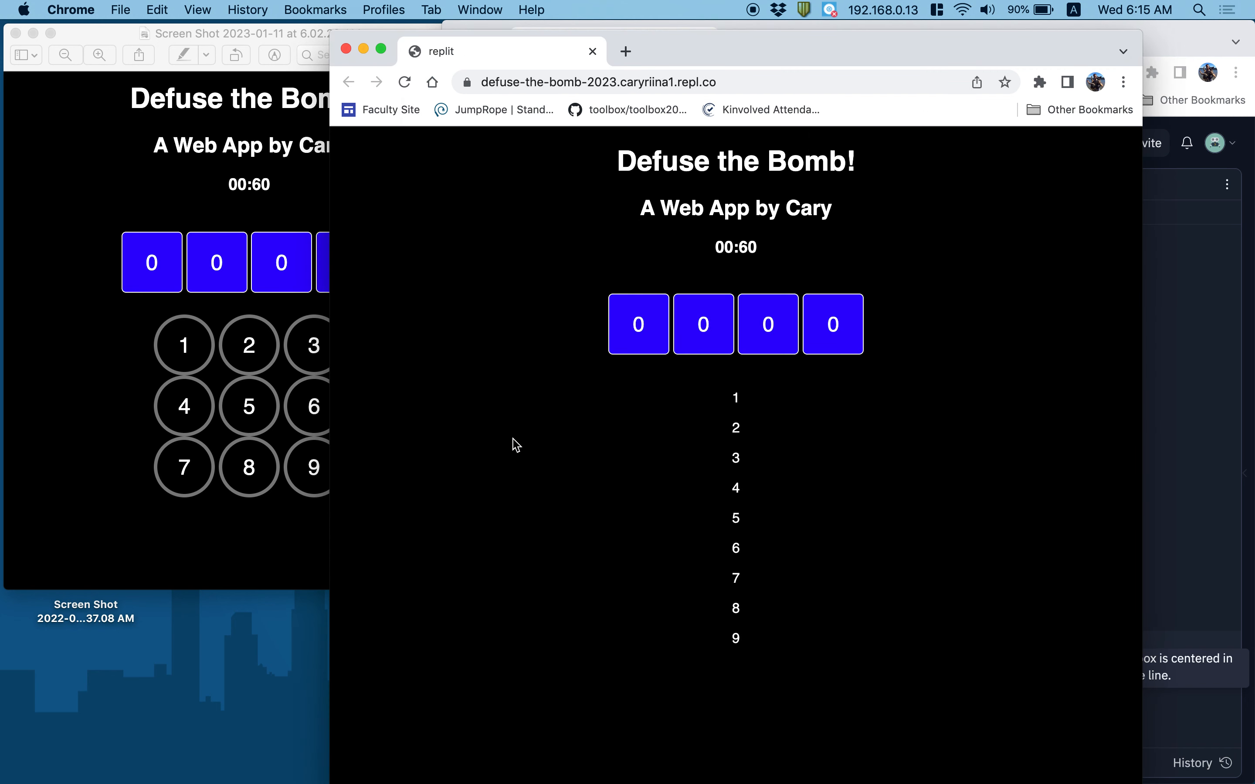
pyautogui.moveTo(319, 347)
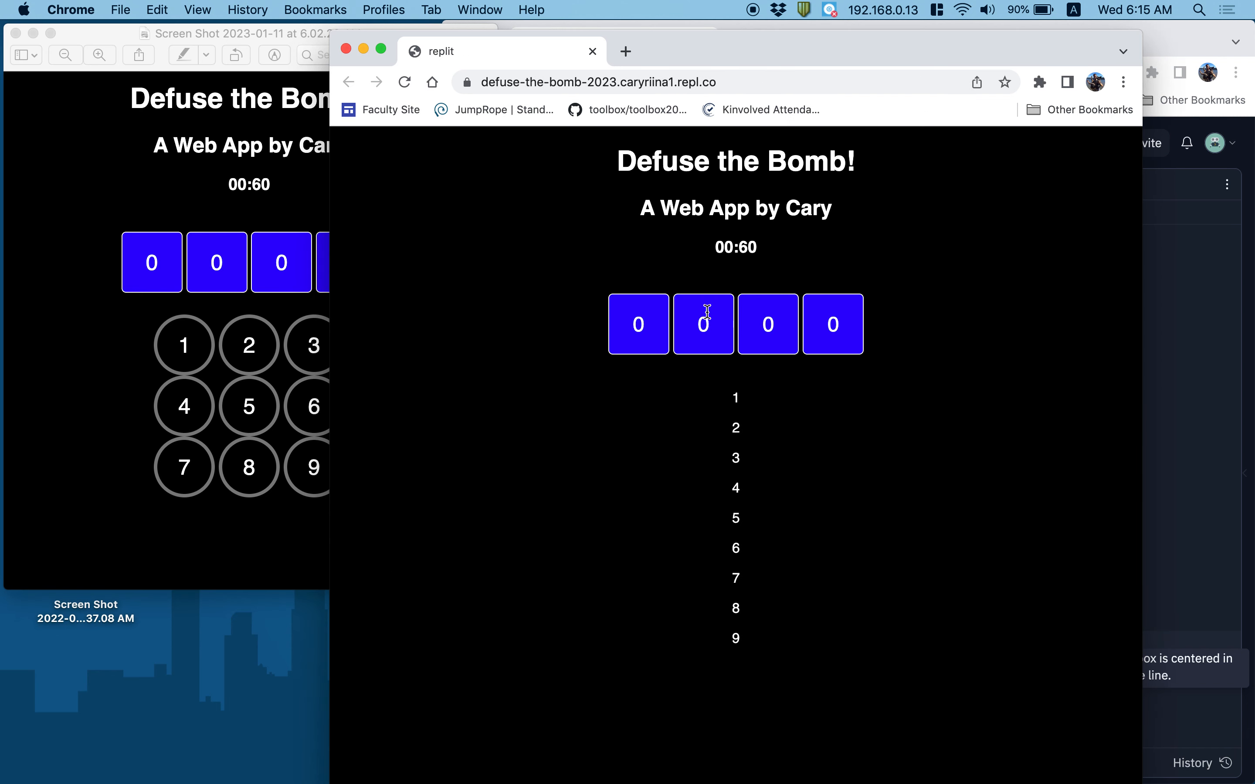
pyautogui.moveTo(668, 356)
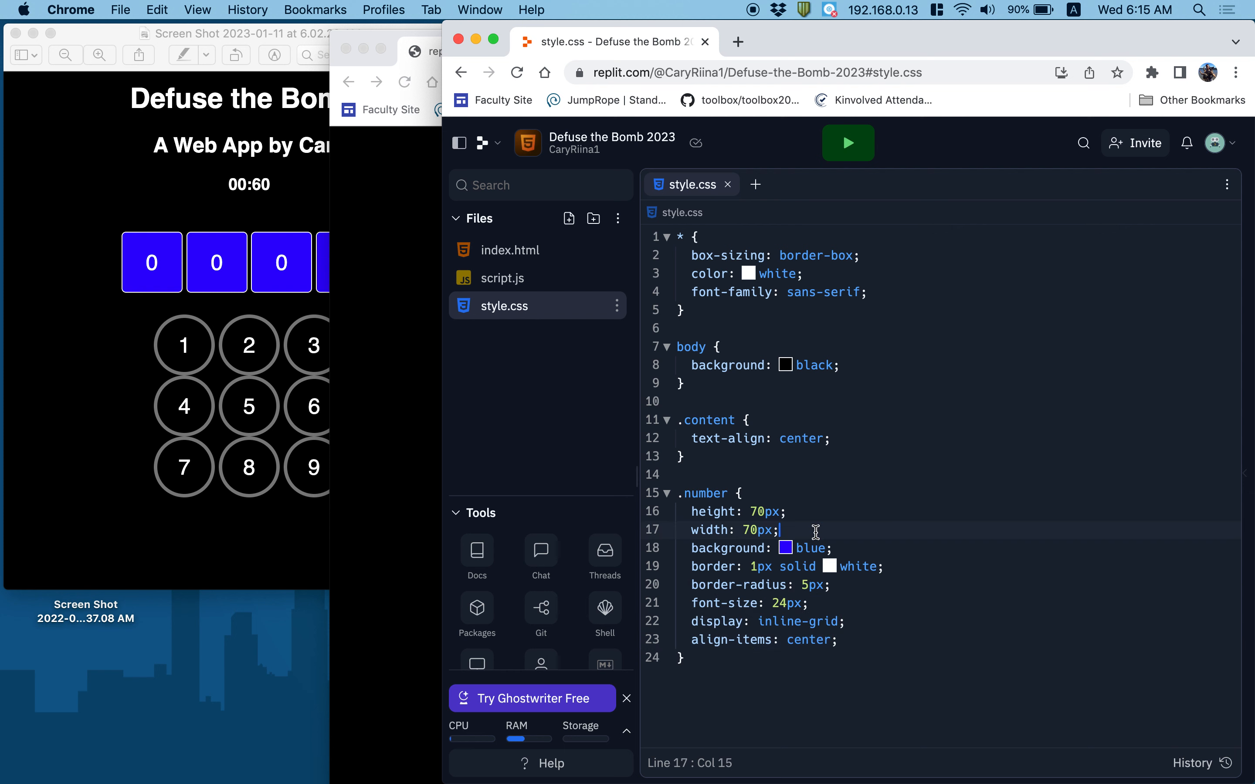
# Step: Return to style.css after checking the blue number boxes in the preview
pyautogui.click(240, 34)
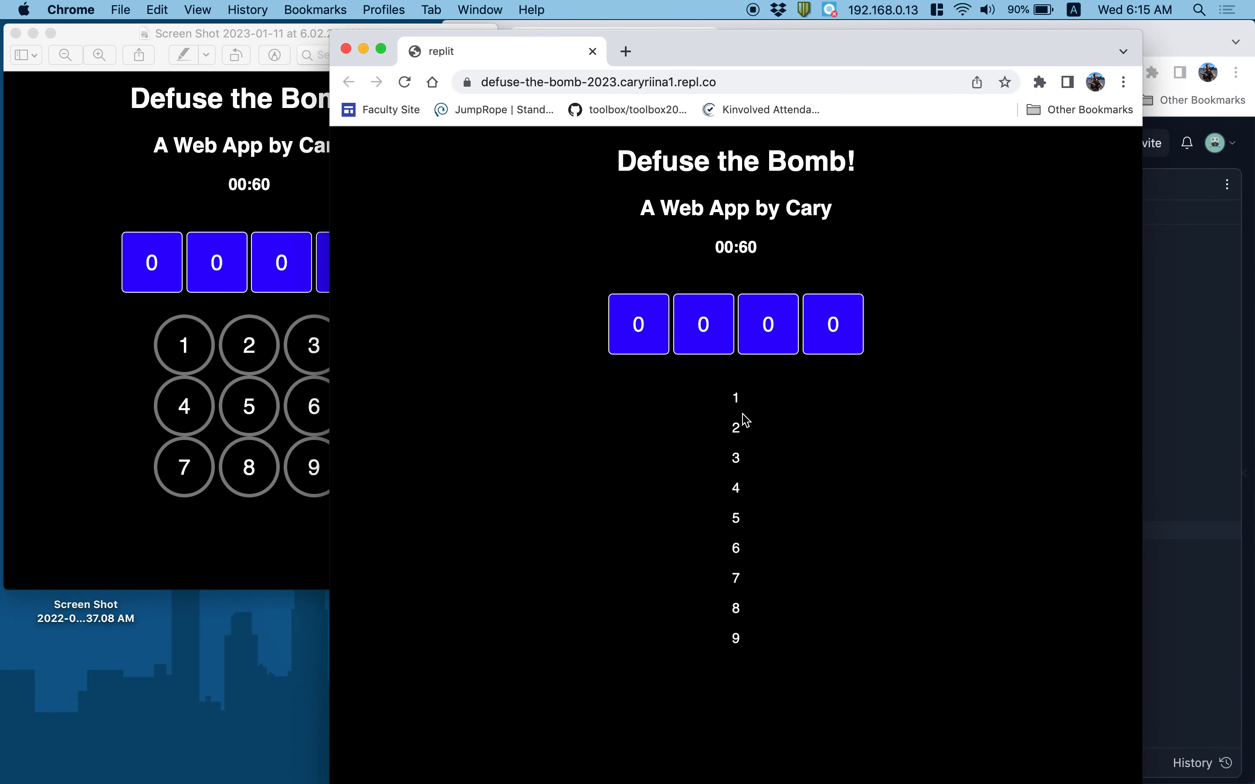
pyautogui.moveTo(790, 427)
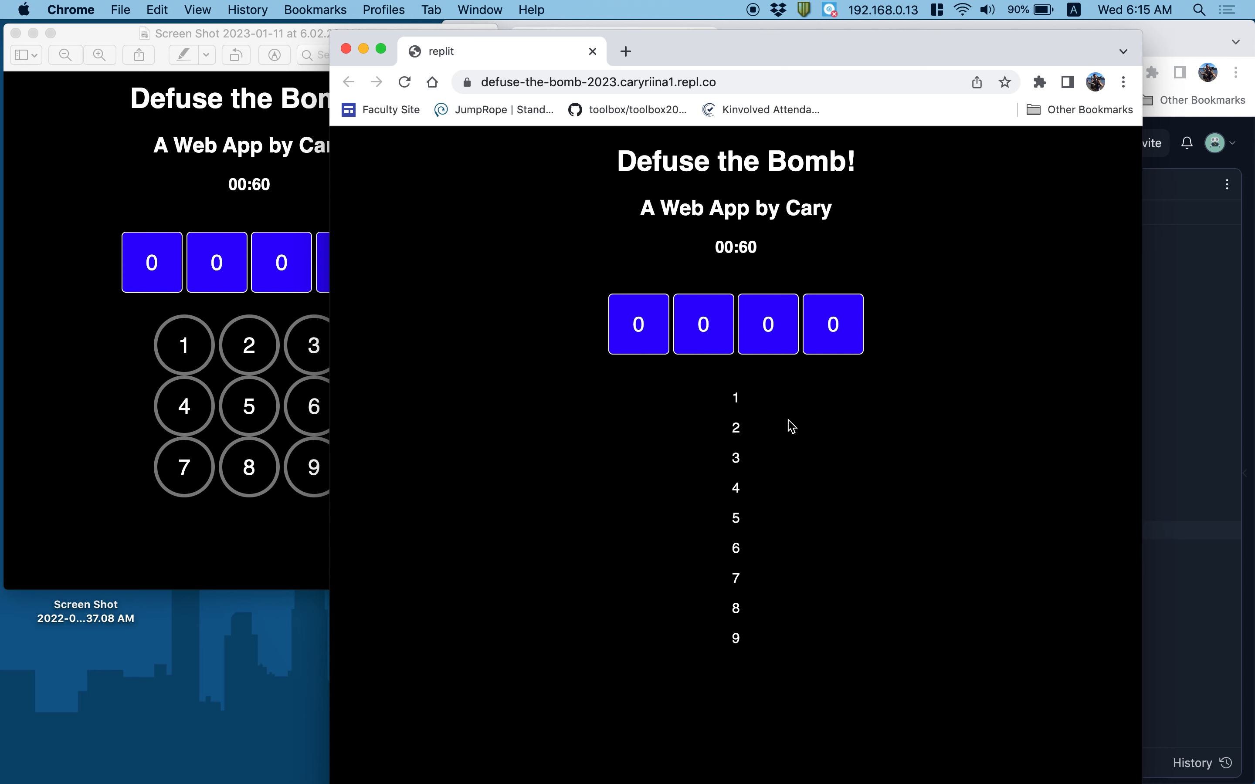
pyautogui.moveTo(1186, 481)
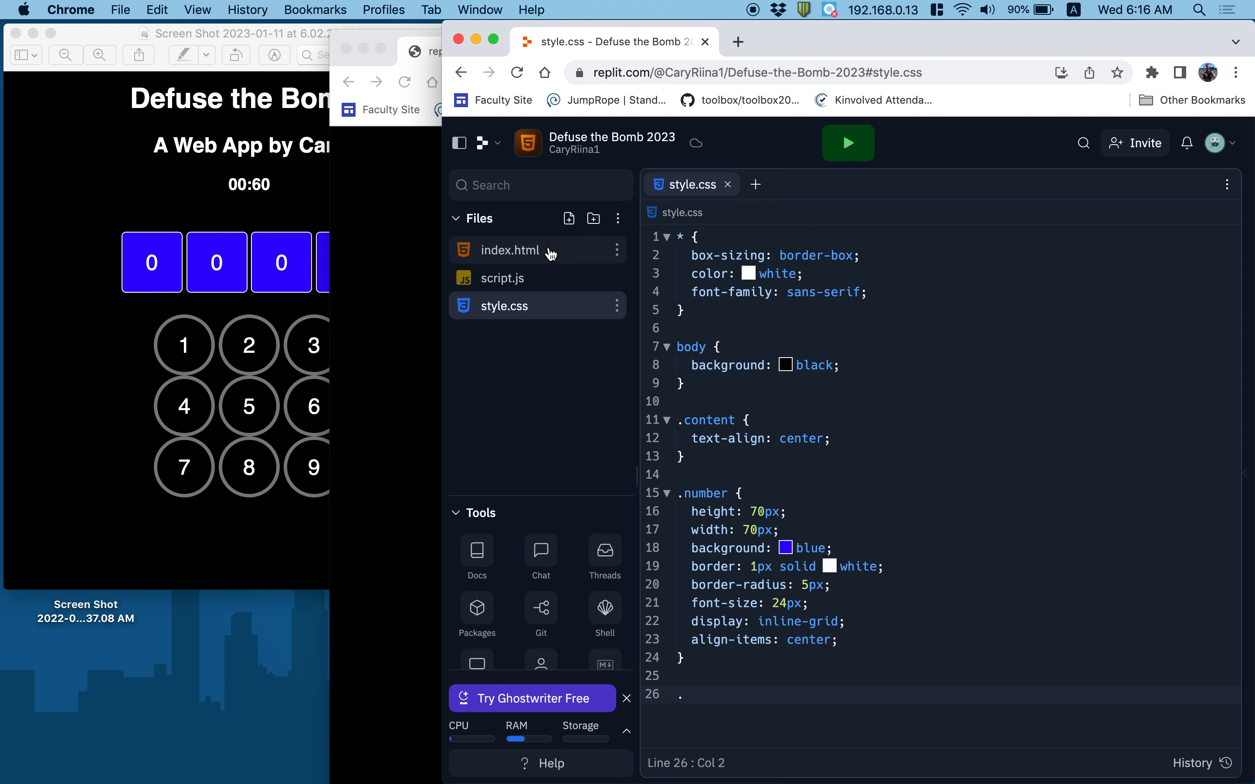
# Step: Start a .key rule with height: 70px and width: 70px after checking class names in the HTML
pyautogui.click(510, 250)
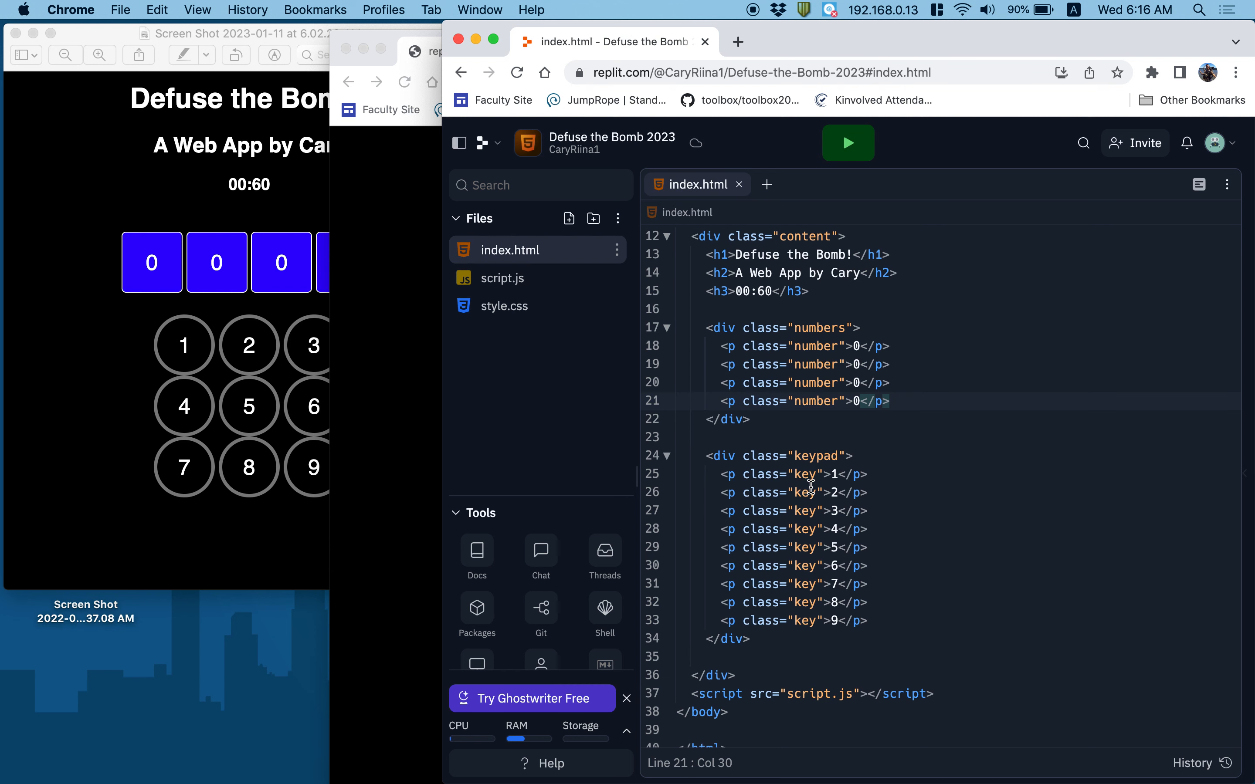
pyautogui.click(503, 306)
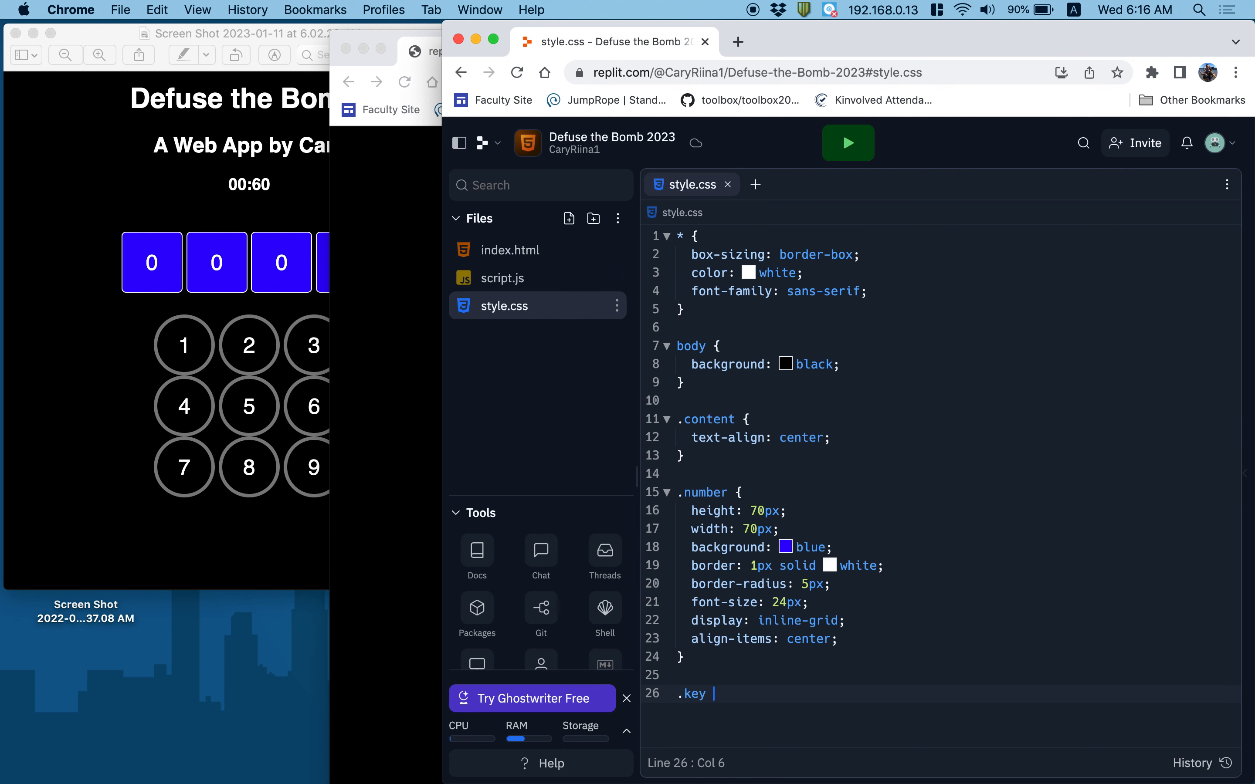
pyautogui.write('{')
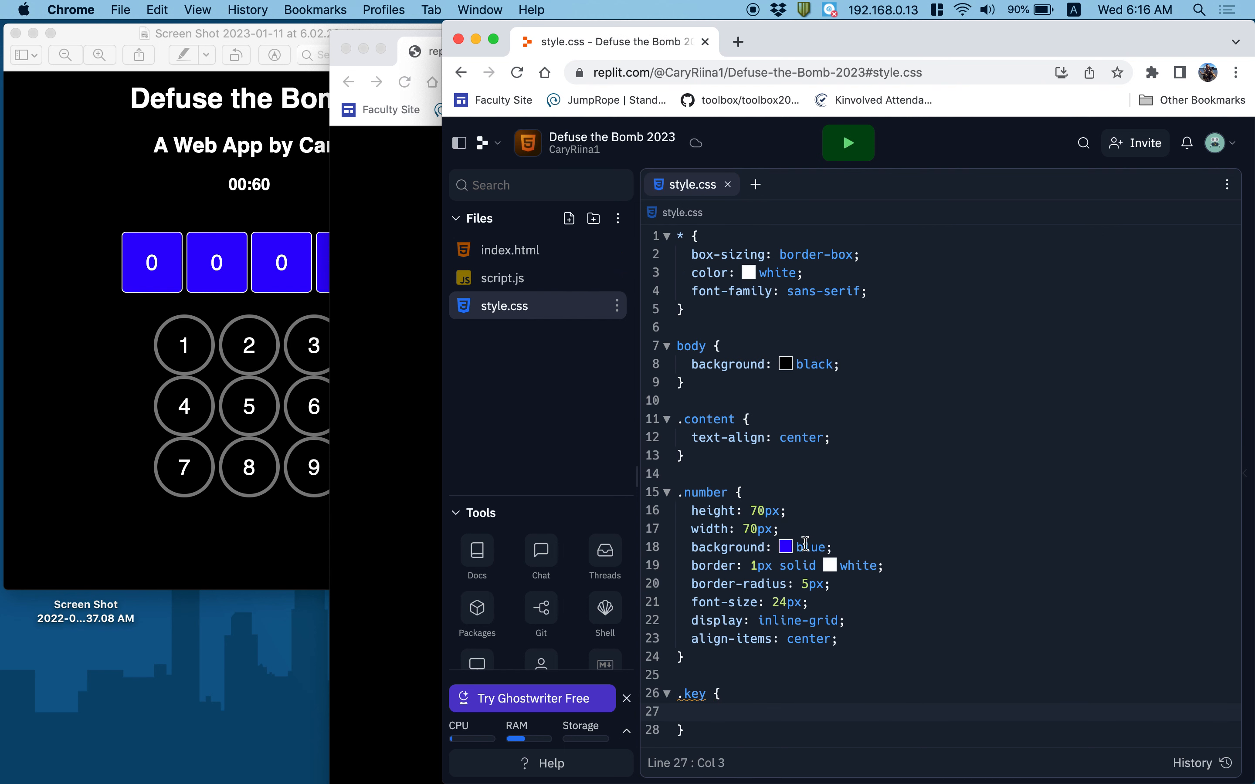
pyautogui.scroll(-3)
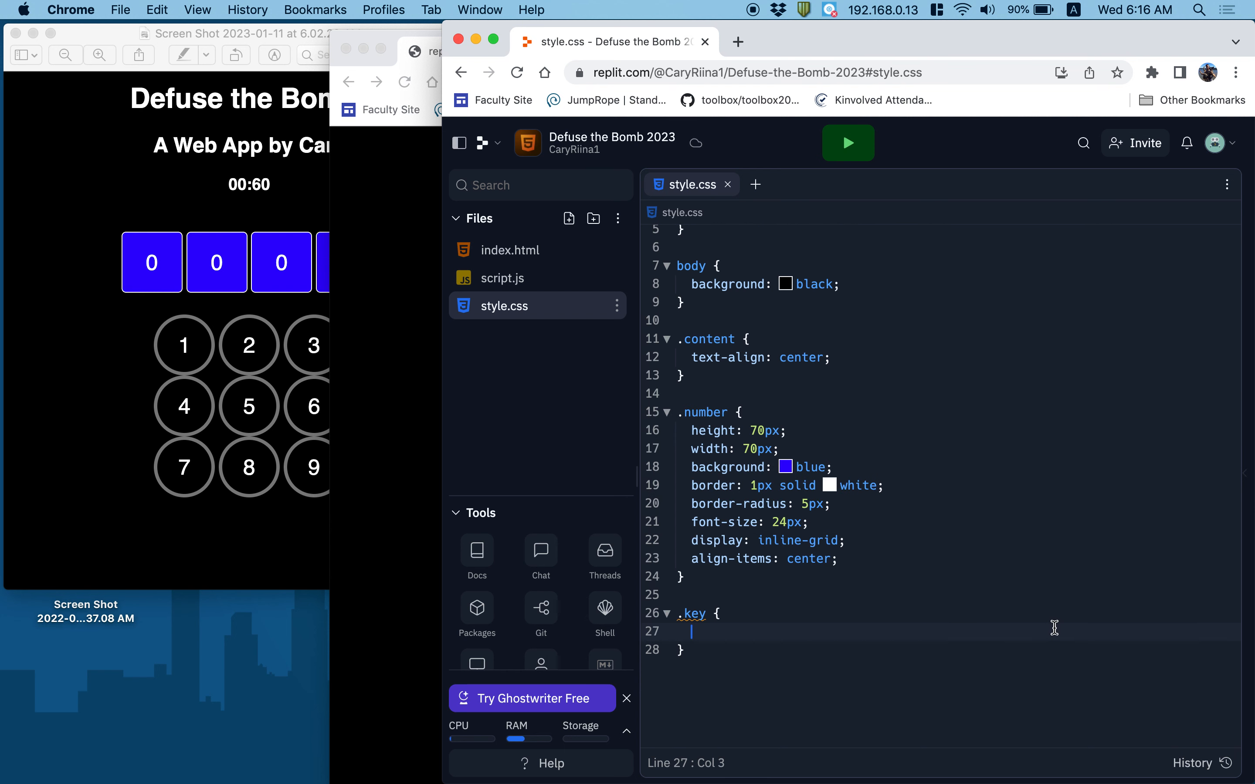
pyautogui.write('height:')
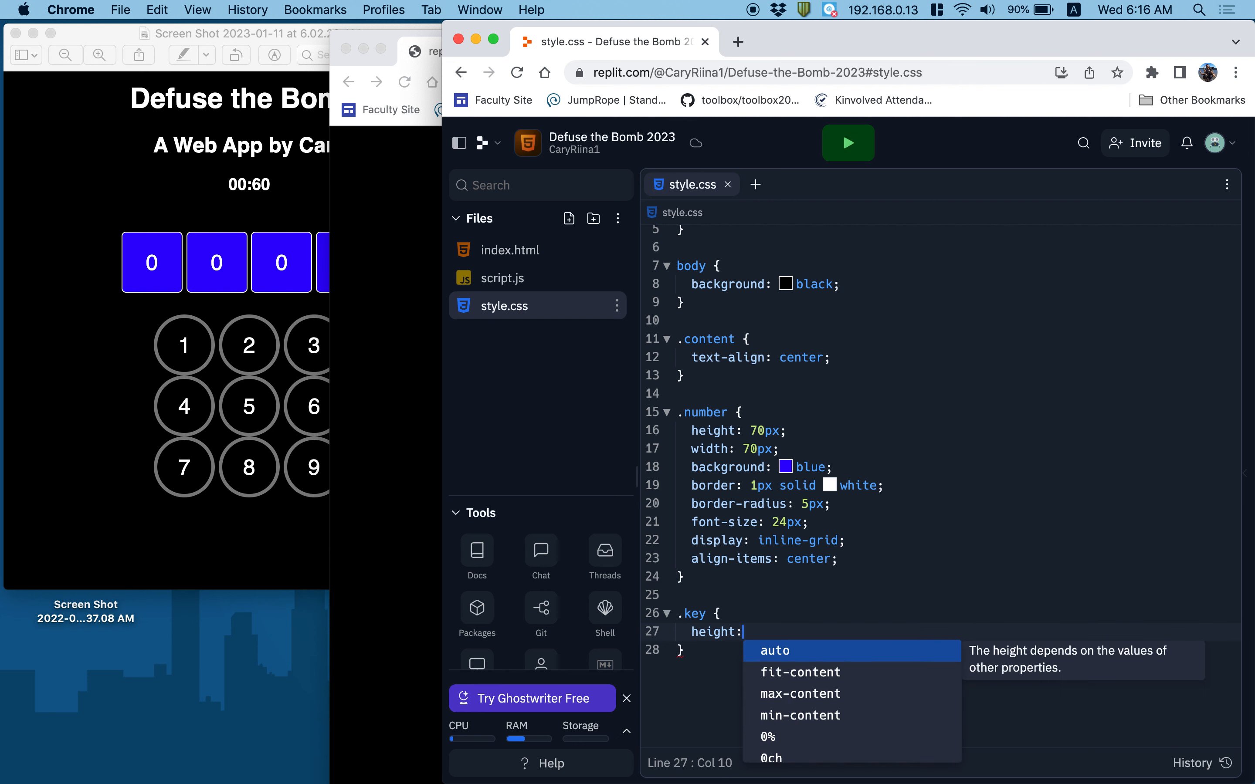
pyautogui.write('70px;')
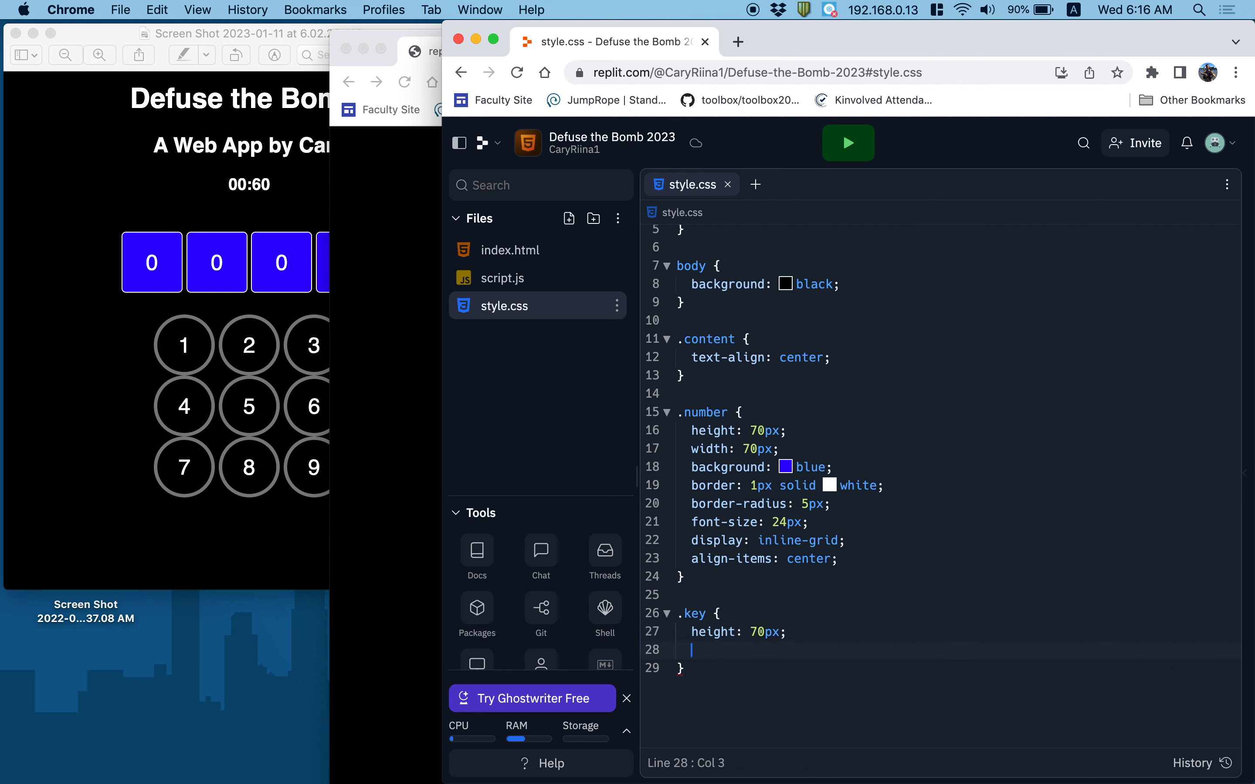
pyautogui.write('width: 7')
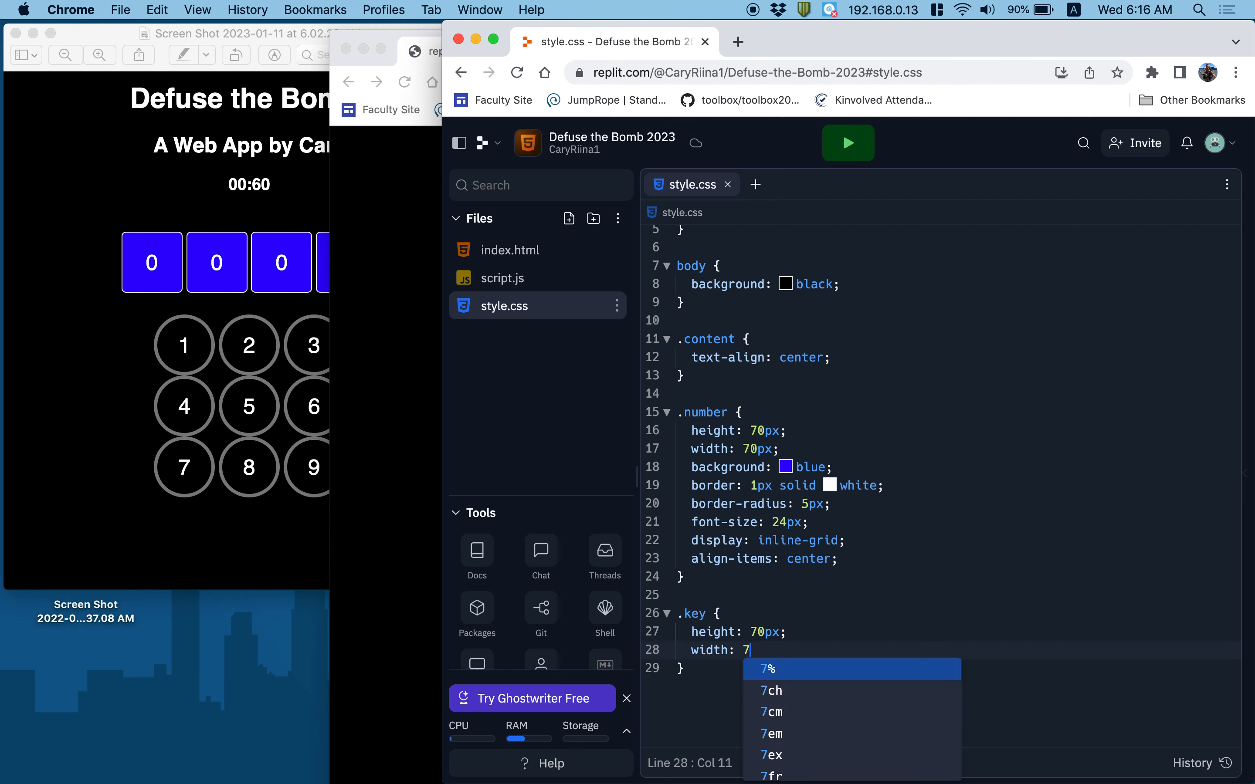
pyautogui.write('0px;')
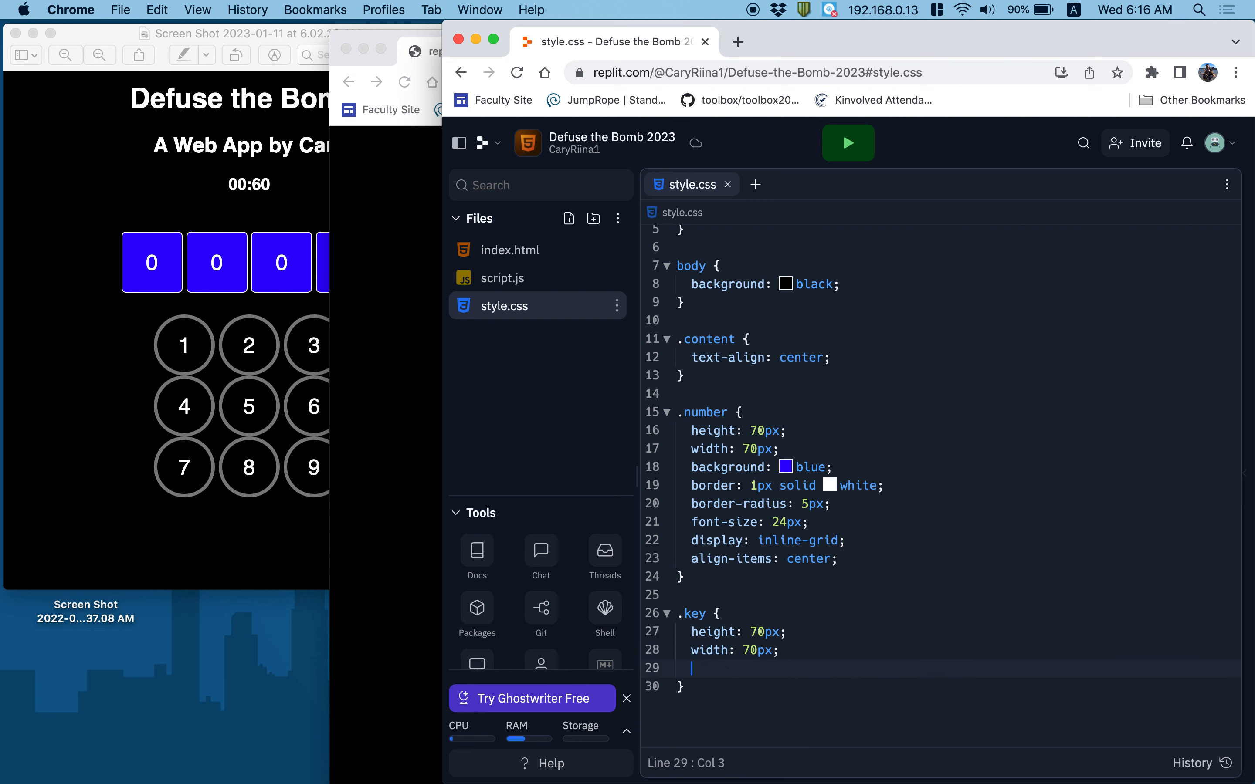
# Step: Give .key a 5px solid gray border, 100% border-radius and 24px font size
pyautogui.write('border:')
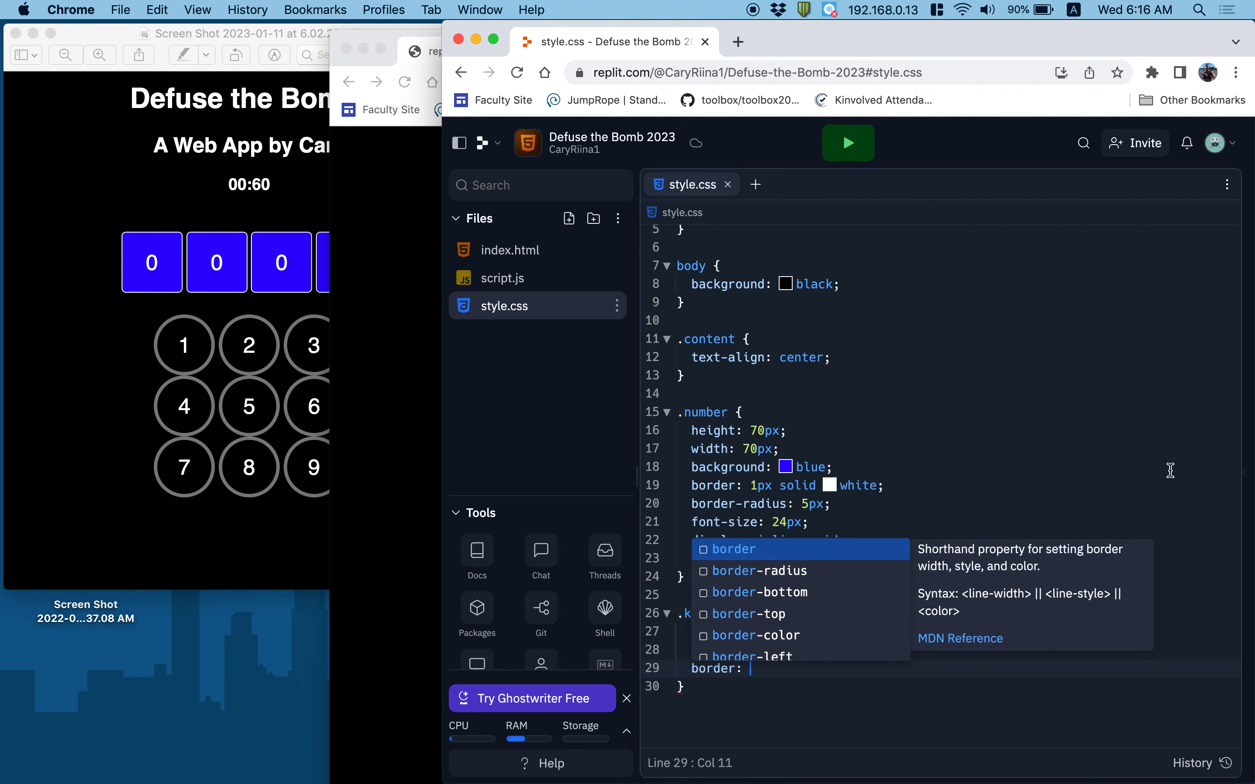
pyautogui.write('5px')
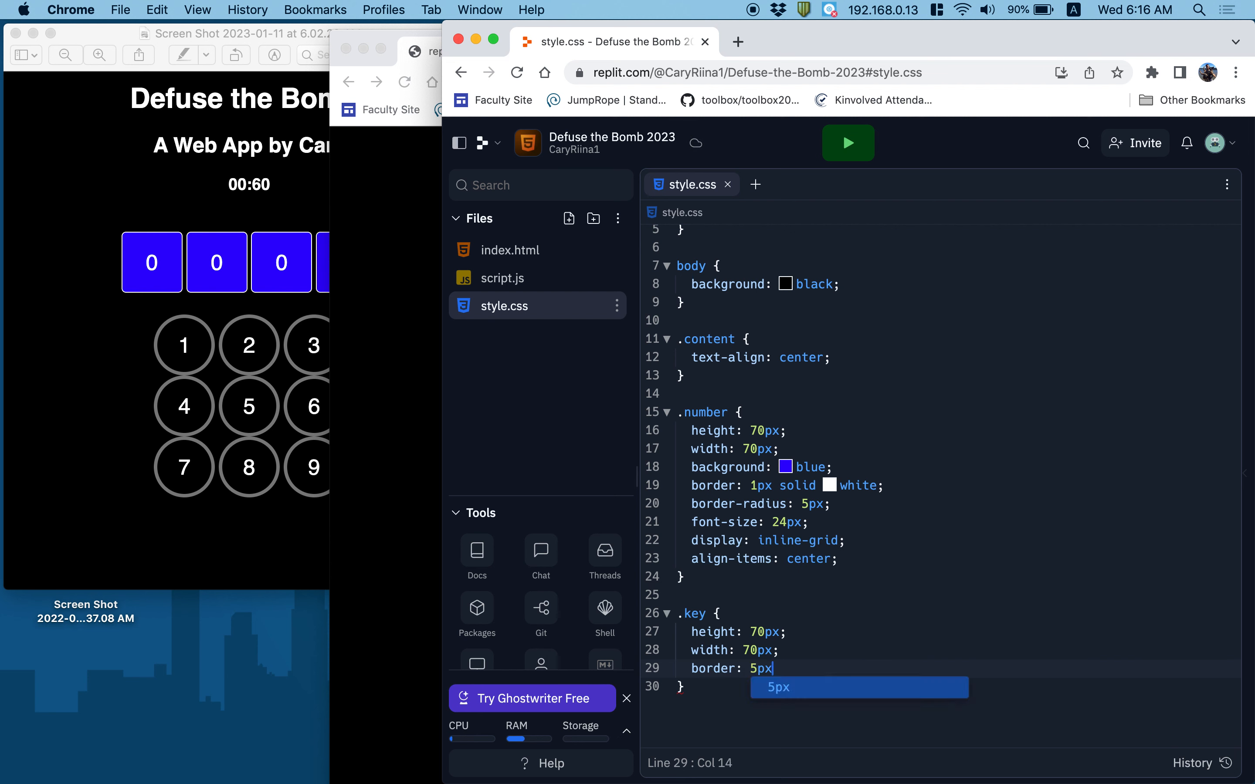
pyautogui.write('solid gray;')
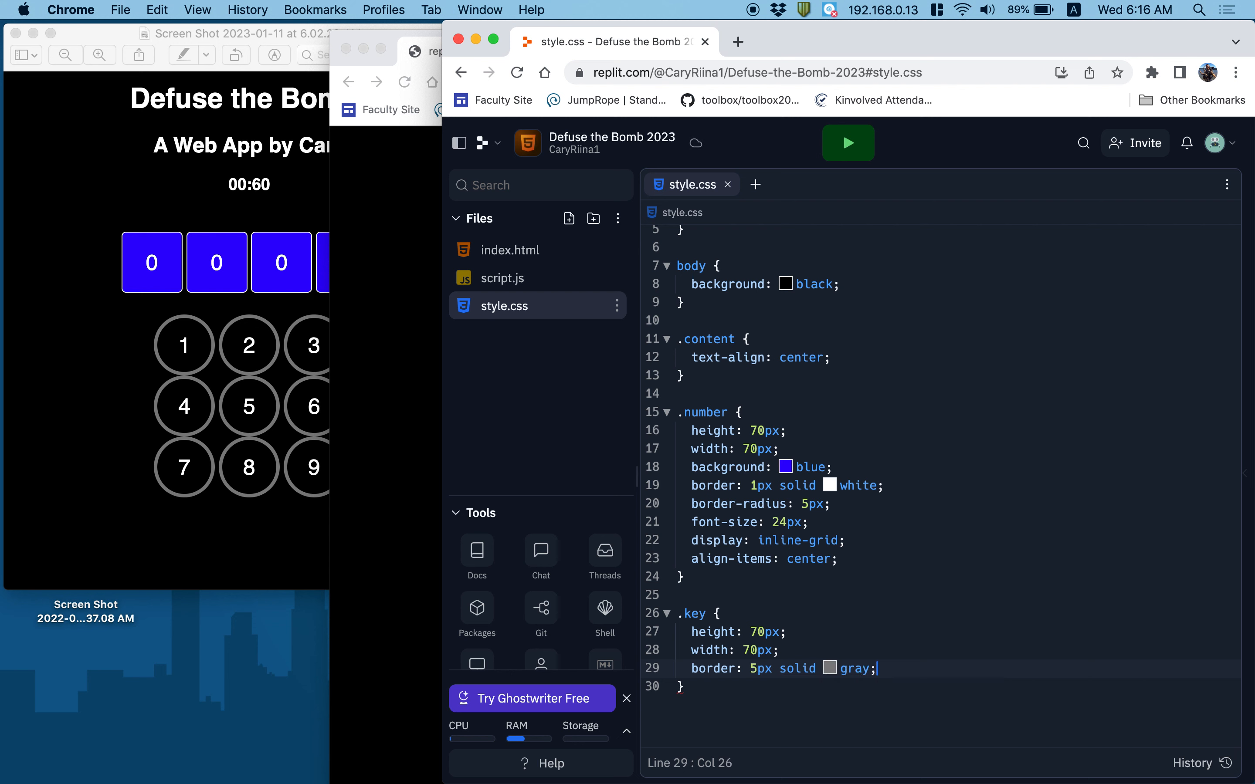
pyautogui.write('bod')
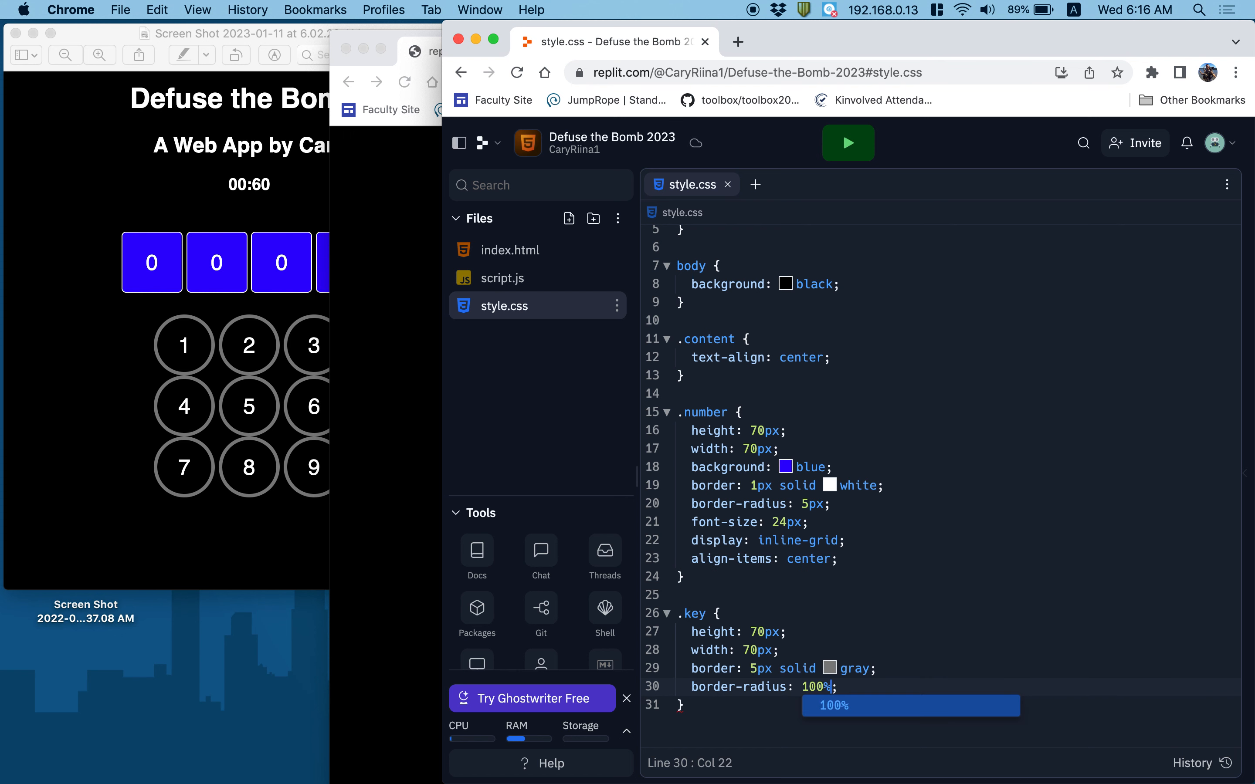
pyautogui.write('font-size: ;')
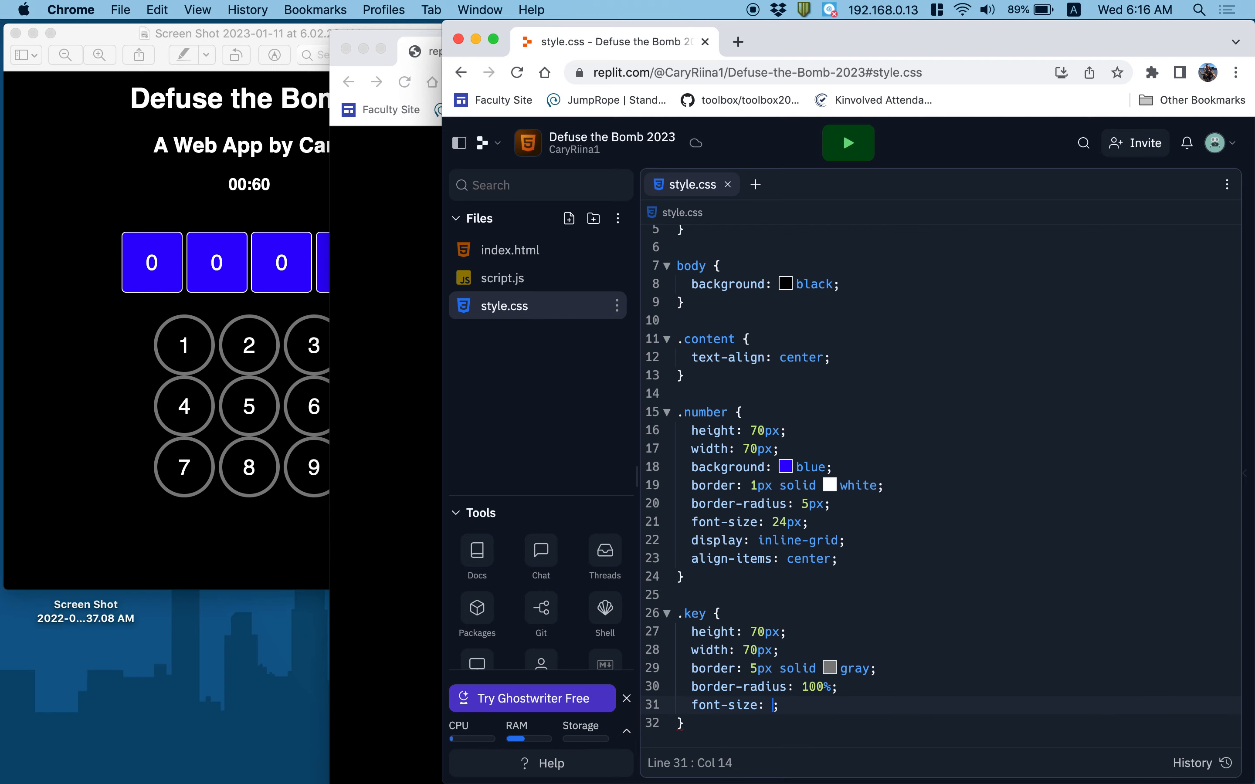
pyautogui.write('24px')
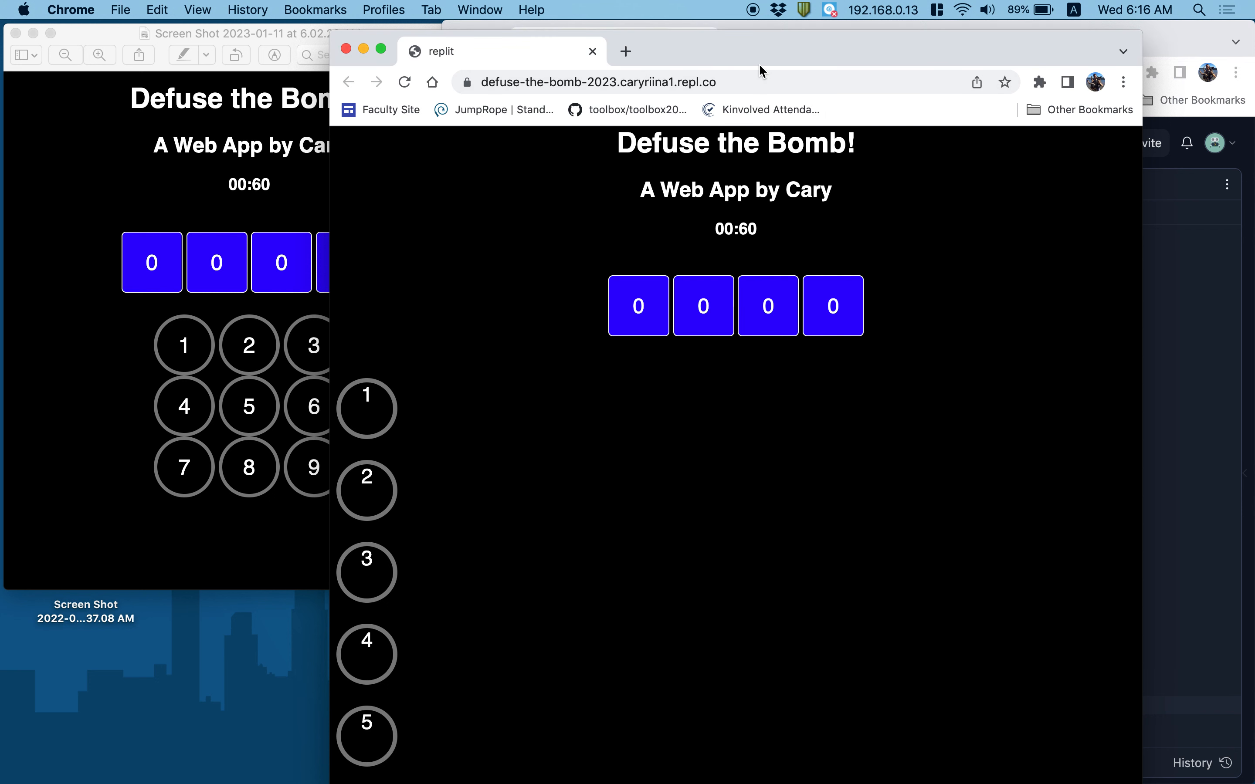
# Step: Copy display: inline-grid and align-items: center from .number into .key and check the preview
pyautogui.scroll(-3)
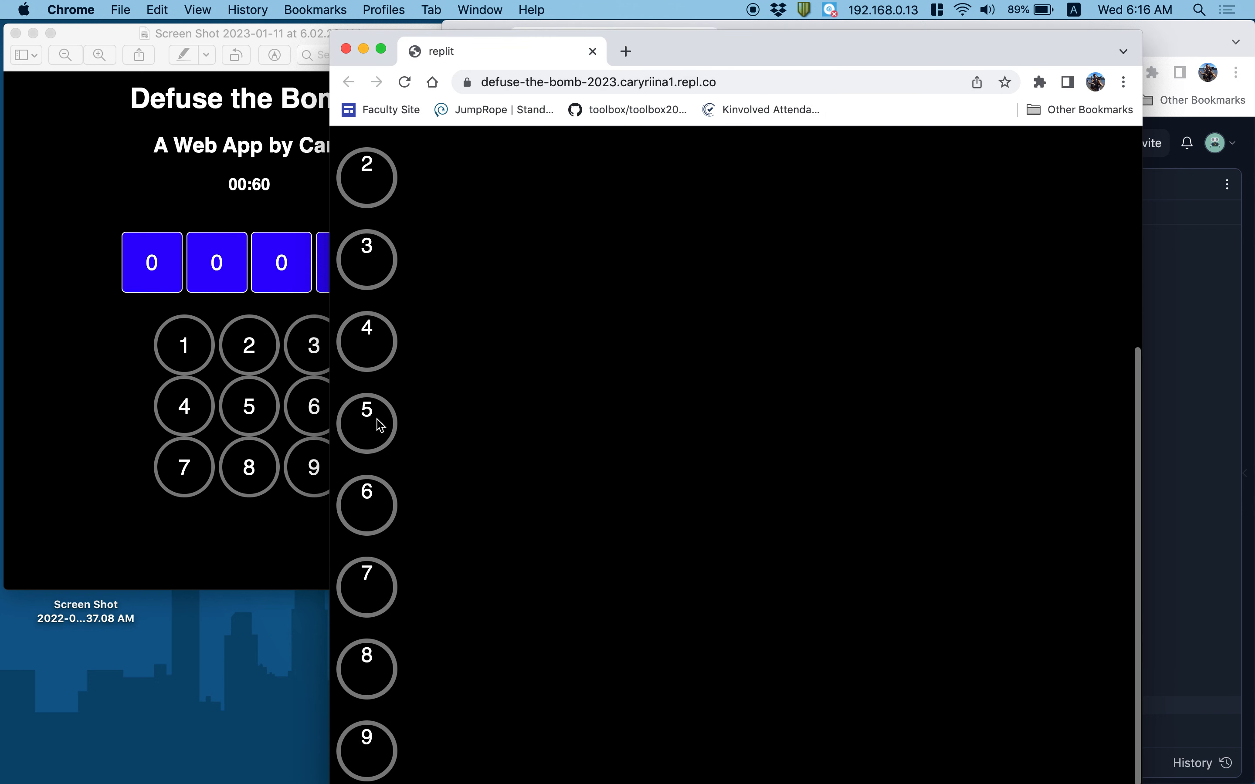
pyautogui.scroll(3)
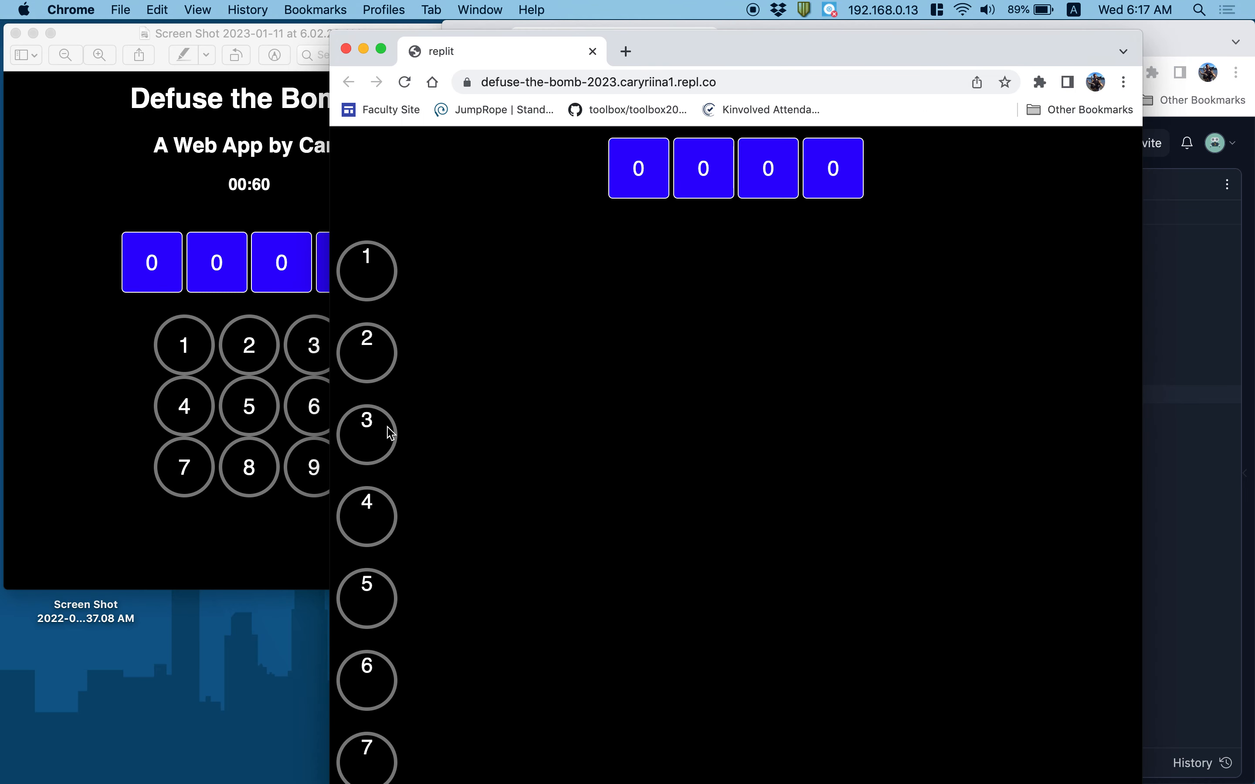
pyautogui.scroll(3)
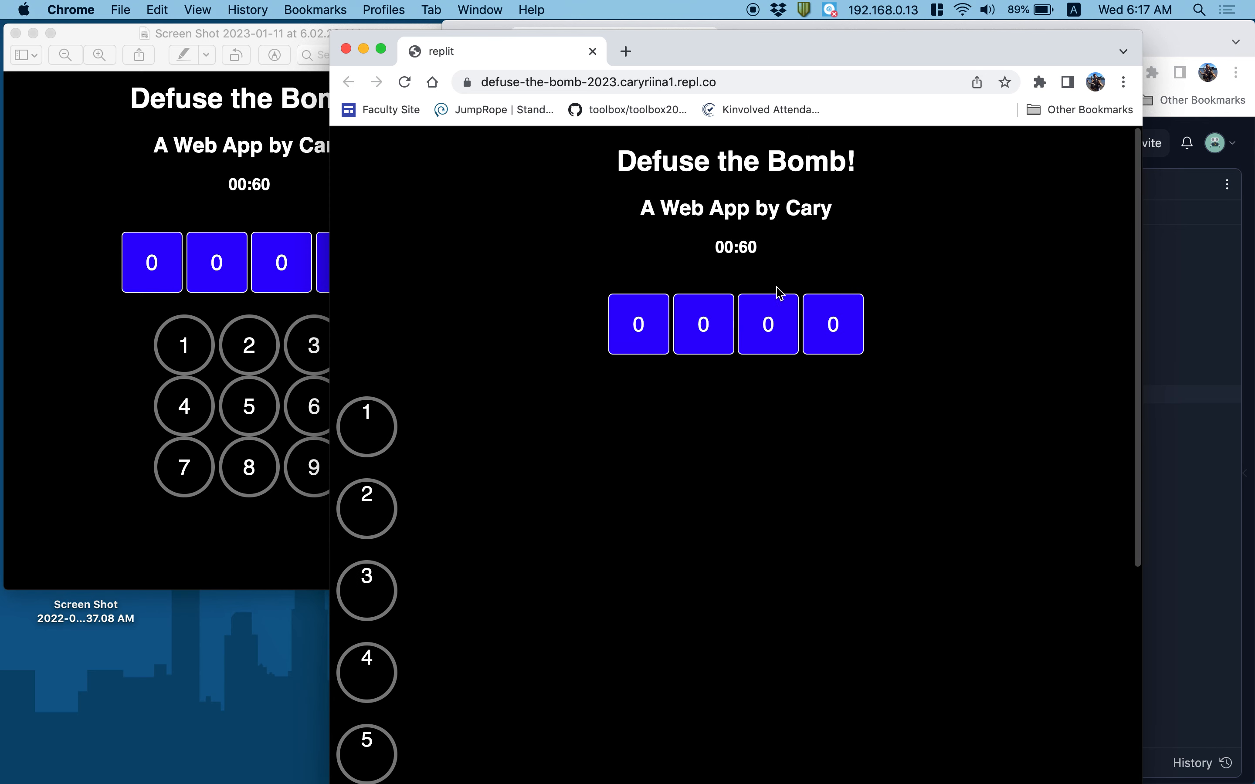
pyautogui.moveTo(1073, 474)
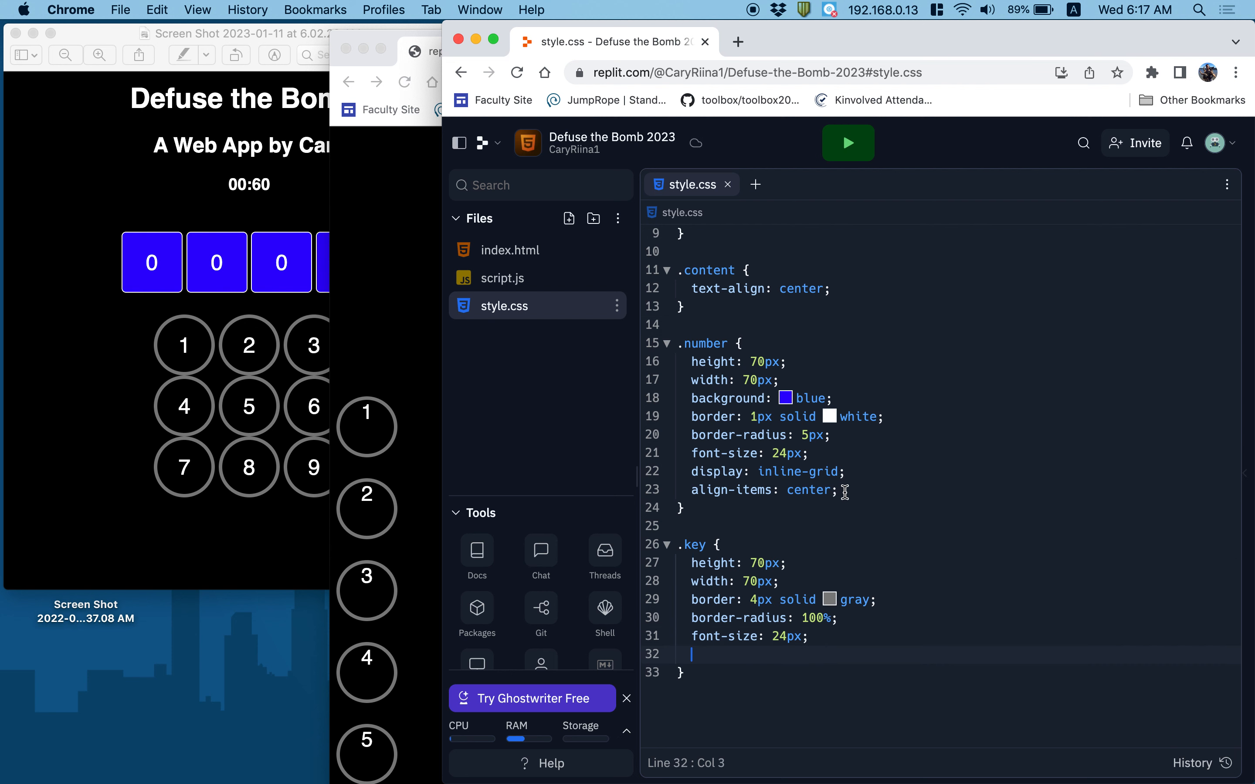
pyautogui.moveTo(696, 472); pyautogui.dragTo(838, 490)
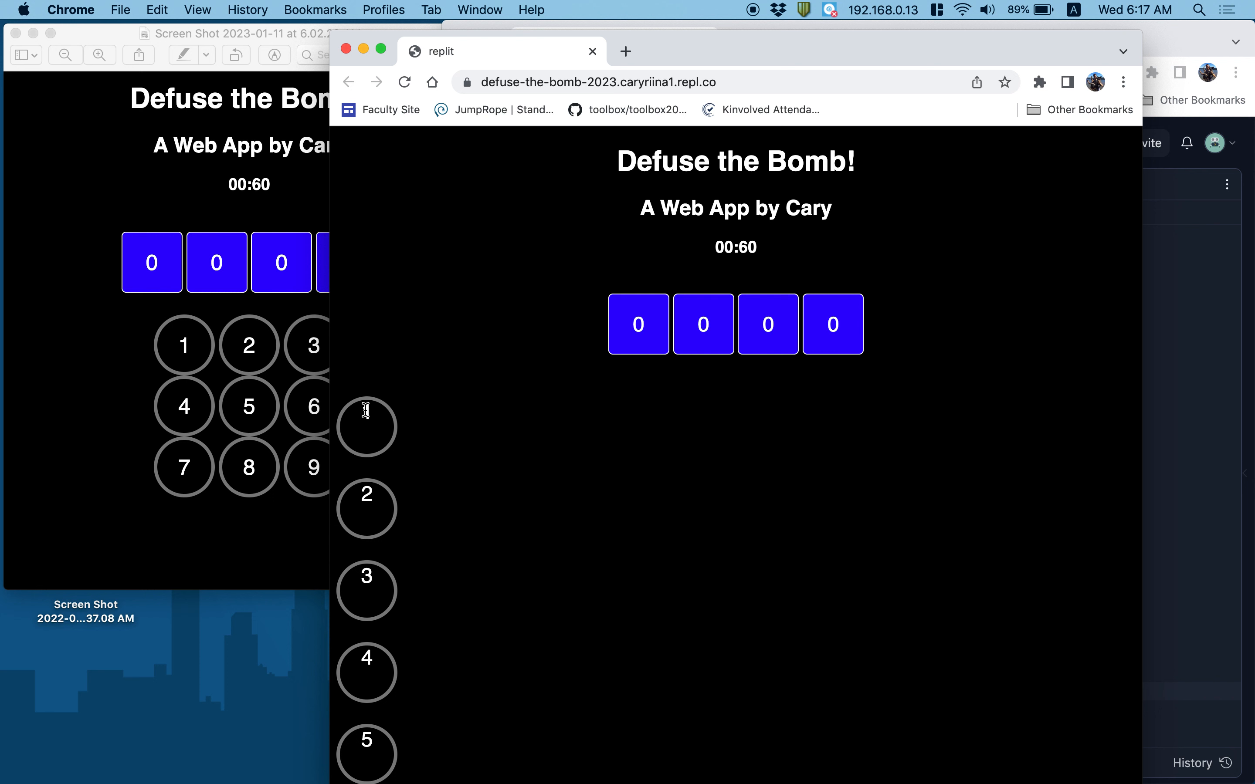
pyautogui.moveTo(367, 449)
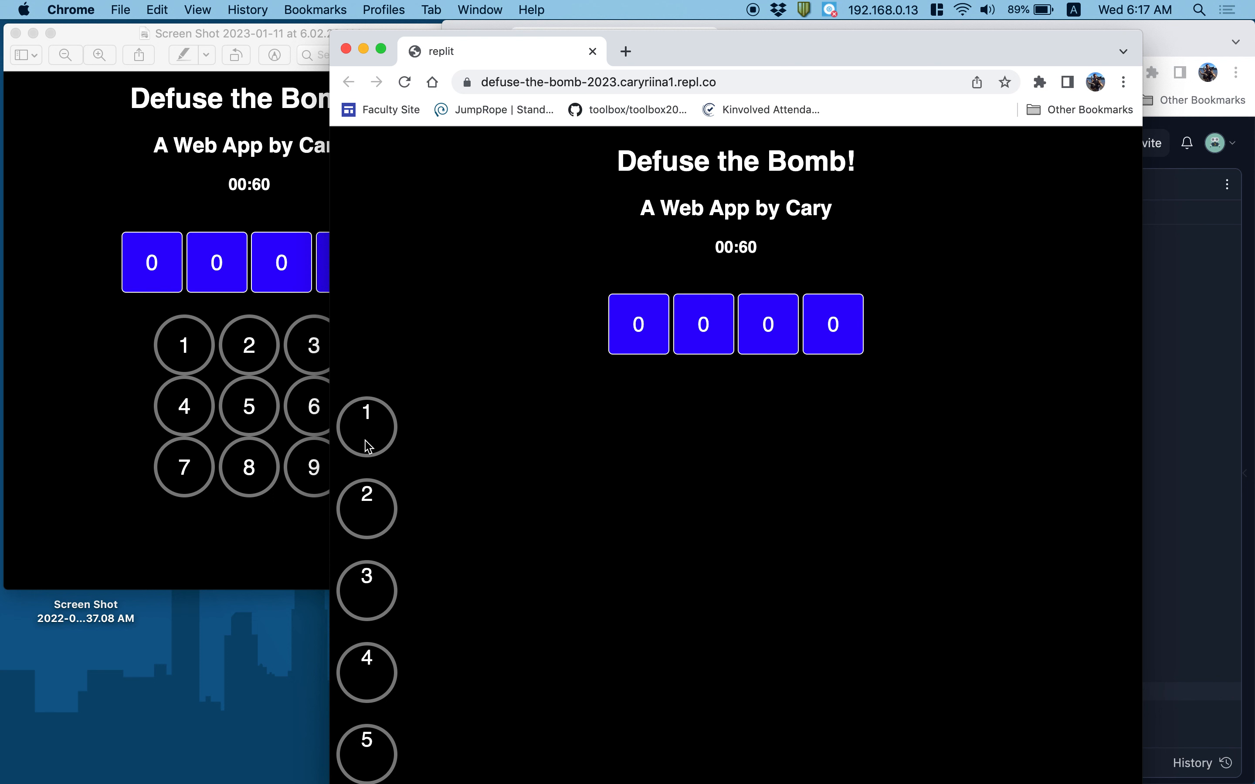
pyautogui.moveTo(345, 423)
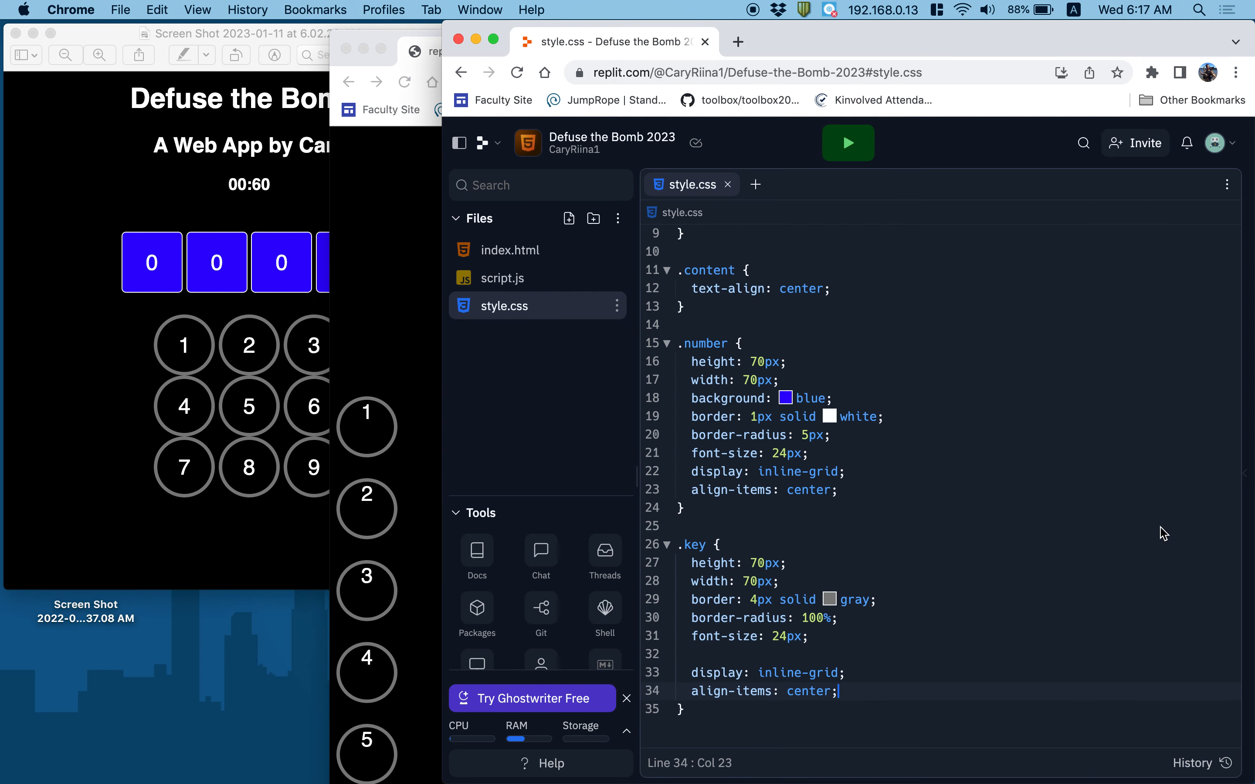
pyautogui.click(848, 143)
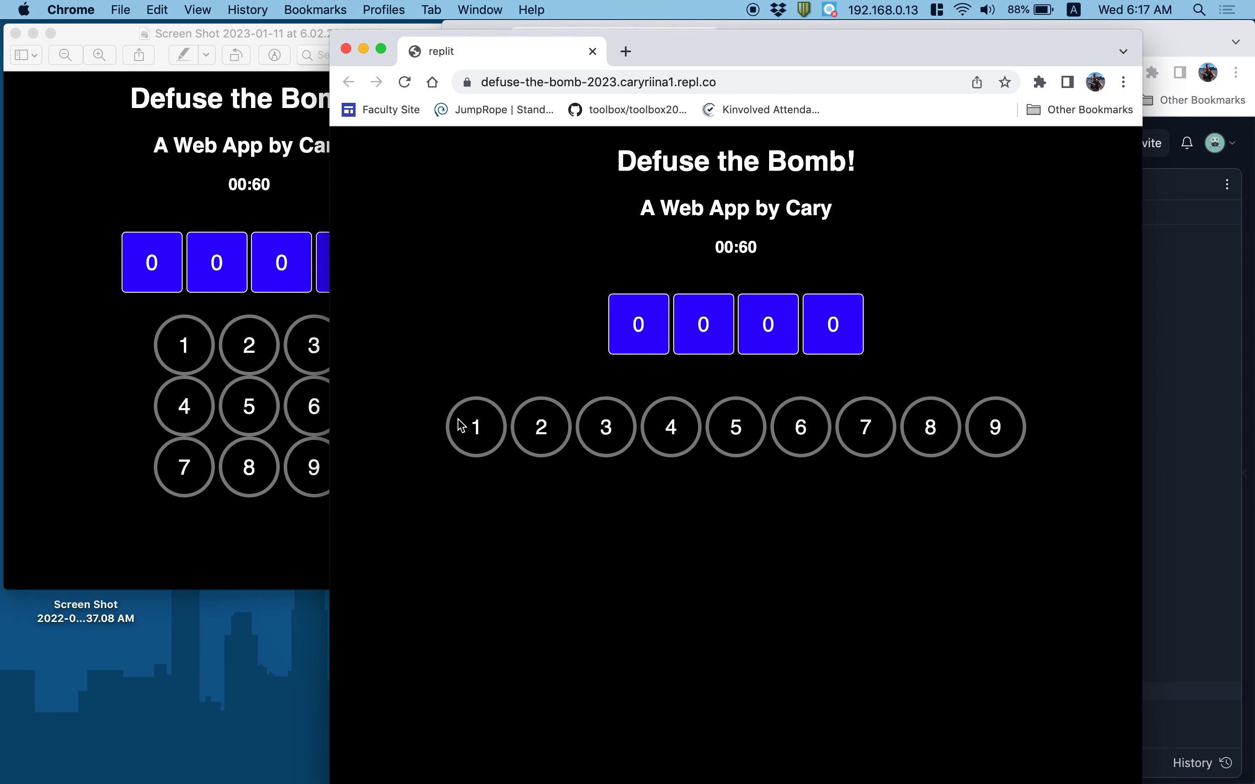
pyautogui.moveTo(1037, 439)
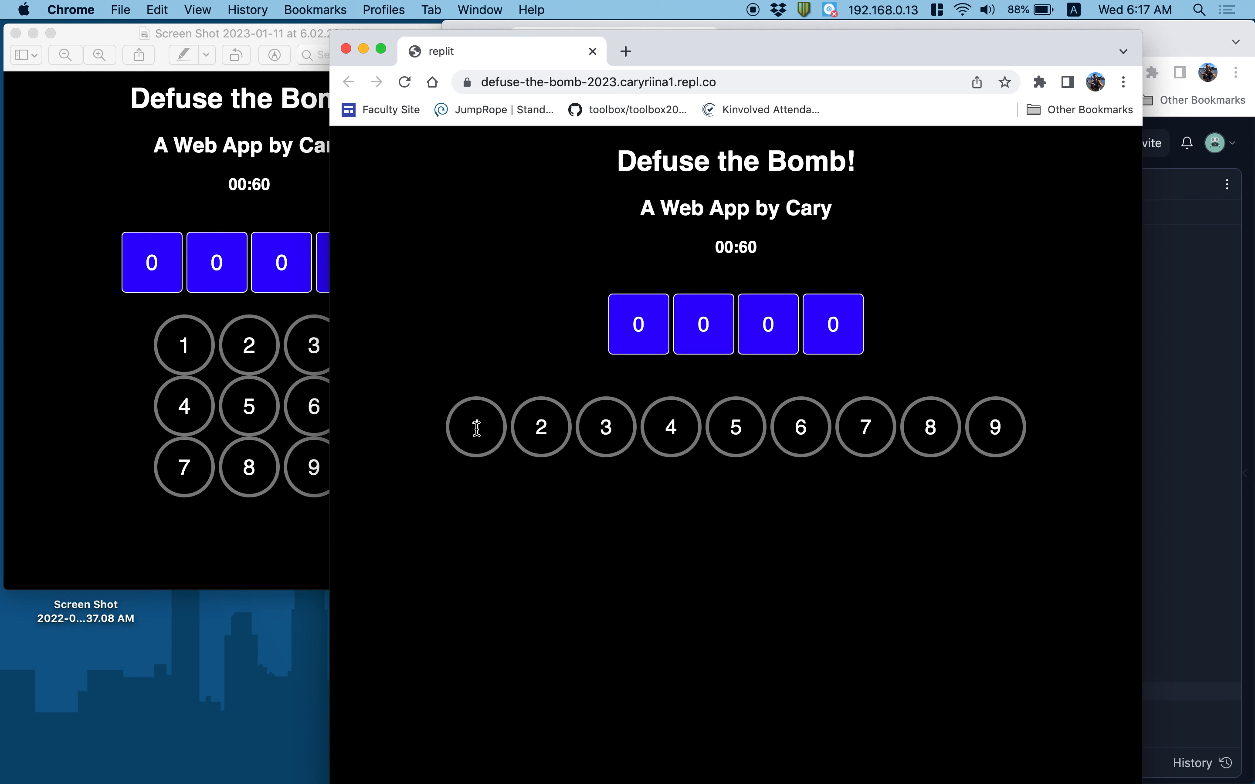
pyautogui.moveTo(707, 493)
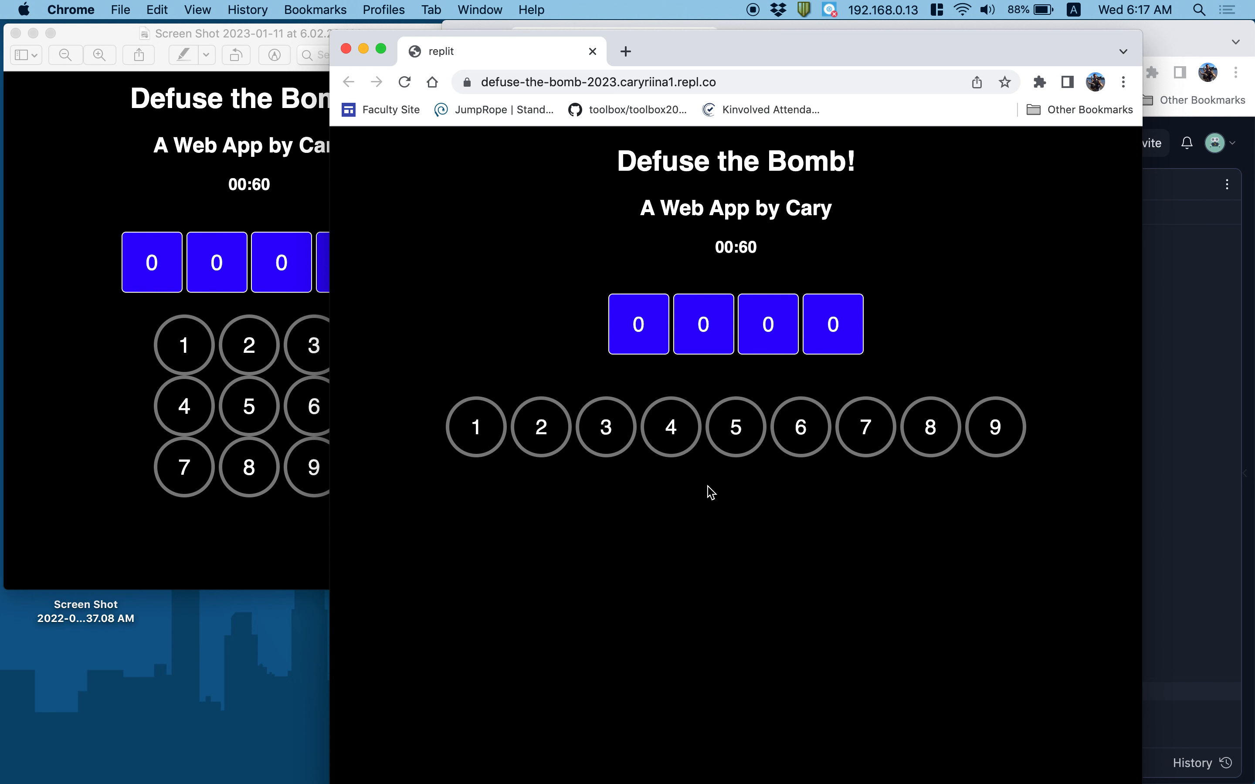
pyautogui.moveTo(242, 516)
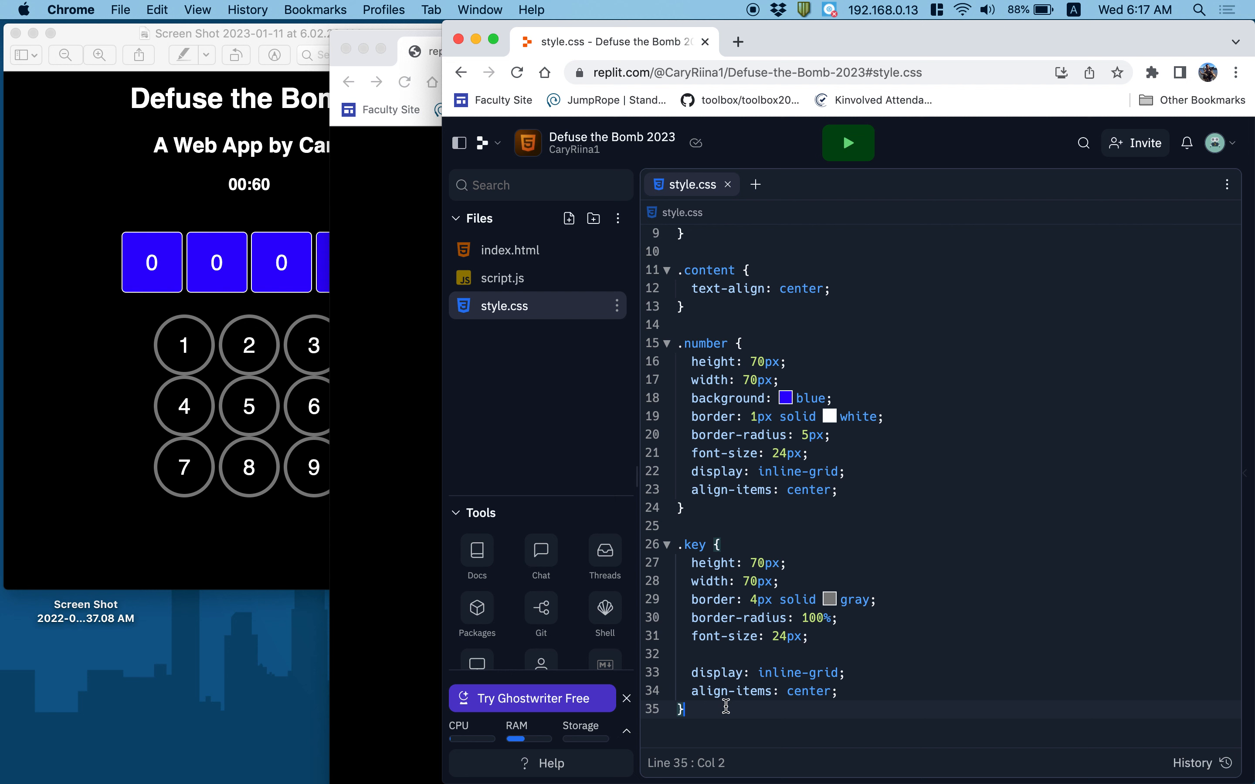
# Step: Add a .keypad rule with background: red after checking the keypad markup
pyautogui.click(509, 250)
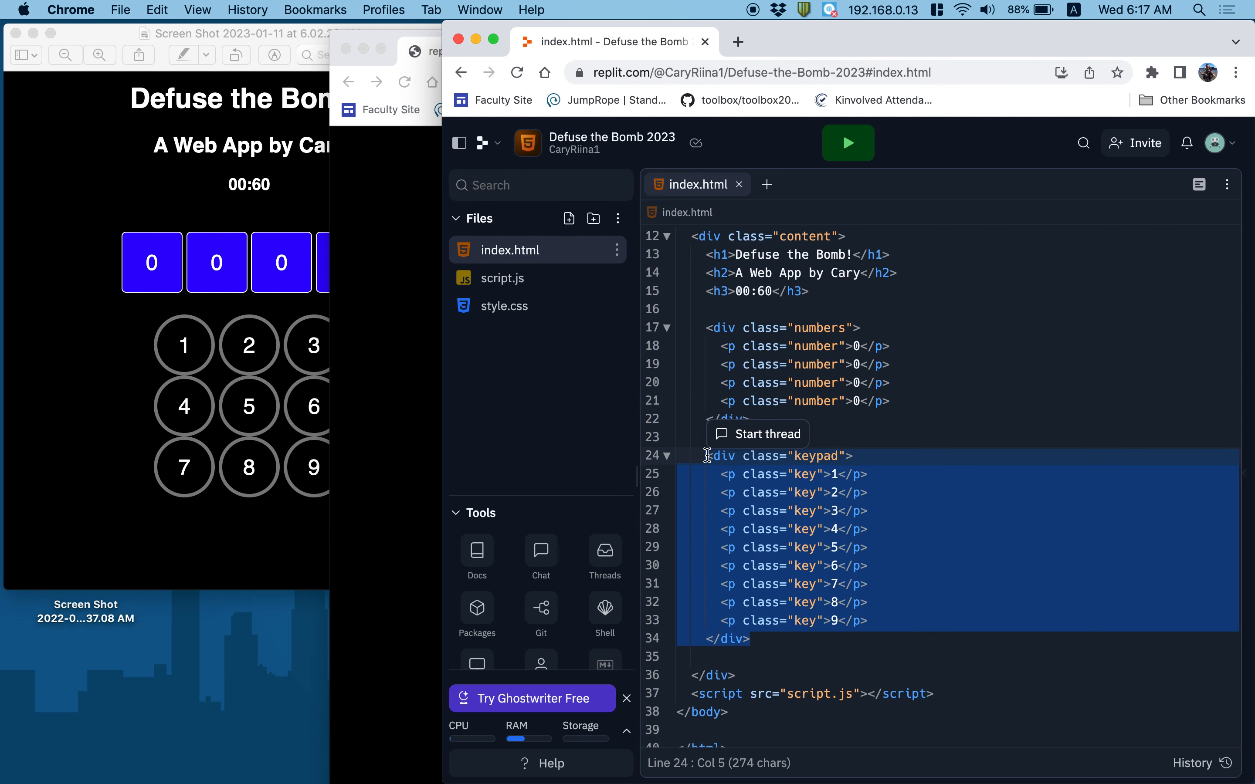
pyautogui.click(504, 305)
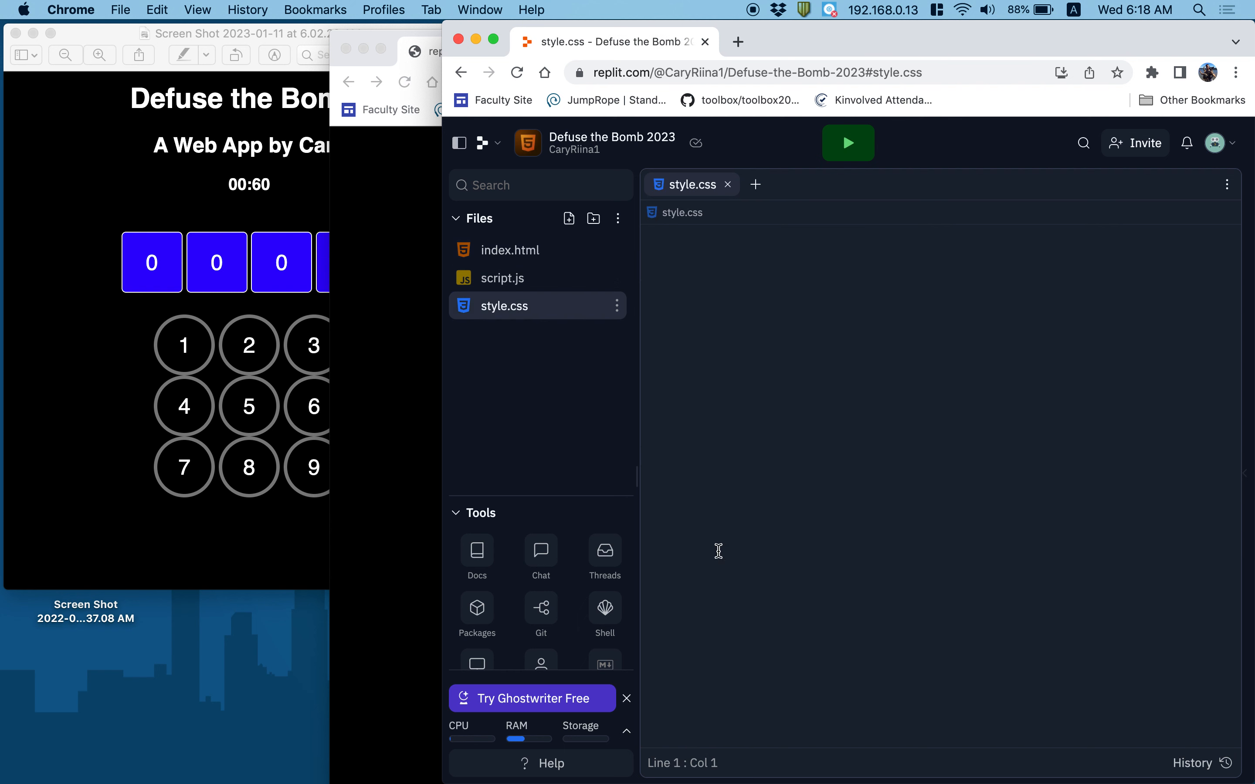
pyautogui.write('.ke')
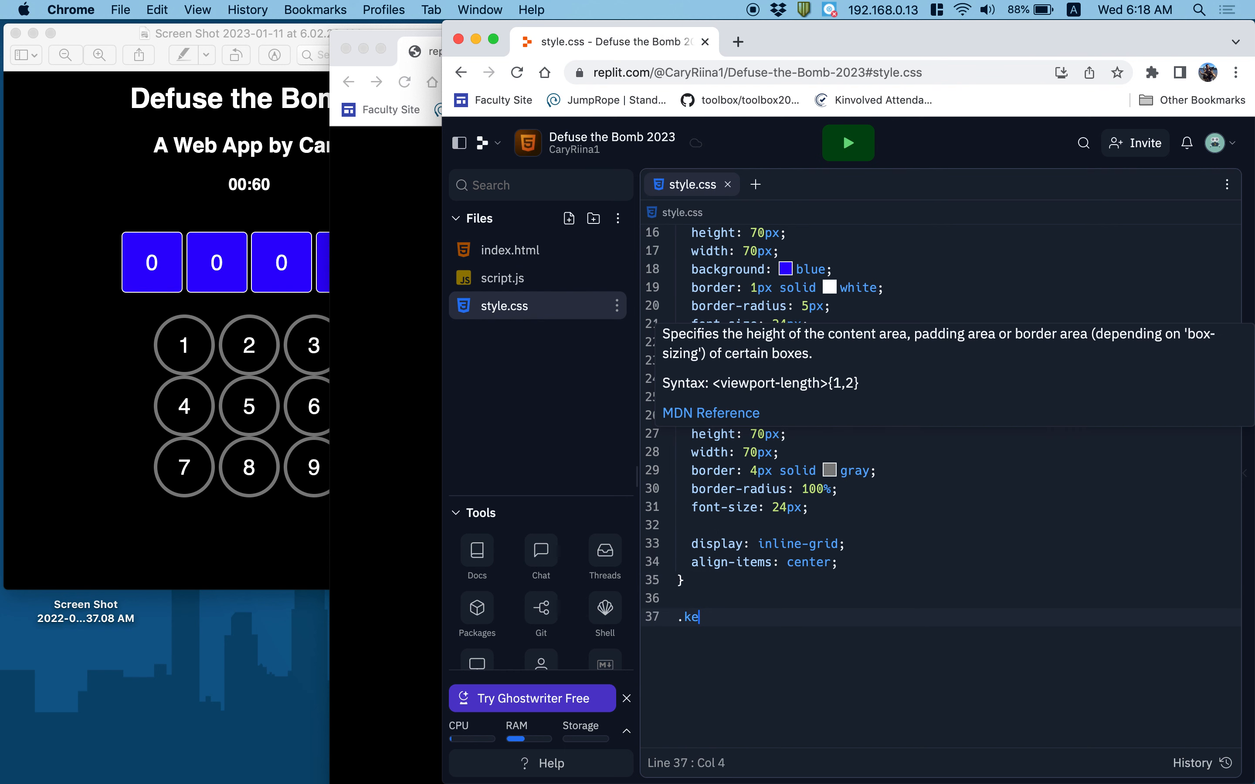
pyautogui.write('ypad {')
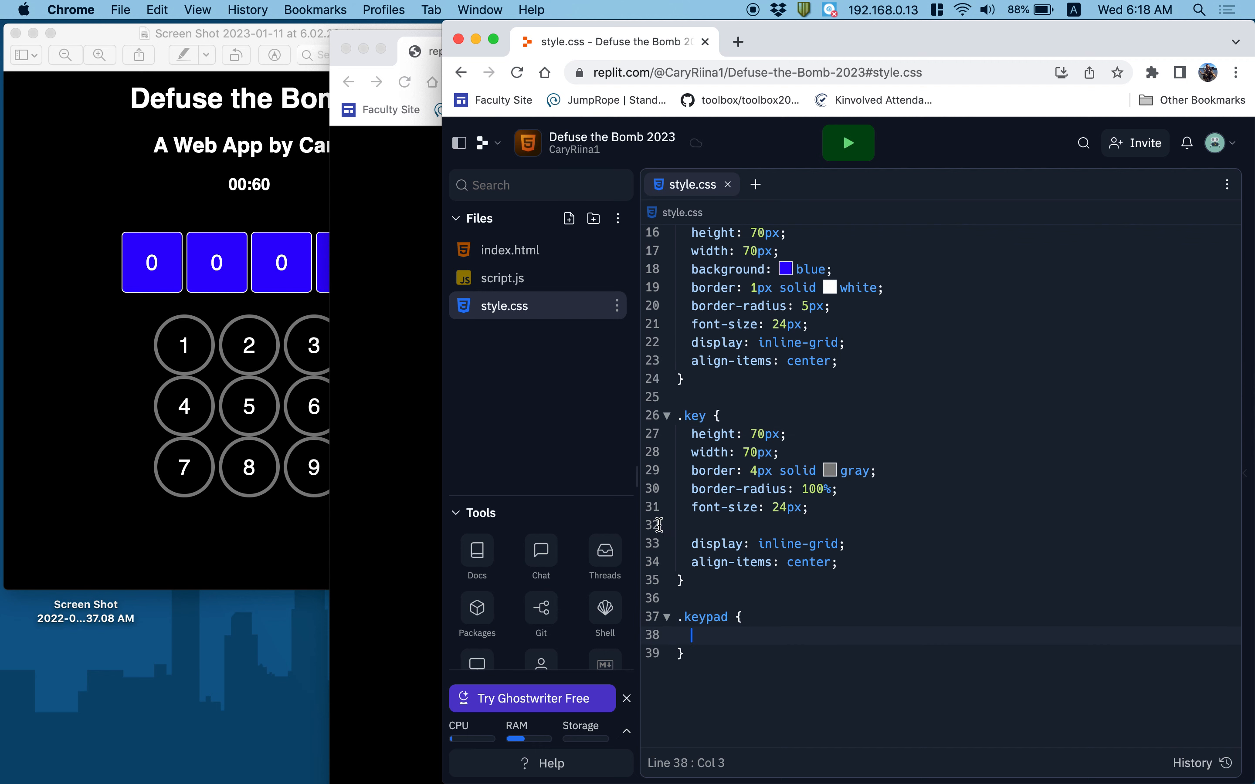
pyautogui.click(849, 142)
pyautogui.write('bac')
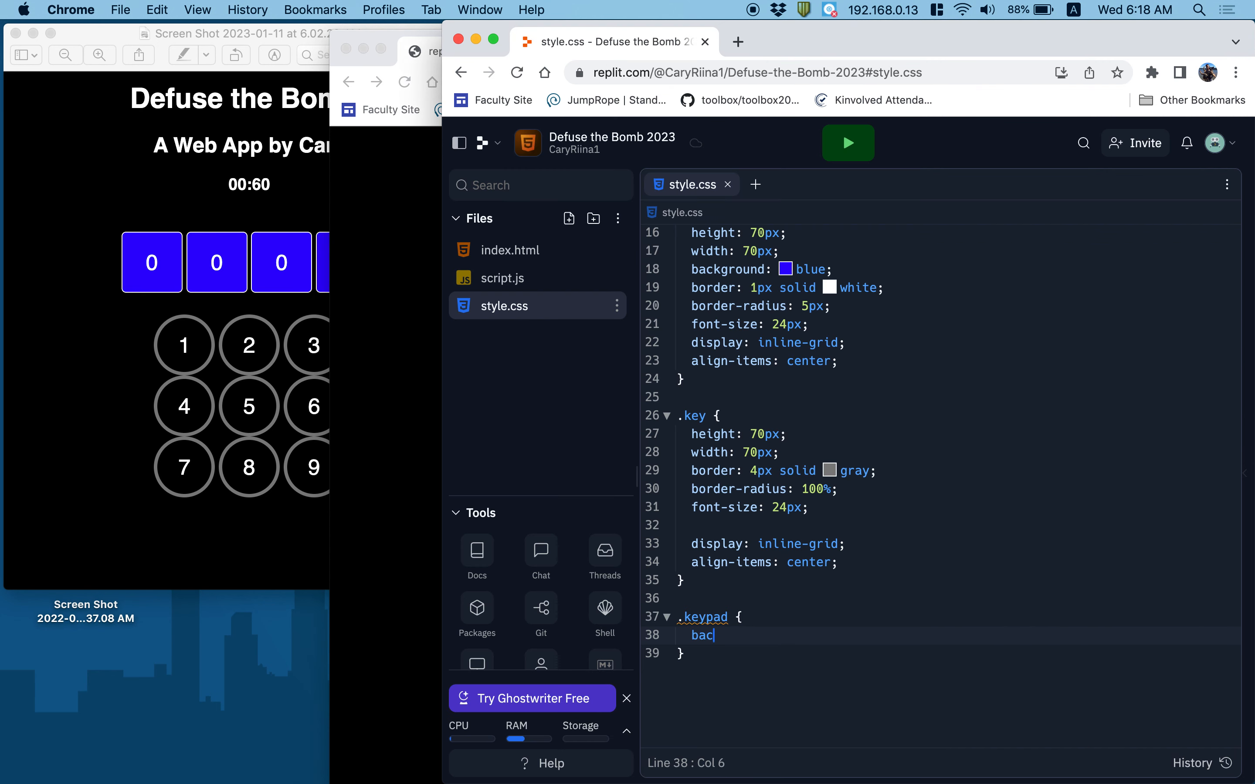
pyautogui.write('kground:')
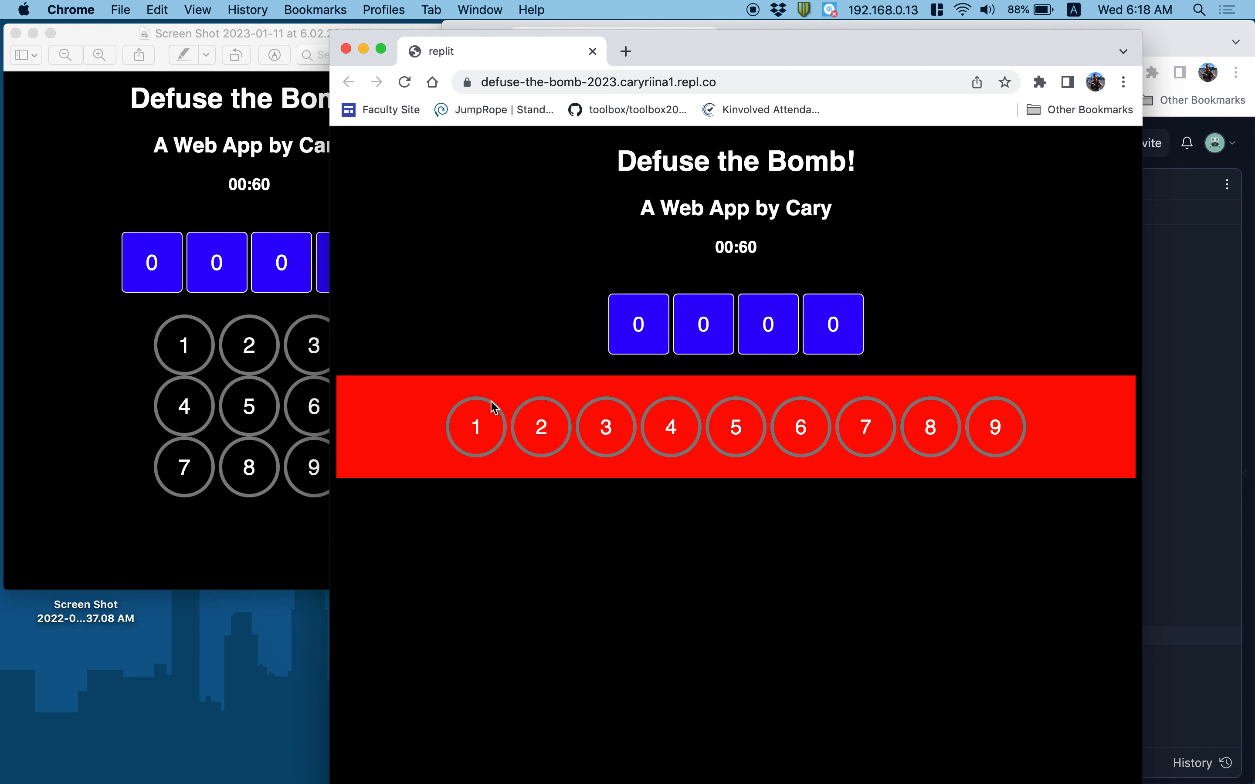
pyautogui.moveTo(1083, 424)
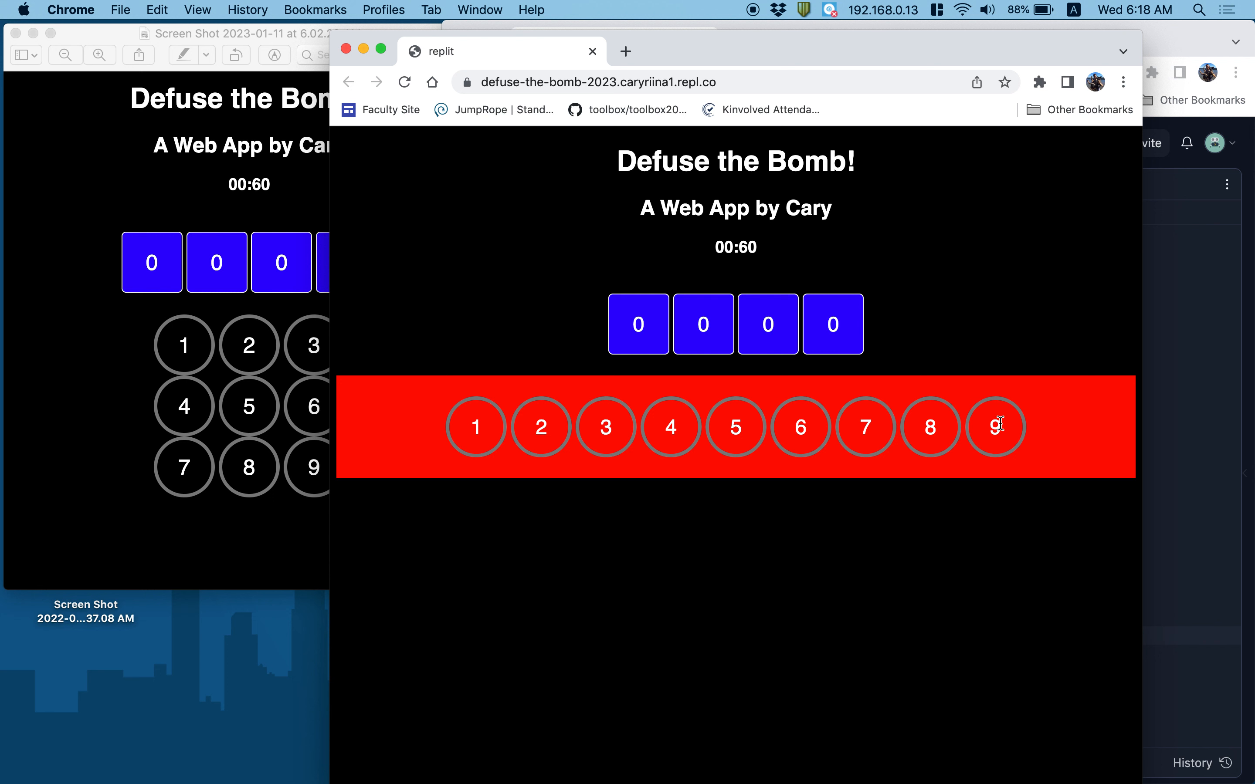
pyautogui.moveTo(669, 448)
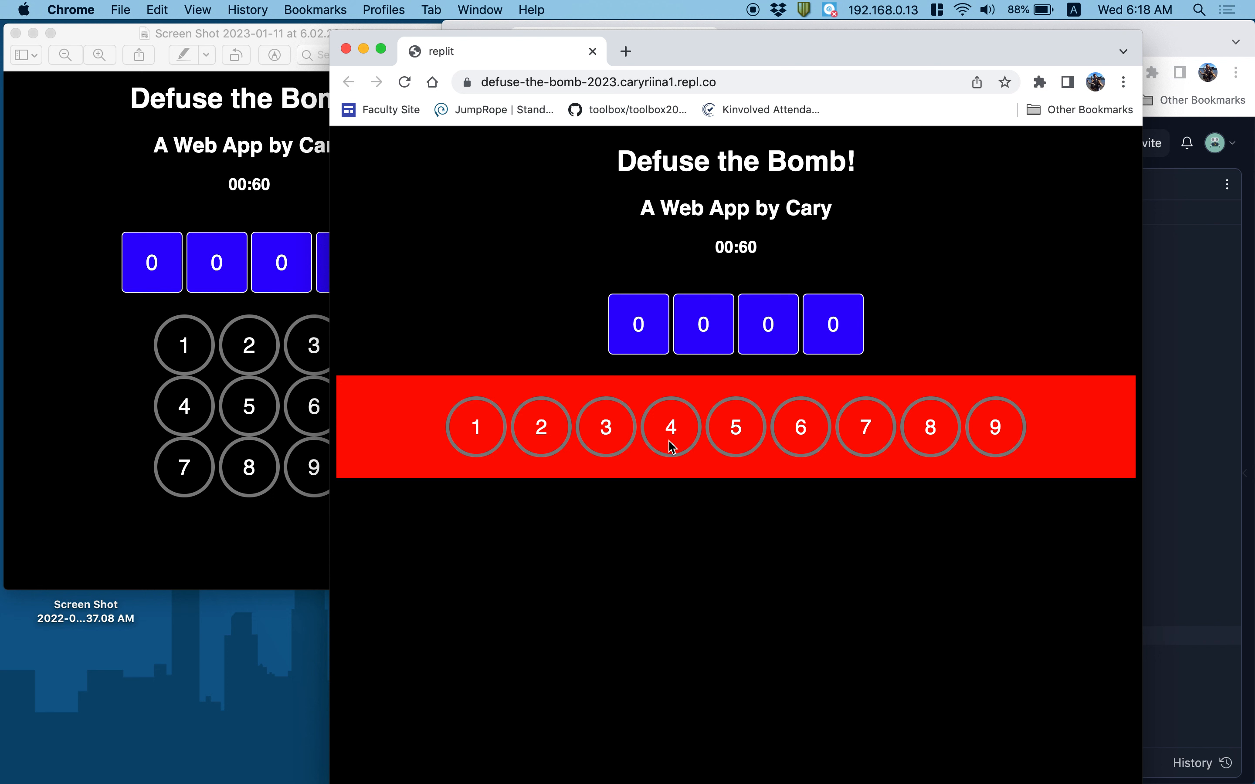
pyautogui.moveTo(633, 451)
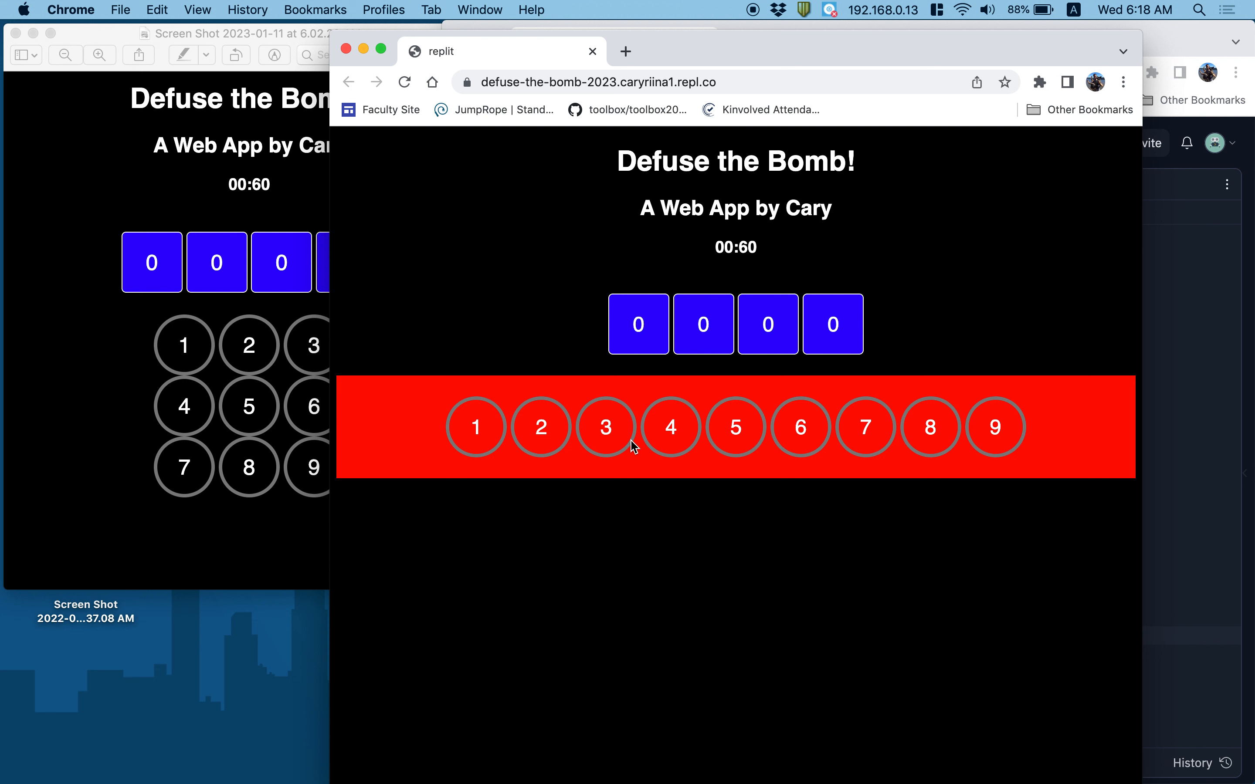
pyautogui.moveTo(645, 455)
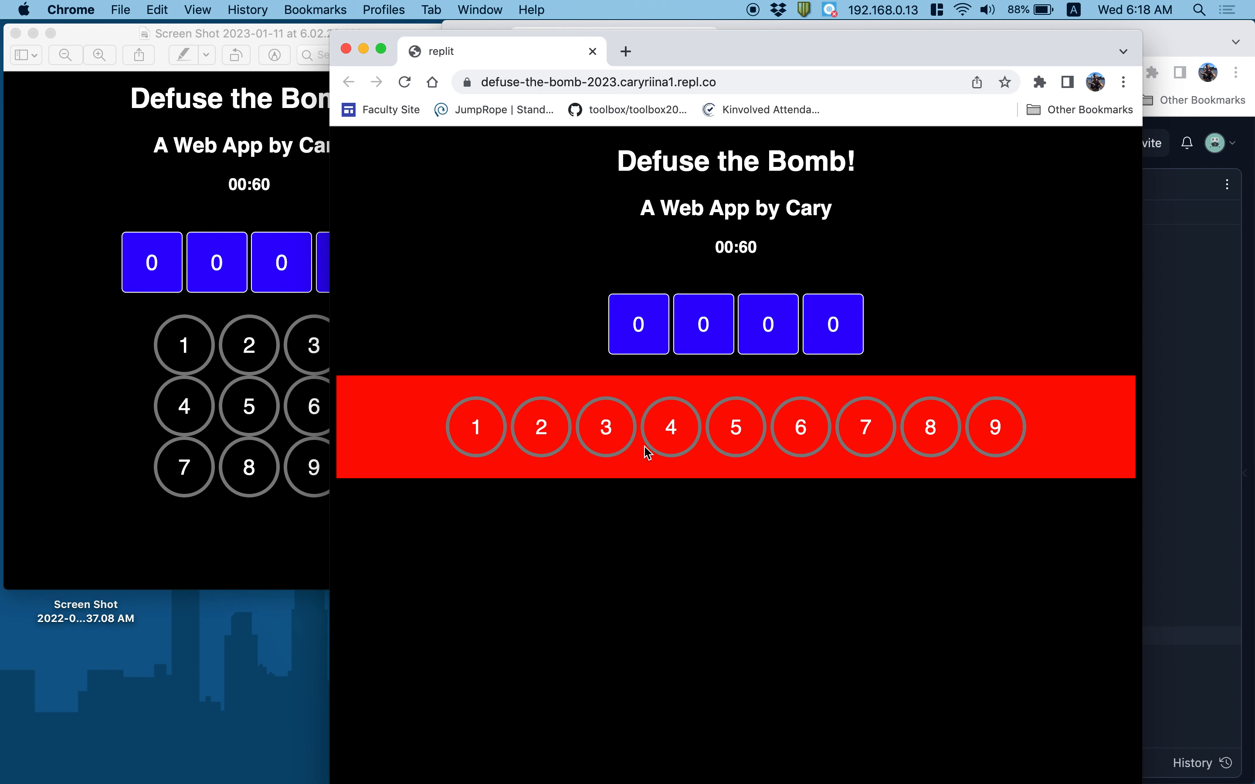
pyautogui.moveTo(1231, 569)
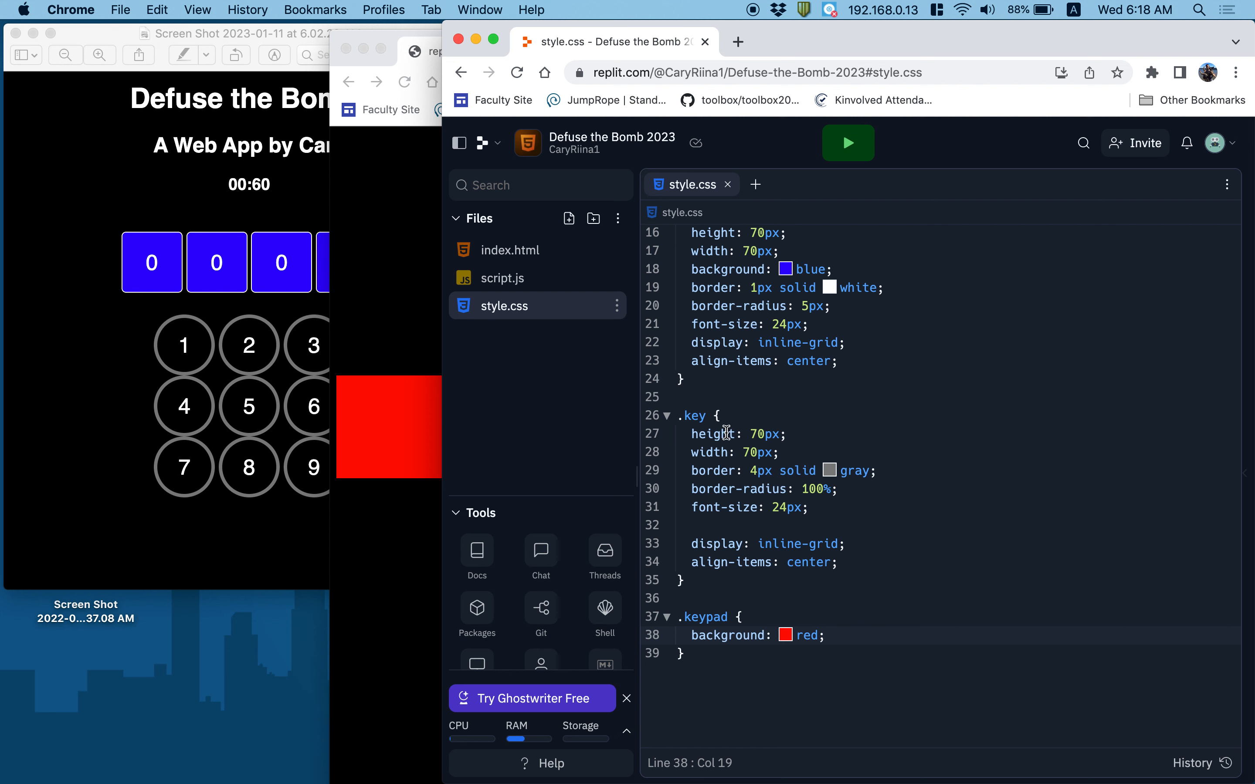
# Step: Add width: 220px to the .keypad rule
pyautogui.click(825, 635)
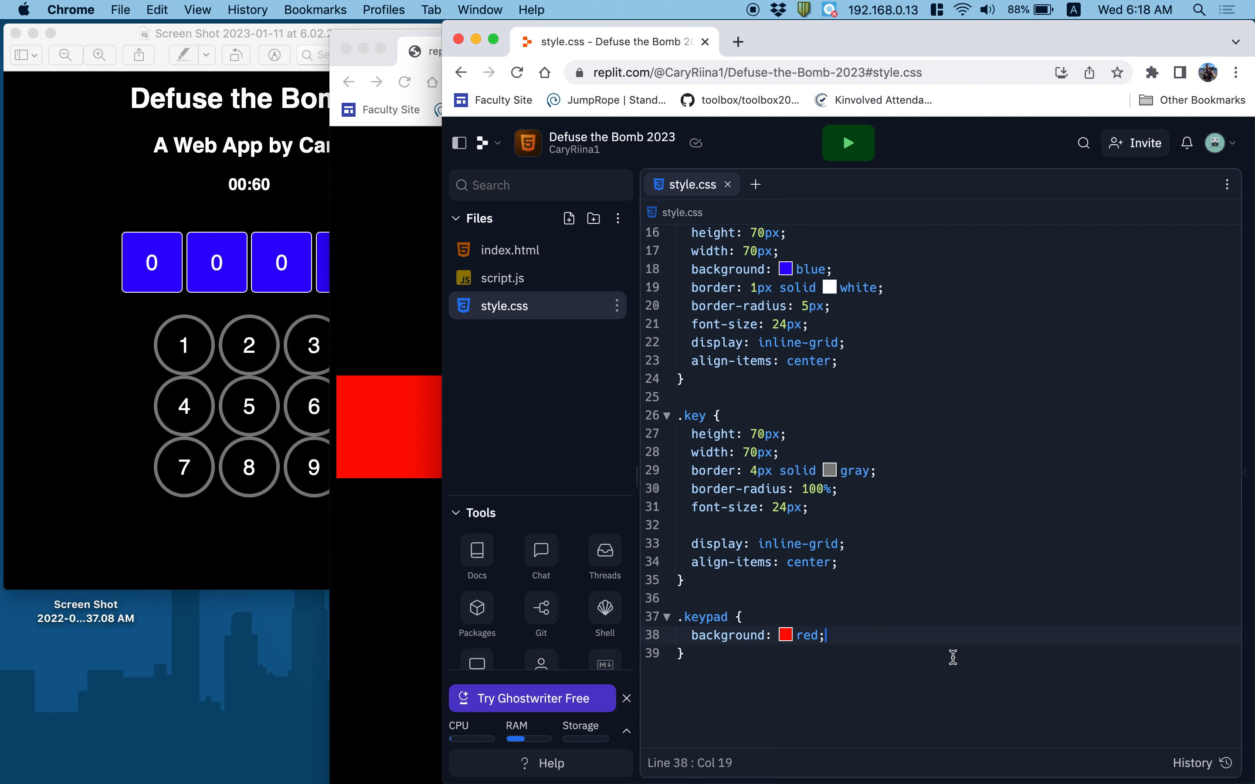
pyautogui.press('Enter')
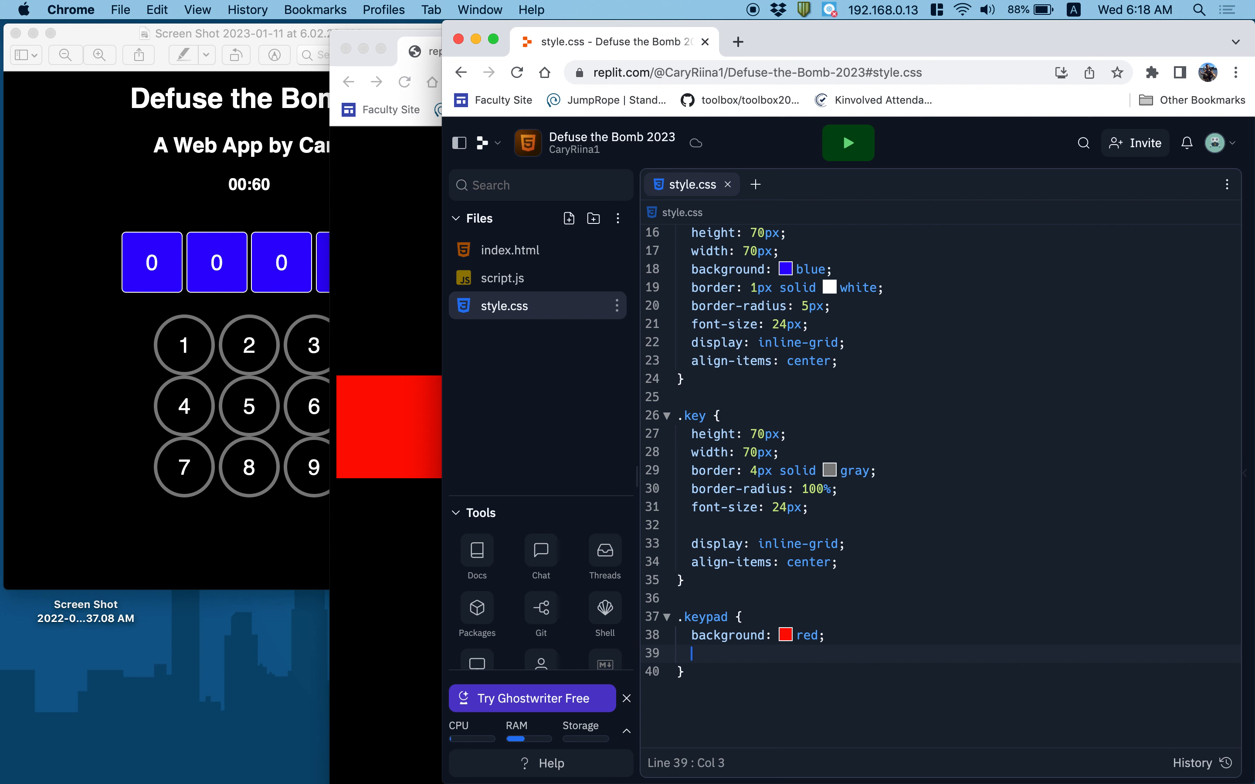
pyautogui.write('width: 2')
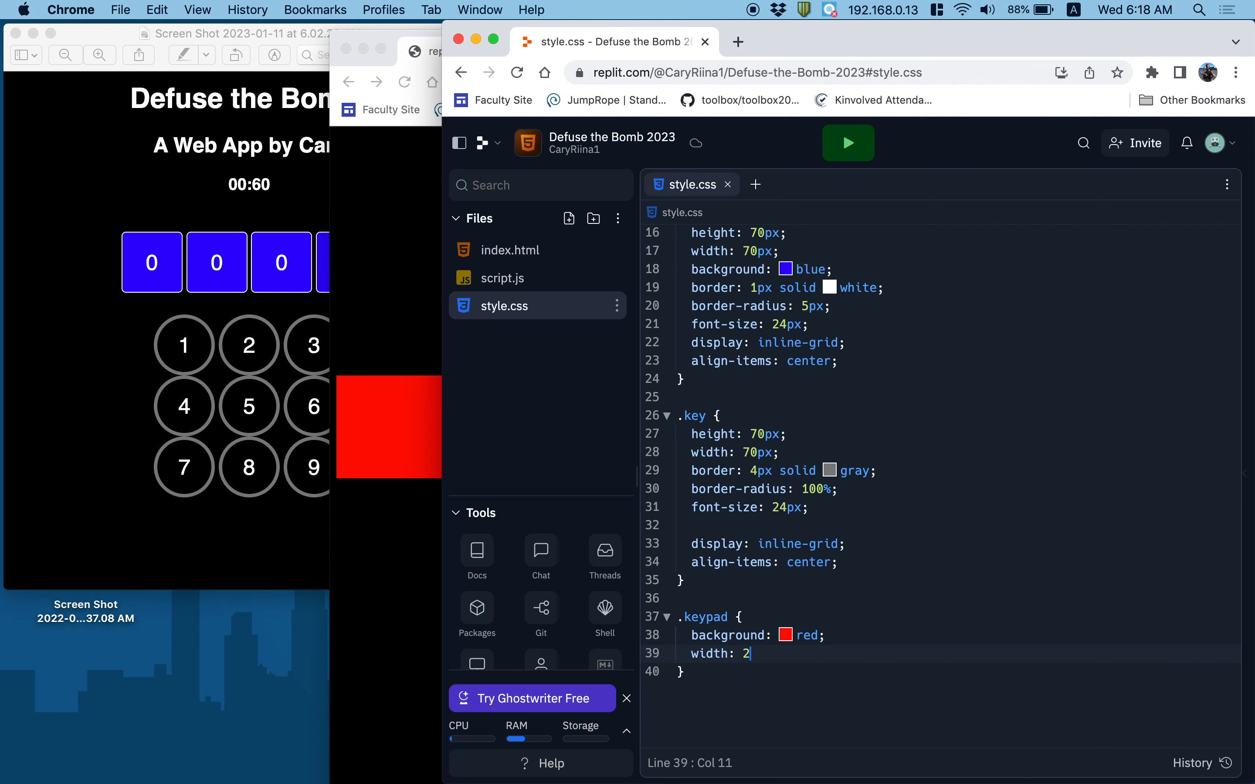
pyautogui.write('20px;')
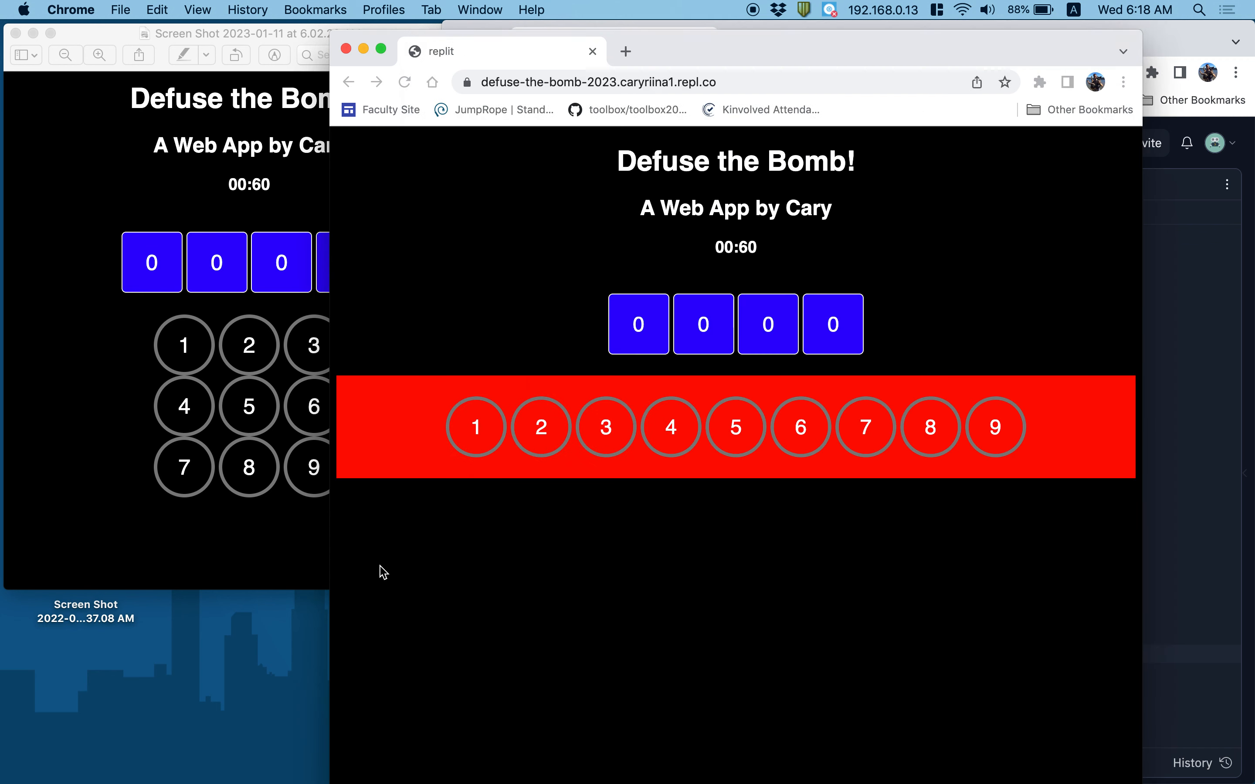
pyautogui.moveTo(631, 439)
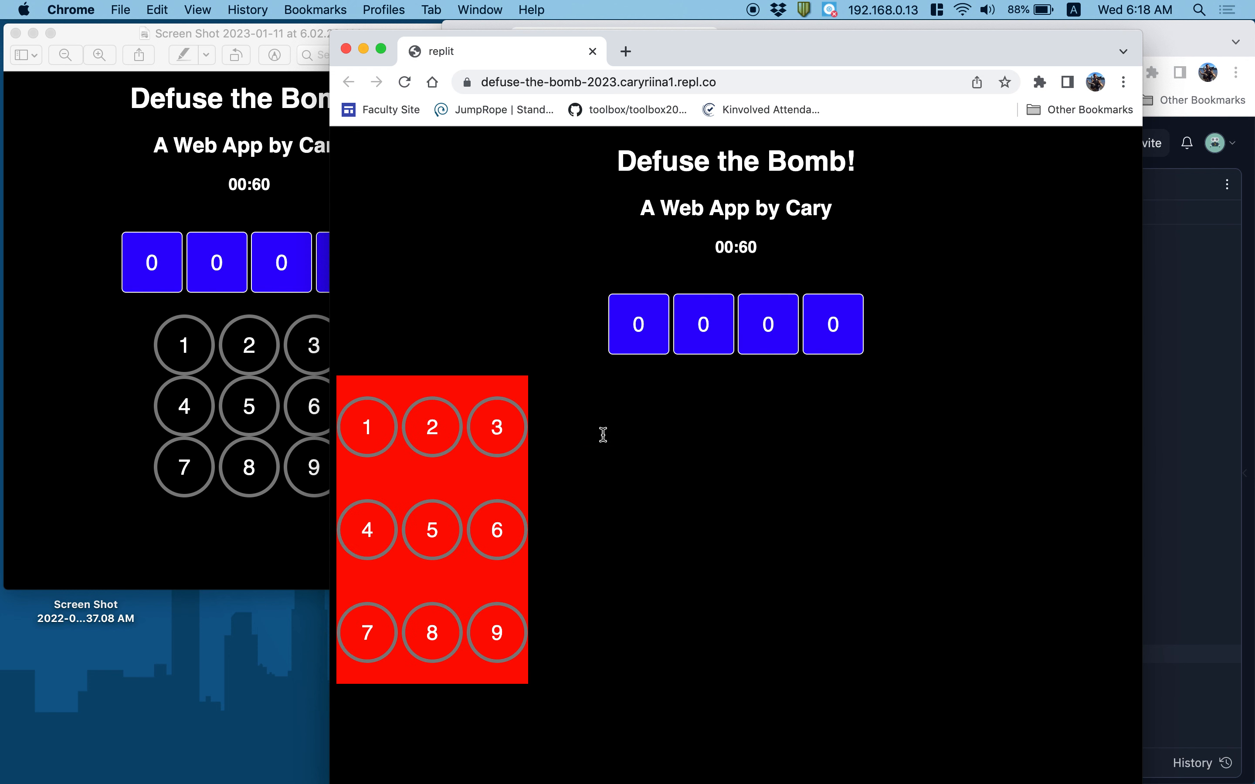
pyautogui.moveTo(449, 483)
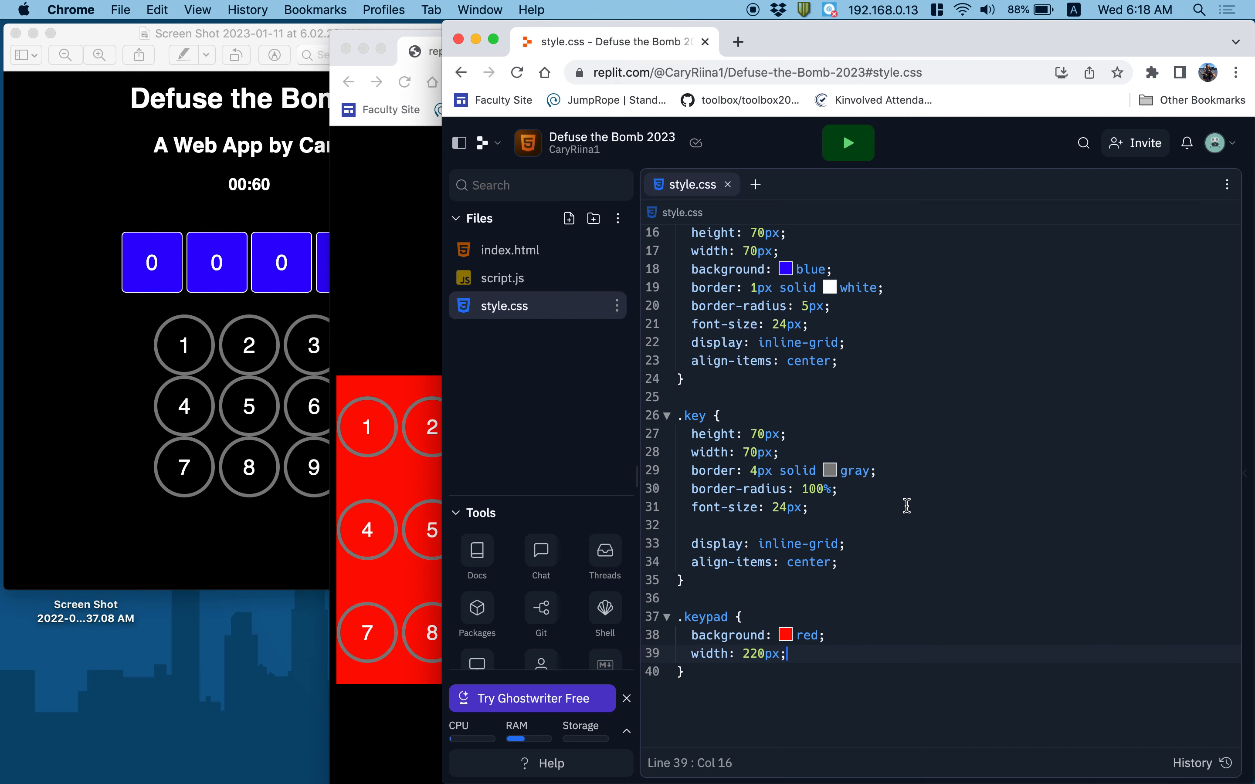
# Step: Add margin: auto to the .keypad rule and reload the preview to see centered keys
pyautogui.click(827, 507)
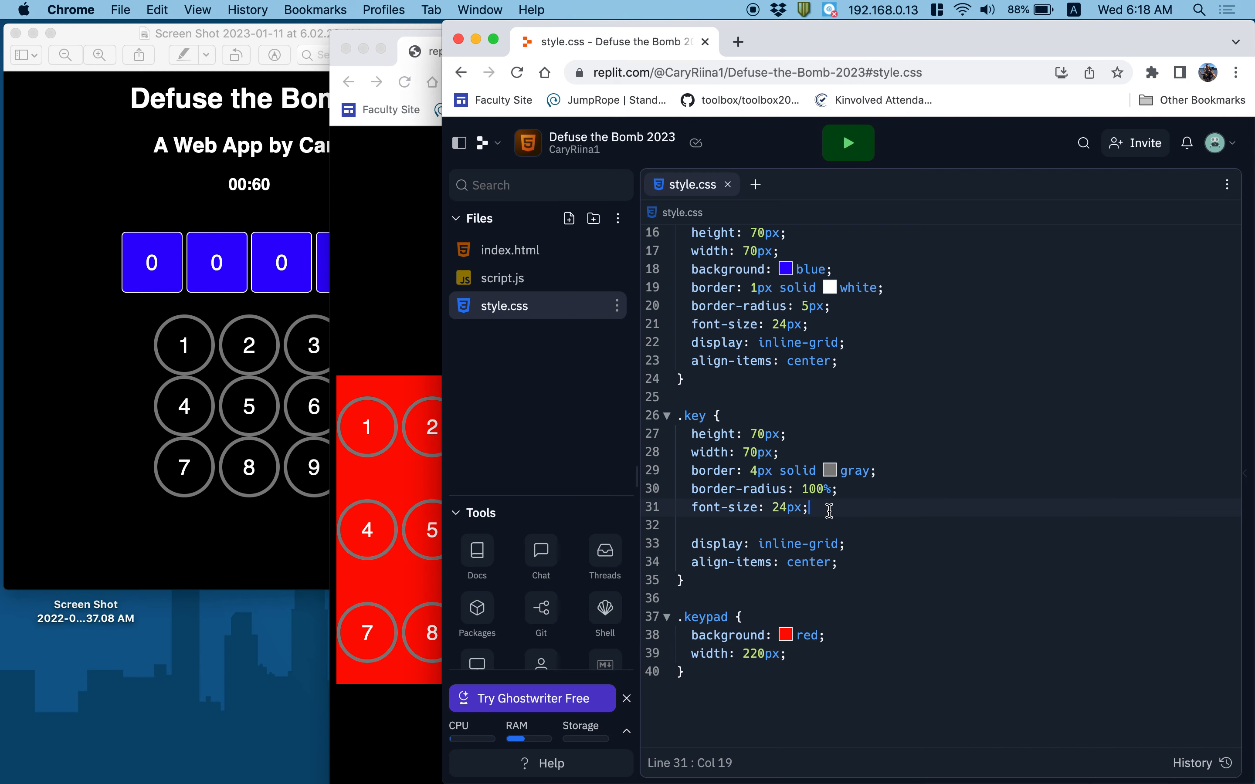
pyautogui.moveTo(757, 659)
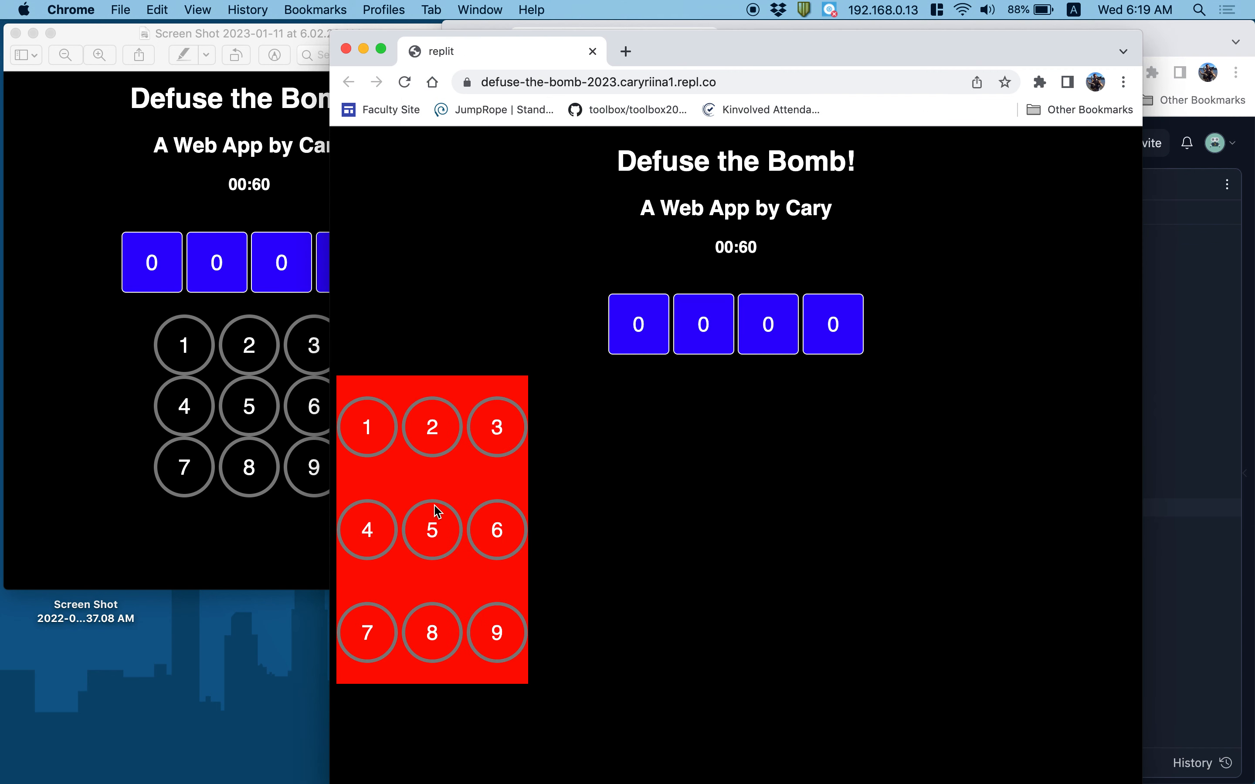
pyautogui.moveTo(1159, 517)
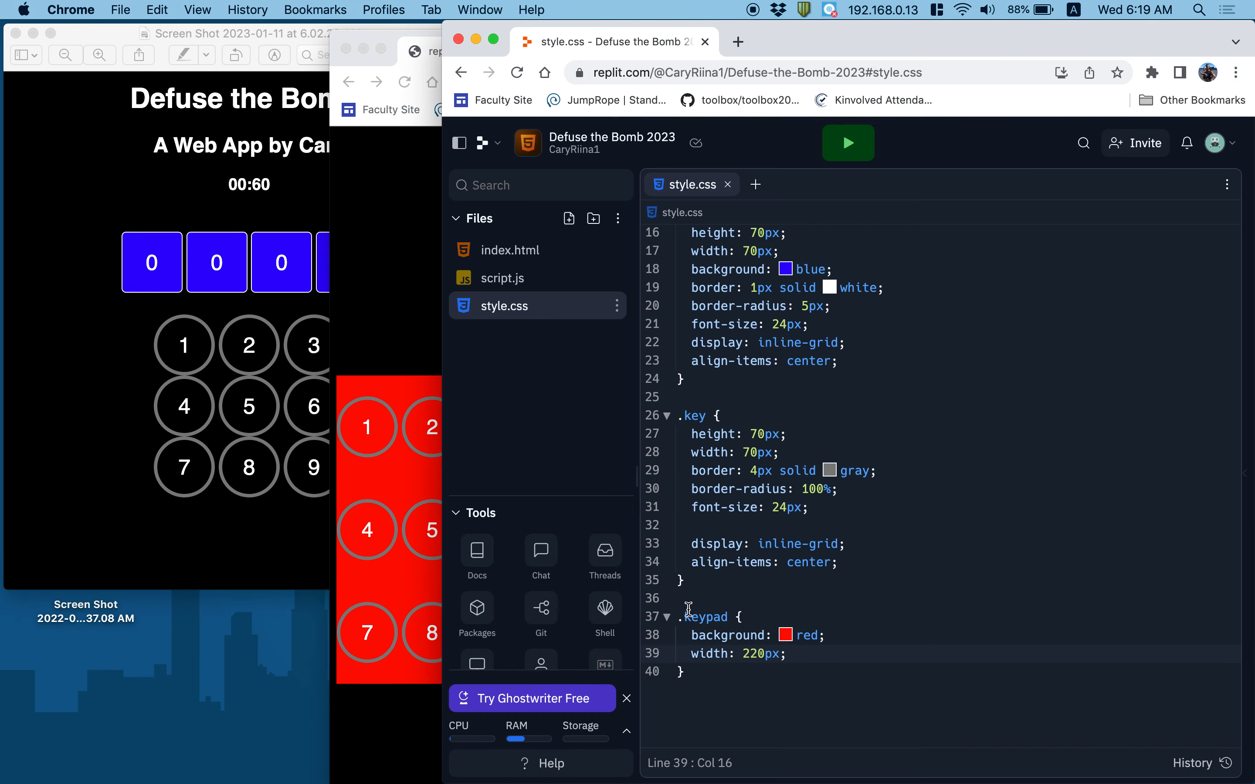
pyautogui.write('ma')
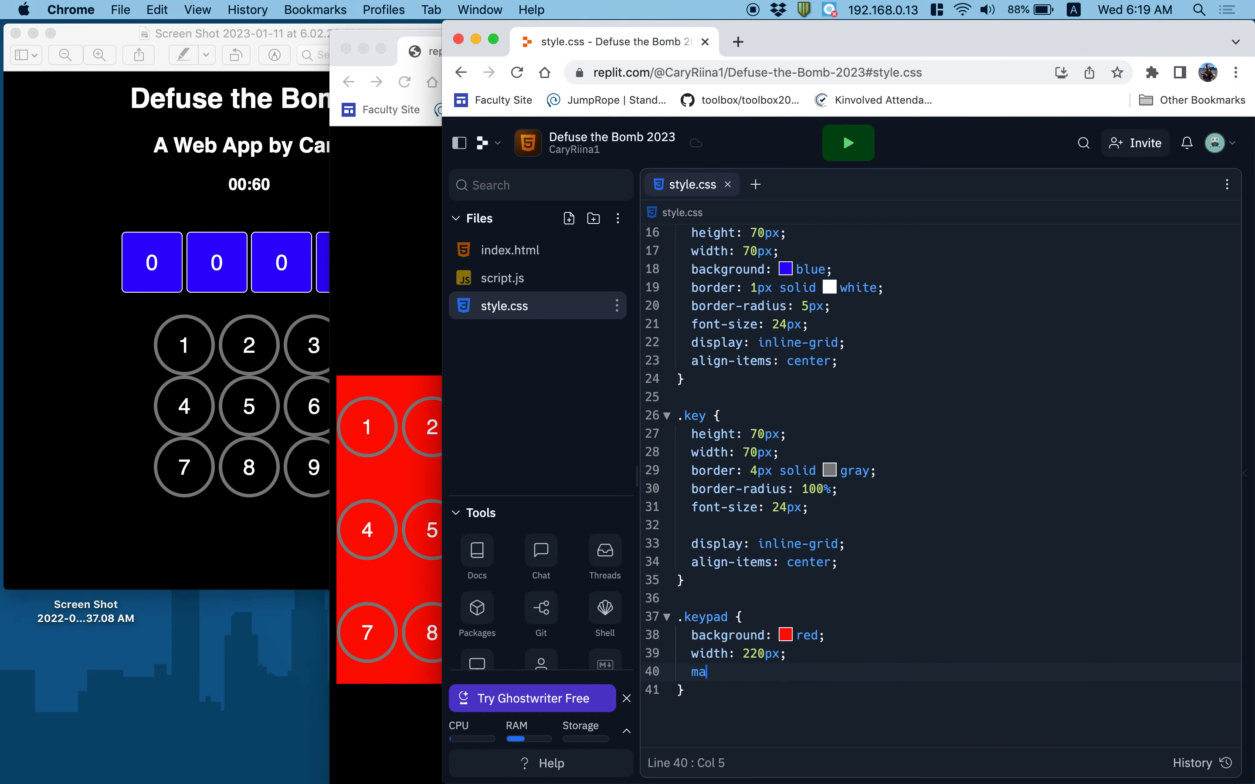
pyautogui.write('rgin: auto;')
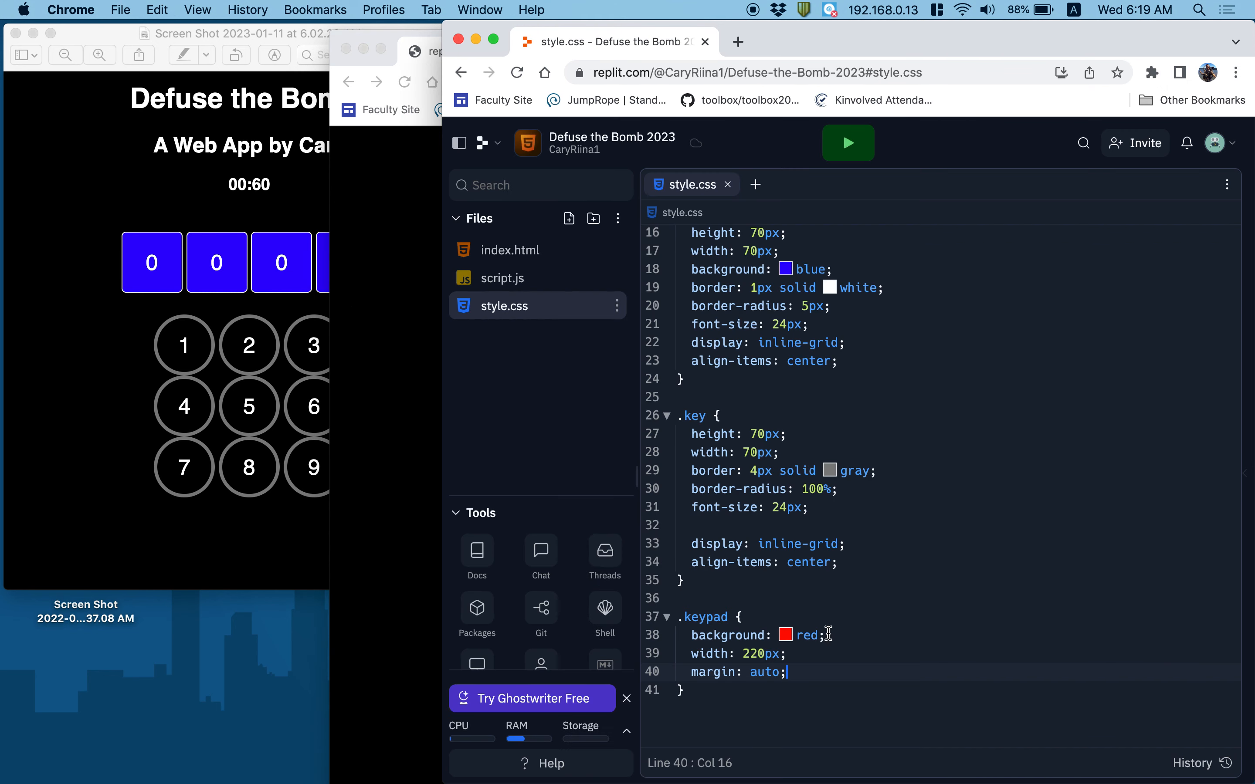
pyautogui.press('Backspace')
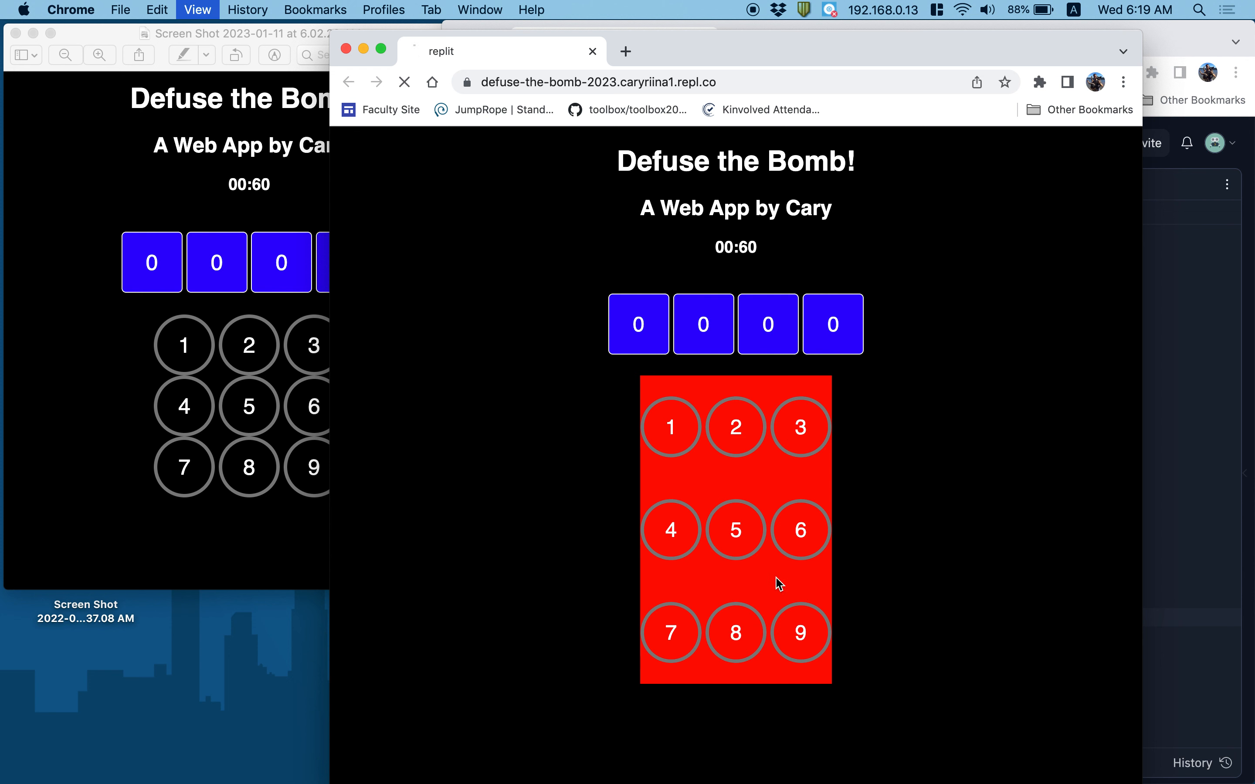
pyautogui.click(404, 82)
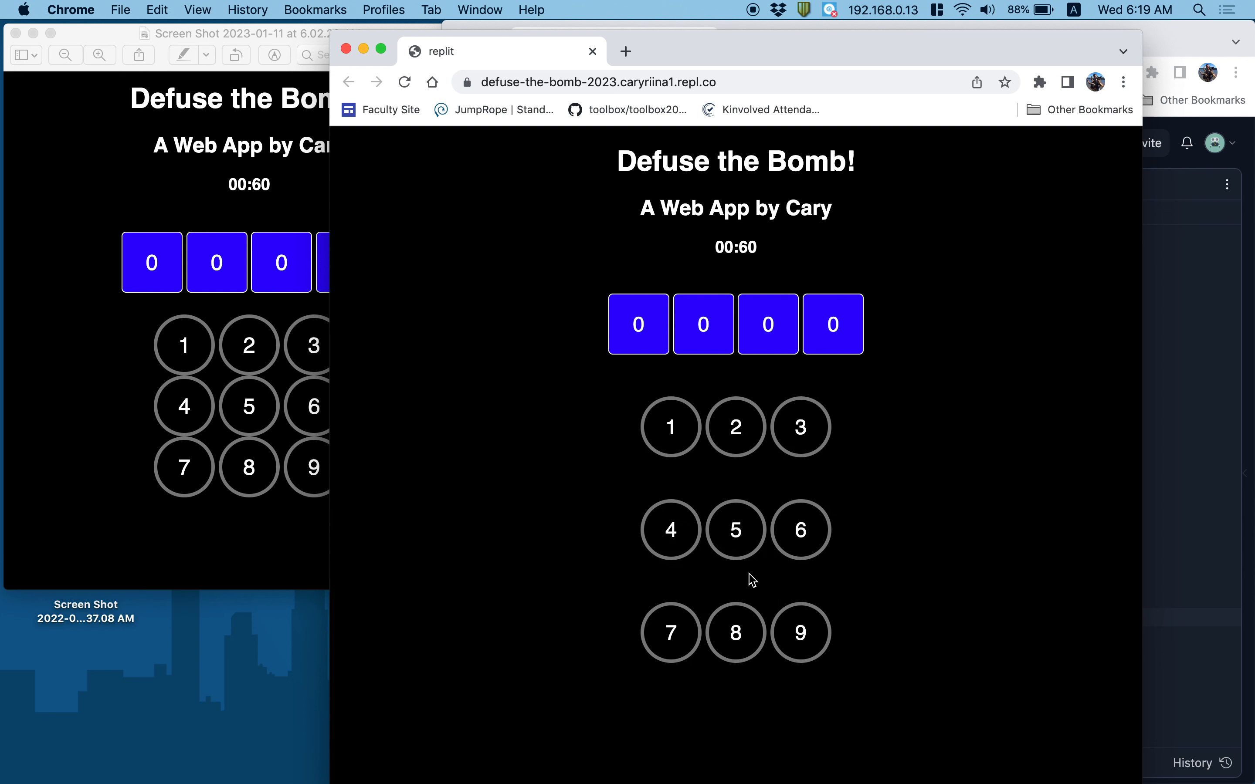
pyautogui.moveTo(728, 439)
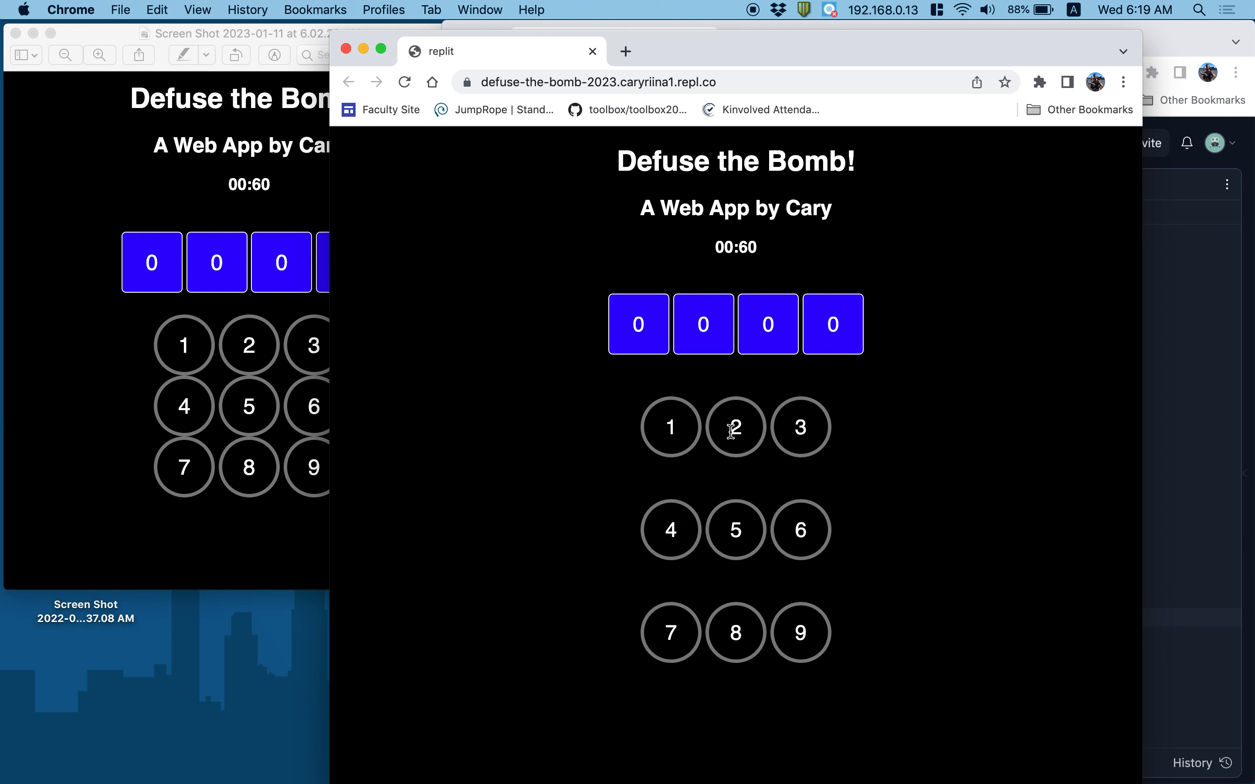
pyautogui.moveTo(972, 507)
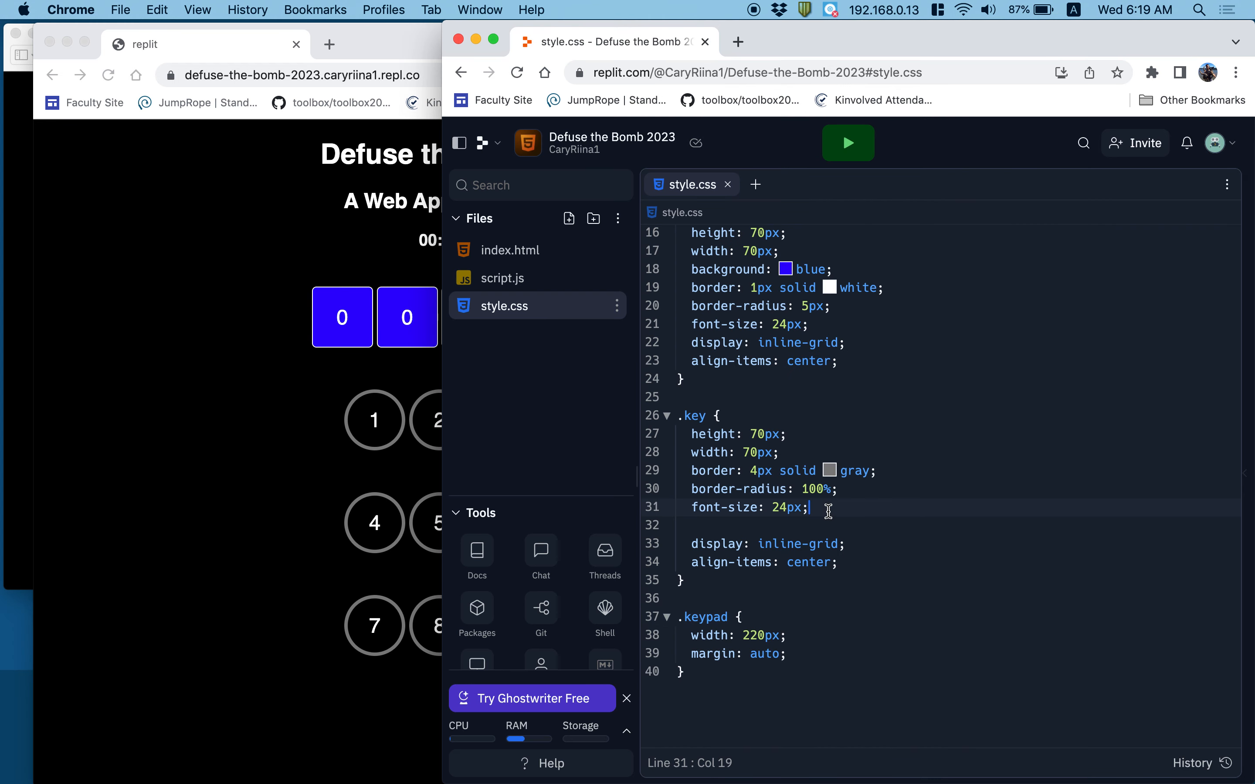
# Step: Add margin-bottom: 0px and margin-top: 0px lines to the .key rule
pyautogui.press('Enter')
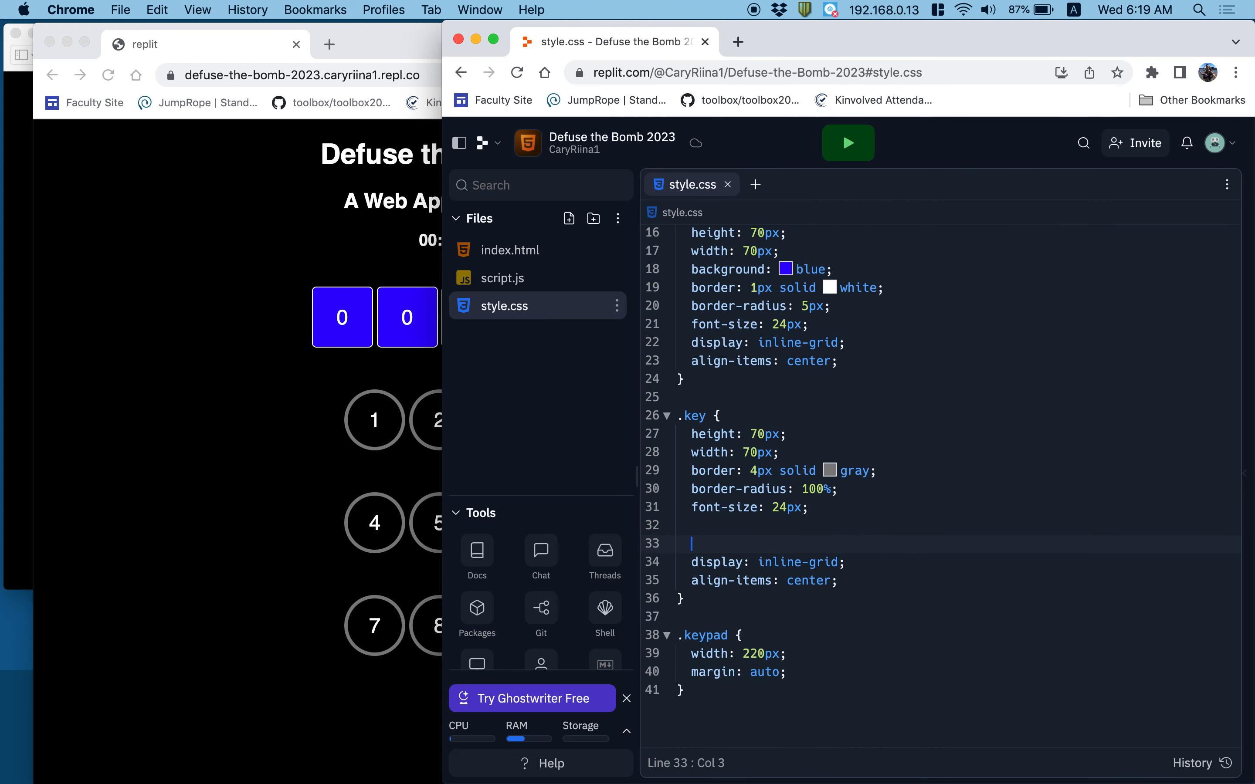
pyautogui.write('key')
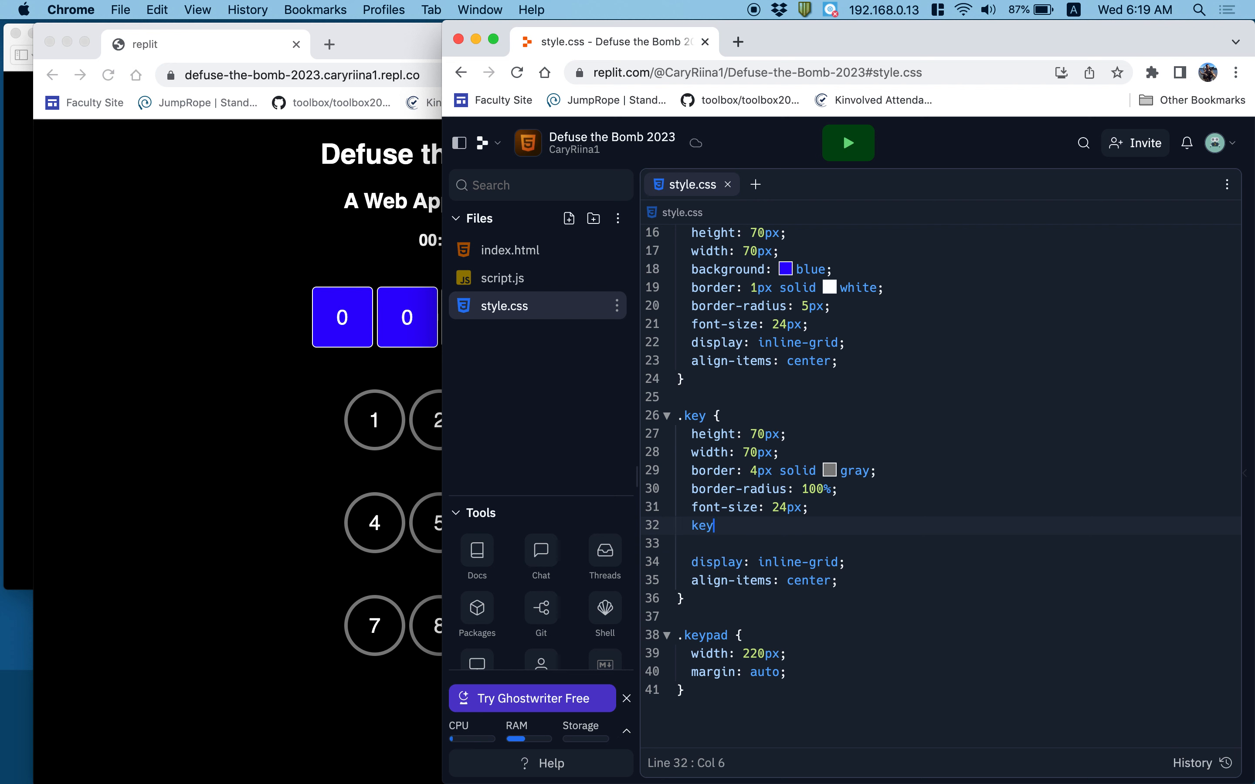
pyautogui.press('Backspace')
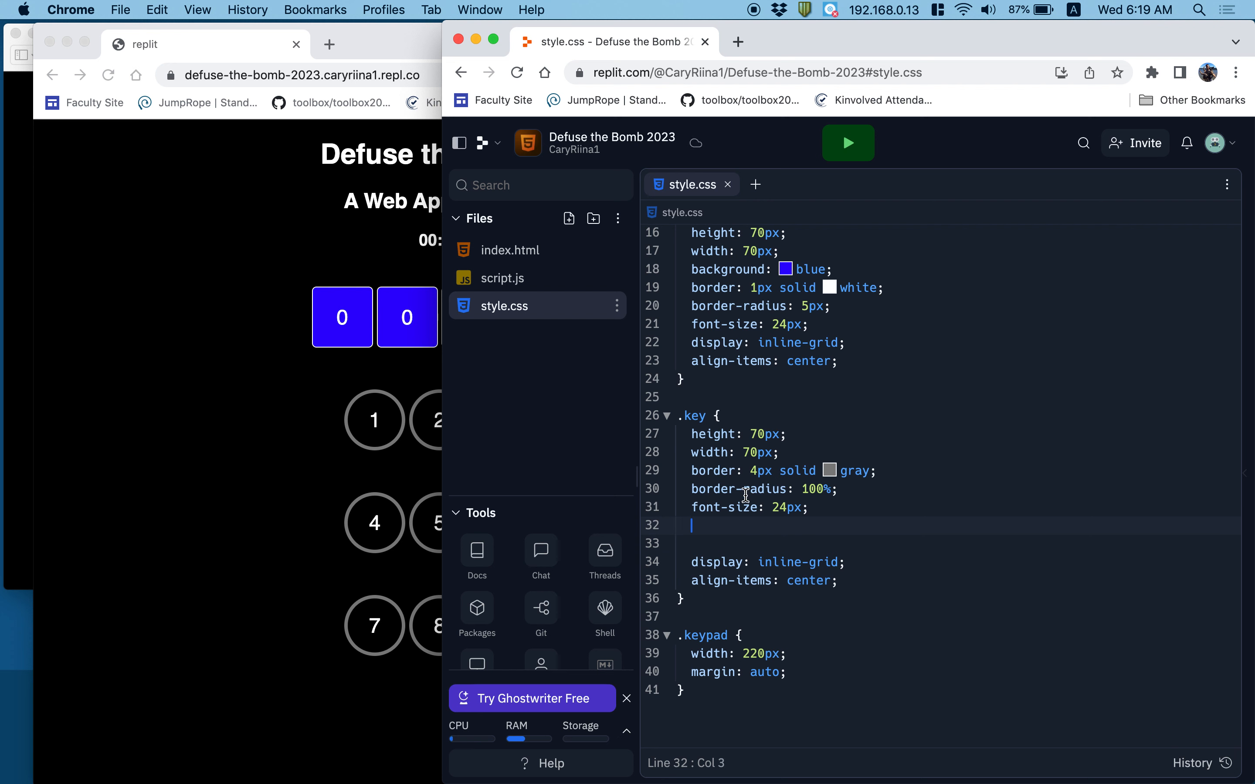
pyautogui.write('ma')
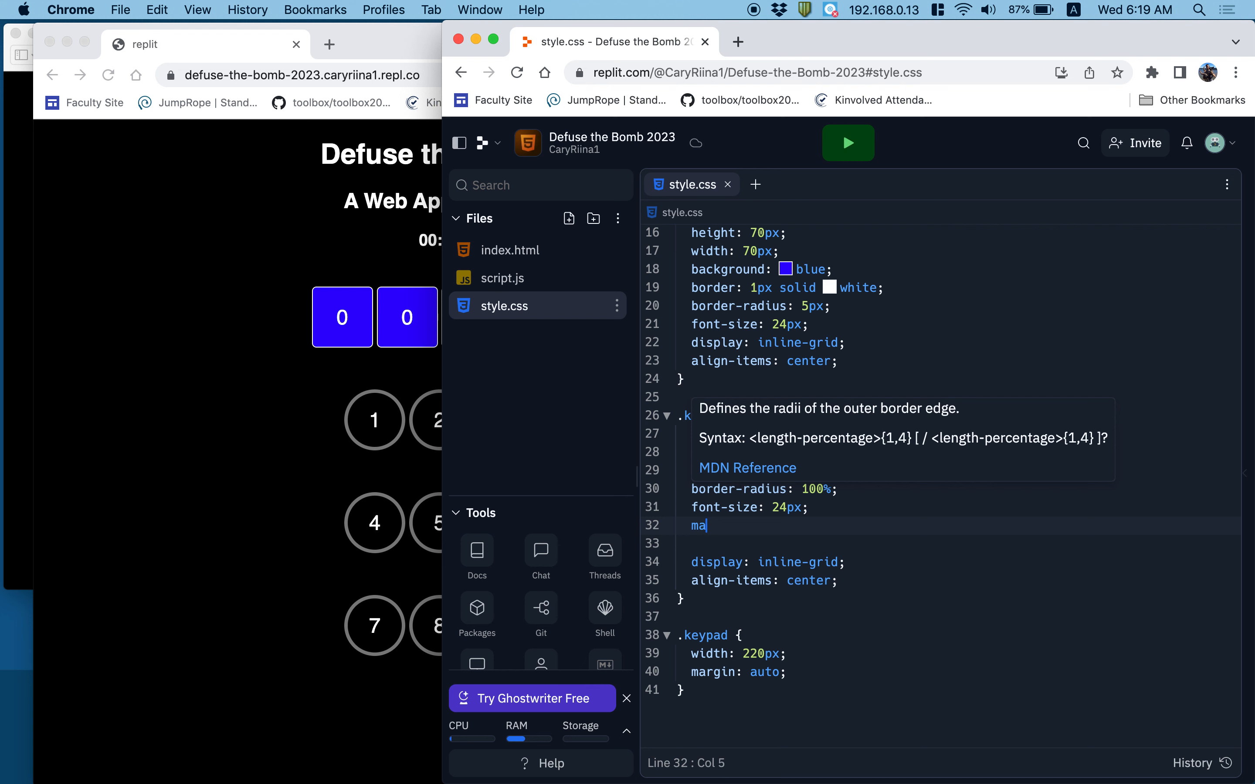
pyautogui.write('rgin-bo')
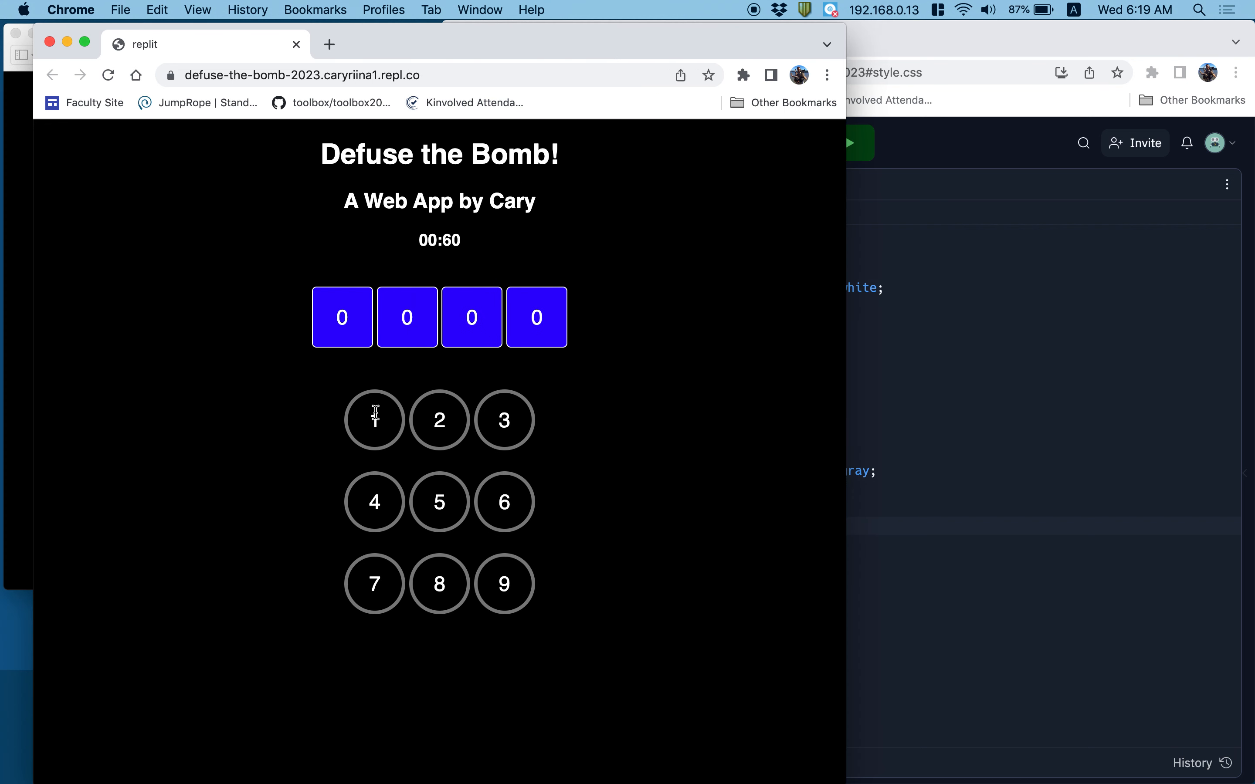
pyautogui.moveTo(378, 494)
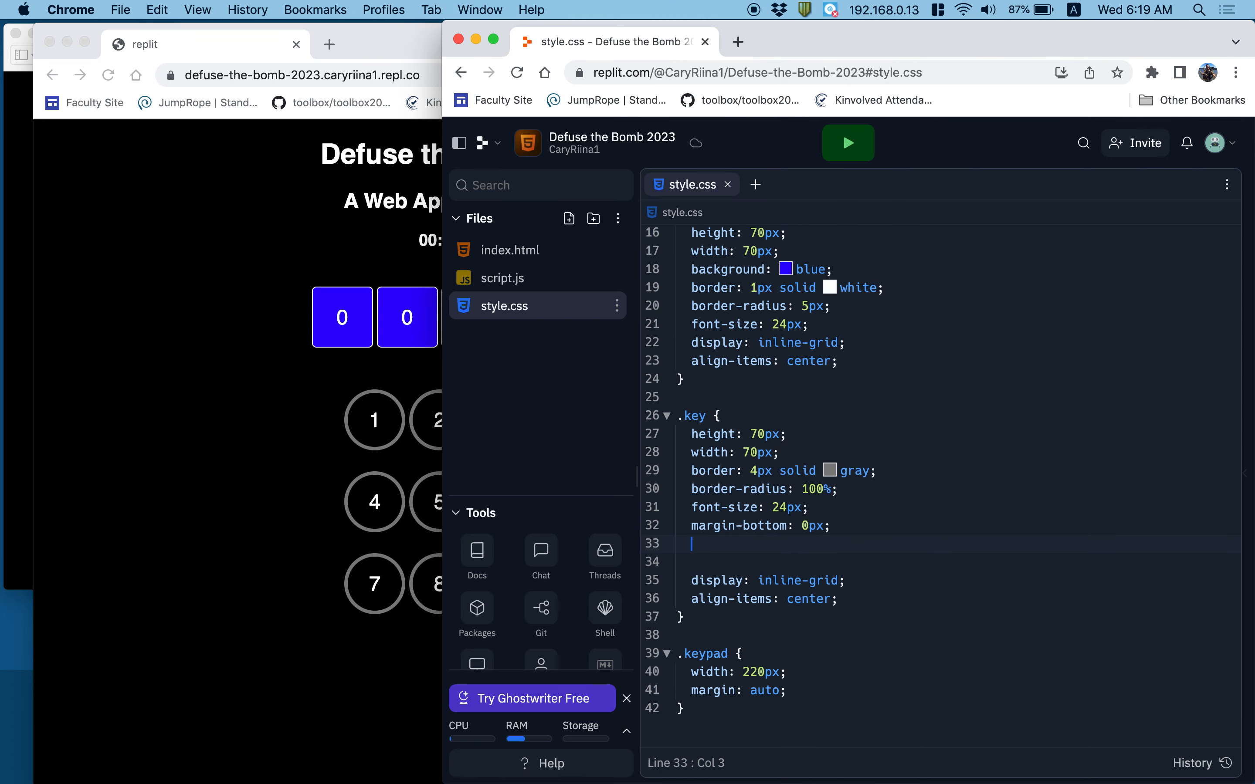
pyautogui.write('margin-top')
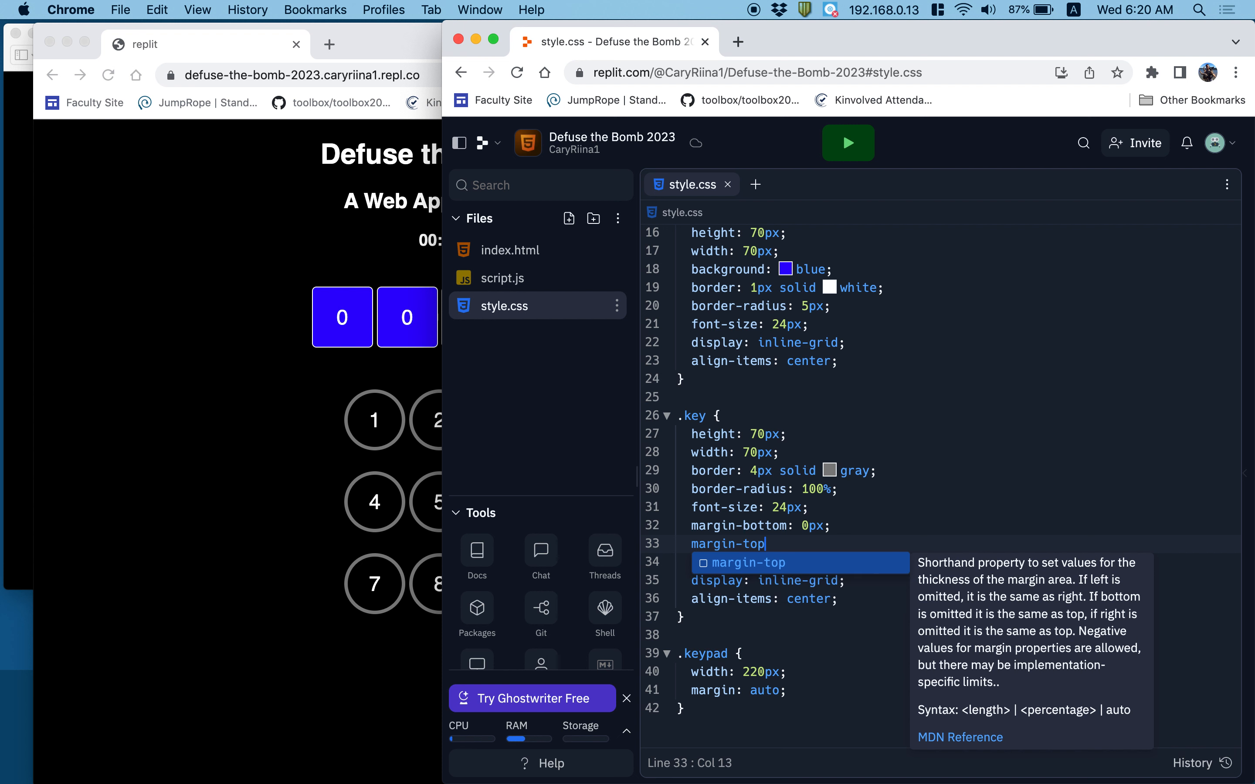
pyautogui.write(': 0px;')
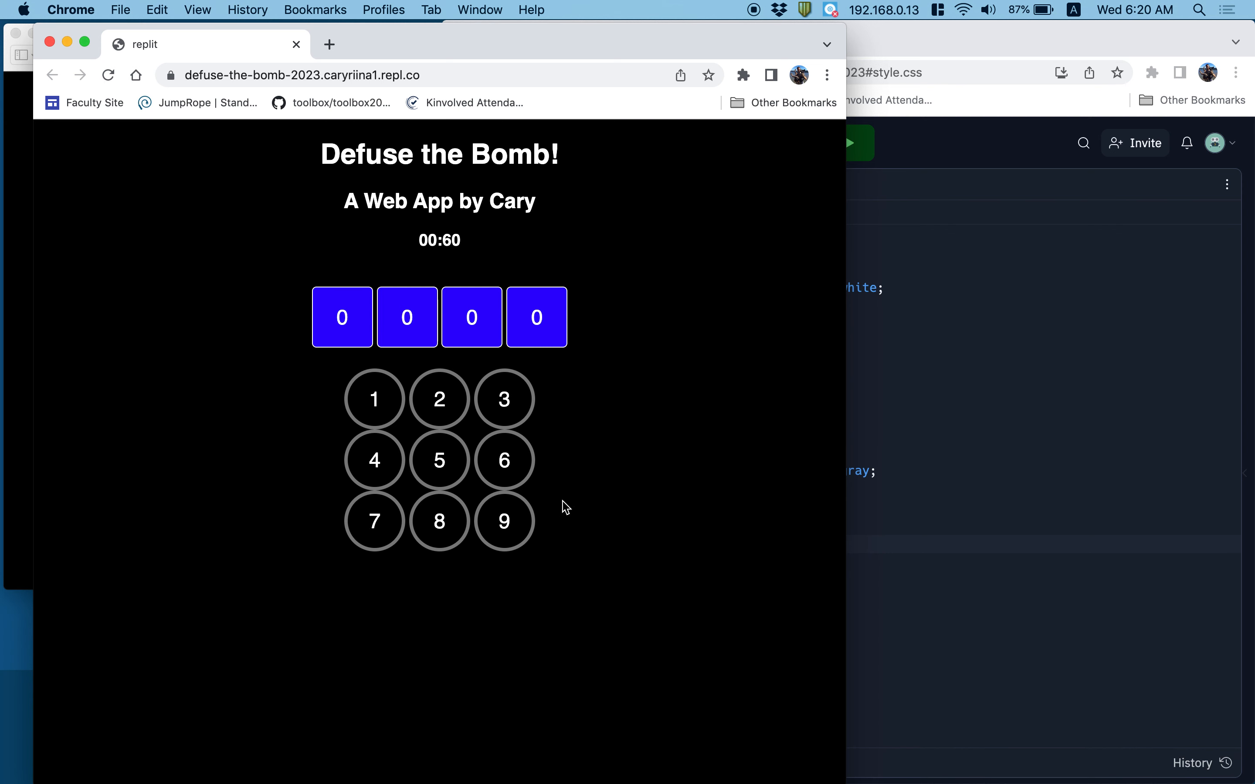
pyautogui.moveTo(554, 496)
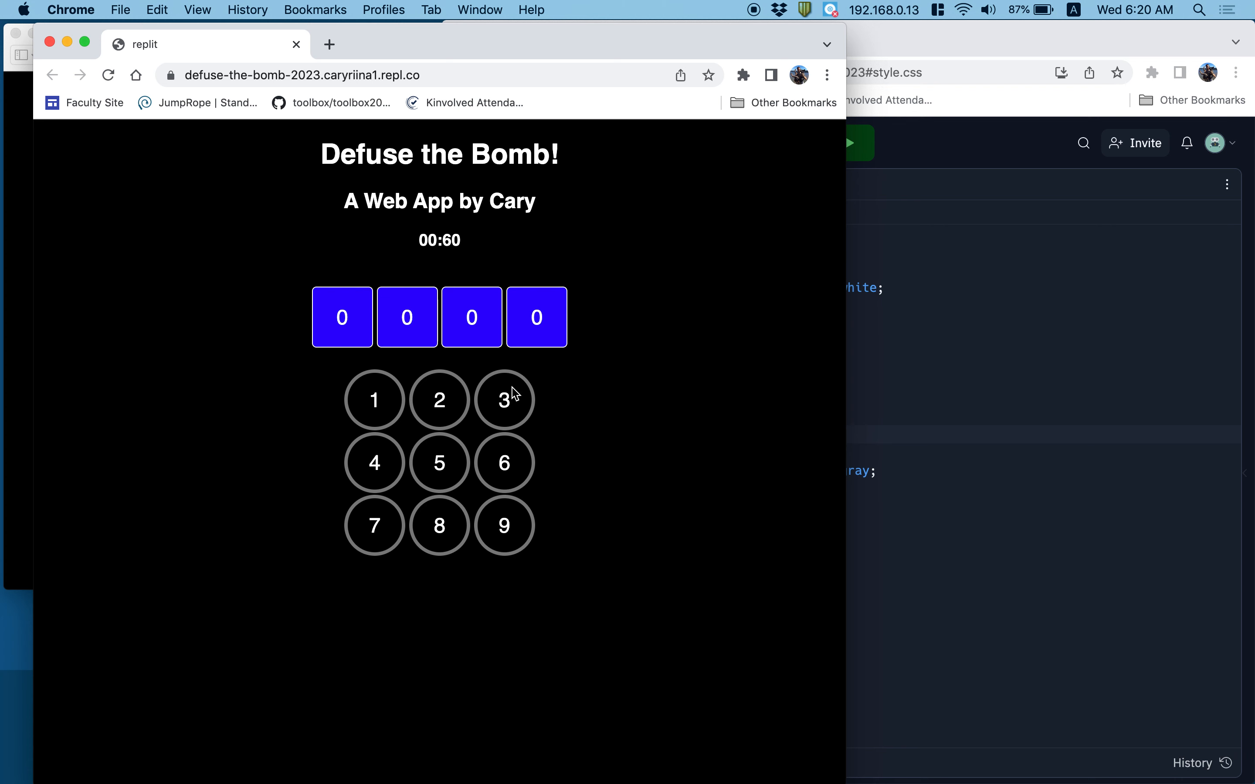
pyautogui.moveTo(440, 526)
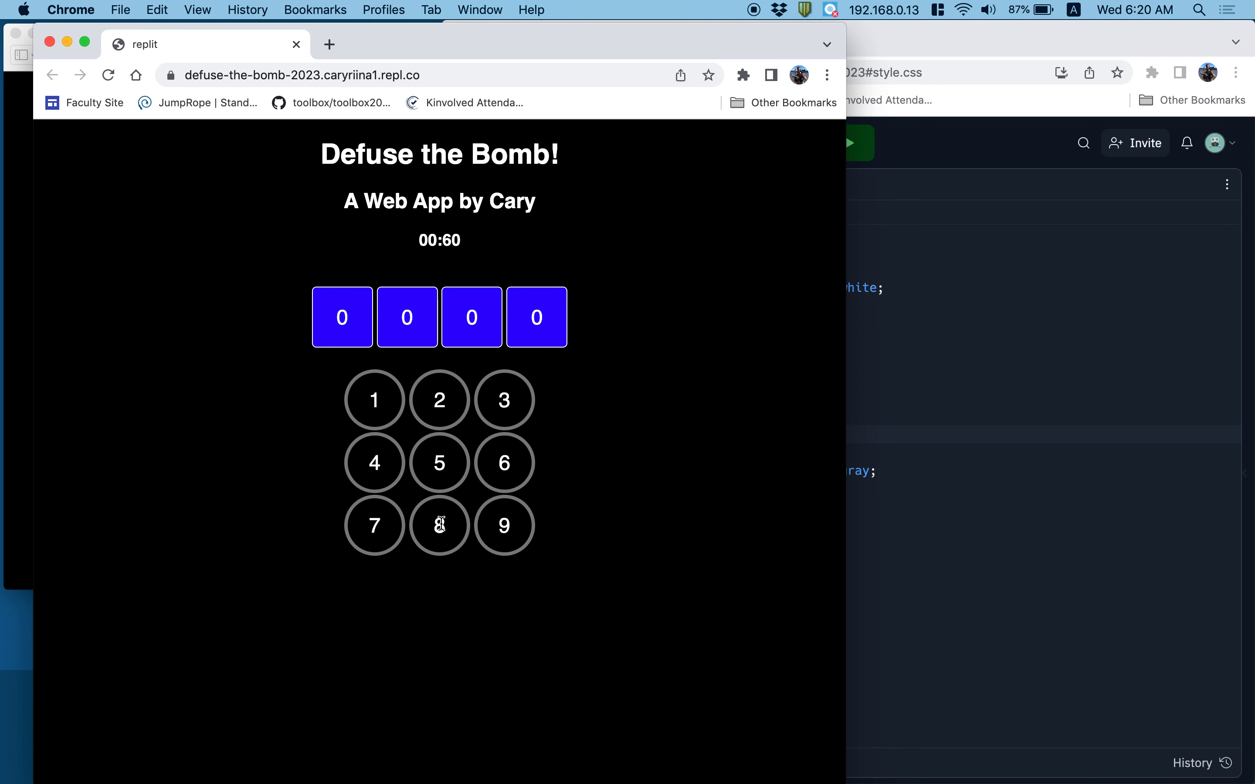
pyautogui.moveTo(438, 478)
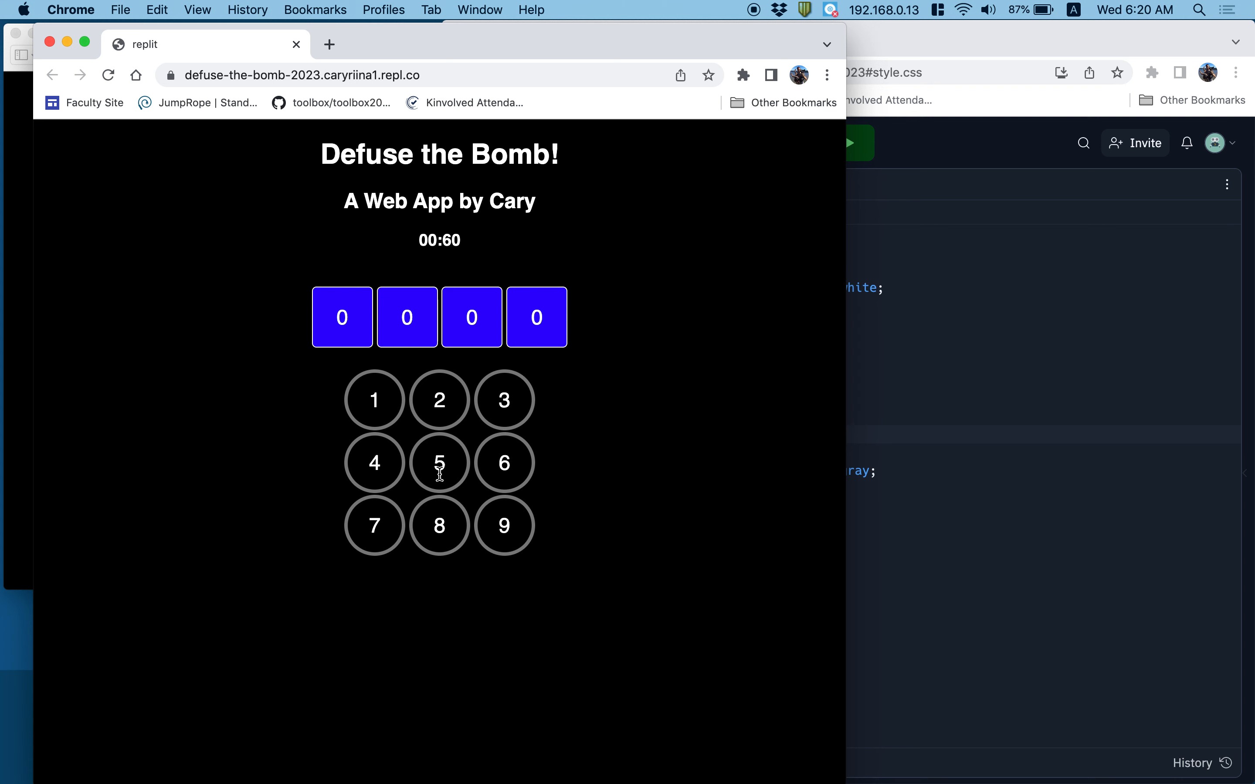
pyautogui.moveTo(448, 382)
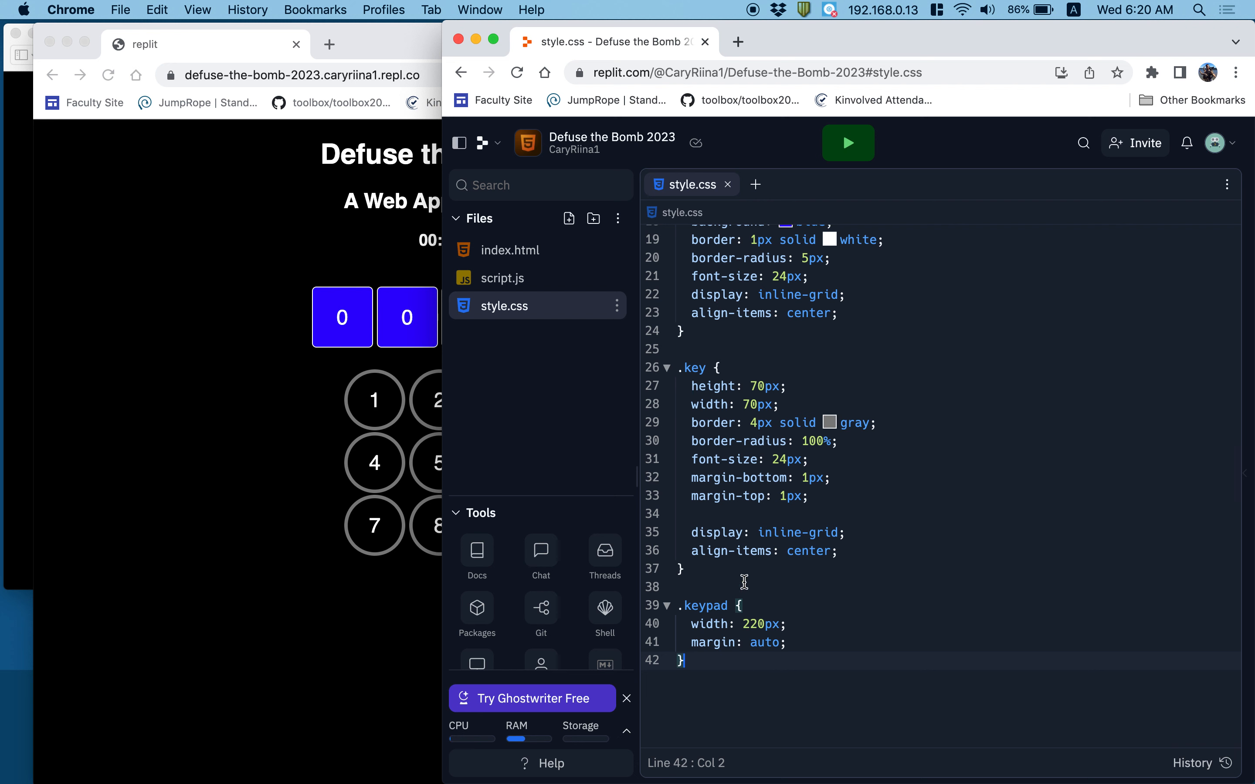
# Step: Write a .key:hover rule with a gray background
pyautogui.write('.key:hover')
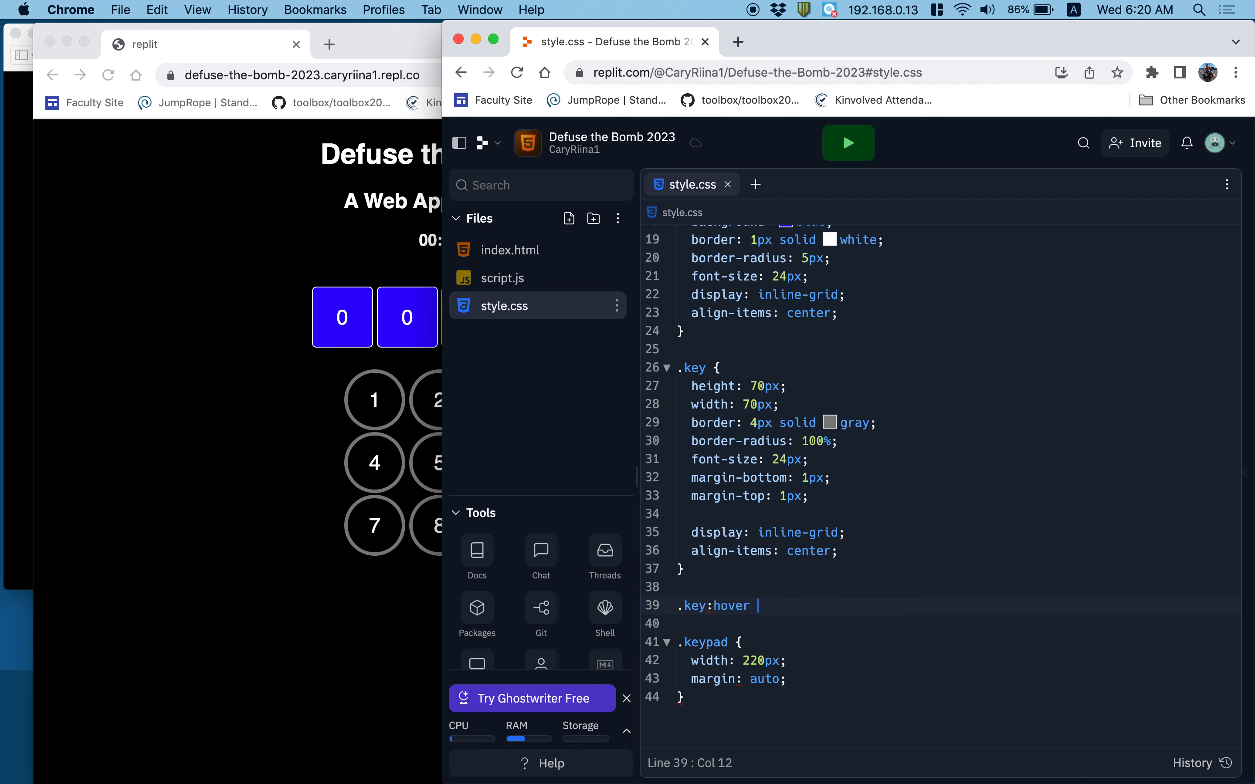
pyautogui.write('{')
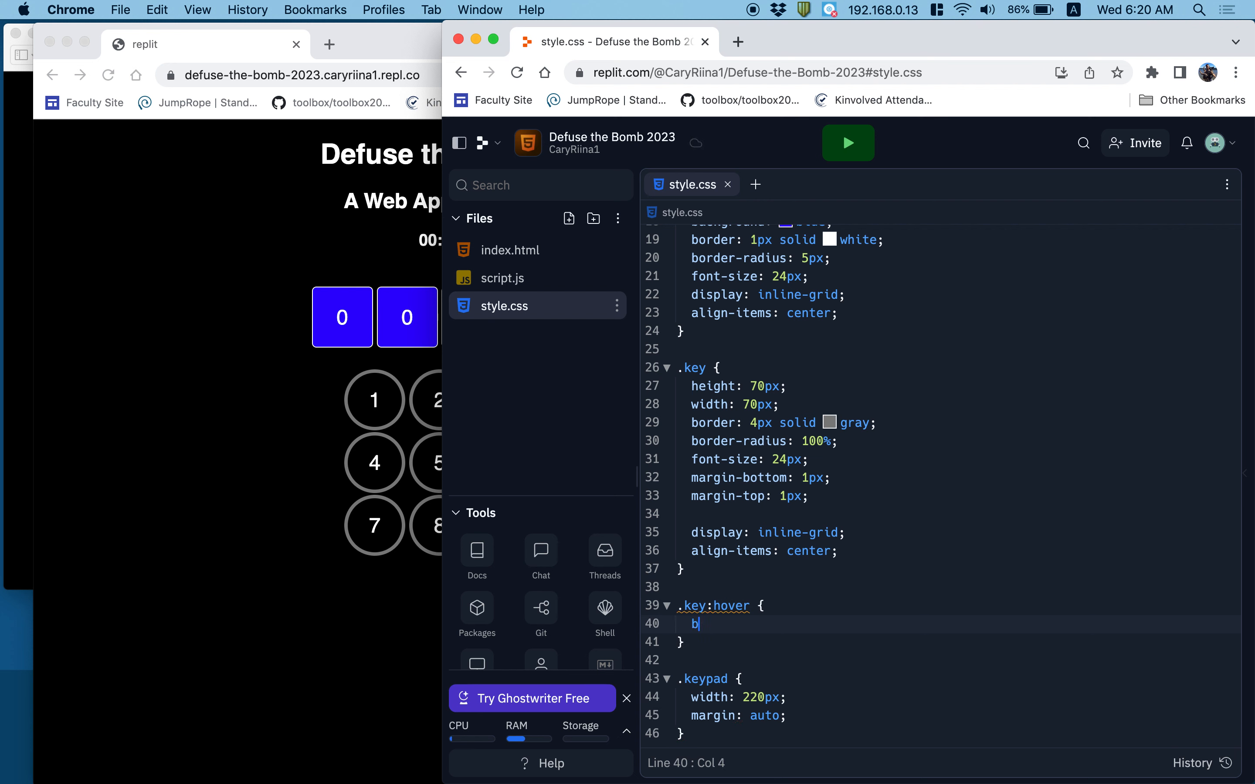
pyautogui.write('ackground:')
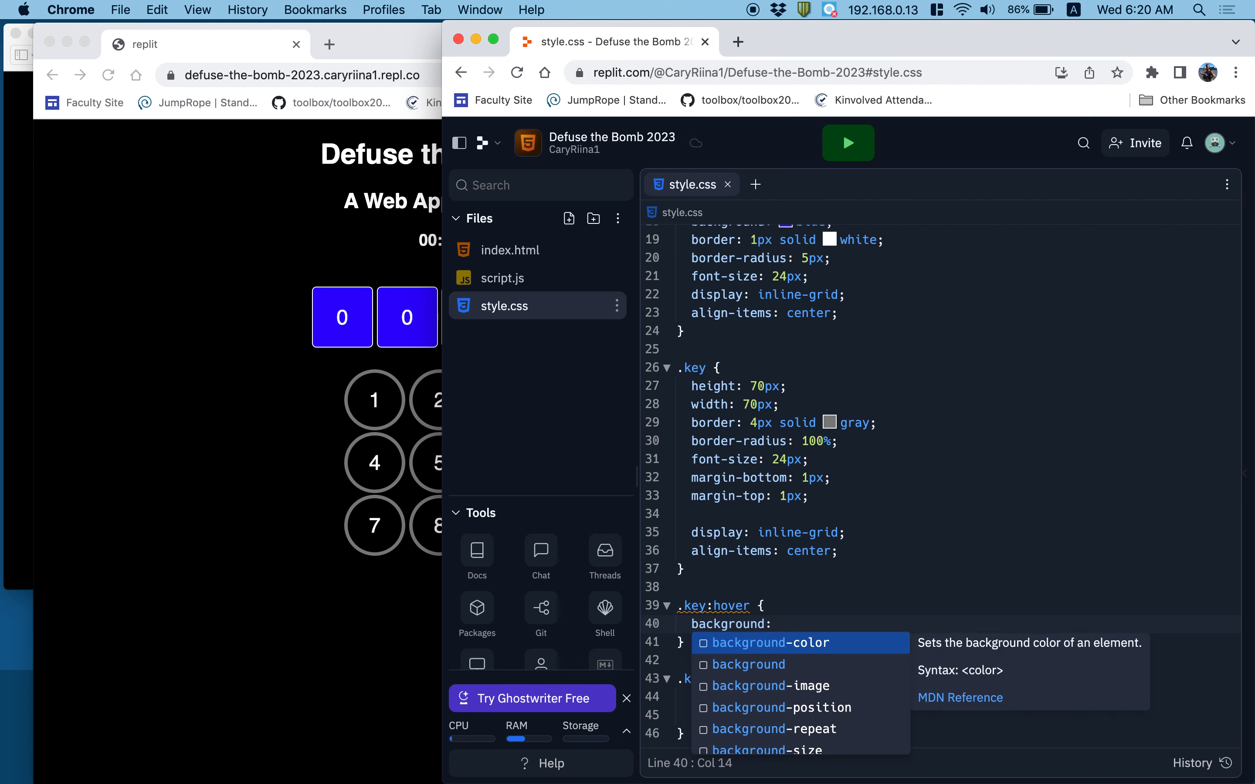
pyautogui.write('gray;')
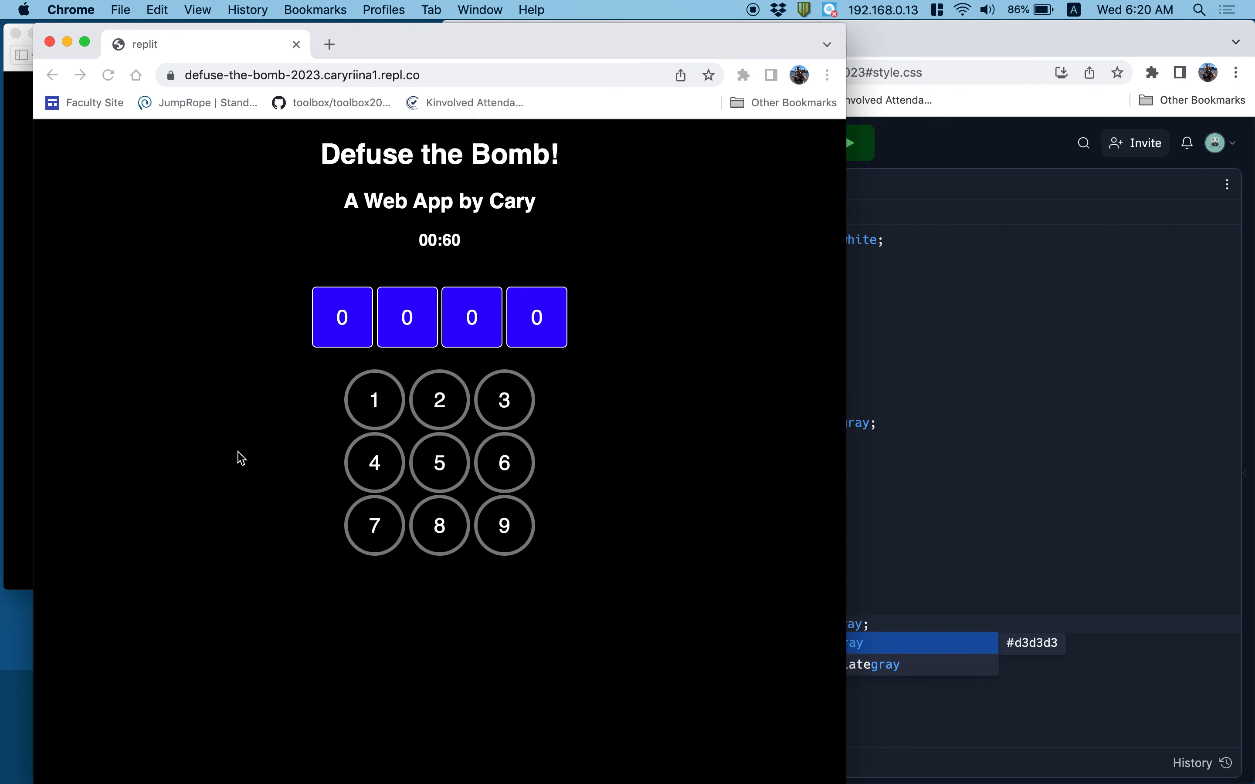
pyautogui.moveTo(188, 439)
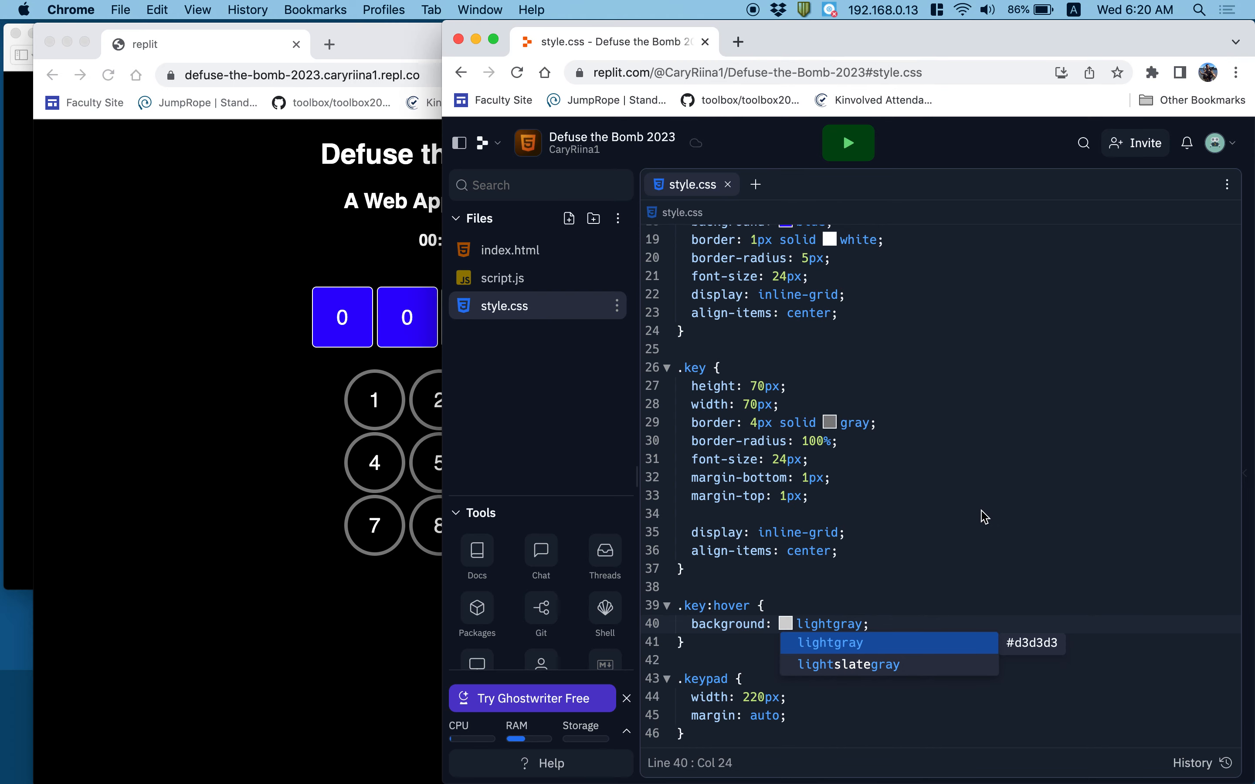
# Step: Change the hover background to #5c5c5c and start a cursor: pointer line
pyautogui.click(785, 624)
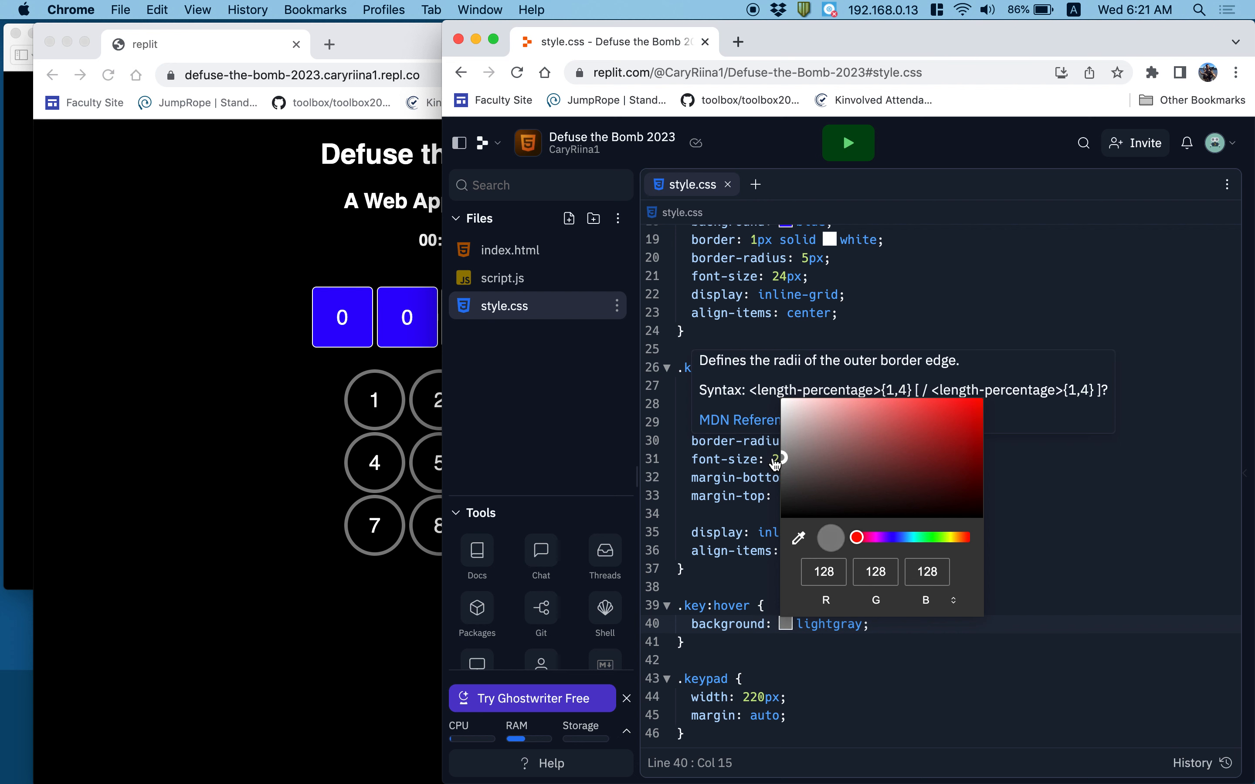
pyautogui.click(795, 652)
pyautogui.write('p')
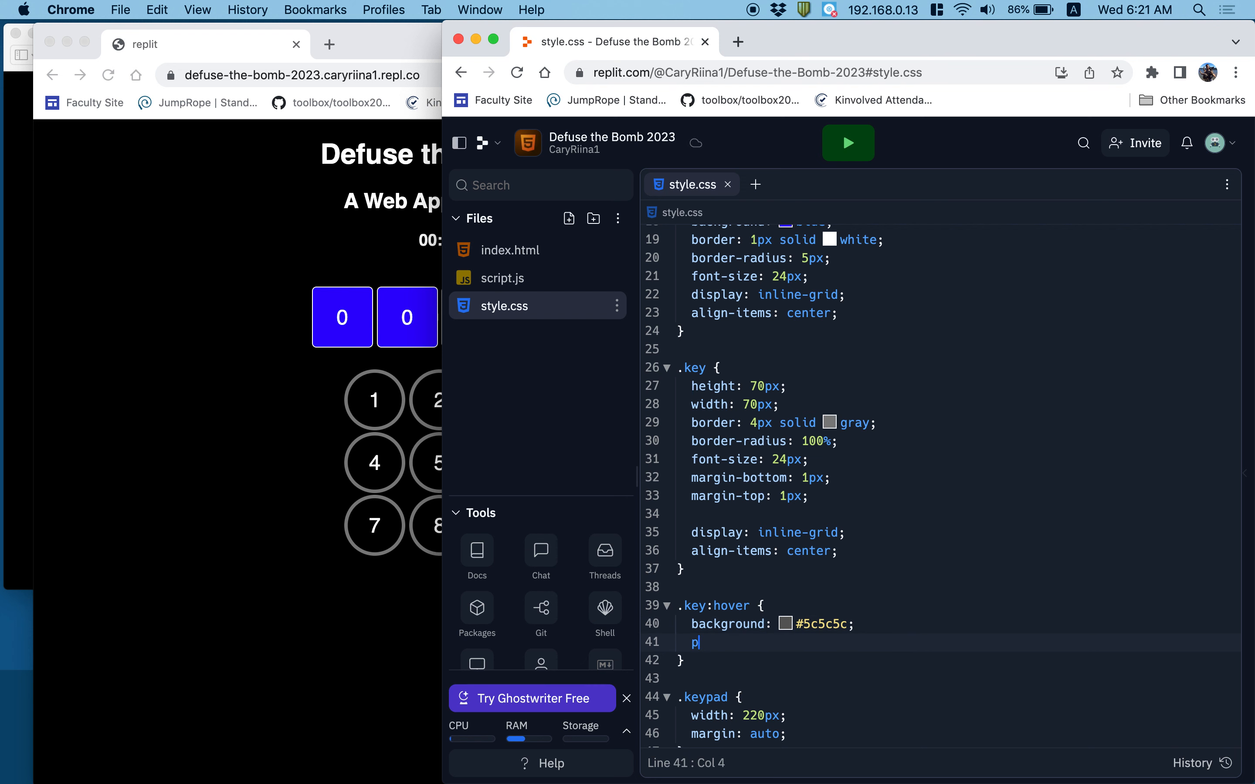
pyautogui.write('cur')
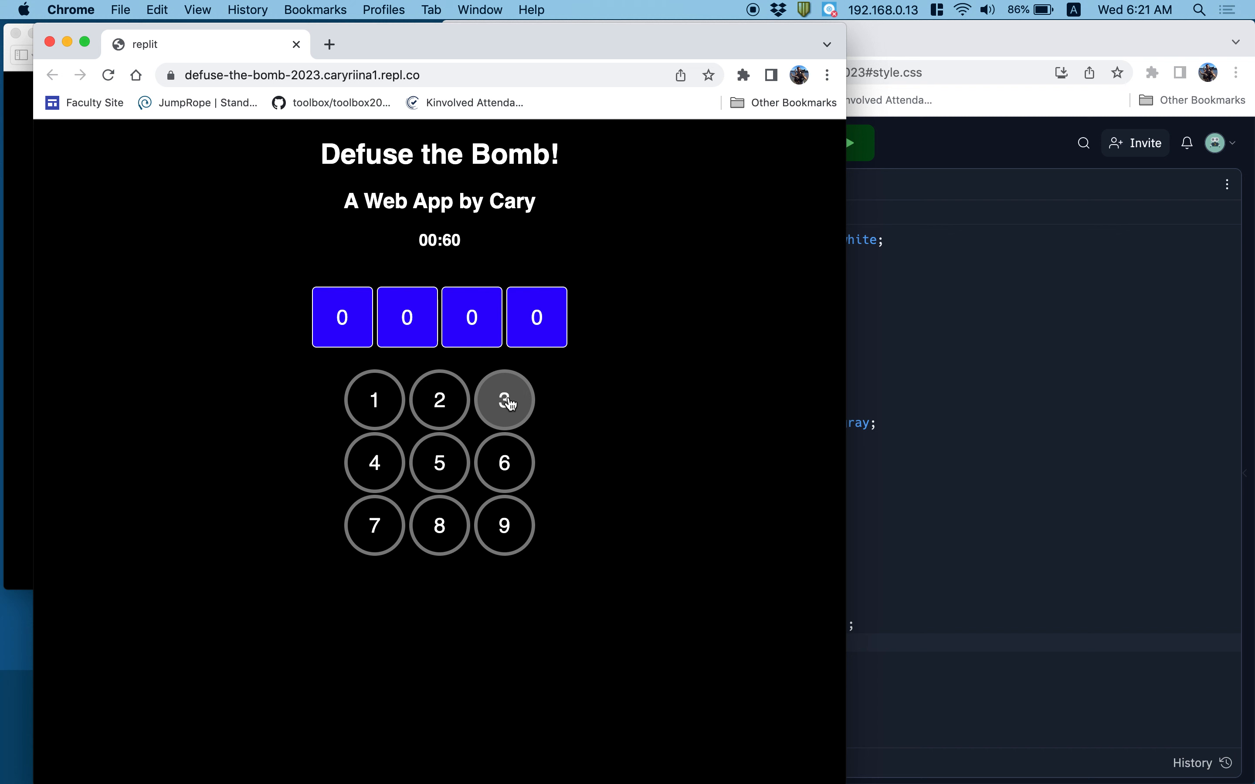
pyautogui.moveTo(385, 475)
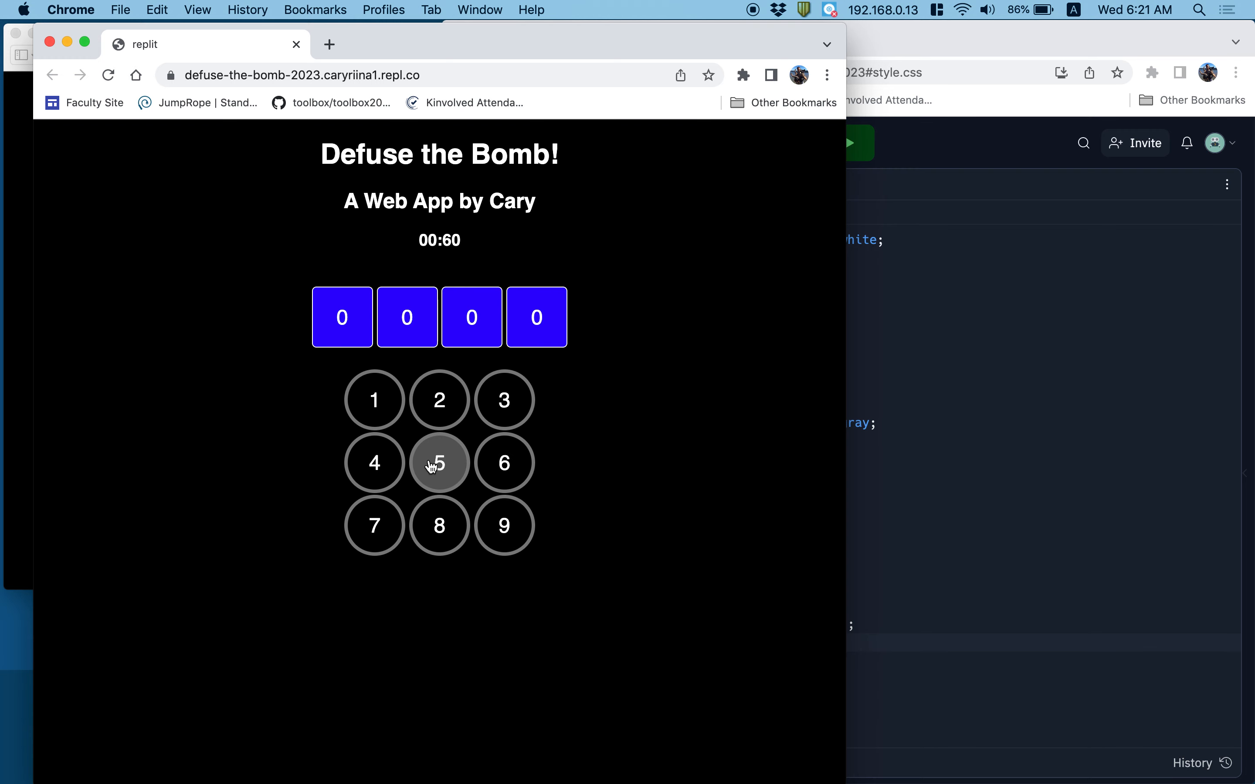
pyautogui.moveTo(940, 567)
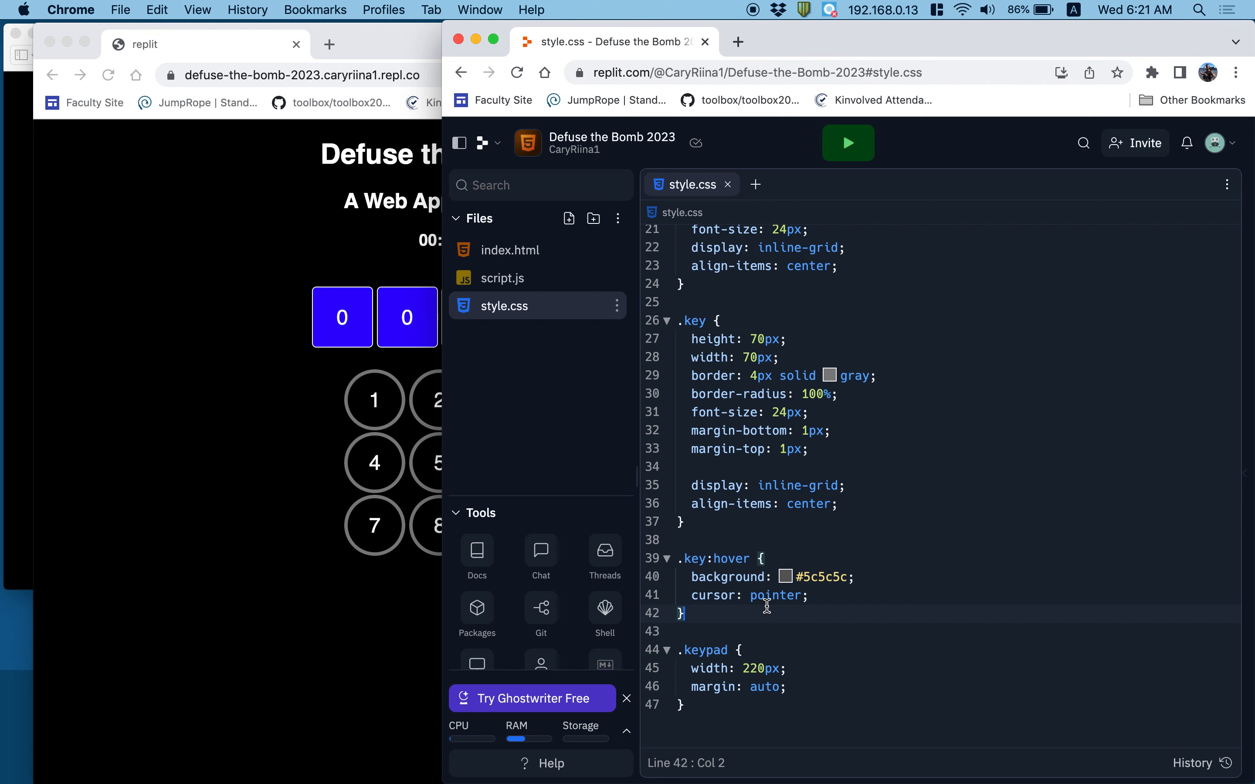
# Step: Write a .key:active rule with transform: translate(2px); for pressed keys
pyautogui.write('.')
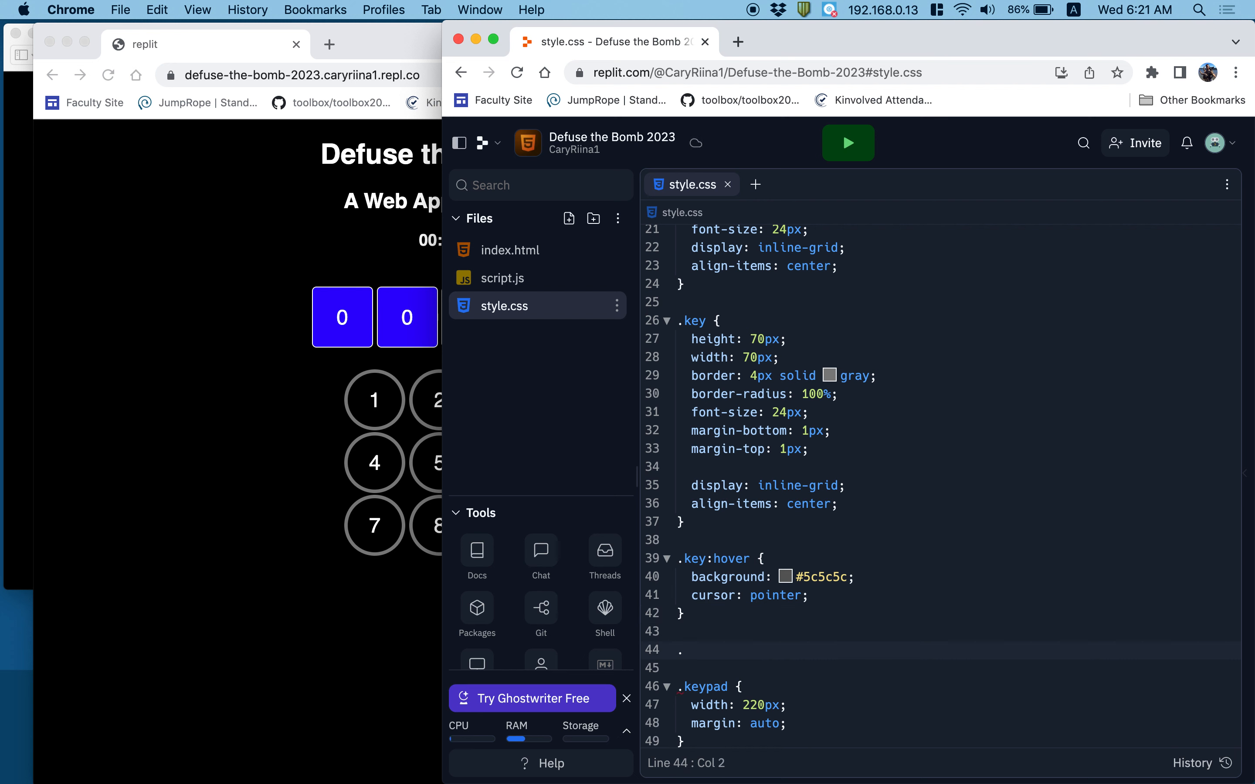
pyautogui.write('.key:')
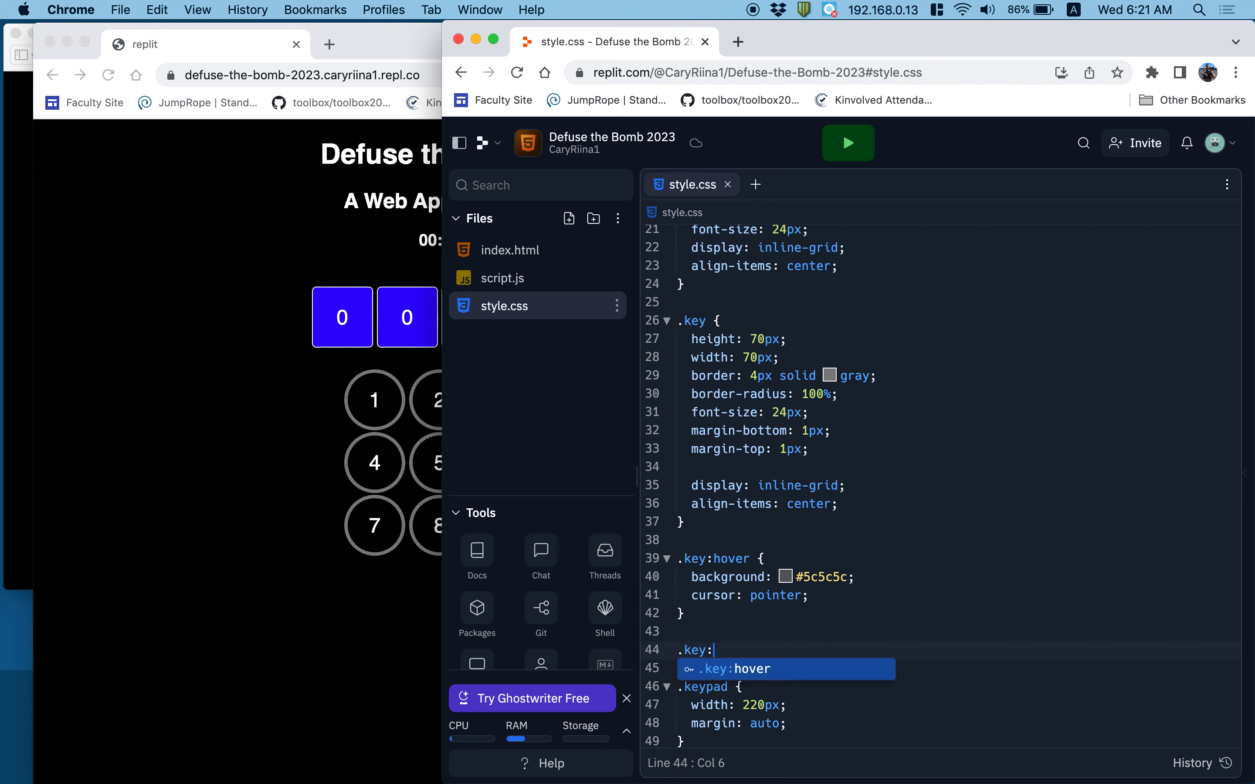
pyautogui.write('acti')
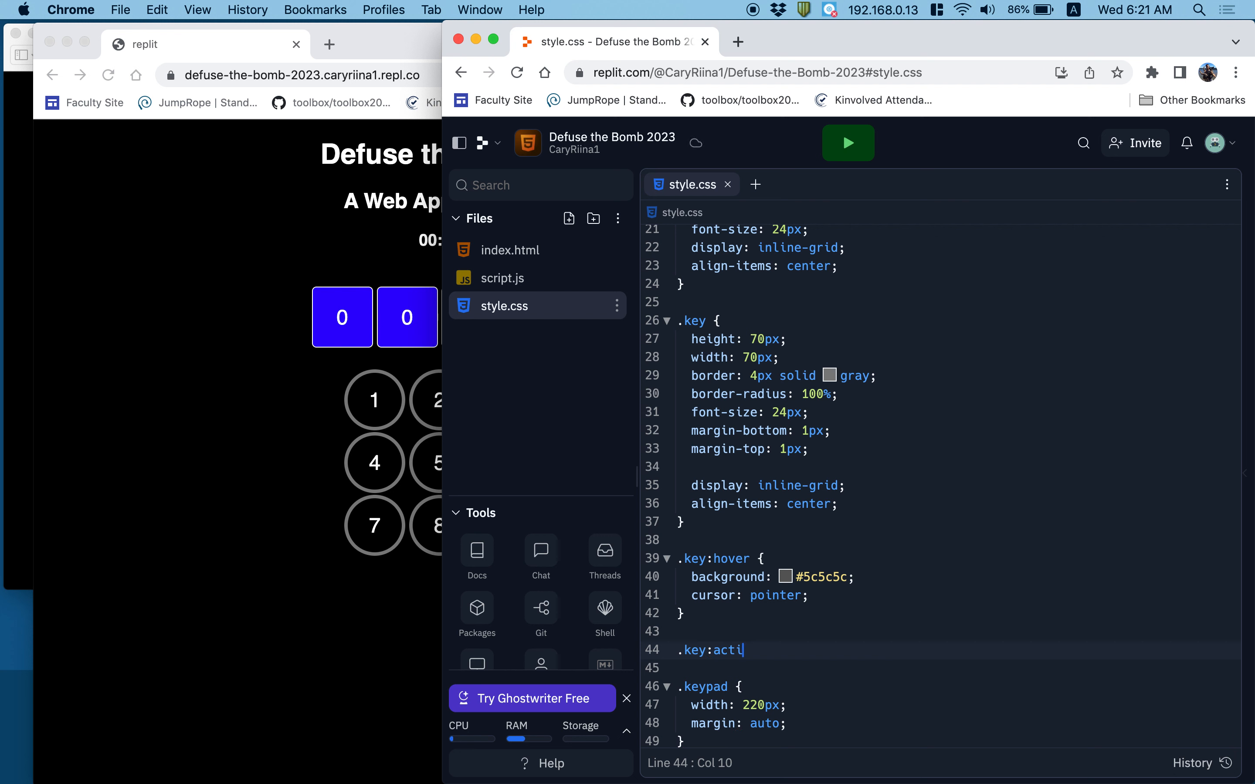
pyautogui.write('ve {')
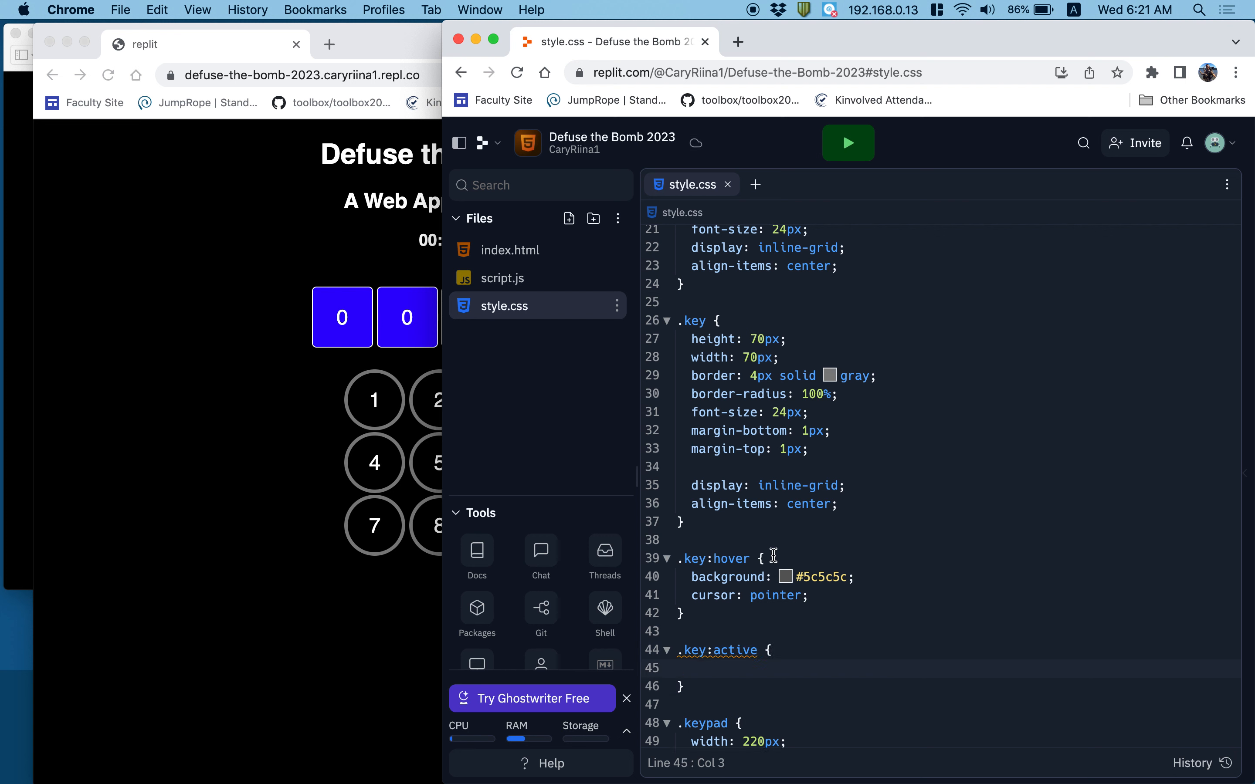
pyautogui.write('ba')
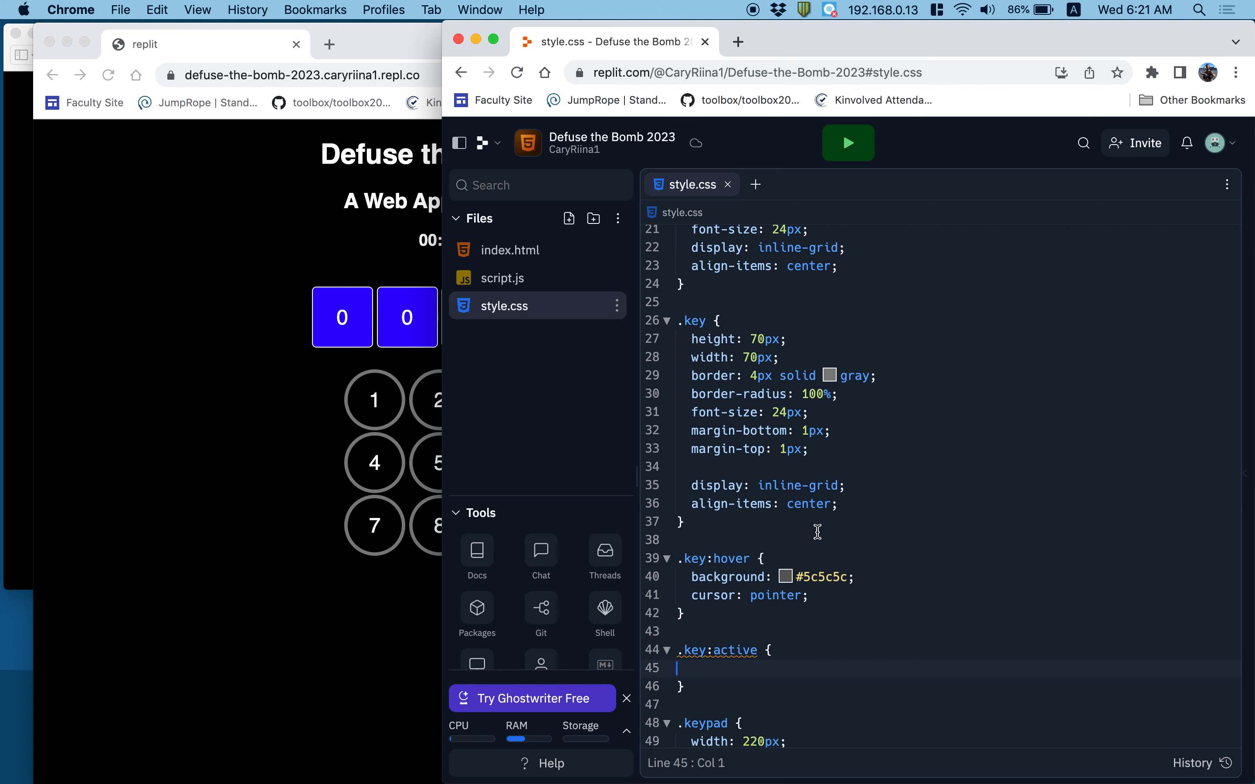
pyautogui.write('tra')
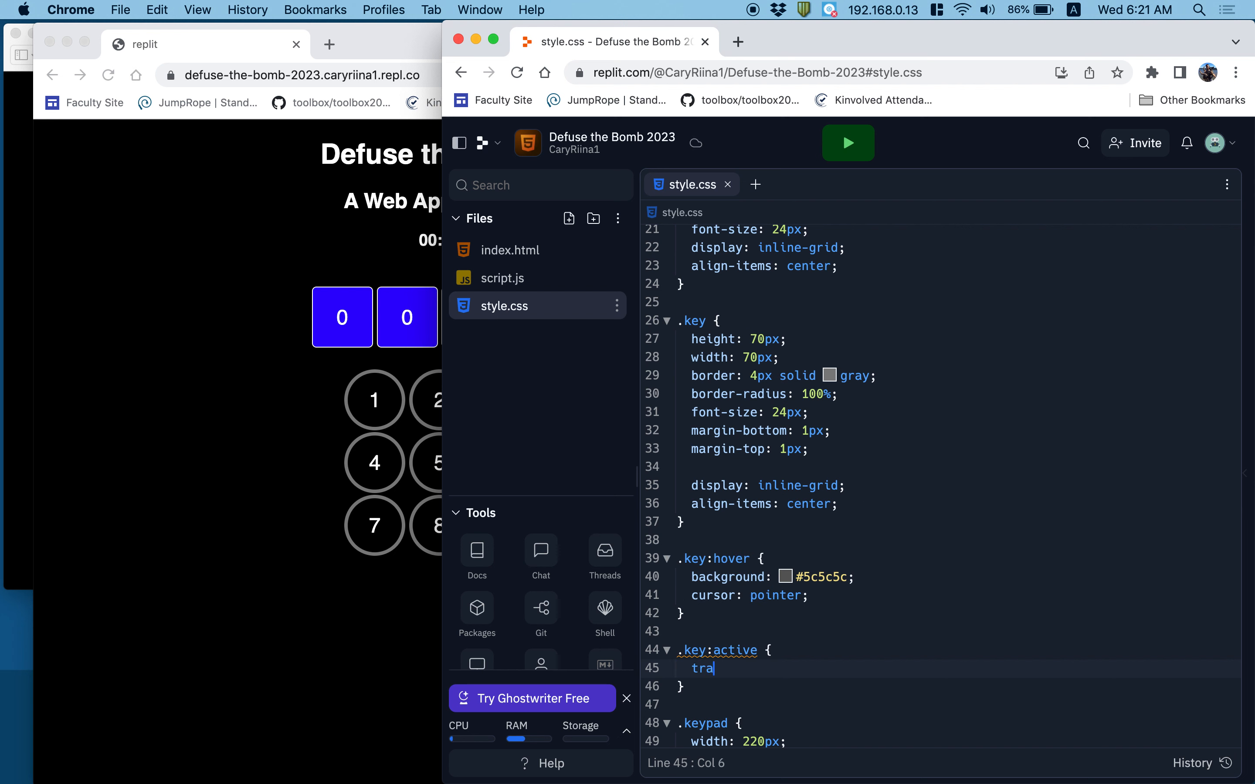
pyautogui.write('nsform: t')
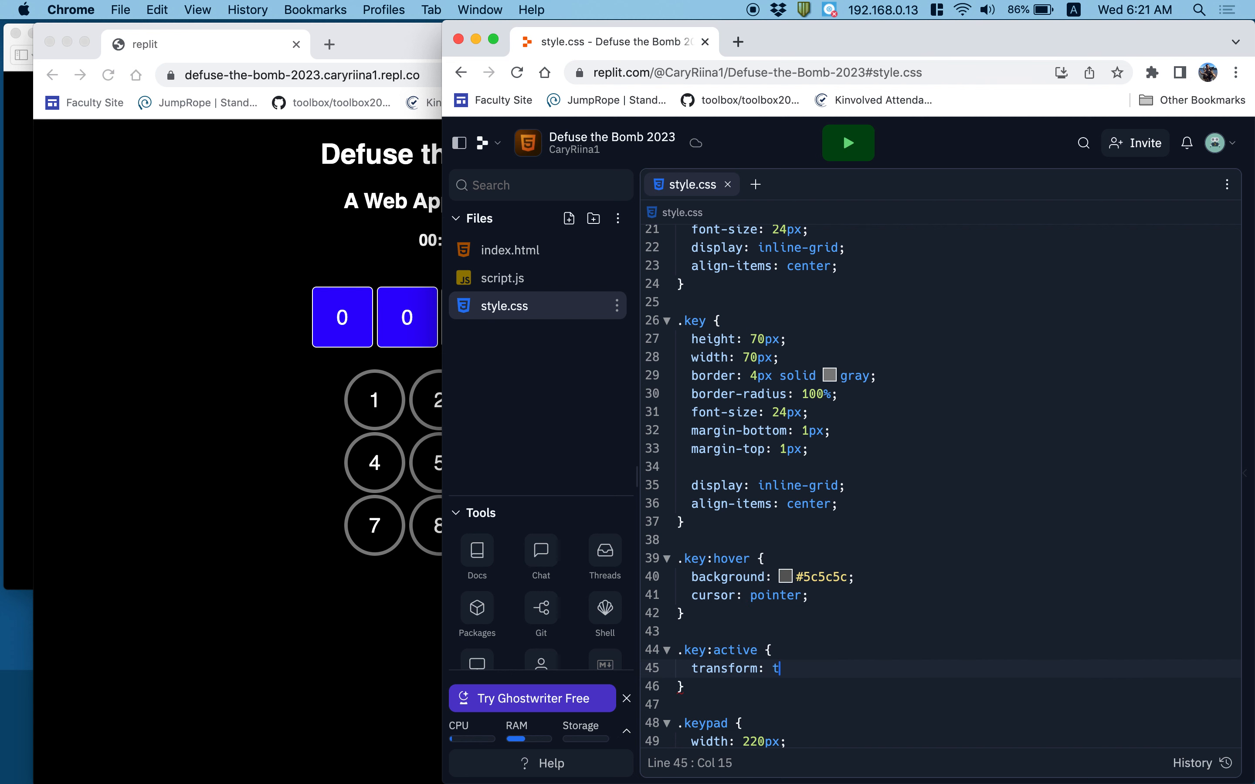
pyautogui.write('ranslate()')
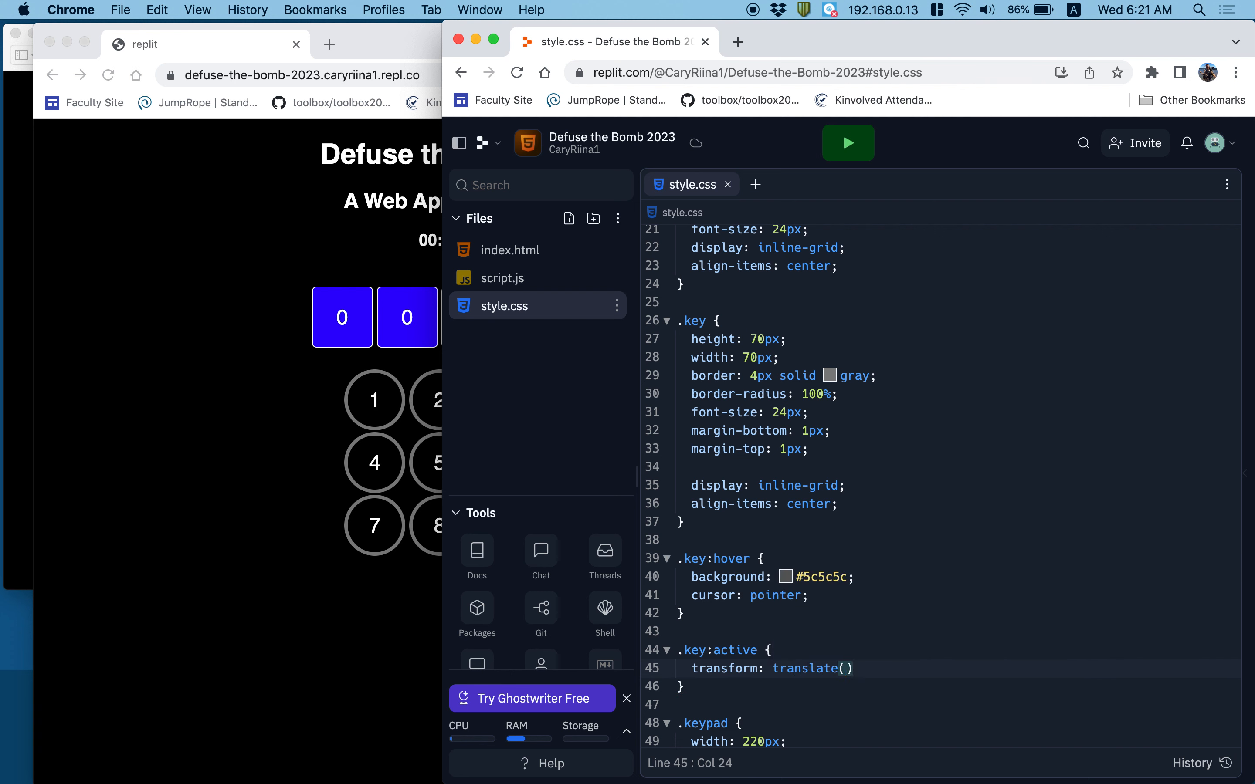
pyautogui.write('2px')
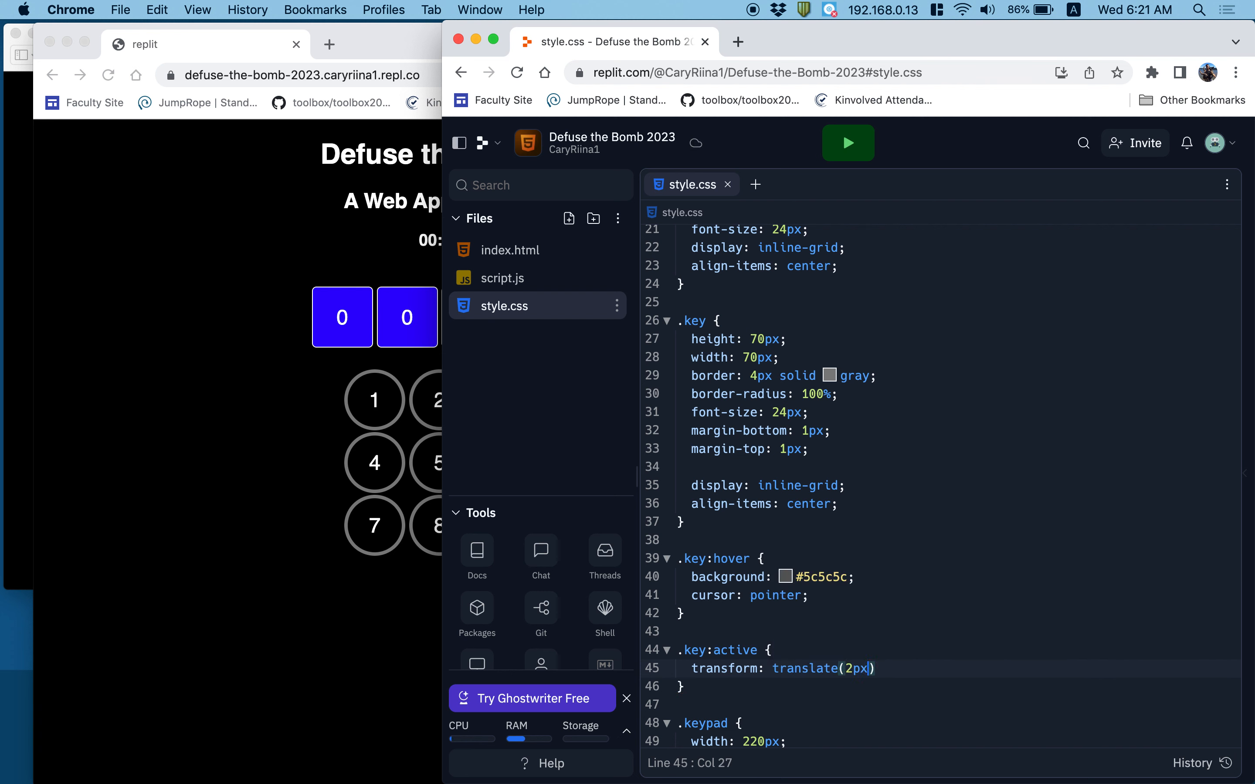
pyautogui.write(');')
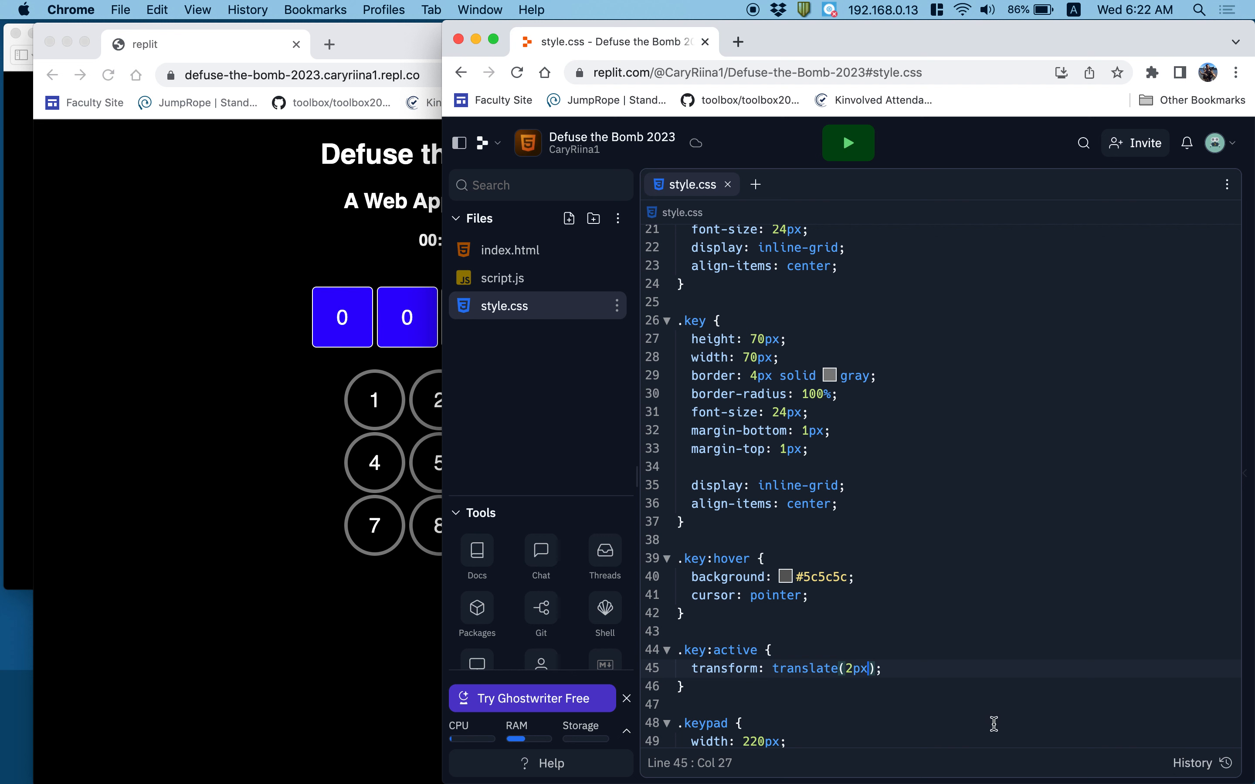
pyautogui.moveTo(803, 668)
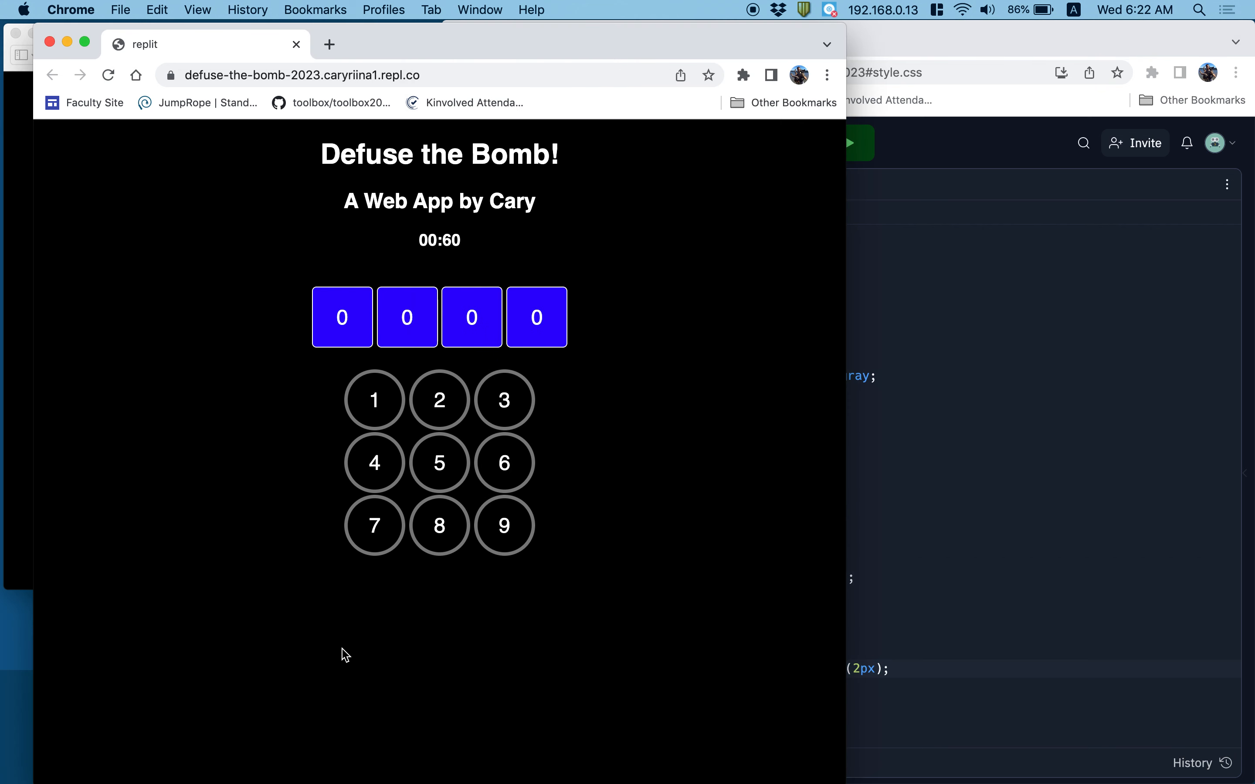
pyautogui.moveTo(364, 413)
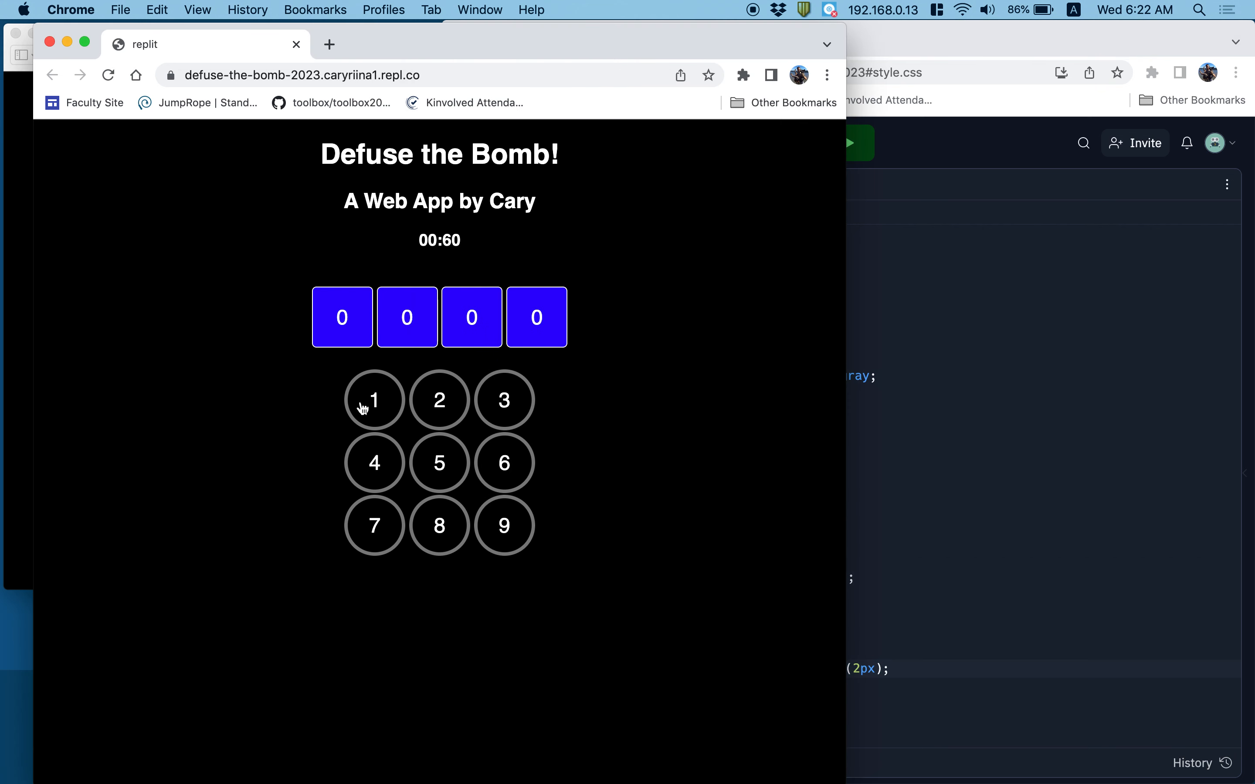
pyautogui.moveTo(888, 546)
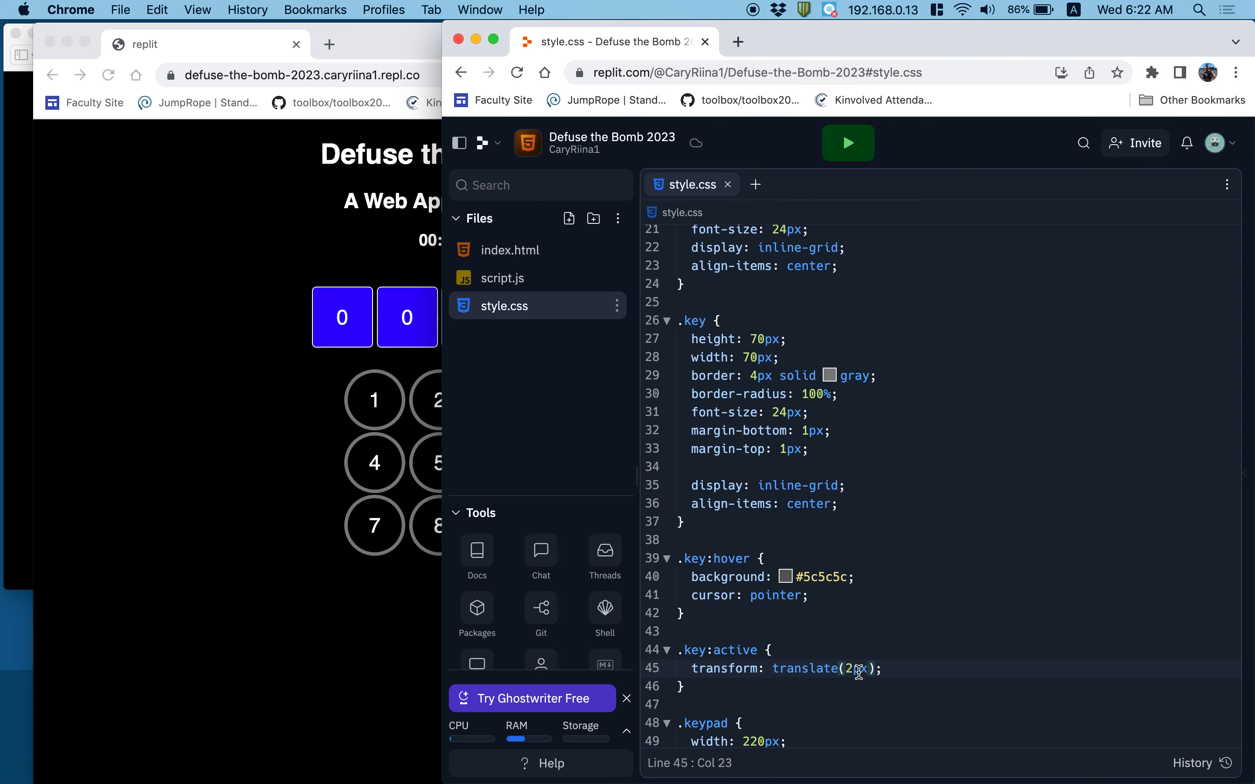
# Step: Extend the .key:active translate to (2px, 2px)
pyautogui.write(', 2px);')
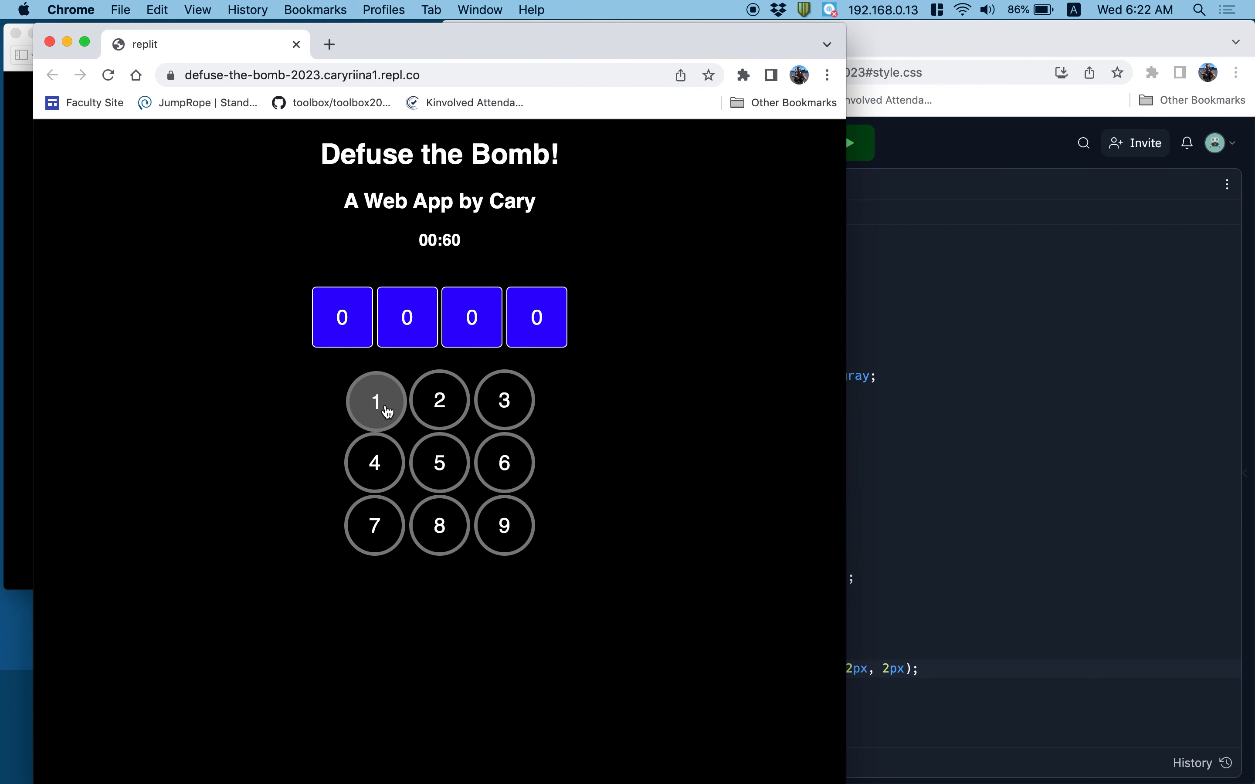
pyautogui.moveTo(486, 413)
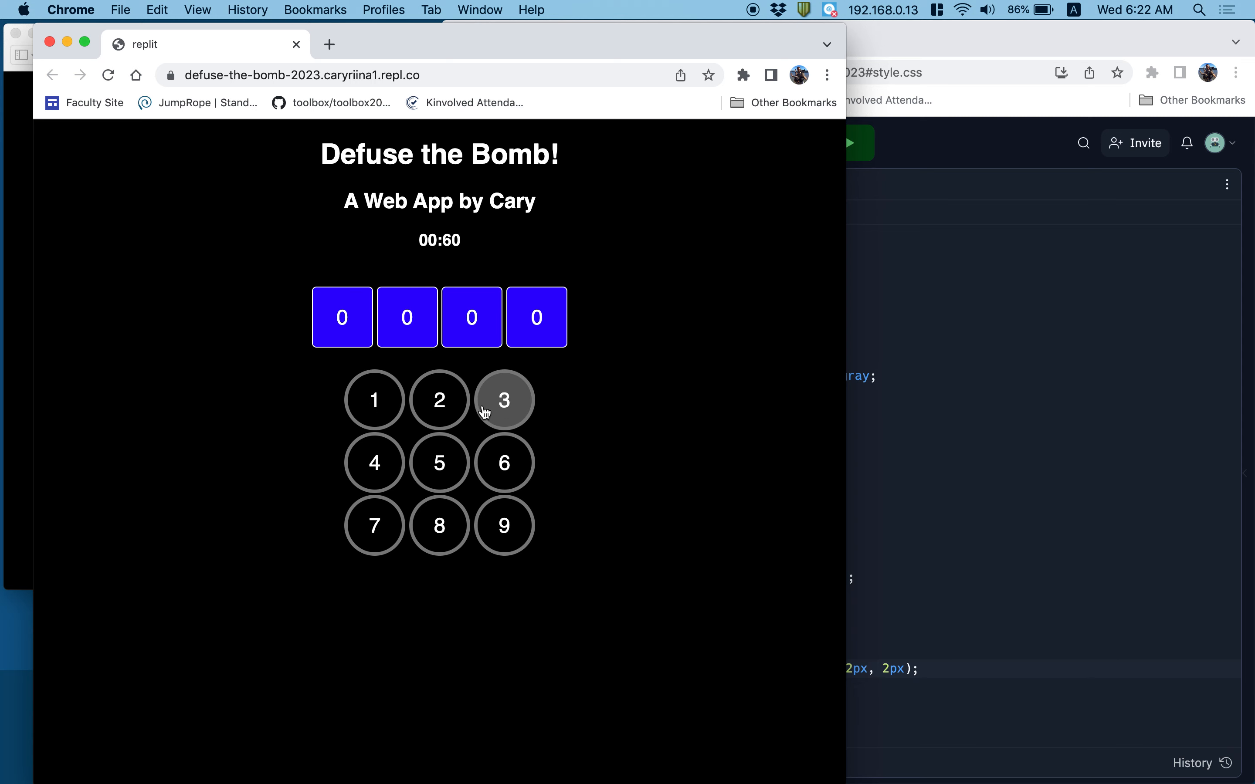
pyautogui.moveTo(387, 464)
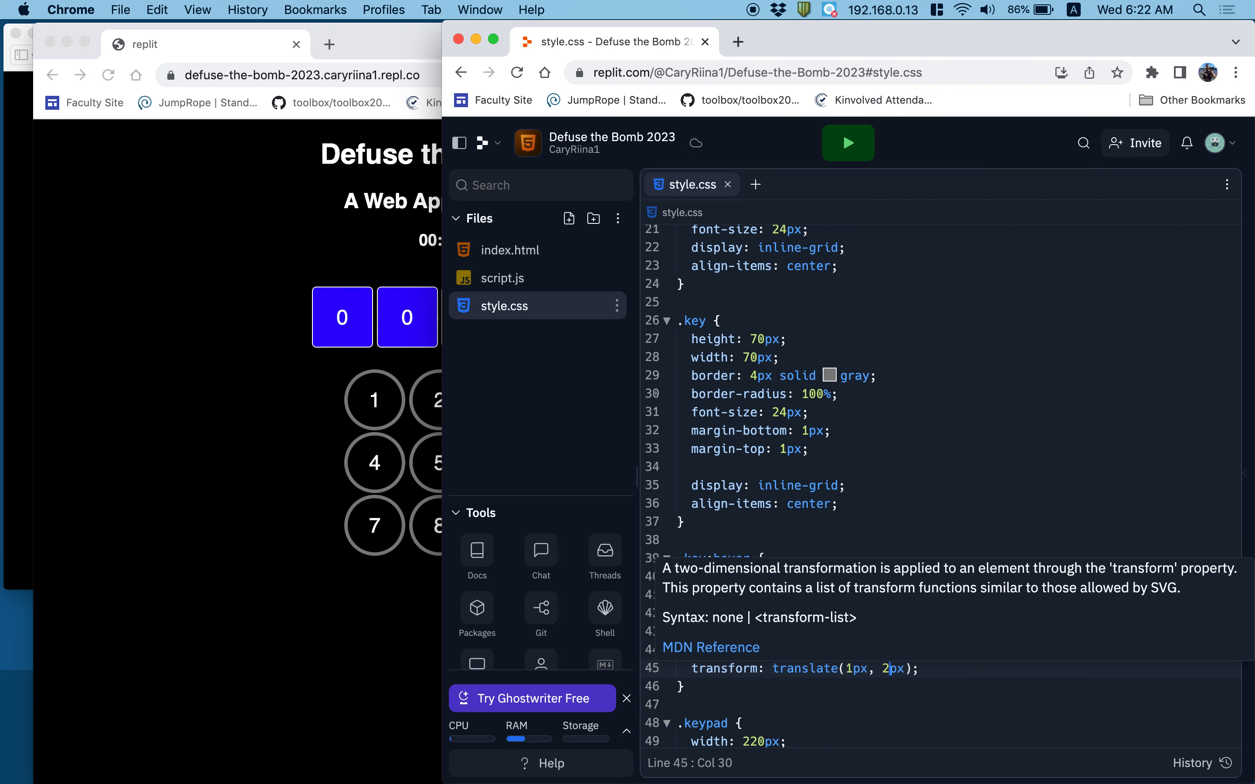
pyautogui.moveTo(375, 649)
pyautogui.write('1')
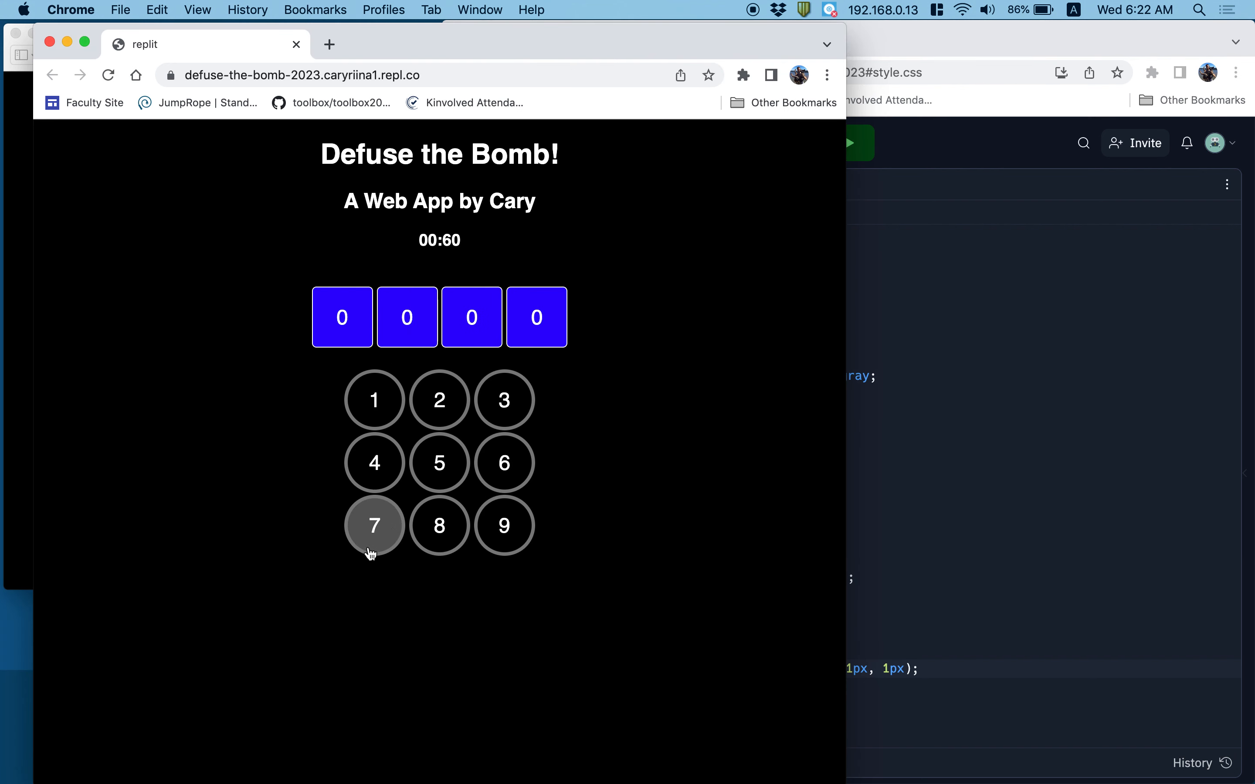
pyautogui.moveTo(414, 400)
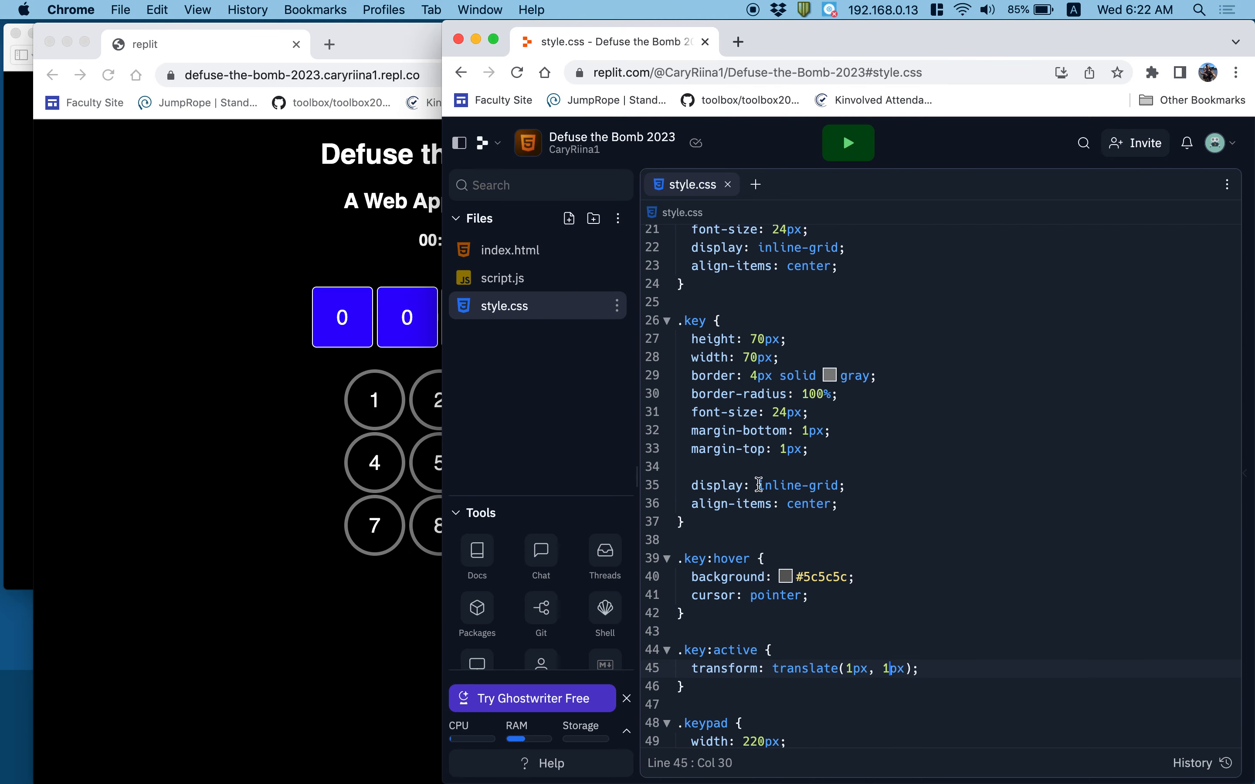
pyautogui.moveTo(747, 449)
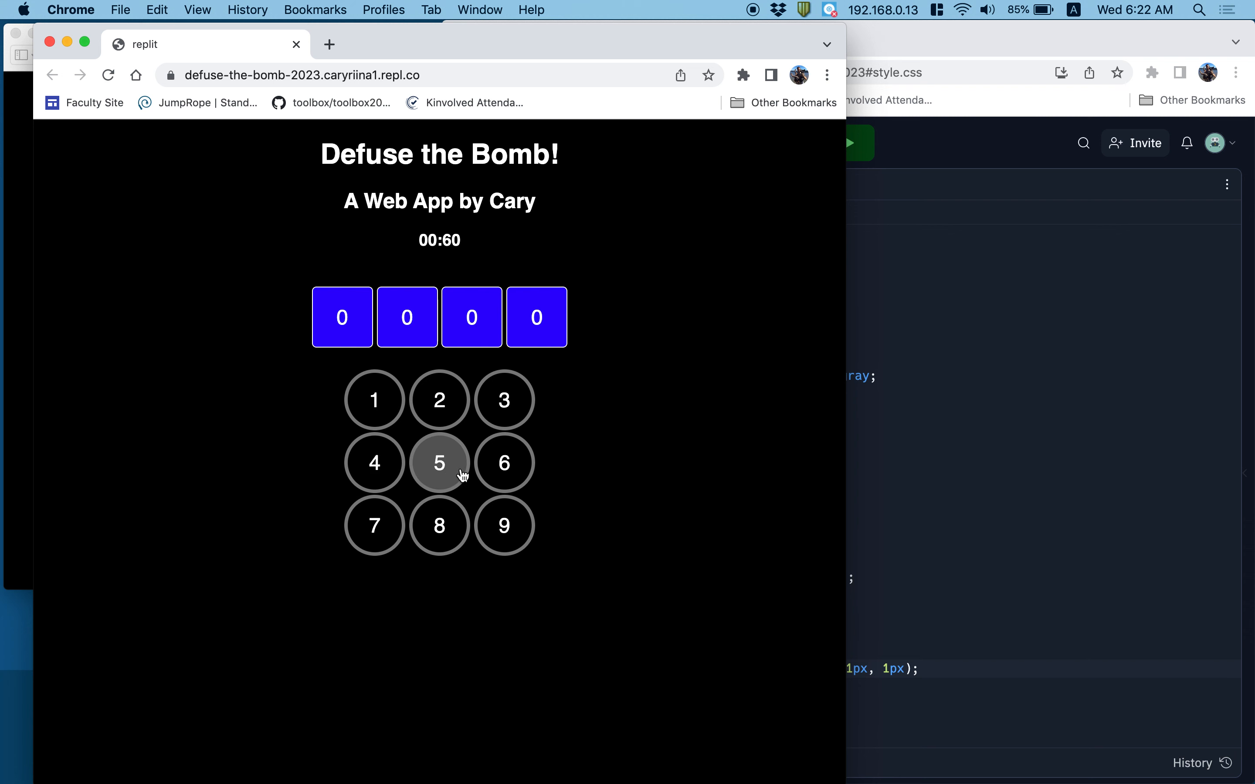
pyautogui.moveTo(381, 463)
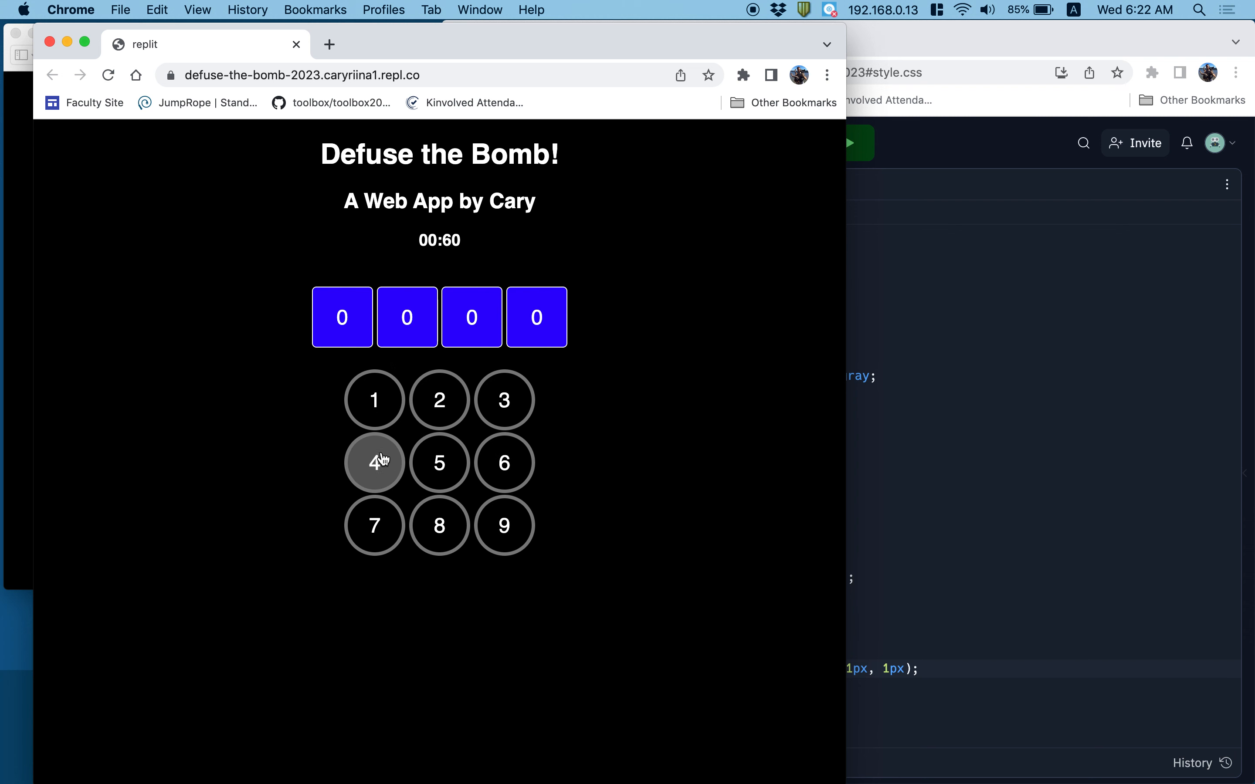
pyautogui.moveTo(502, 463)
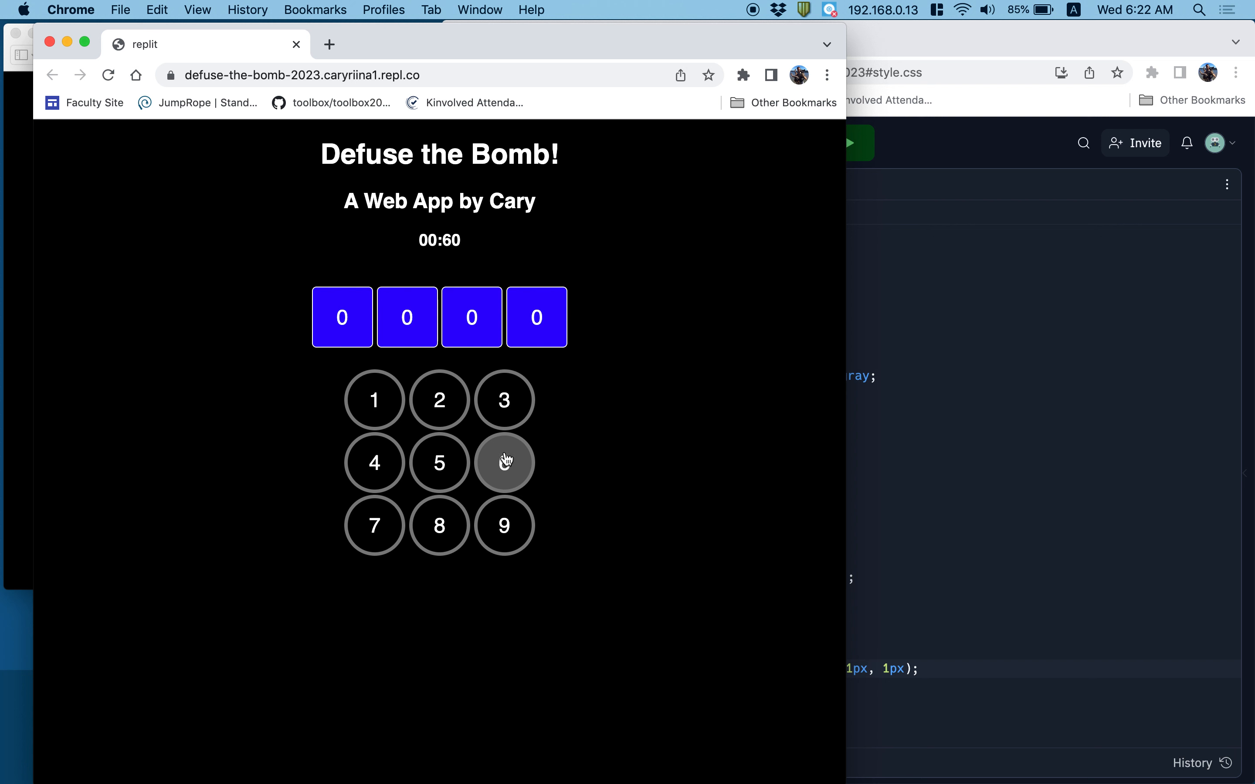
pyautogui.moveTo(364, 584)
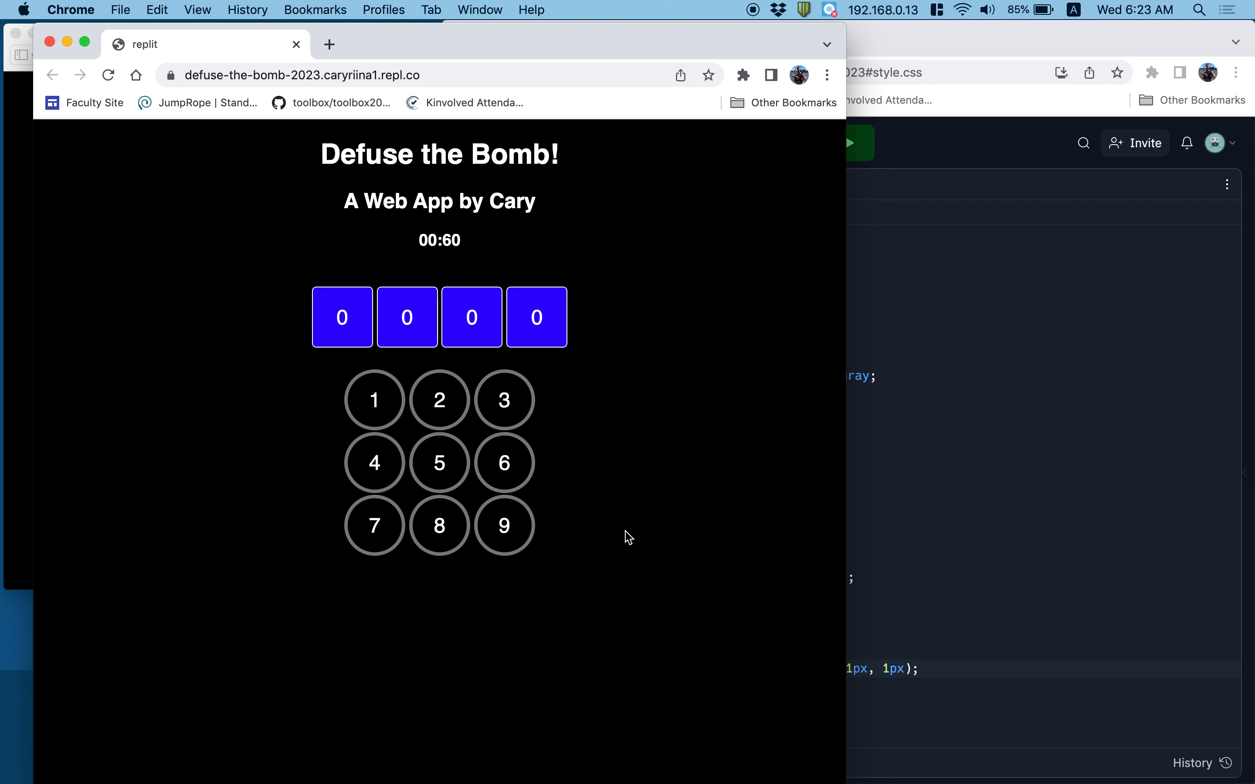
pyautogui.moveTo(375, 441)
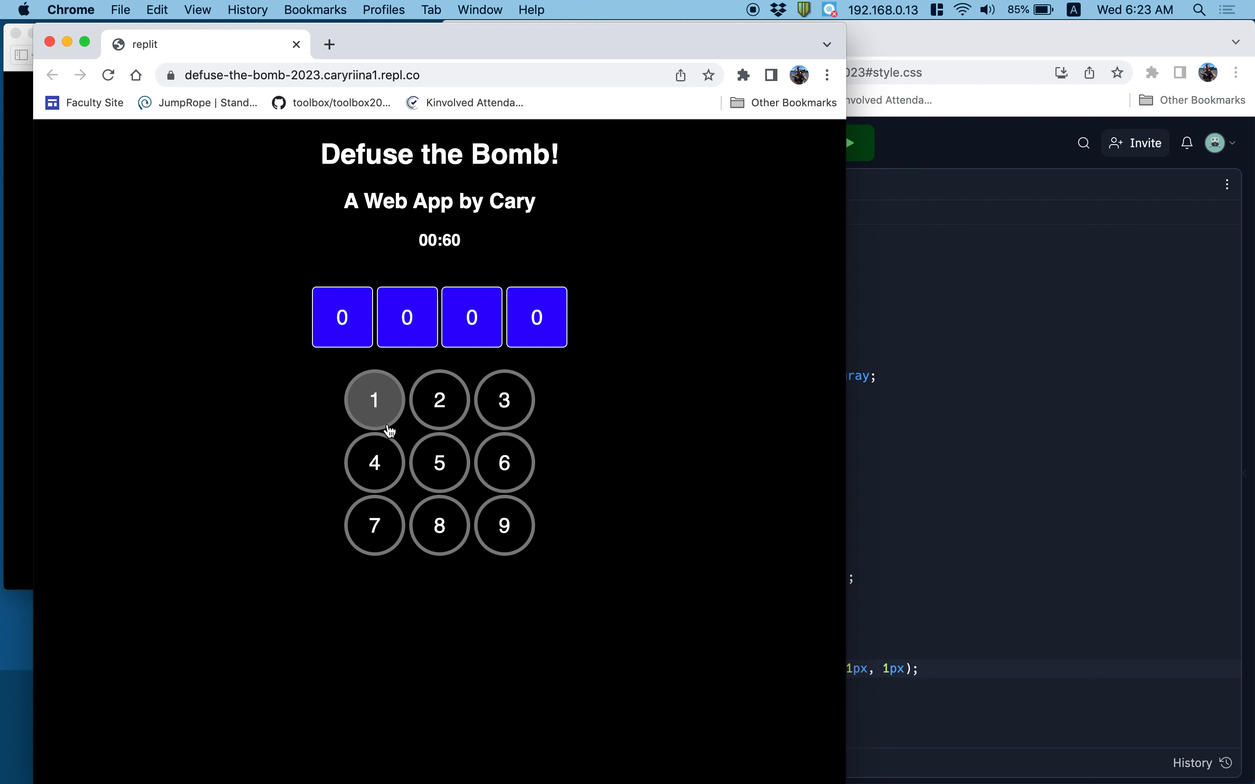
pyautogui.moveTo(720, 285)
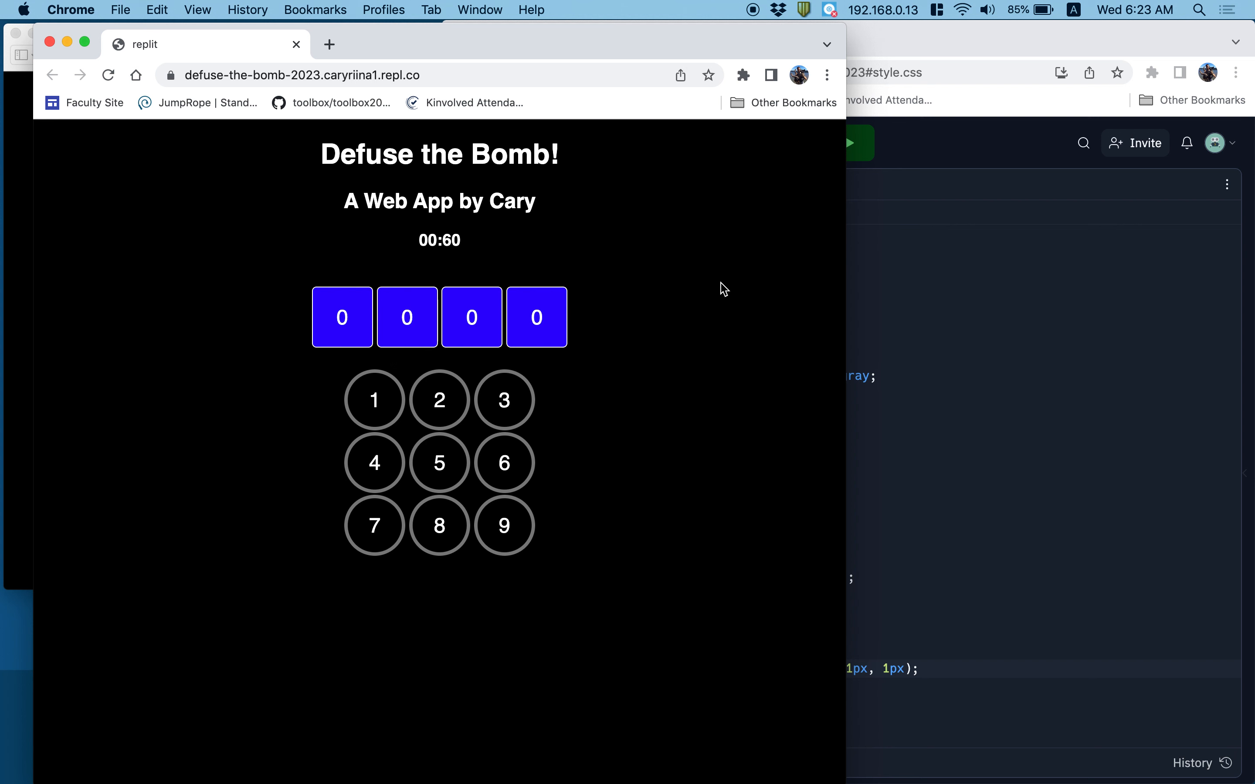